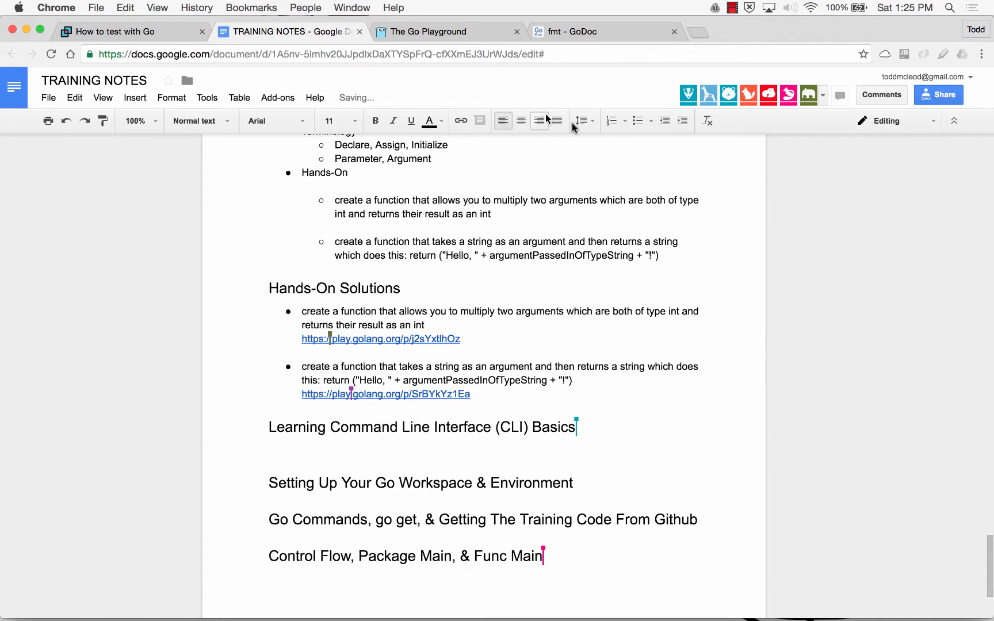
- Search 'old green computer screen' in a new tab, view Images and enlarge a green terminal screenshot
{"action": "left_click", "coordinate": [637, 121]}
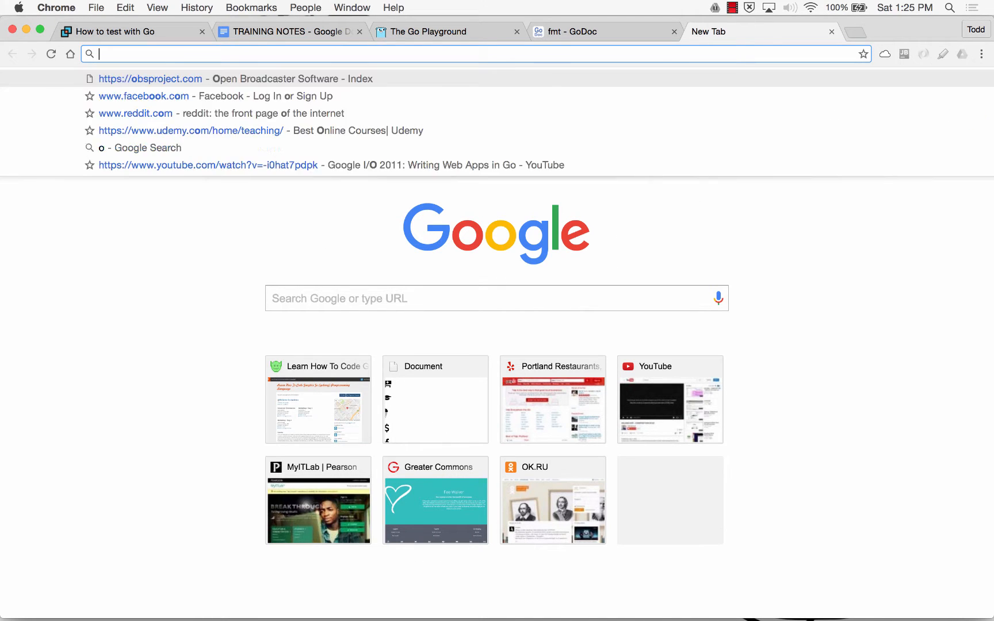
{"action": "type", "text": "old green computer screen"}
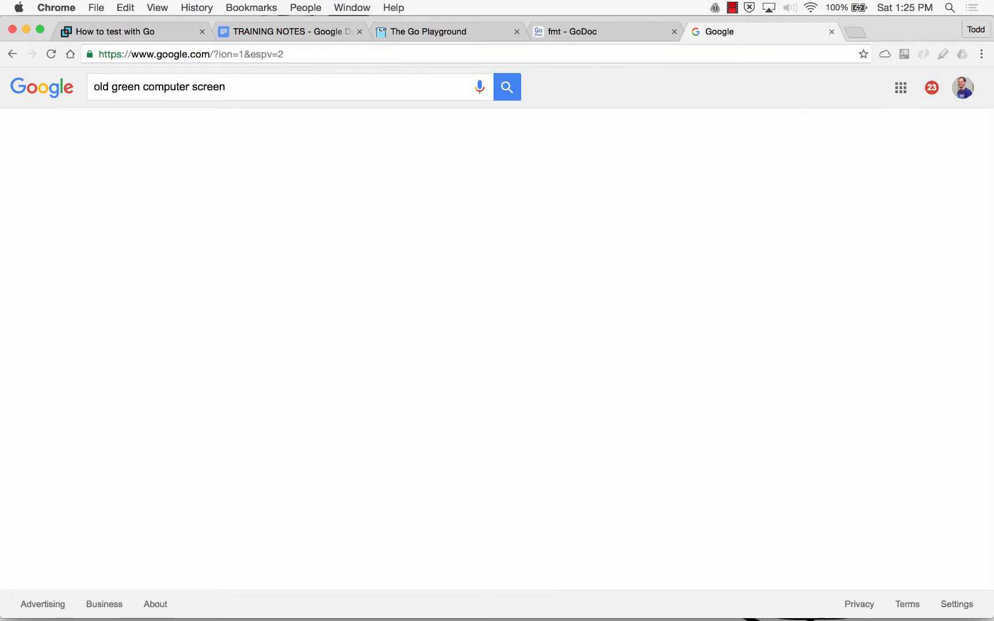
{"action": "left_click", "coordinate": [506, 86]}
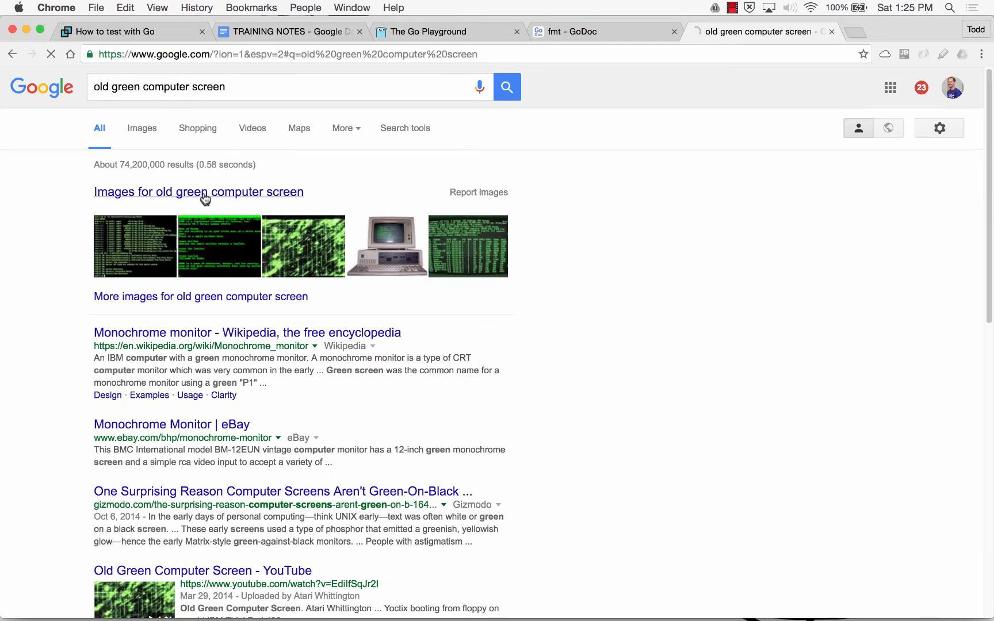
{"action": "left_click", "coordinate": [141, 128]}
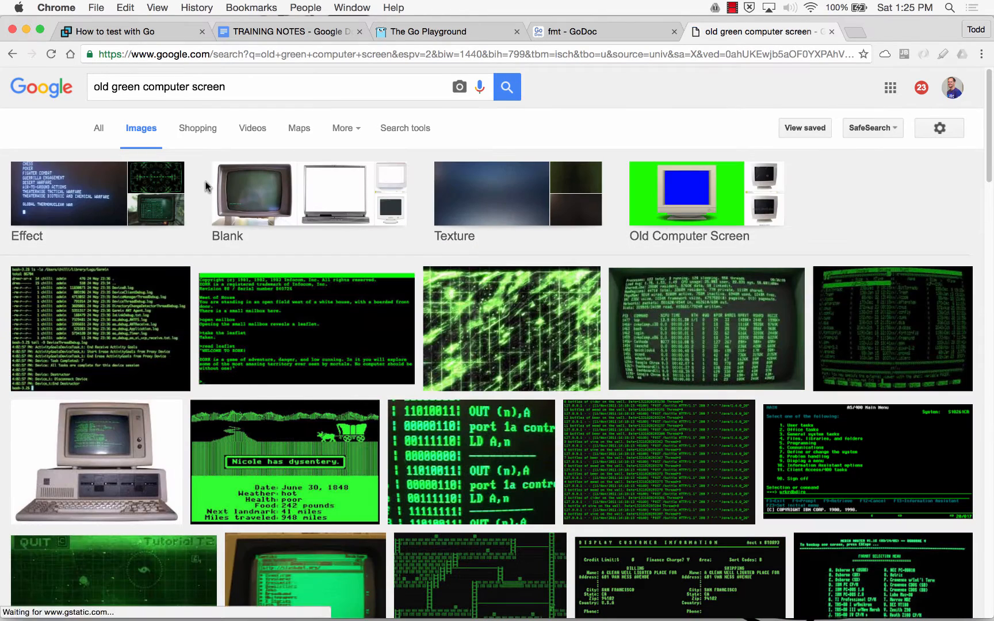
{"action": "left_click", "coordinate": [98, 328]}
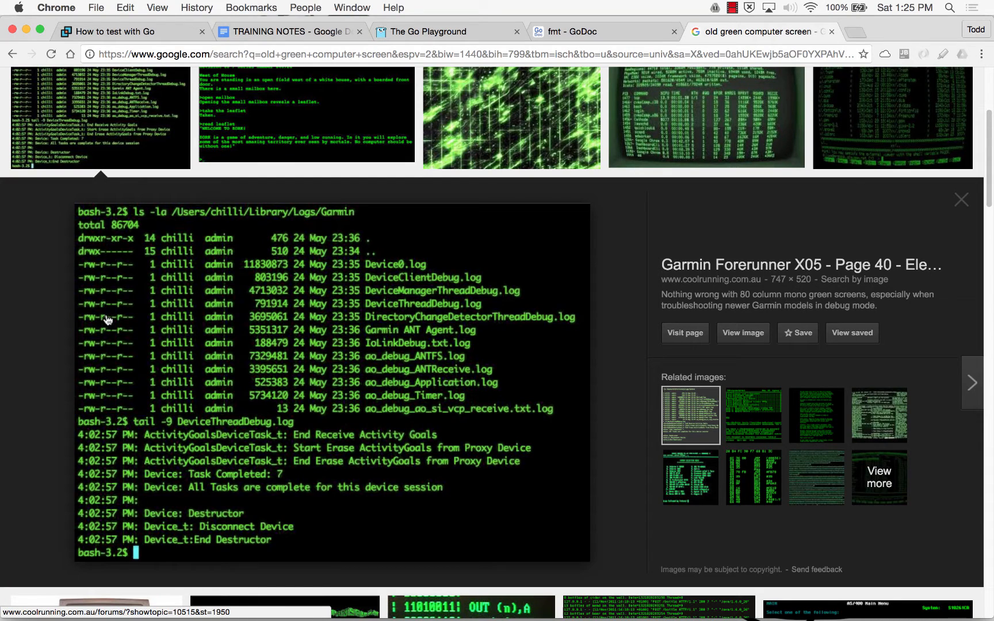
{"action": "mouse_move", "coordinate": [109, 319]}
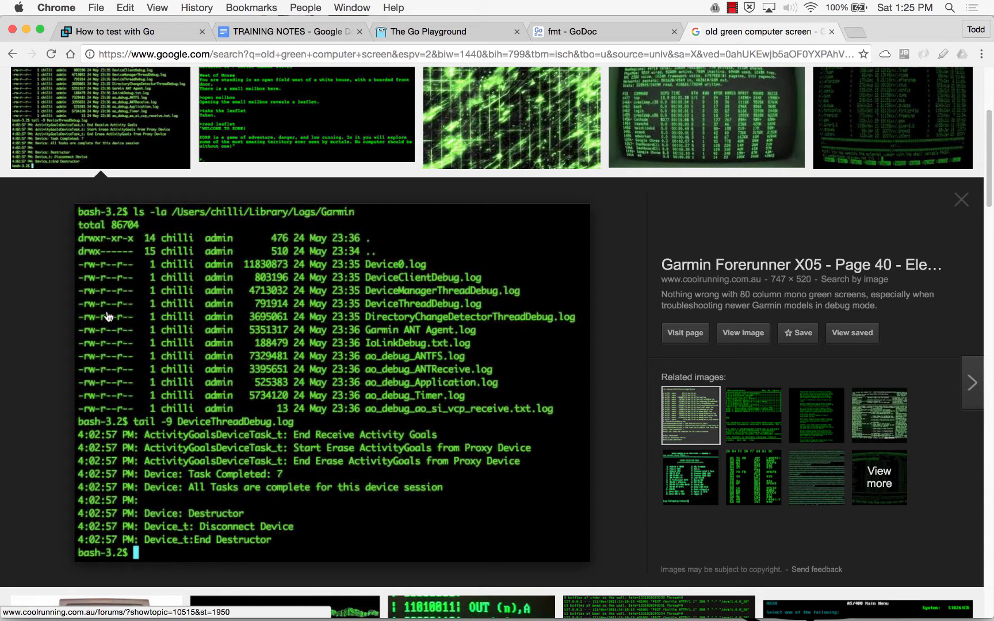
{"action": "mouse_move", "coordinate": [832, 32]}
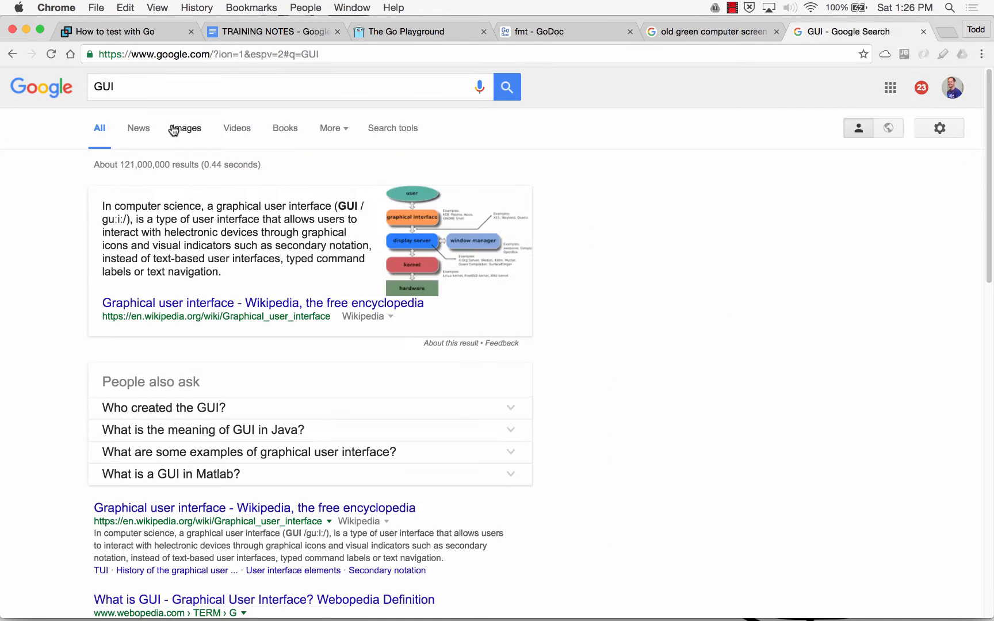
- Browse GUI results in News then Images, previewing and closing an Apple Watch GUI kit image
{"action": "left_click", "coordinate": [137, 128]}
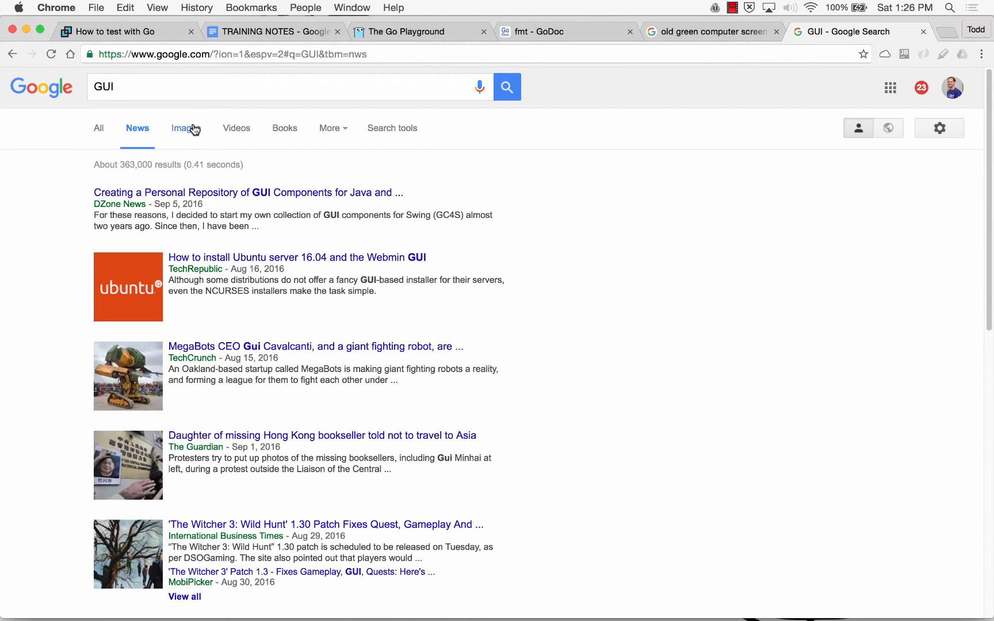
{"action": "left_click", "coordinate": [185, 128]}
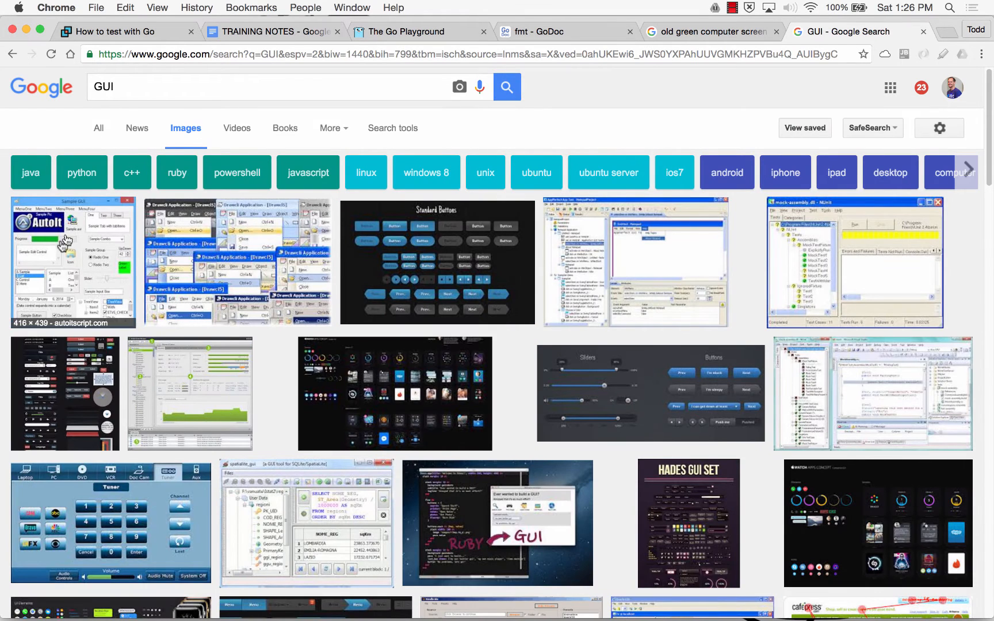
{"action": "scroll", "scroll_direction": "down", "scroll_amount": 3}
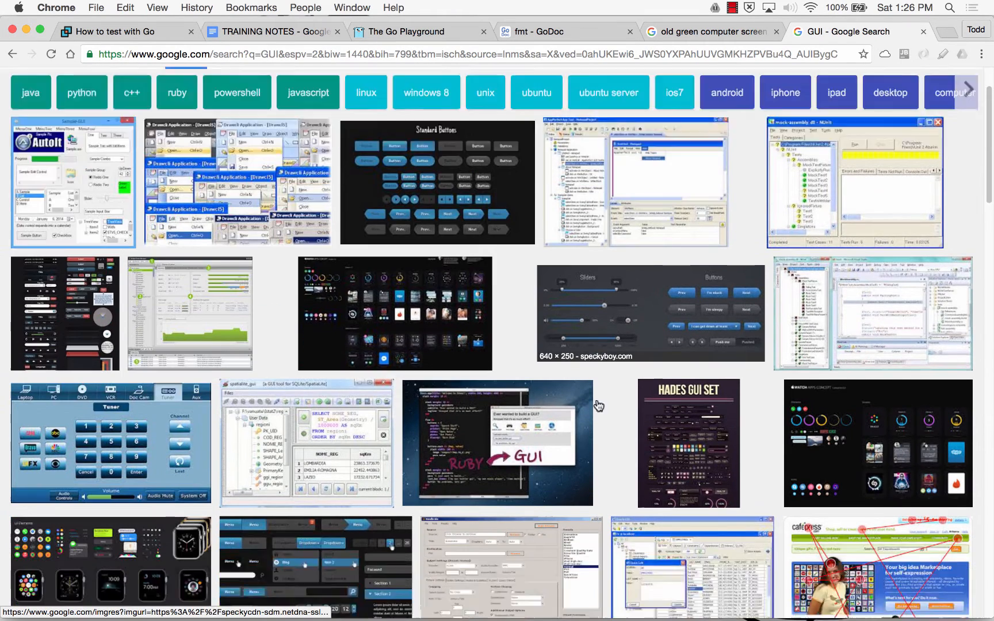
{"action": "left_click", "coordinate": [878, 443]}
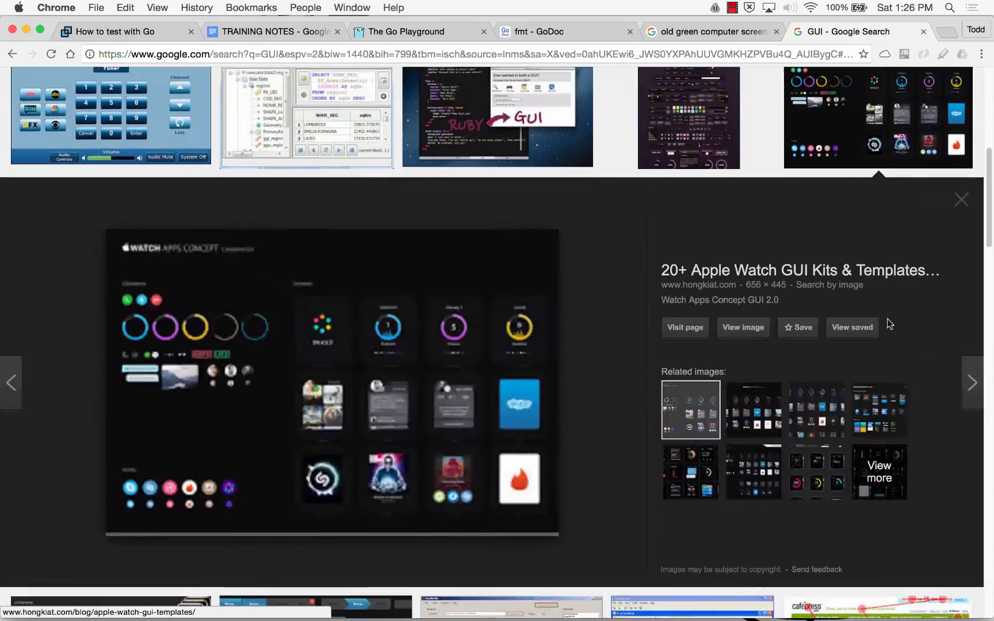
{"action": "left_click", "coordinate": [961, 199]}
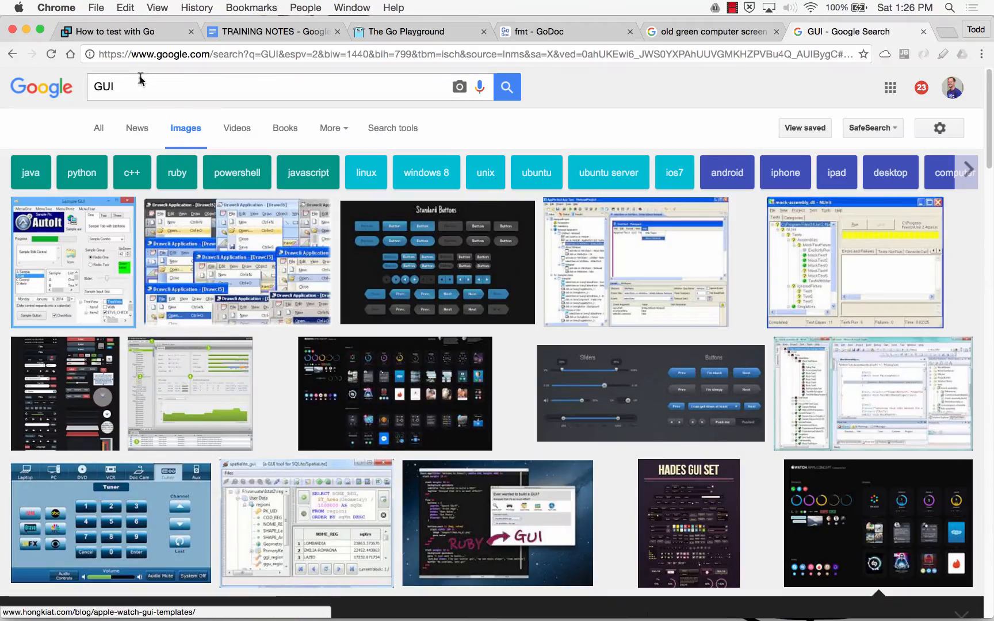
- Search images for 'windows desktop' and enlarge a Windows XP desktop picture
{"action": "type", "text": "windows des"}
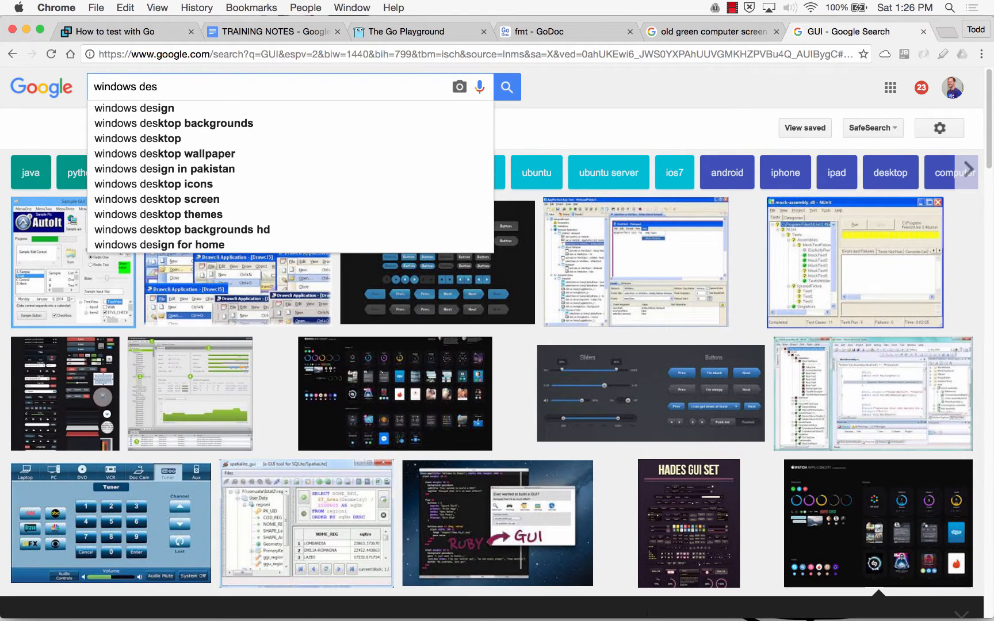
{"action": "left_click", "coordinate": [156, 138]}
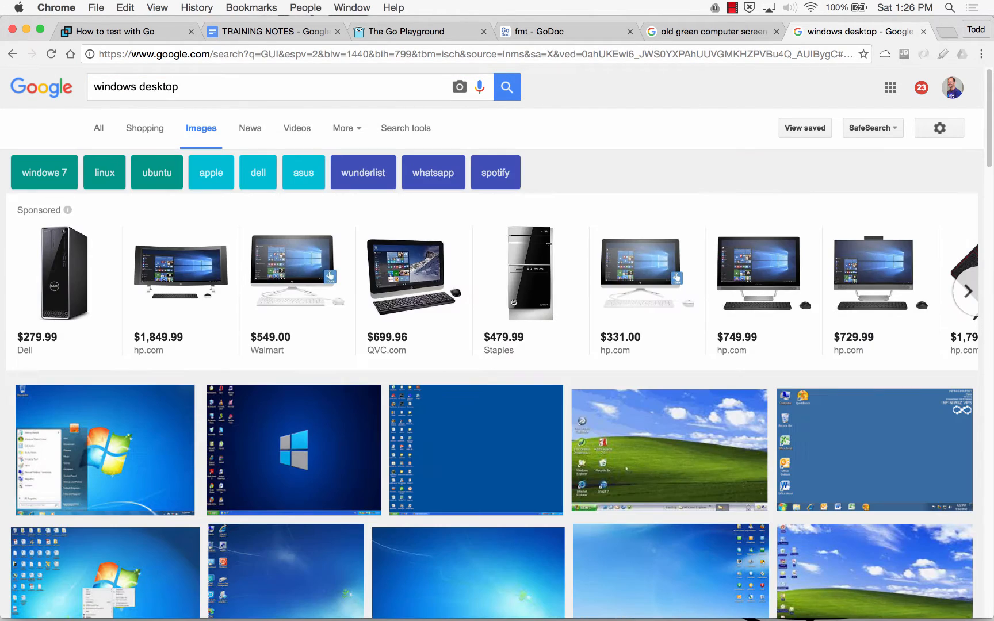
{"action": "scroll", "scroll_direction": "down", "scroll_amount": 3}
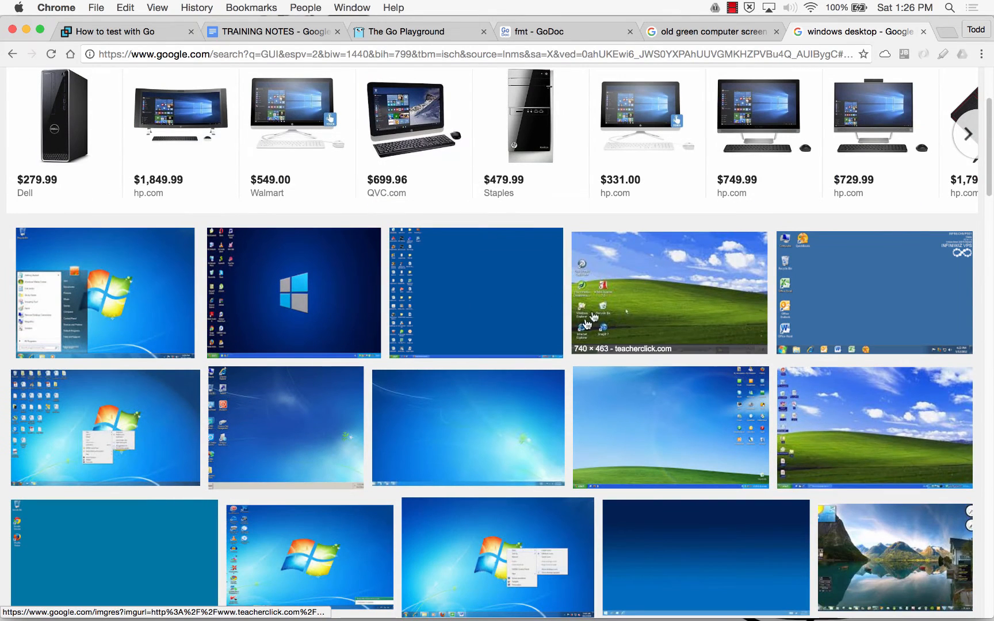
{"action": "mouse_move", "coordinate": [822, 499]}
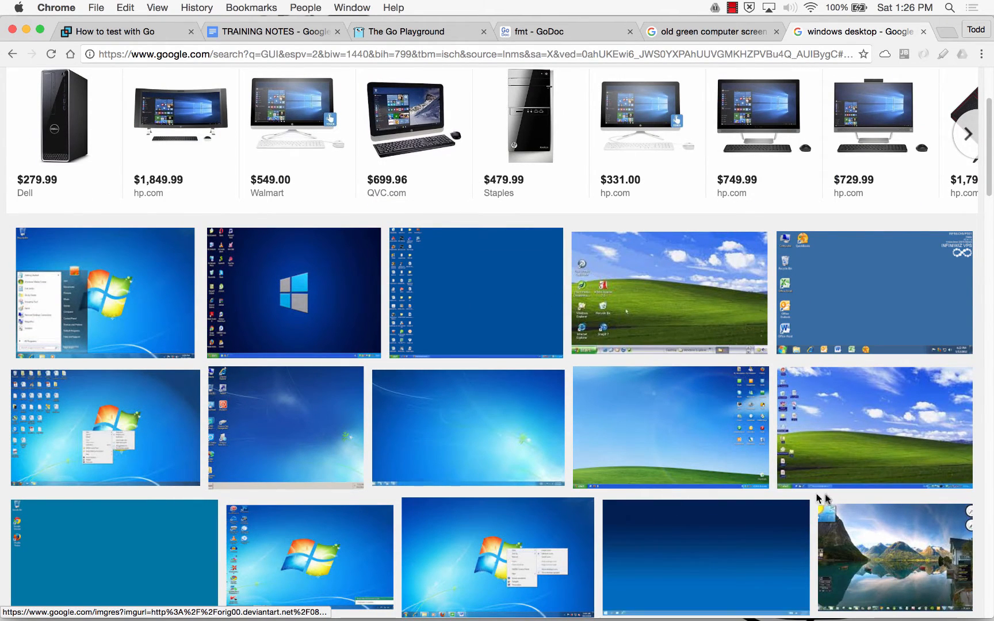
{"action": "mouse_move", "coordinate": [770, 491]}
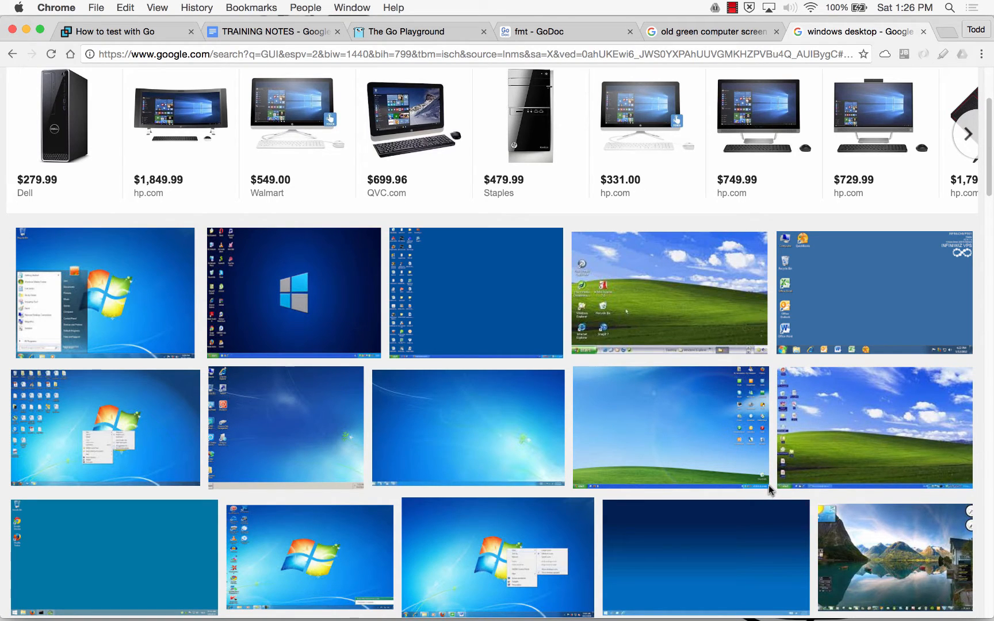
{"action": "mouse_move", "coordinate": [890, 75]}
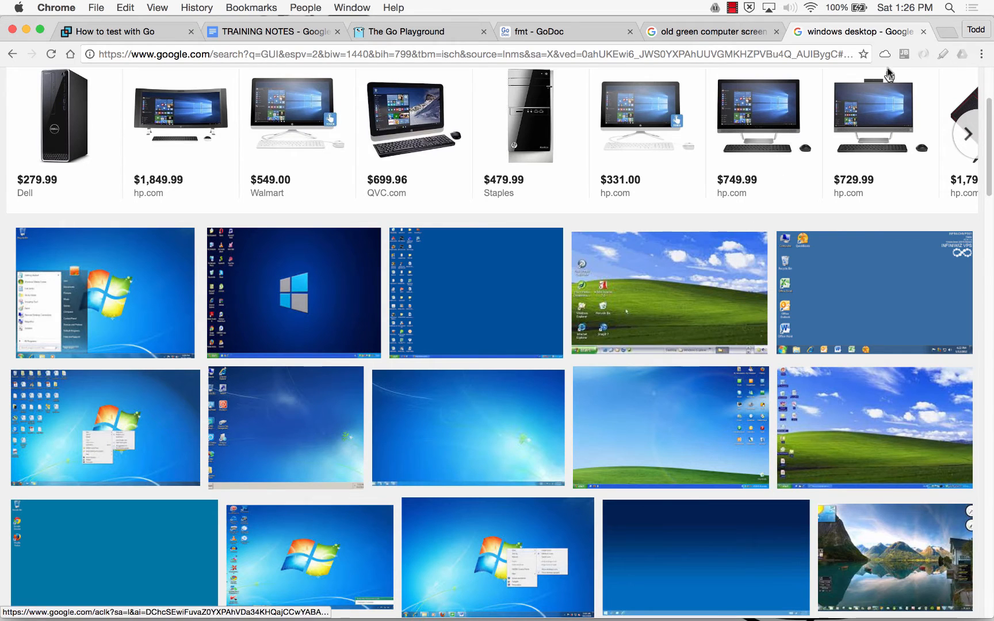
{"action": "mouse_move", "coordinate": [925, 32]}
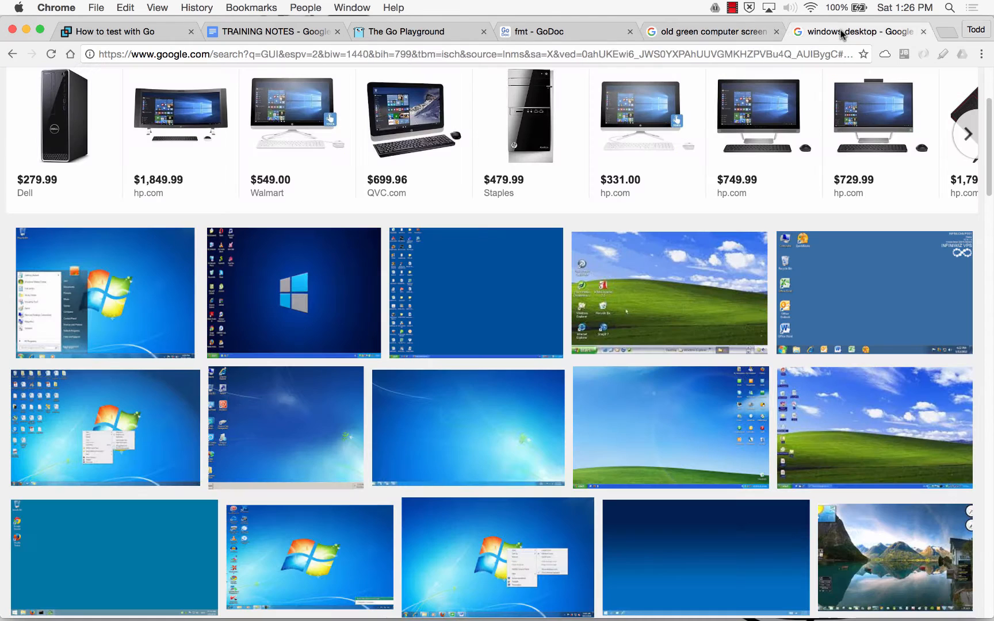
{"action": "left_click", "coordinate": [670, 291]}
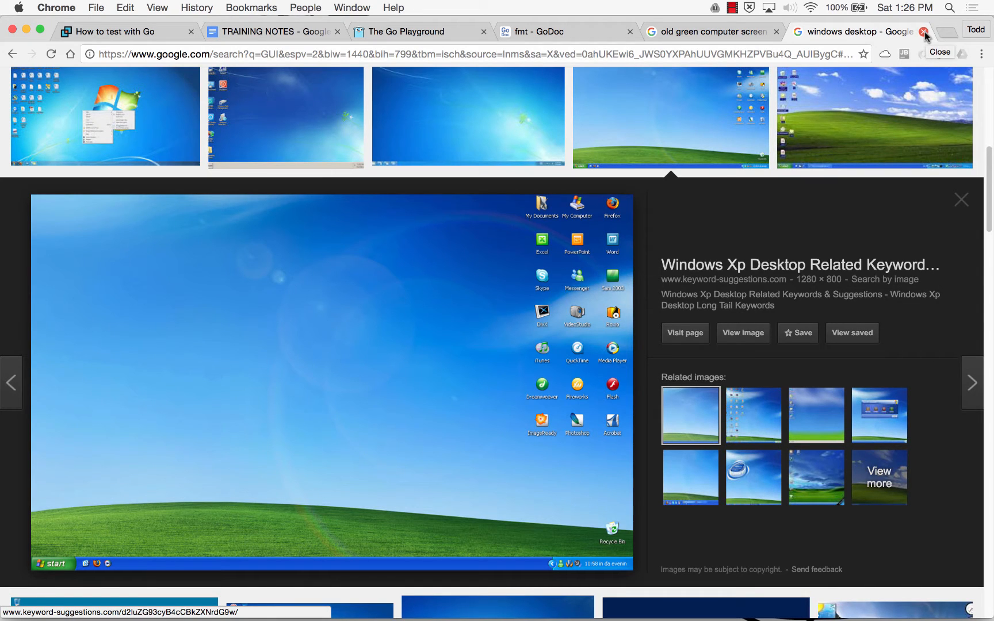
{"action": "mouse_move", "coordinate": [926, 38]}
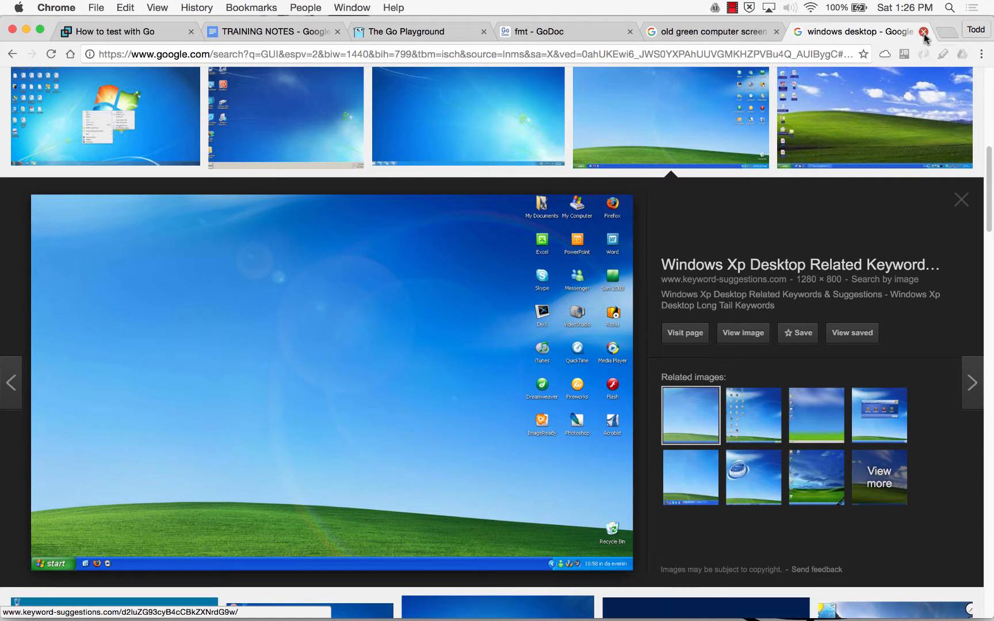
- Close the search and Go Playground tabs, then write 'CLI vs GUI' and a 'CLI Terminology' heading
{"action": "left_click", "coordinate": [924, 32]}
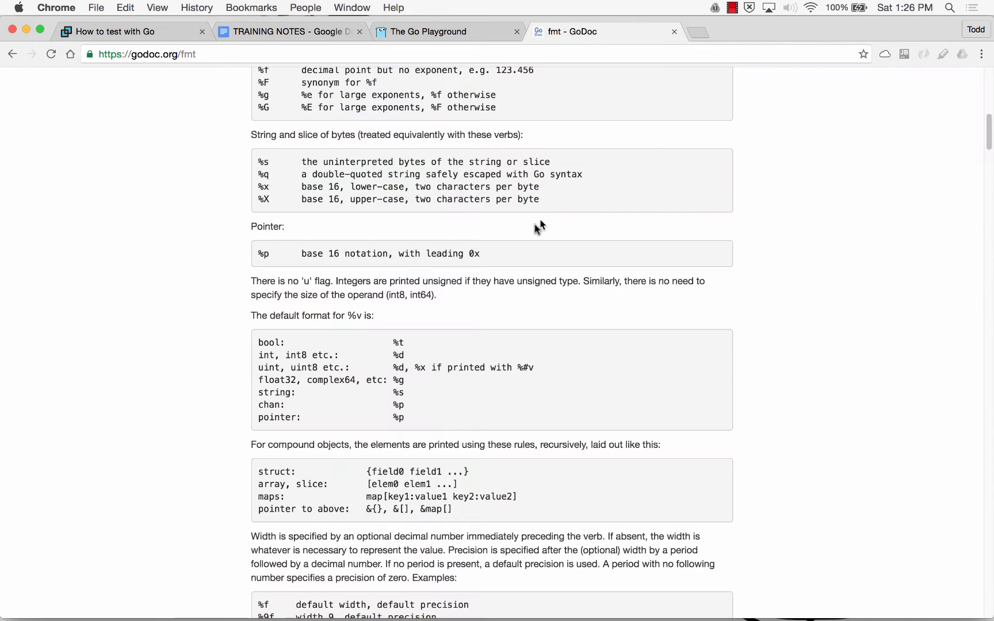
{"action": "left_click", "coordinate": [446, 32]}
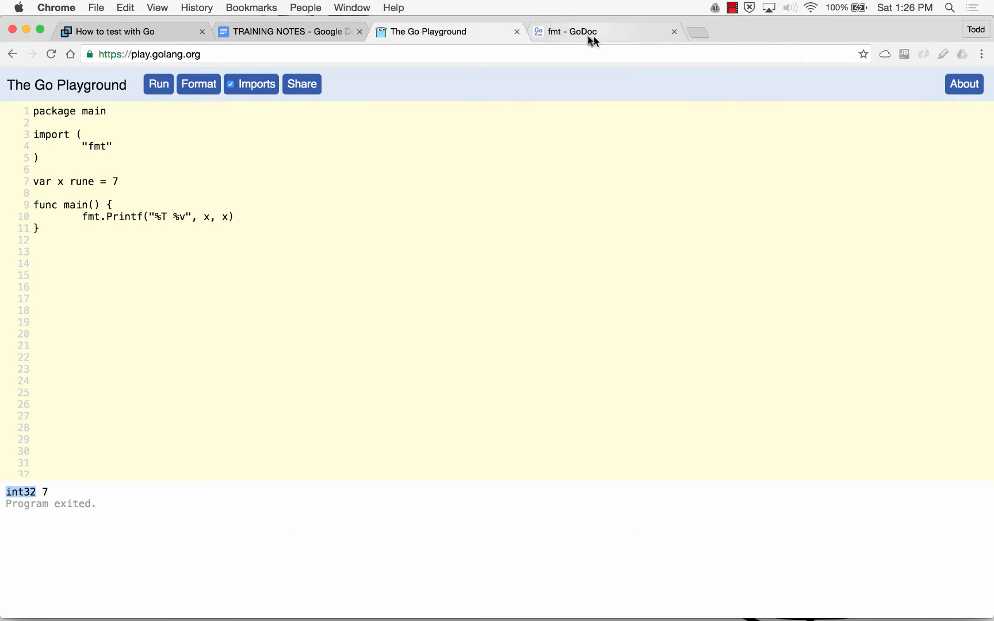
{"action": "left_click", "coordinate": [289, 31]}
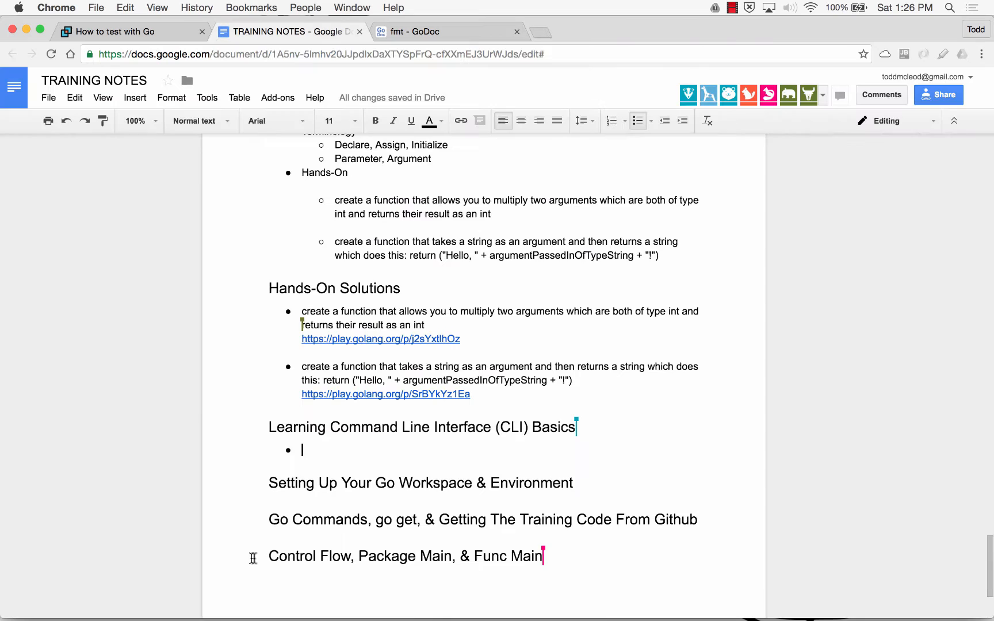
{"action": "mouse_move", "coordinate": [493, 443]}
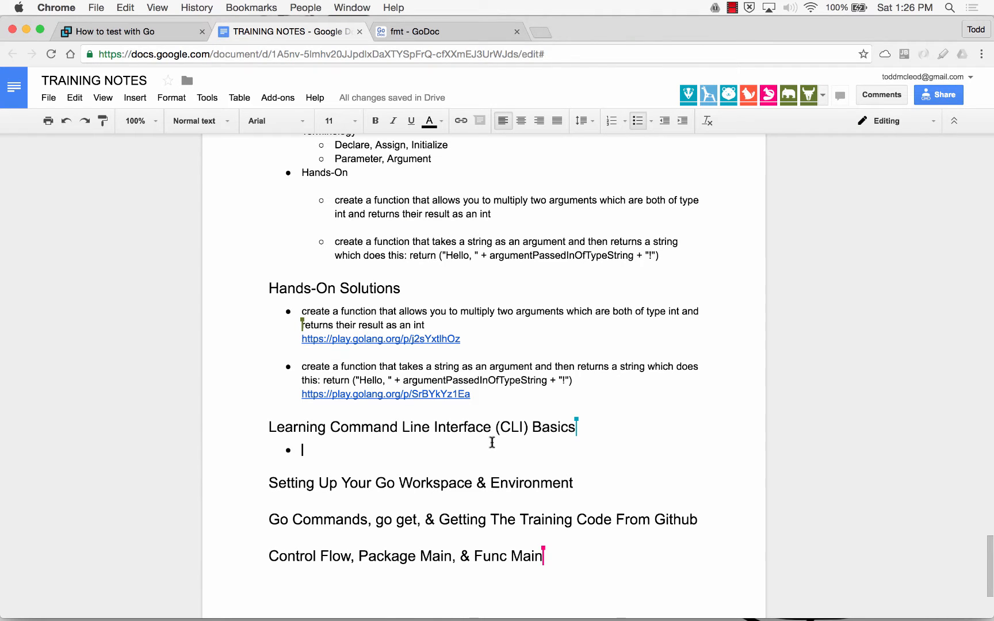
{"action": "type", "text": "CLI vs GUI"}
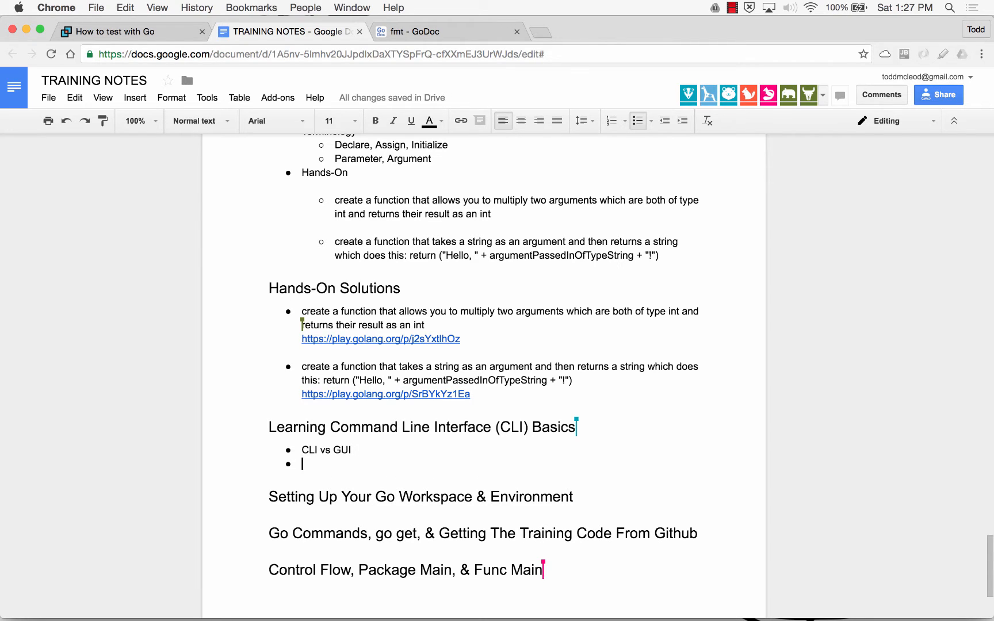
{"action": "type", "text": "Te"}
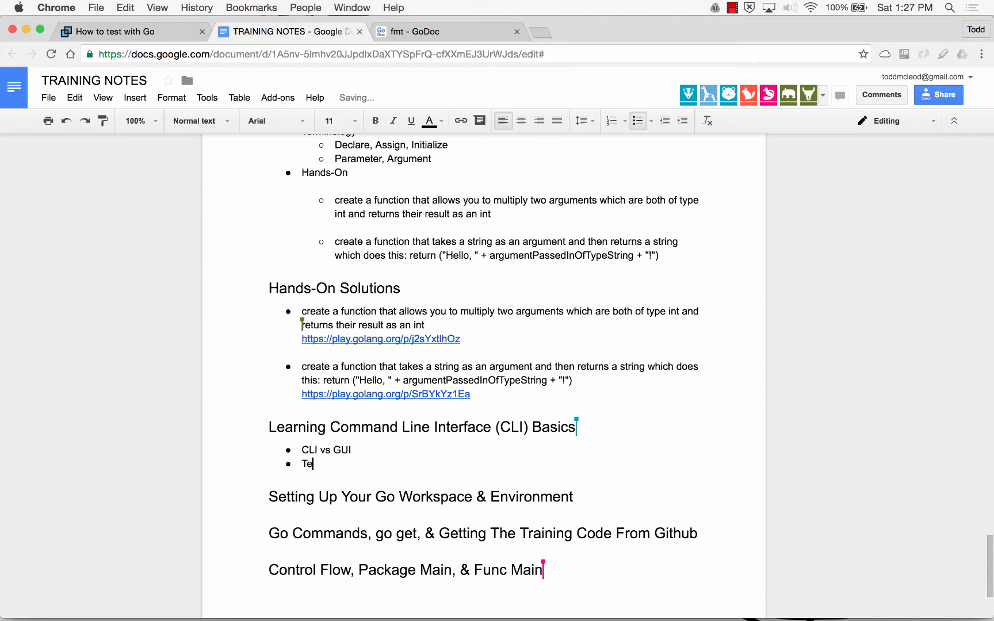
{"action": "type", "text": "rminology"}
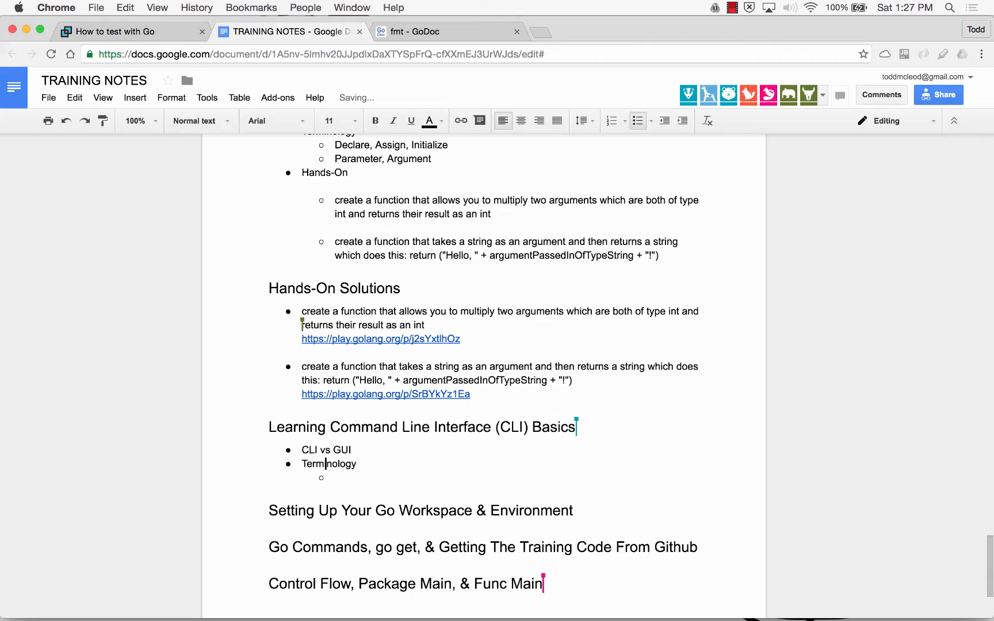
{"action": "type", "text": "CLI"}
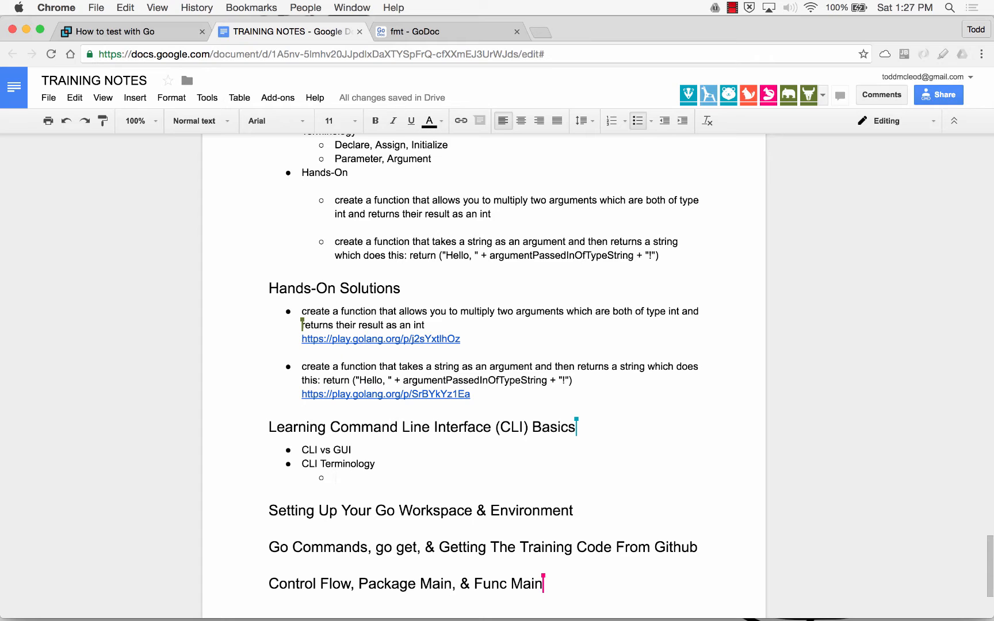
- List 'POSIX (Unix, Linux, Mac)' with 'Terminal, bash, shell' nested beneath it
{"action": "type", "text": "t"}
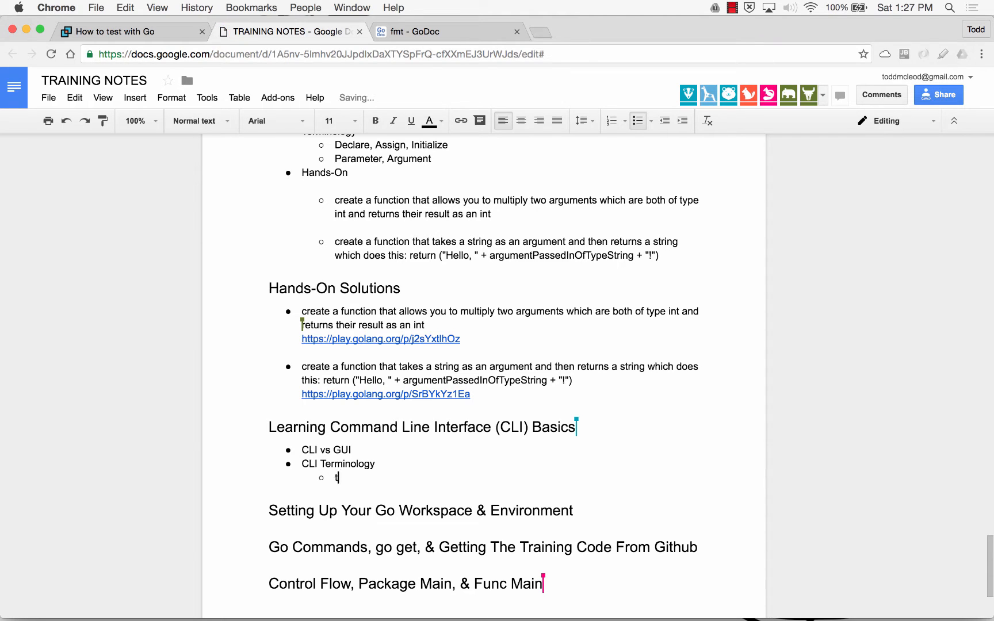
{"action": "type", "text": "erminal,"}
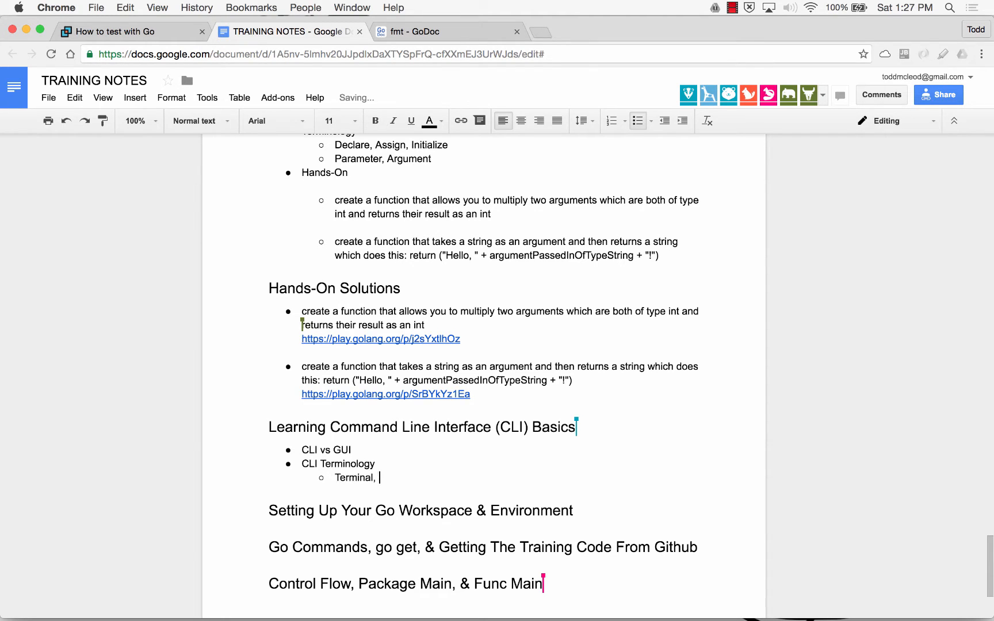
{"action": "type", "text": "bash, sh"}
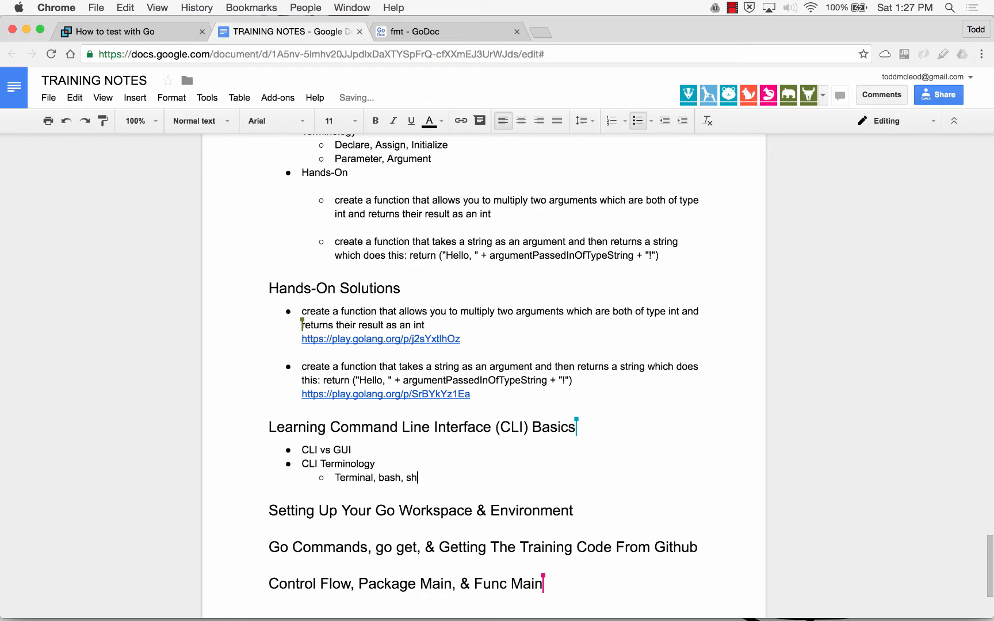
{"action": "type", "text": "ell"}
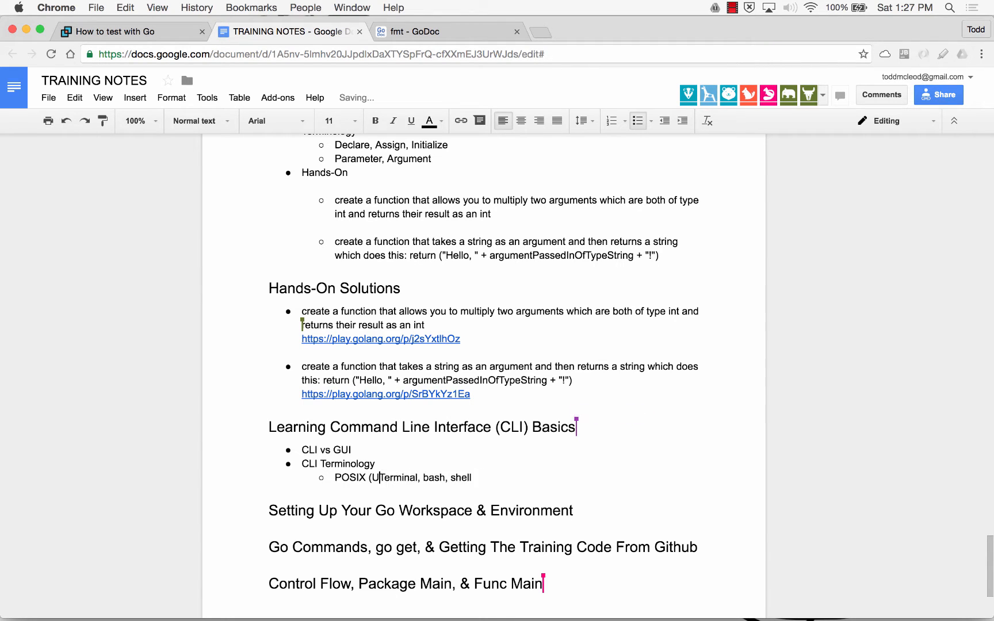
{"action": "type", "text": "nix, Linux, Mac)"}
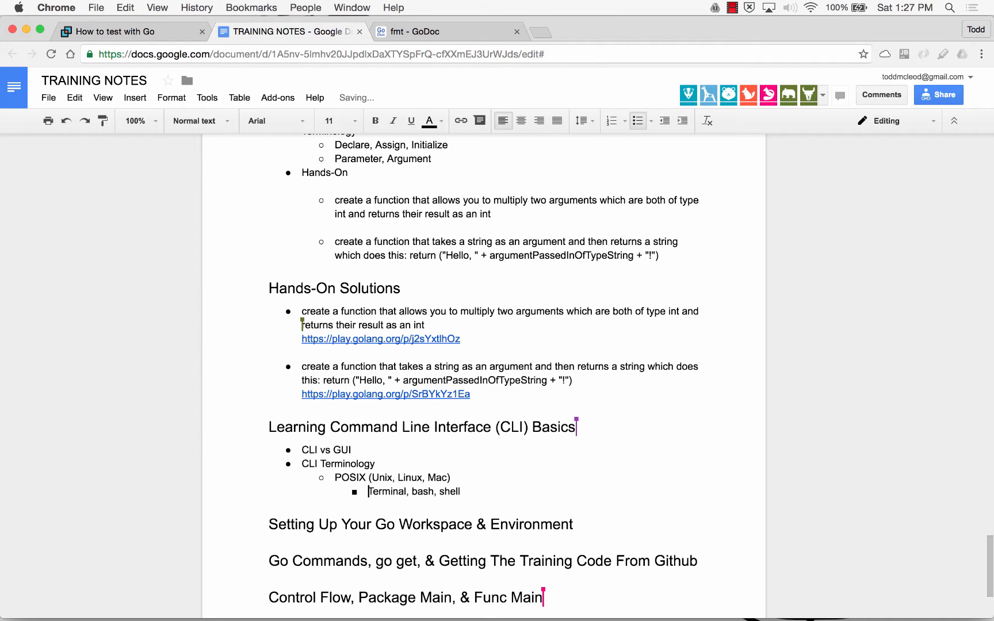
{"action": "left_click", "coordinate": [330, 525]}
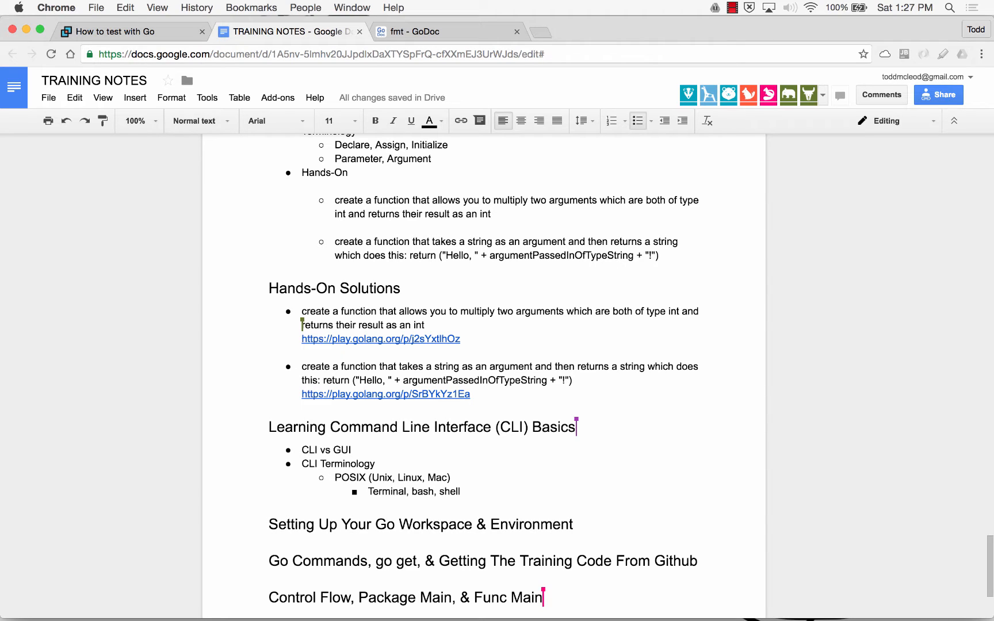
- Add 'DOS (Windows)' with 'Command prompt' nested beneath it
{"action": "type", "text": "D"}
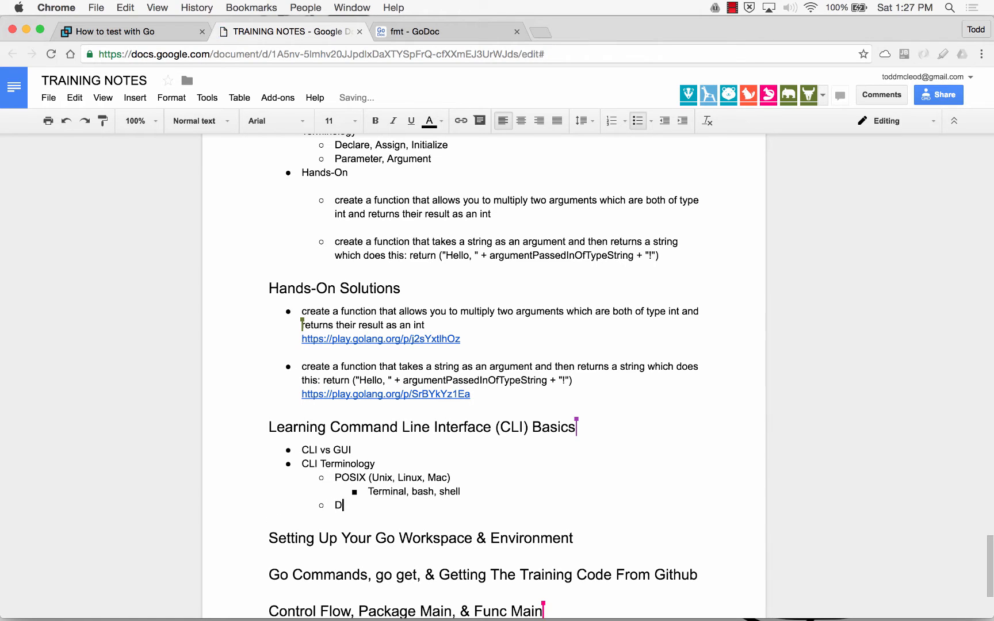
{"action": "type", "text": "OS ("}
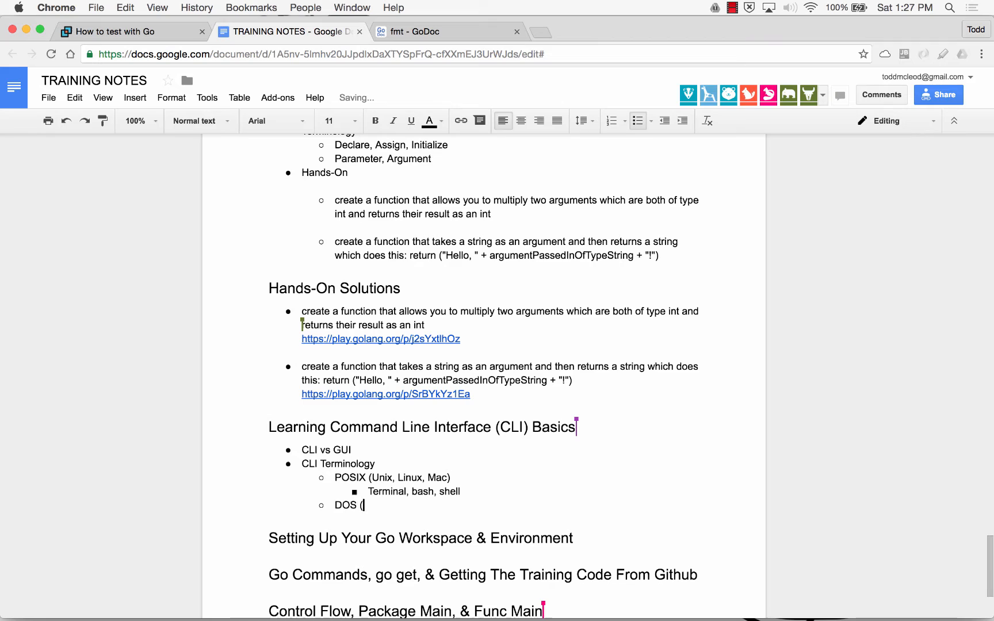
{"action": "type", "text": "windows"}
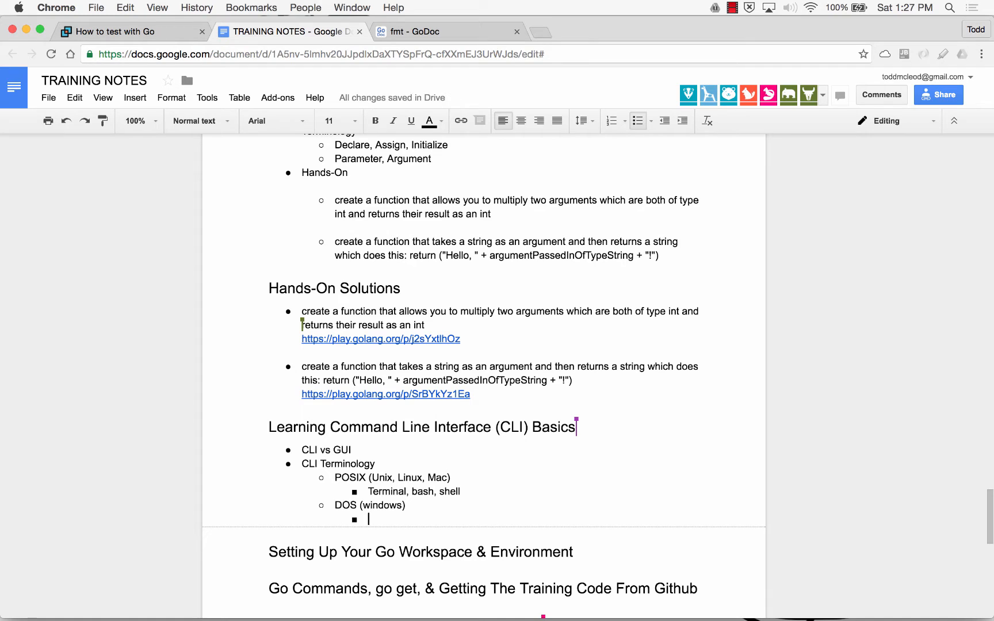
{"action": "type", "text": "Command prompt"}
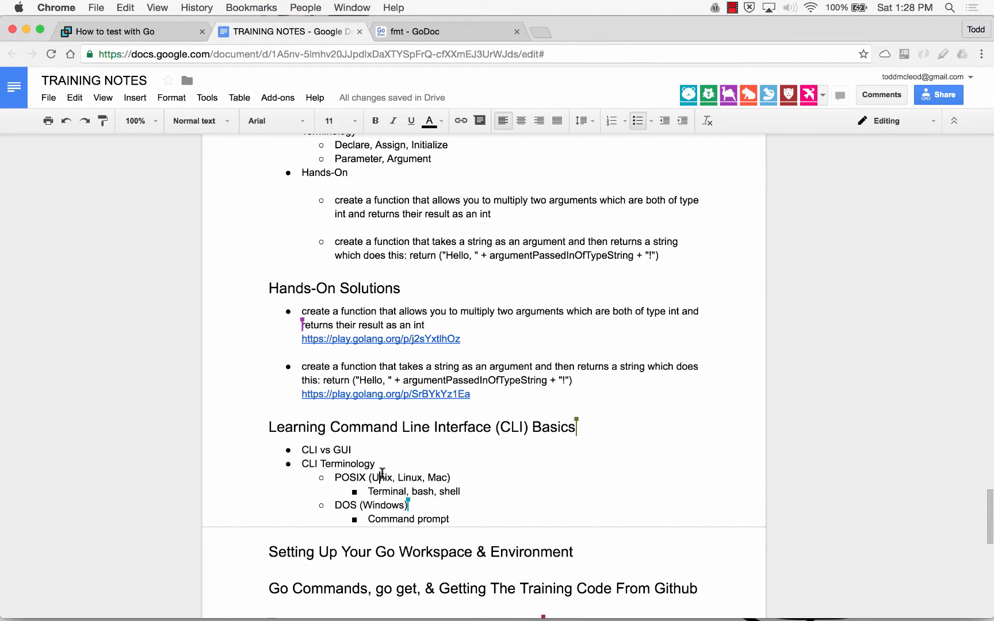
- Capitalize Bash and Shell in the POSIX entry, then position before the Setting Up heading
{"action": "double_click", "coordinate": [381, 478]}
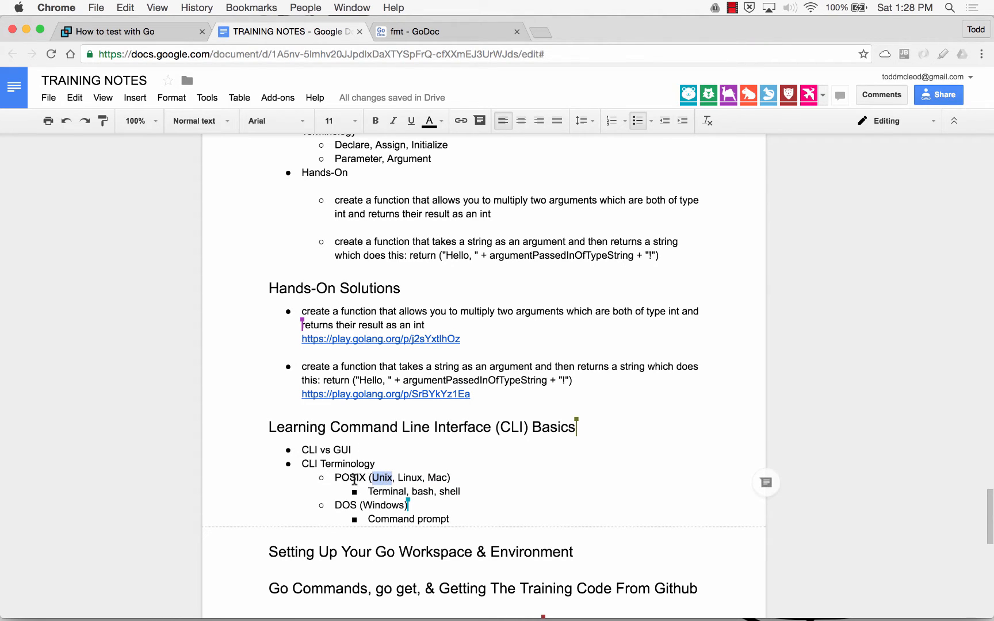
{"action": "mouse_move", "coordinate": [389, 521]}
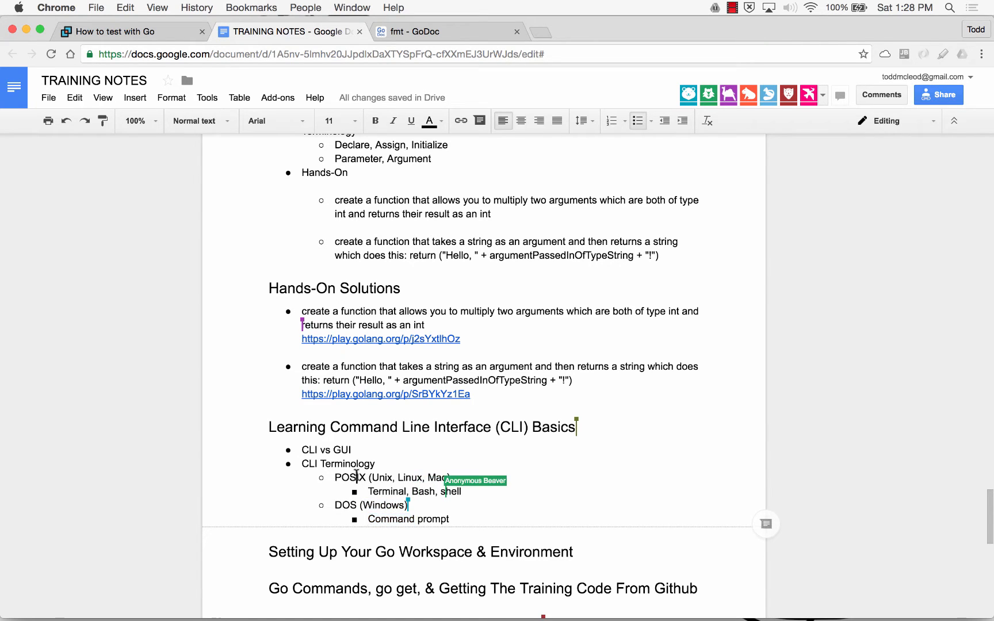
{"action": "double_click", "coordinate": [350, 478]}
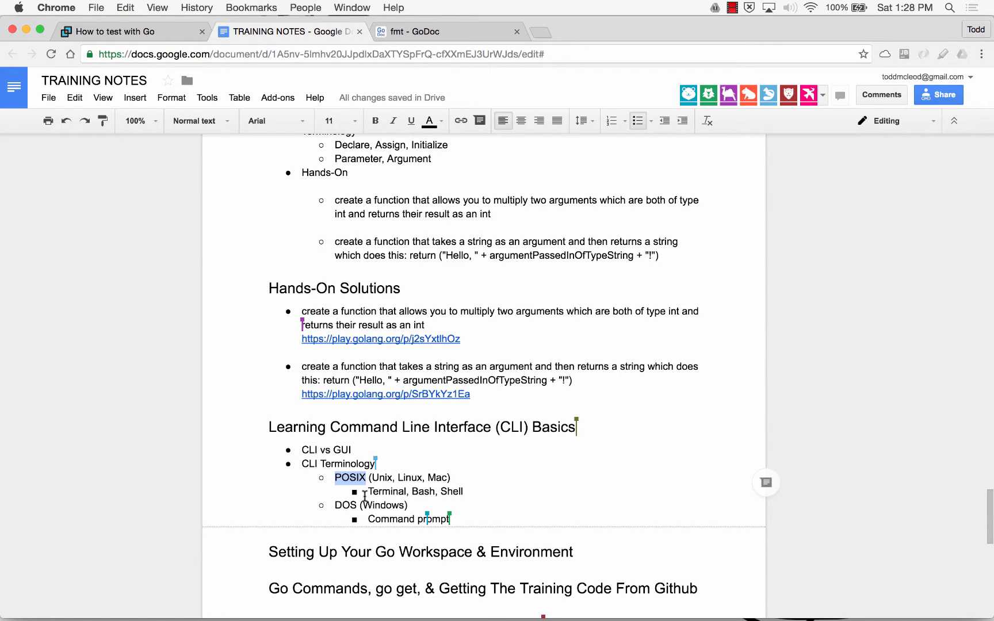
{"action": "left_click", "coordinate": [332, 552]}
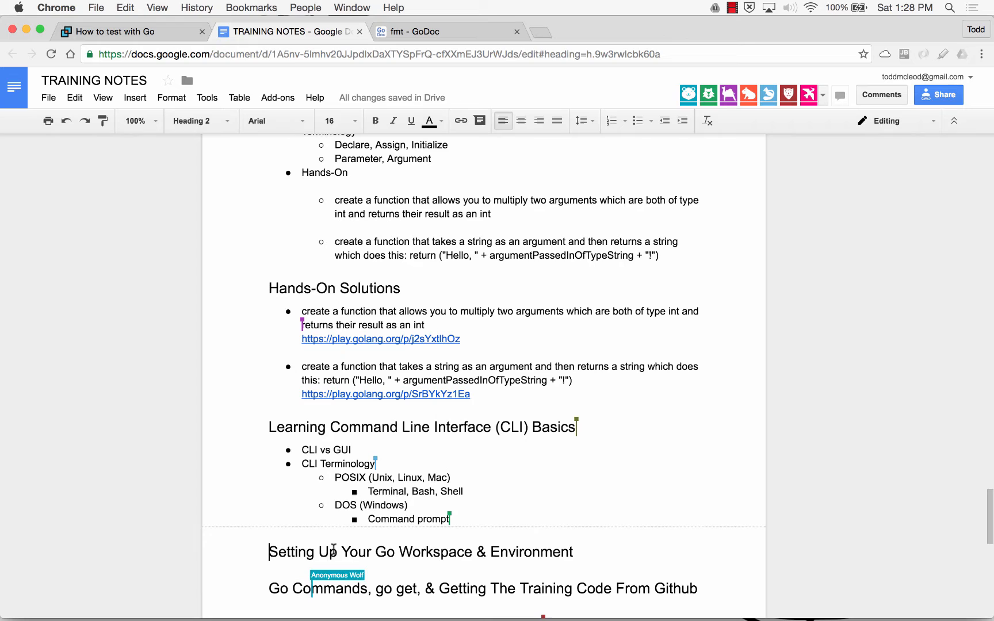
- Add 'Windows Users - Installing Github Desktop and Git Shell' heading with bullet 'Git shell will allow us to use POSIX CLI commands on windows'
{"action": "type", "text": "Installing Github Desktop and Git Shell"}
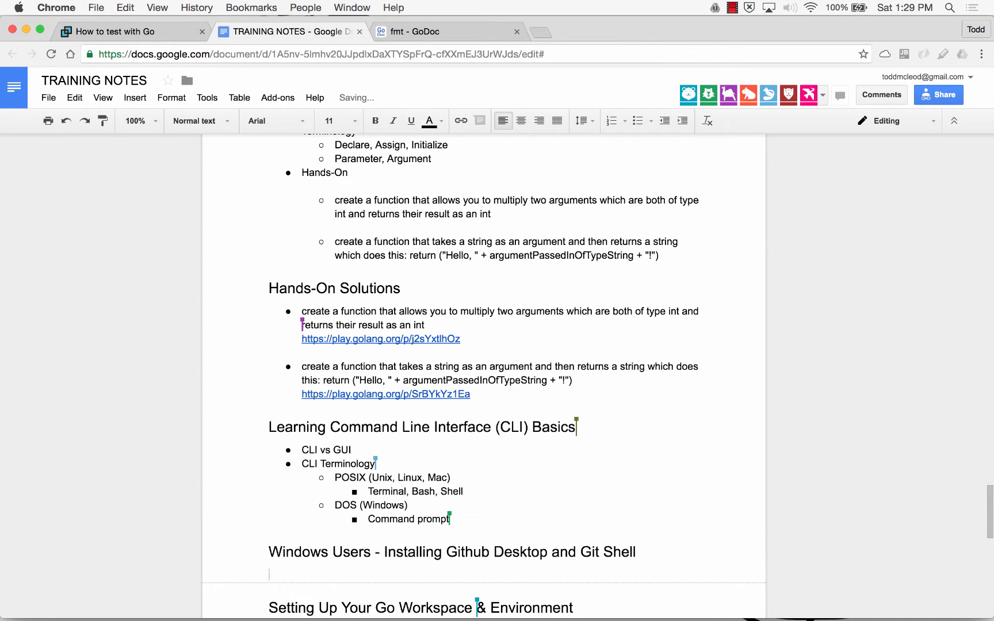
{"action": "left_click", "coordinate": [638, 120]}
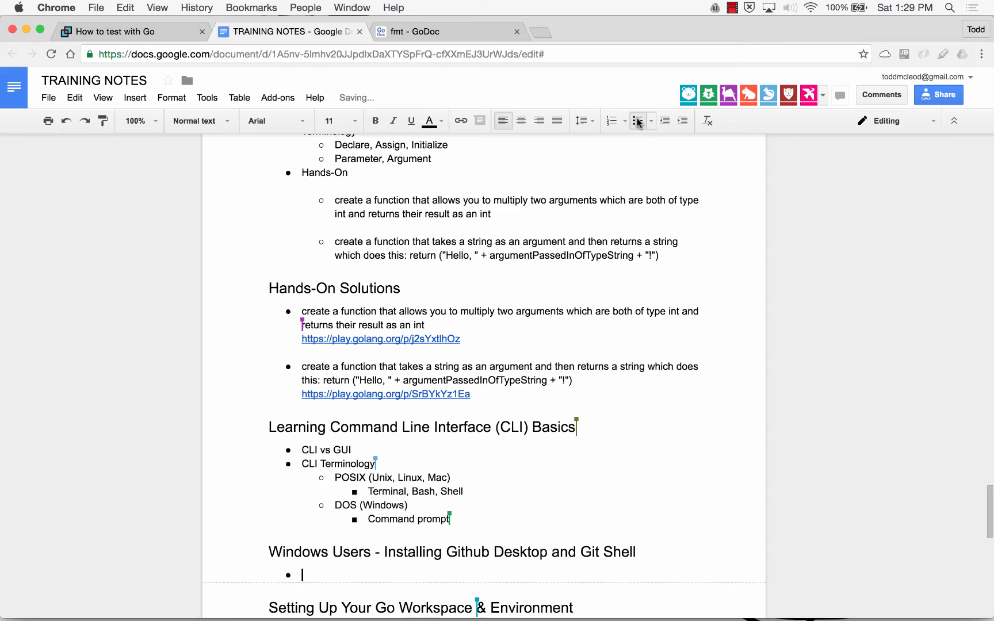
{"action": "type", "text": "Git shell will all"}
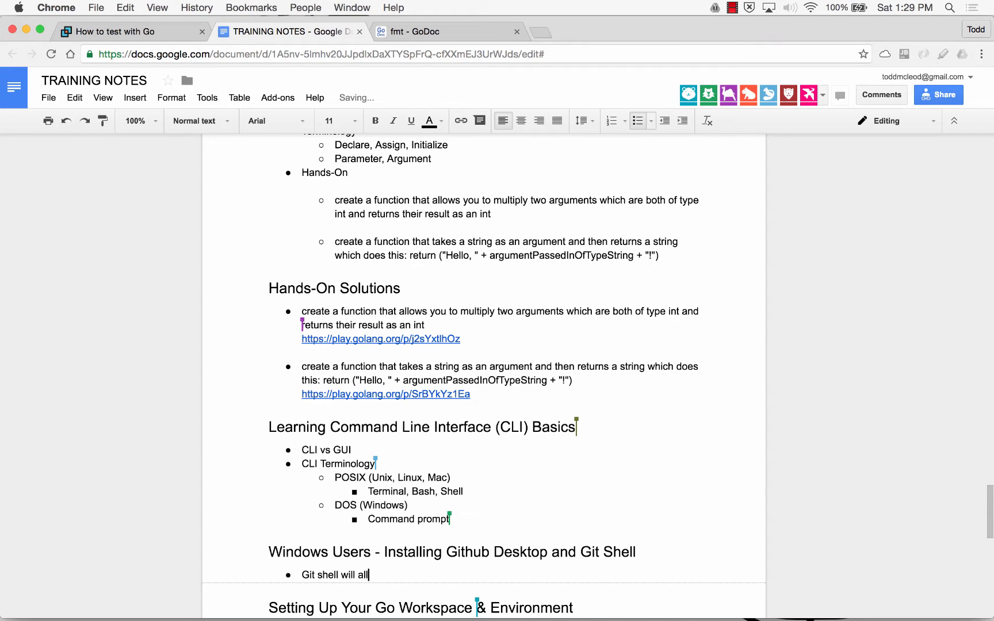
{"action": "type", "text": "ow us to use"}
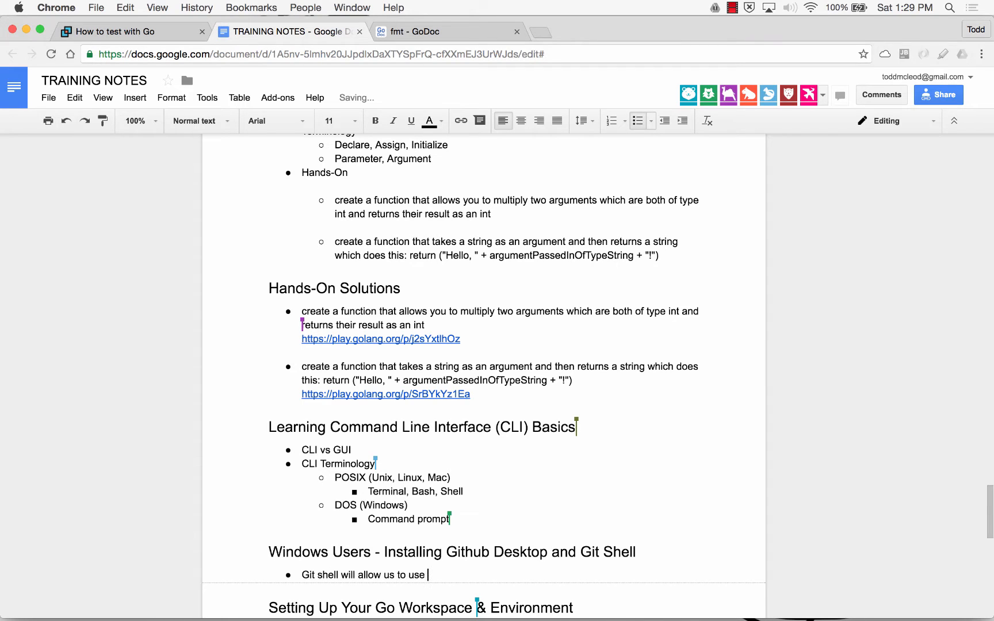
{"action": "type", "text": "POSIX"}
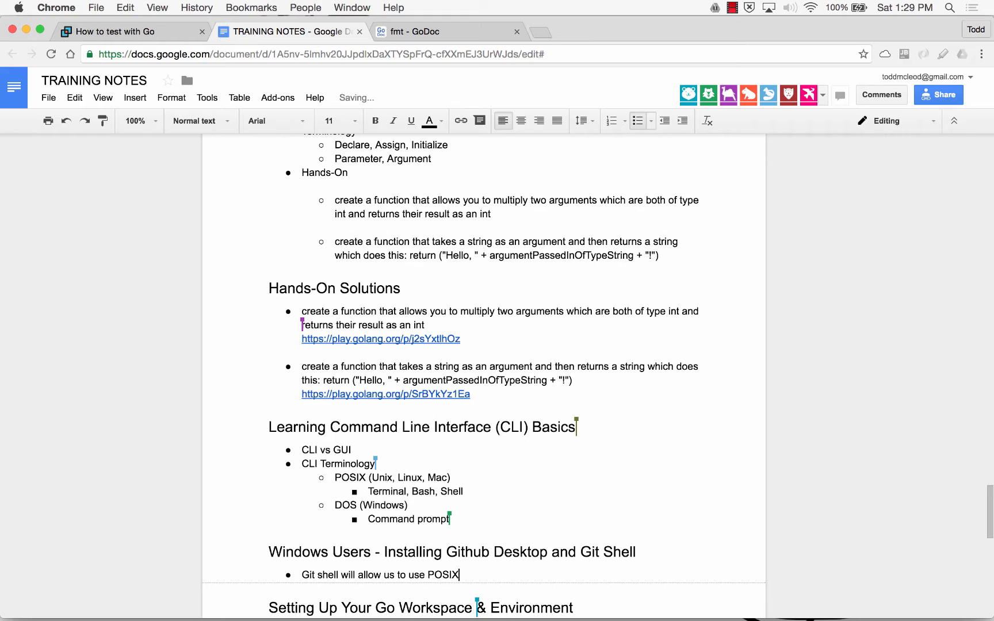
{"action": "type", "text": "CLI"}
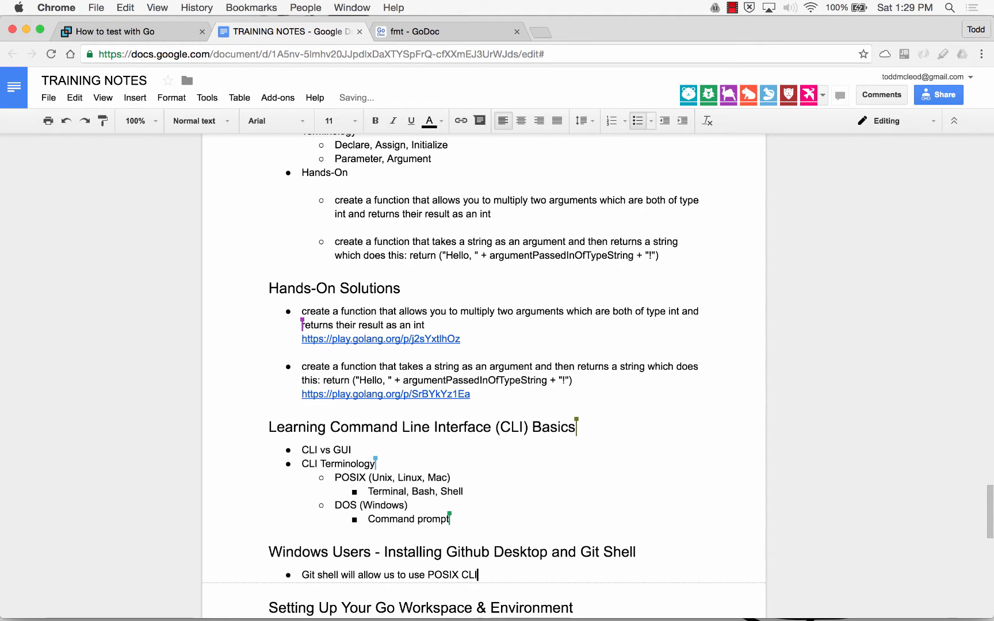
{"action": "type", "text": "commands on windows"}
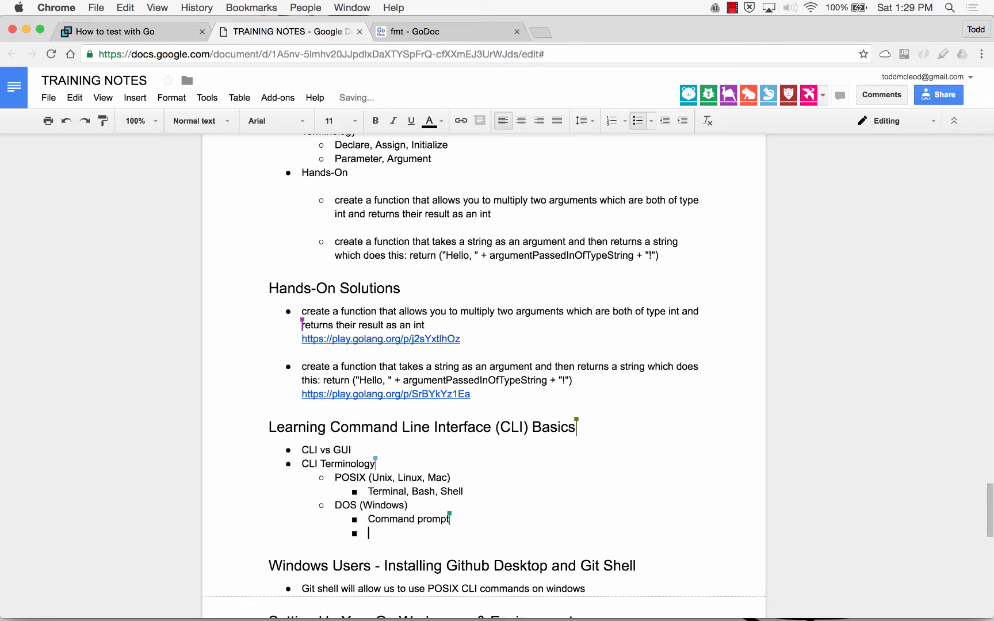
- Add a top-level 'Terminal commands' bullet
{"action": "key", "text": "shift+tab"}
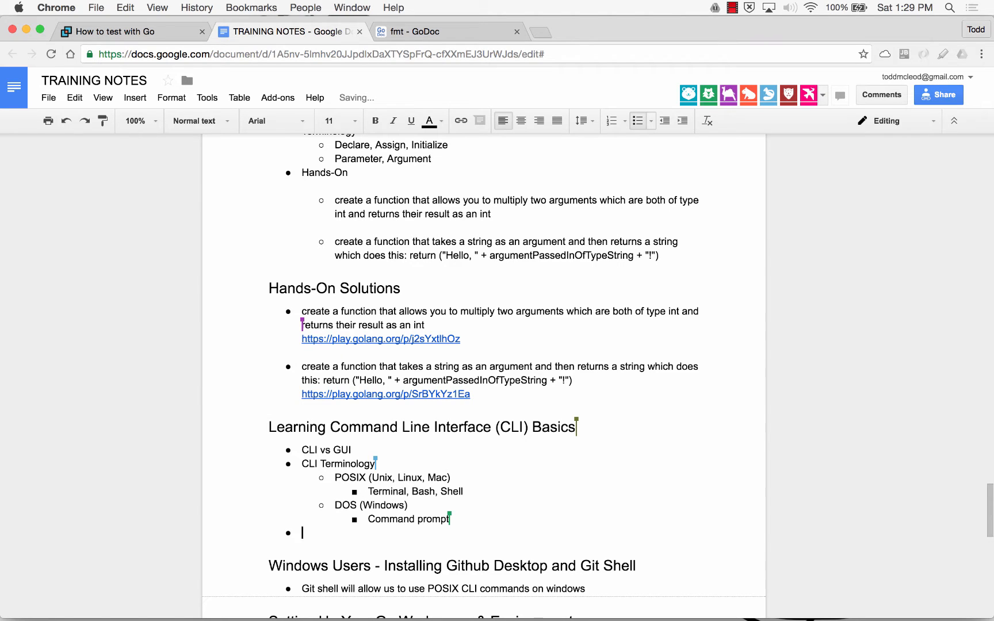
{"action": "type", "text": "Terminal commands"}
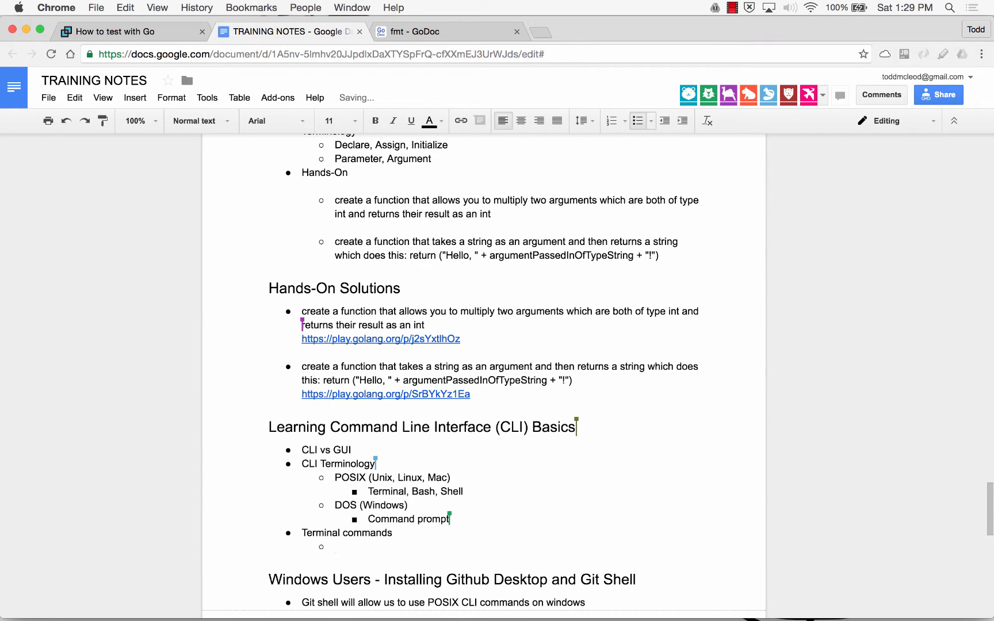
- Launch Terminal via Spotlight and bring its window over the training notes
{"action": "key", "text": "cmd+space"}
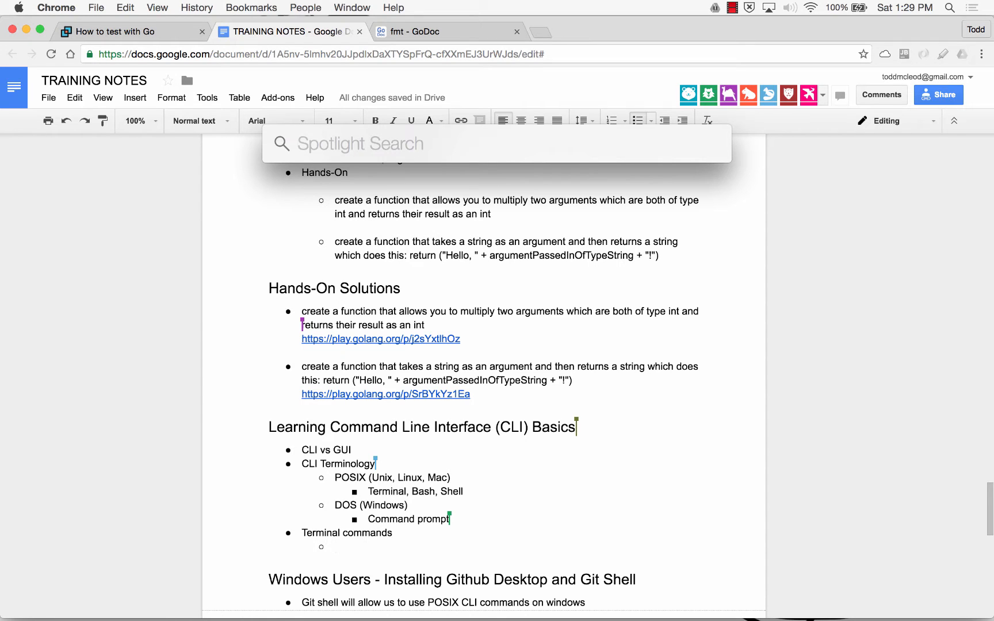
{"action": "type", "text": "terminal"}
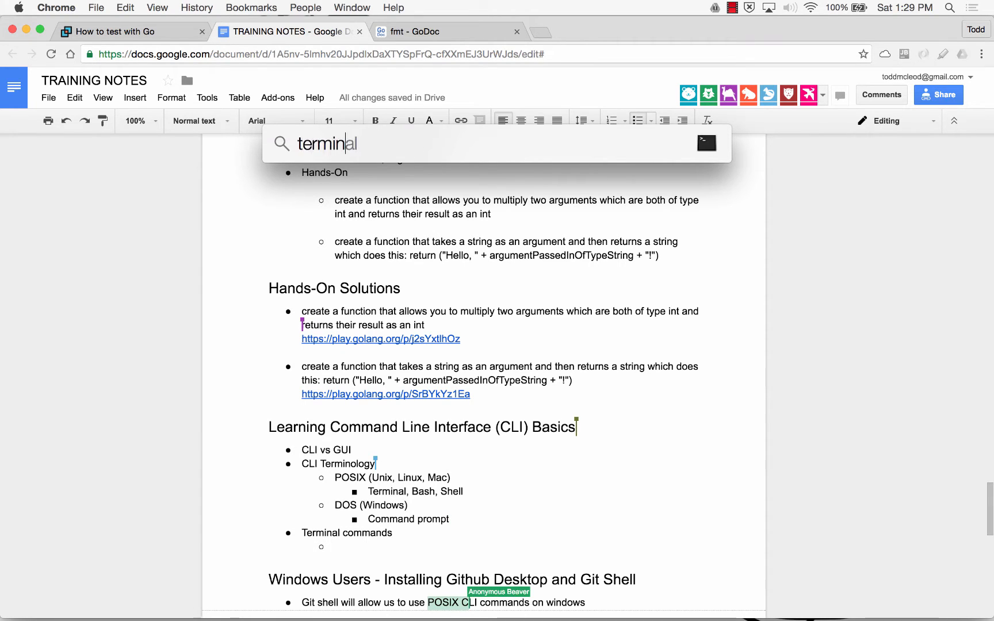
{"action": "left_click", "coordinate": [706, 142]}
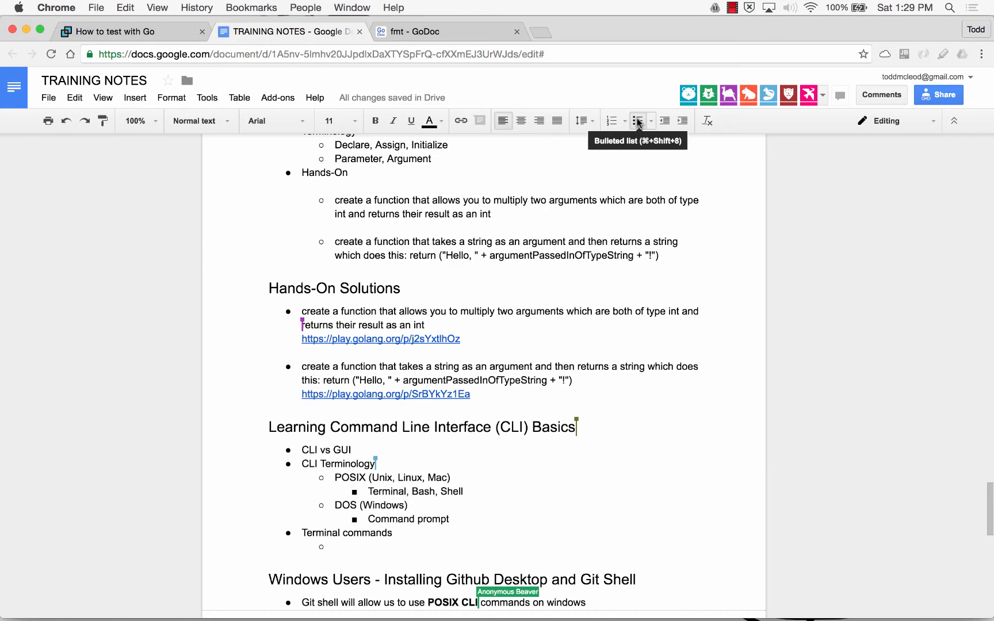
{"action": "scroll", "scroll_direction": "down", "scroll_amount": 3}
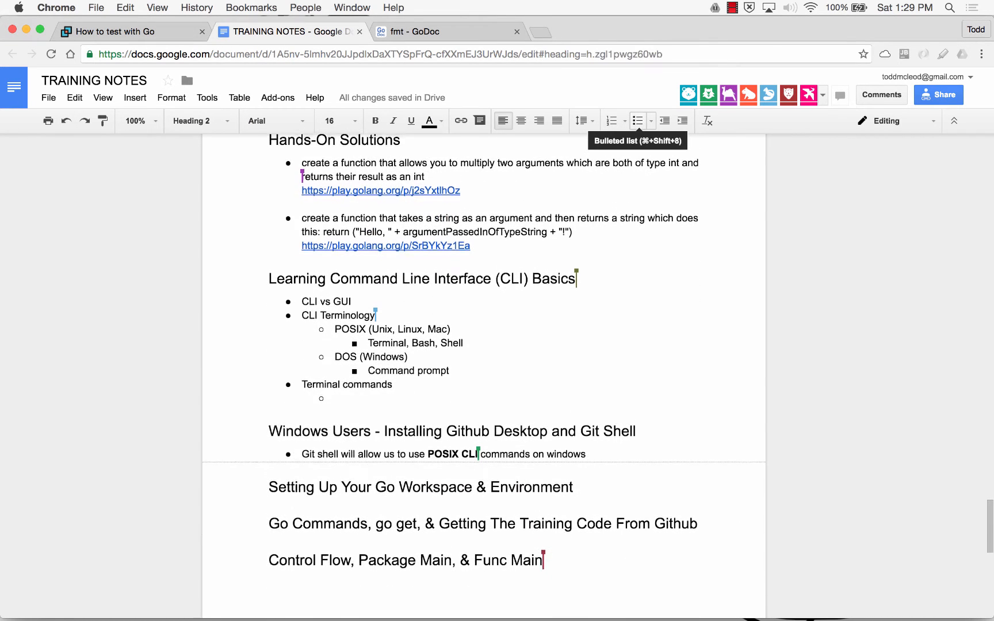
{"action": "left_click", "coordinate": [286, 524]}
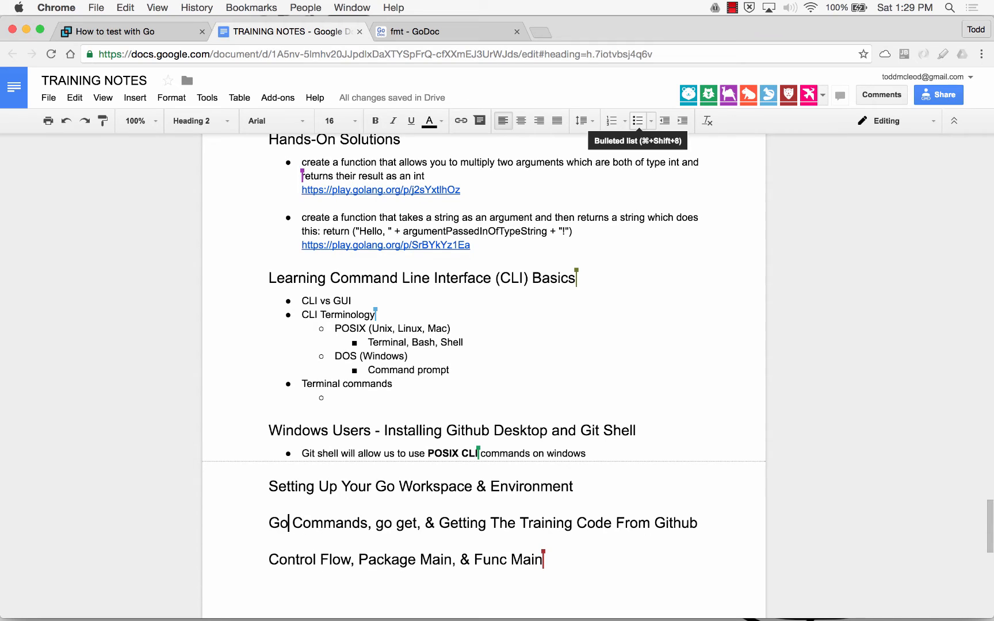
{"action": "left_click", "coordinate": [303, 384]}
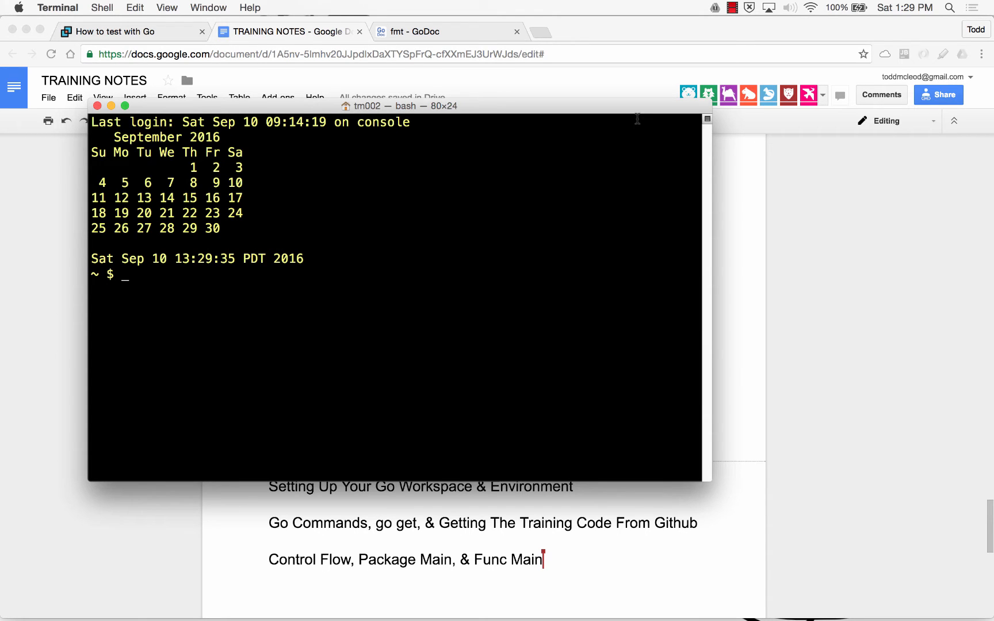
- Add 'ls' with 'List' and 'Lists everything in the current directory where you're located'
{"action": "type", "text": "ls"}
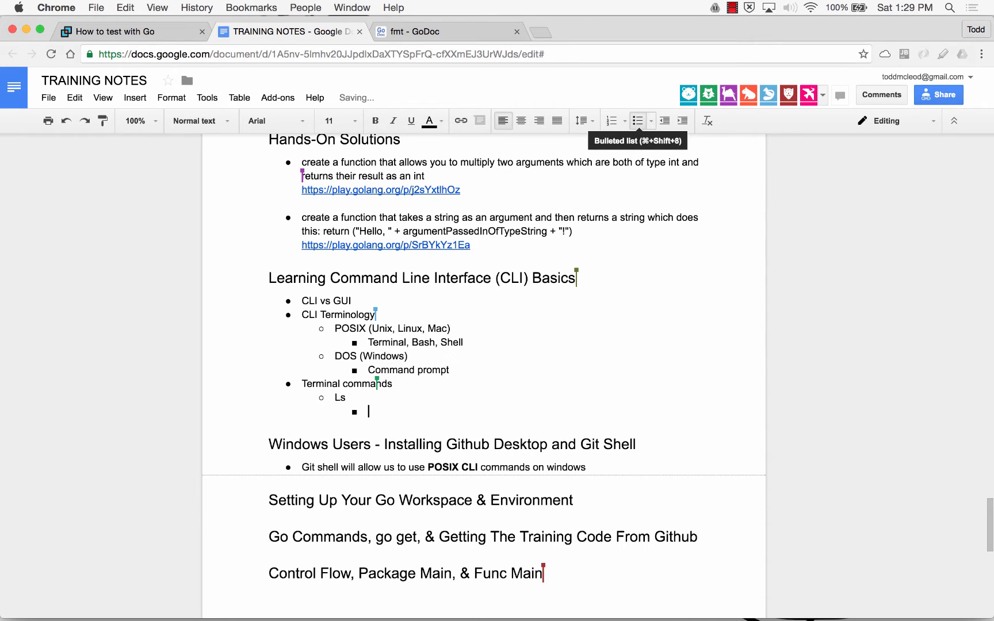
{"action": "type", "text": "list"}
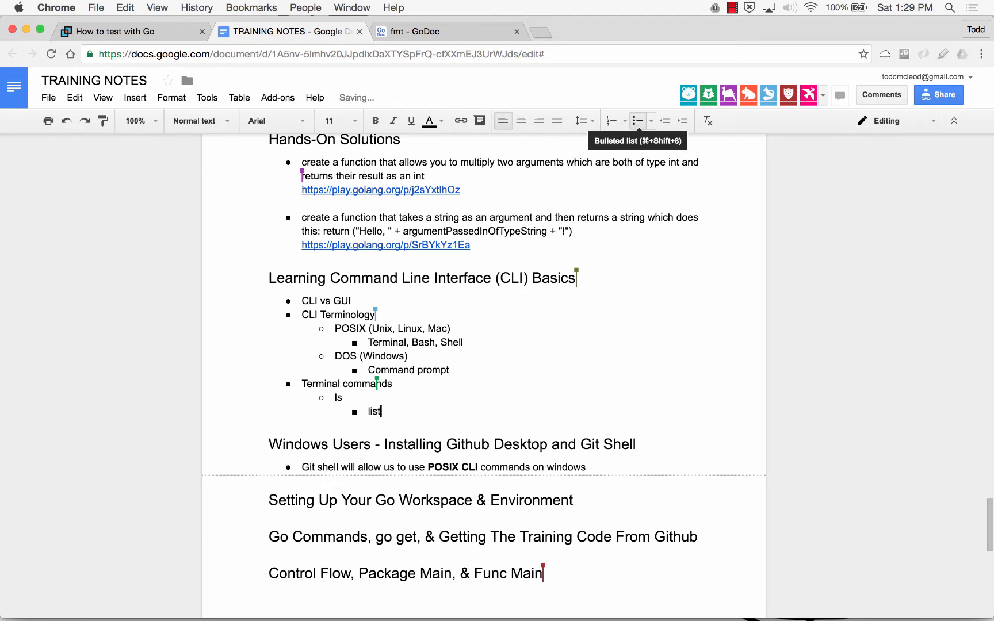
{"action": "type", "text": "Lists everyti"}
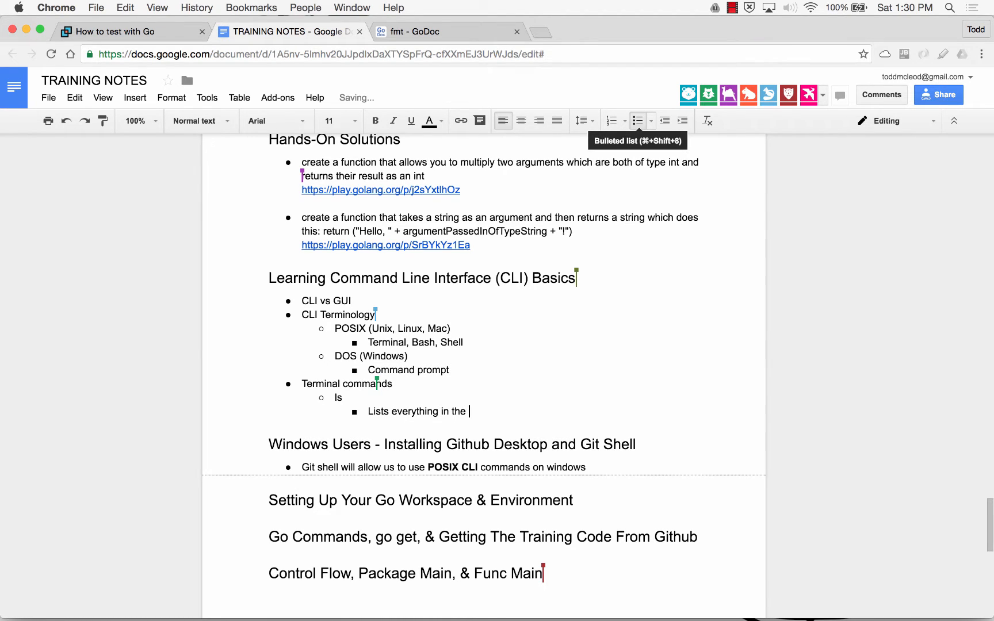
{"action": "type", "text": "current direct"}
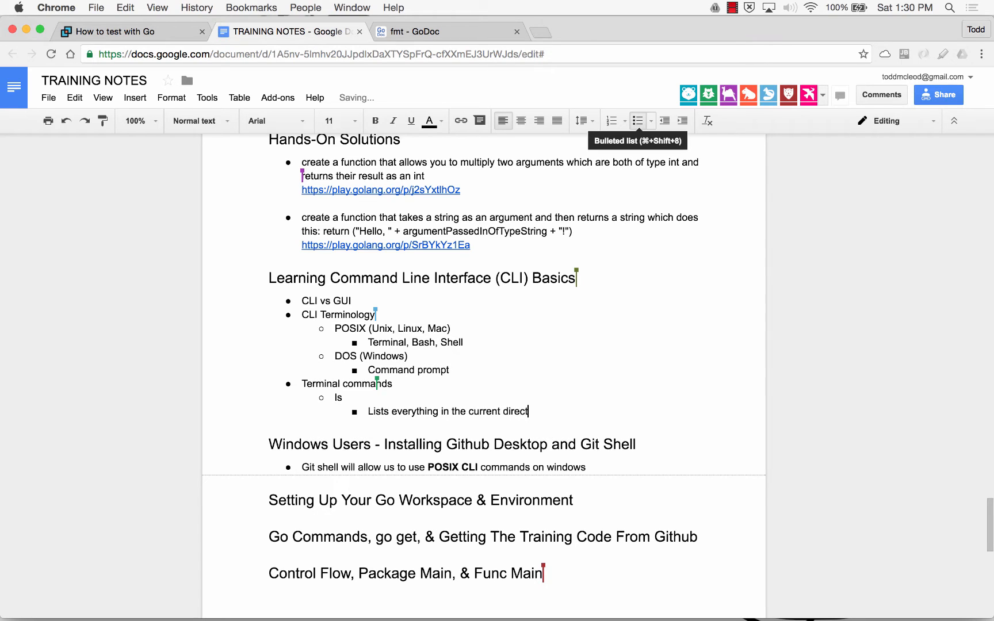
{"action": "type", "text": "ory where you're"}
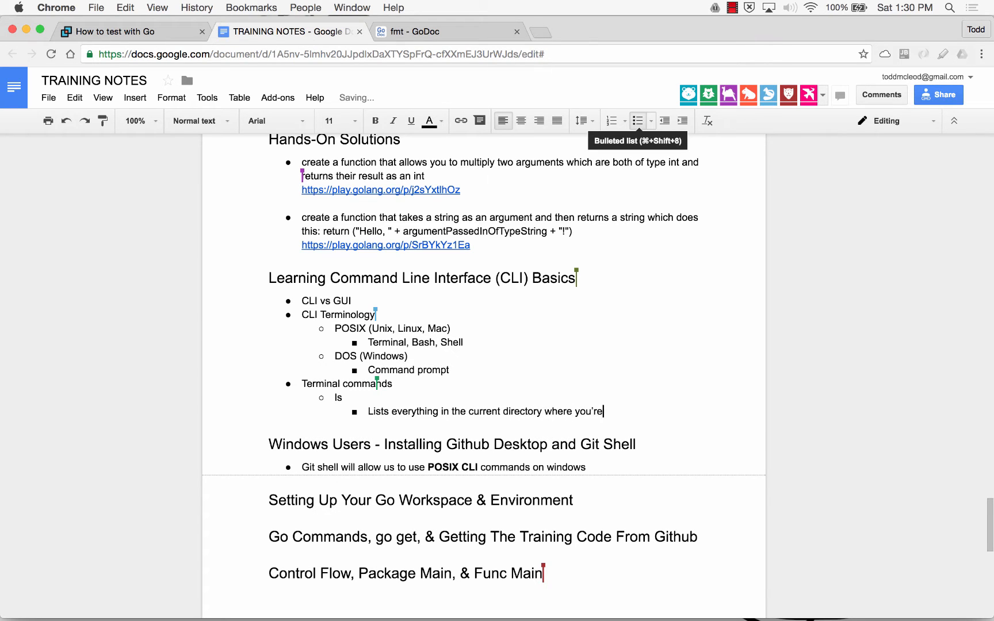
{"action": "type", "text": "located at that moment"}
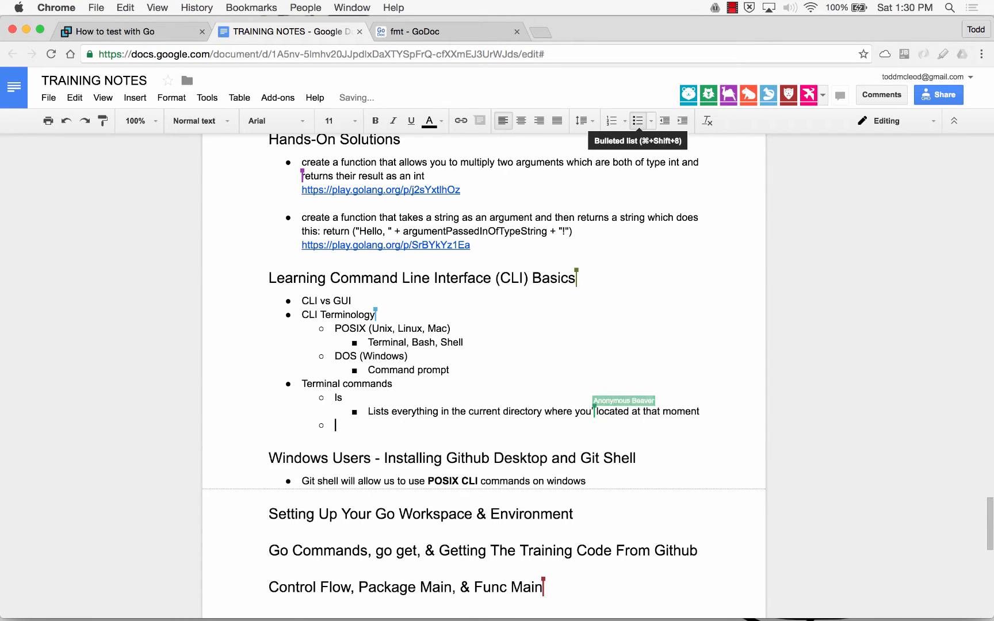
- Add 'pwd' with 'Print Working Directory' and 'Shows the current directory where you're located'
{"action": "type", "text": "pwd"}
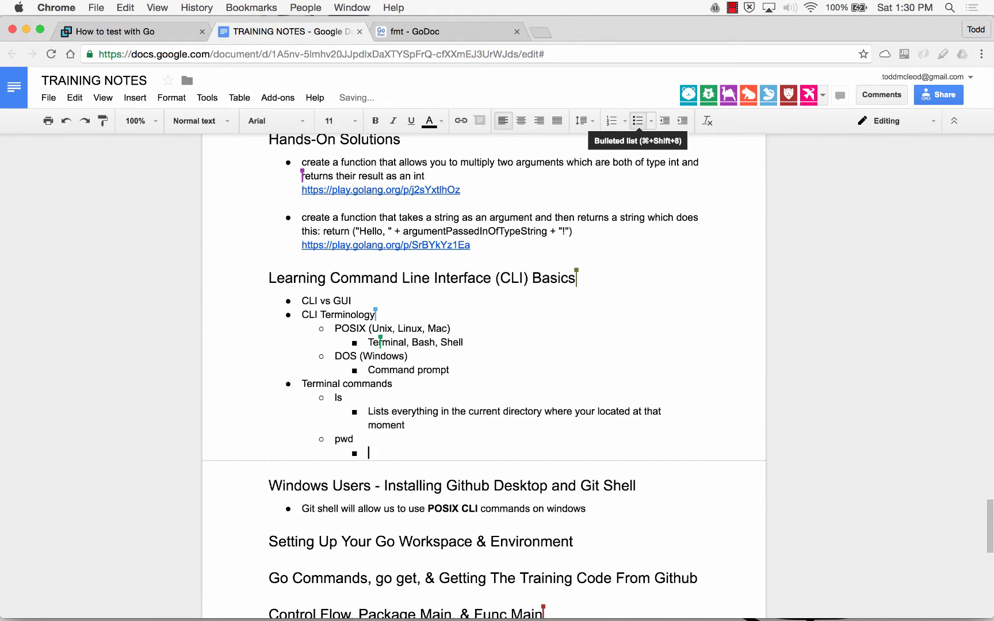
{"action": "type", "text": "Shows the"}
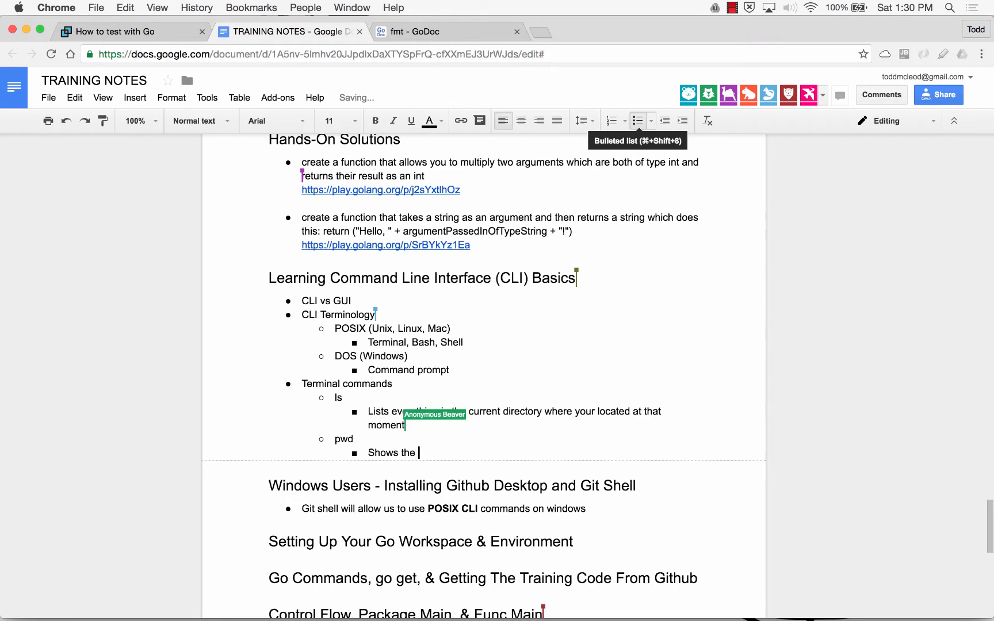
{"action": "type", "text": "current directory"}
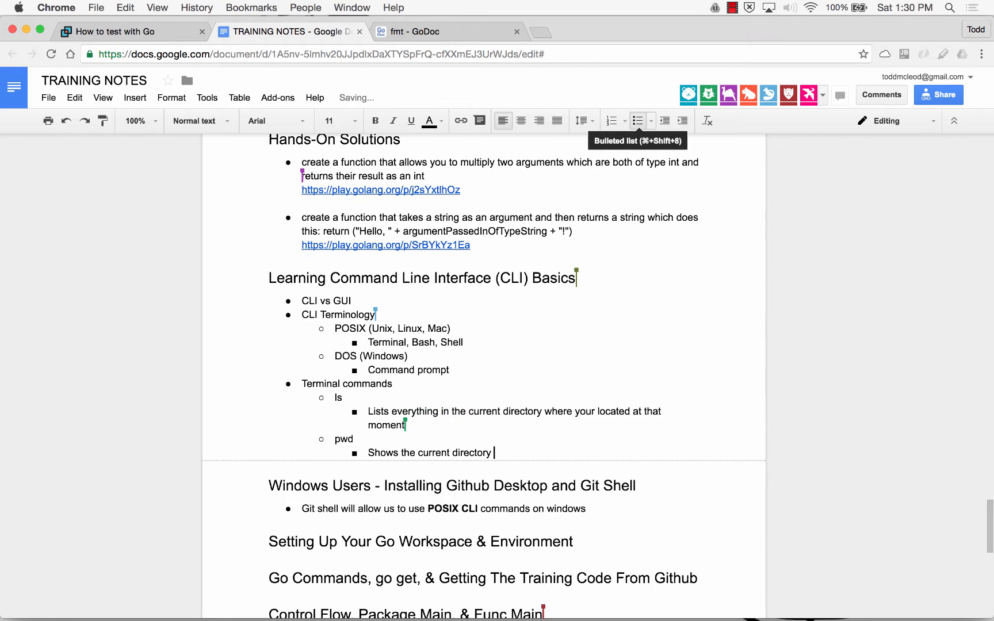
{"action": "type", "text": "where you're located"}
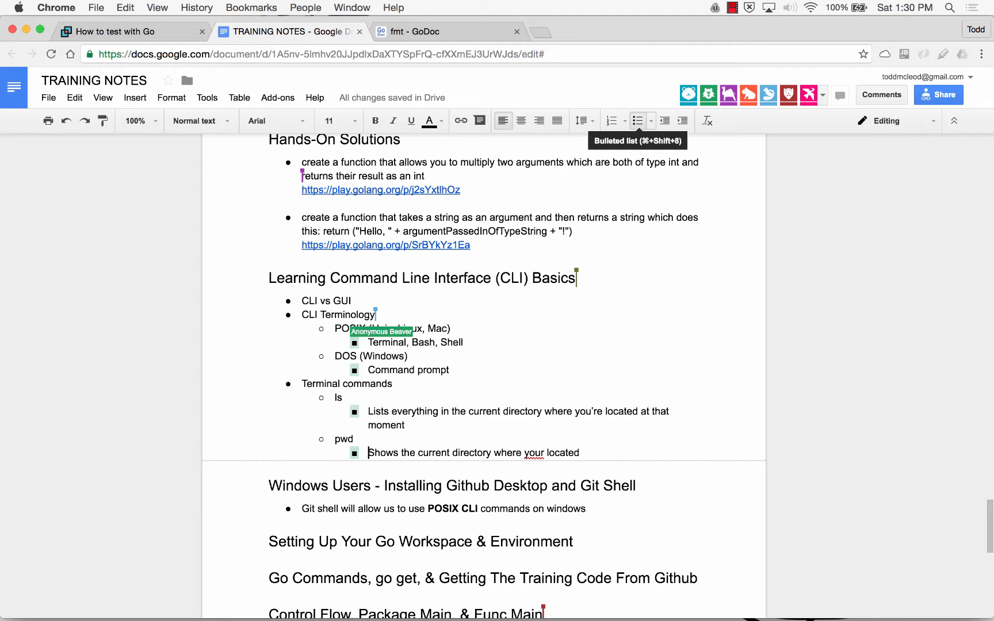
{"action": "type", "text": "Print w"}
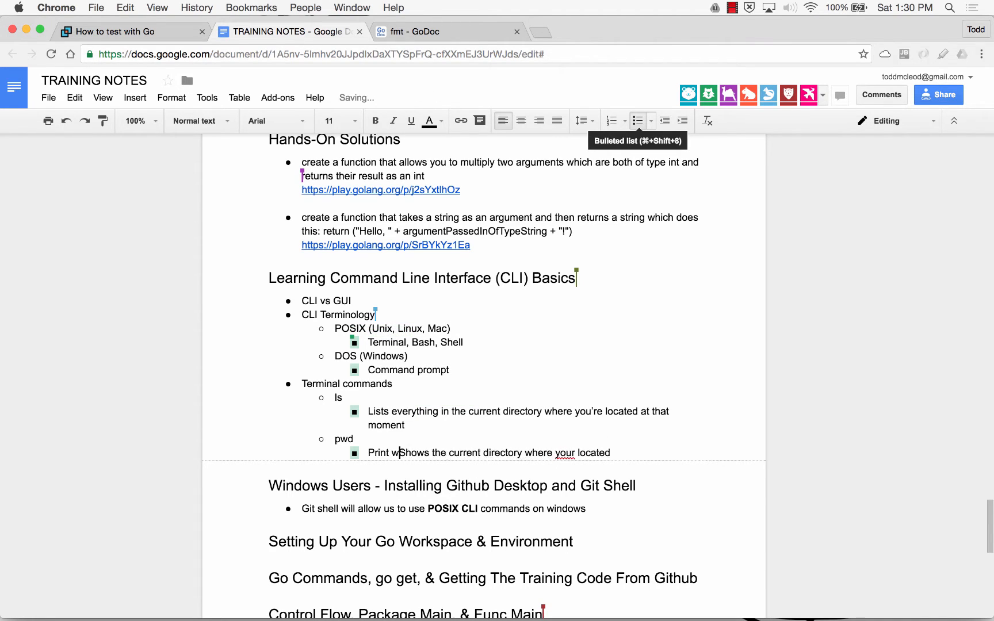
{"action": "type", "text": "orking di"}
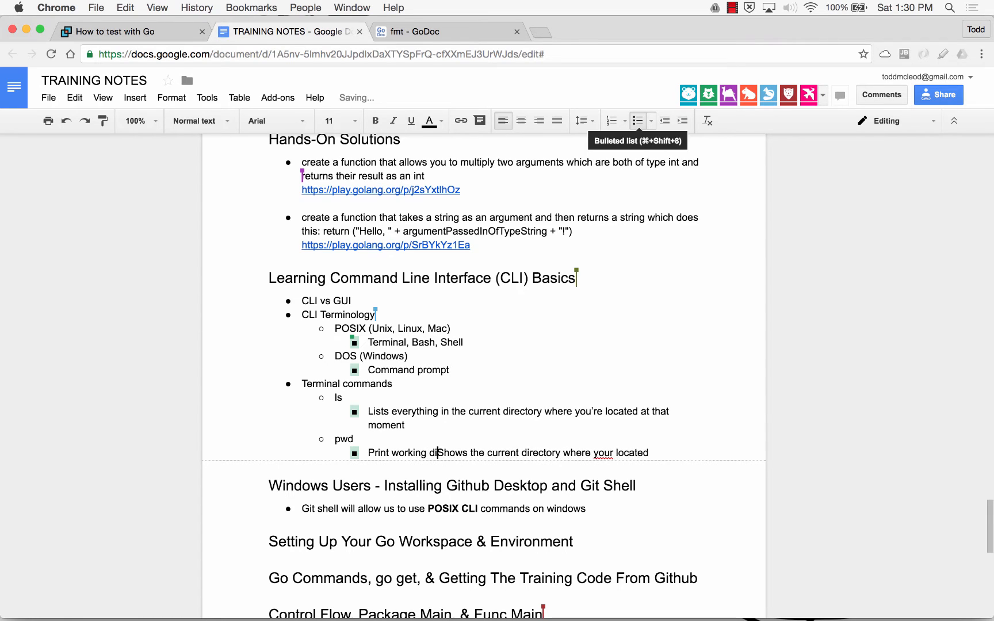
{"action": "key", "text": "enter"}
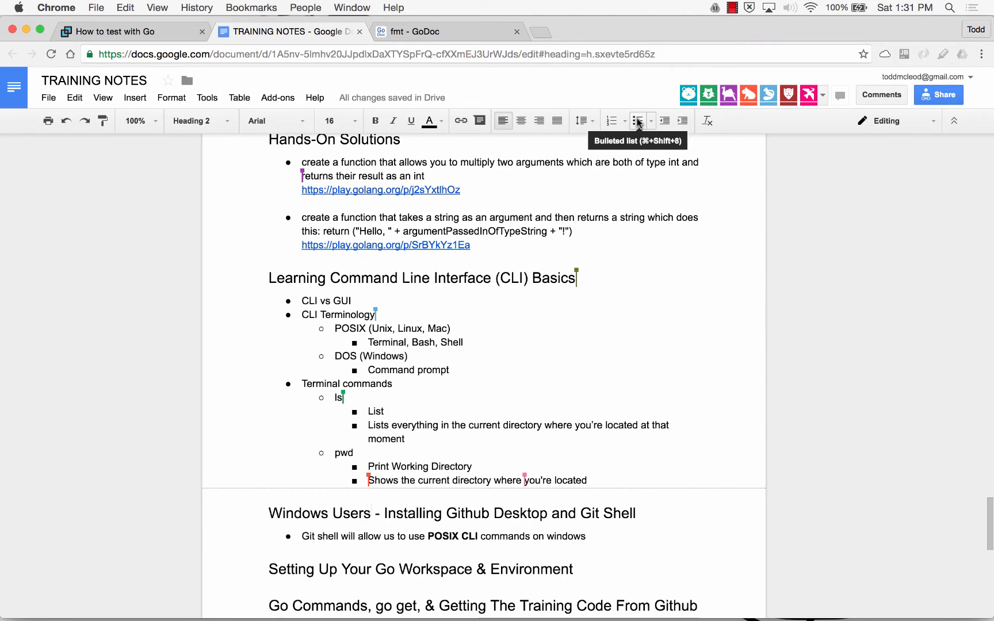
- Add 'command + k' and 'clear' bullets, each with a 'Clears terminal screen' sub-bullet
{"action": "left_click", "coordinate": [610, 480]}
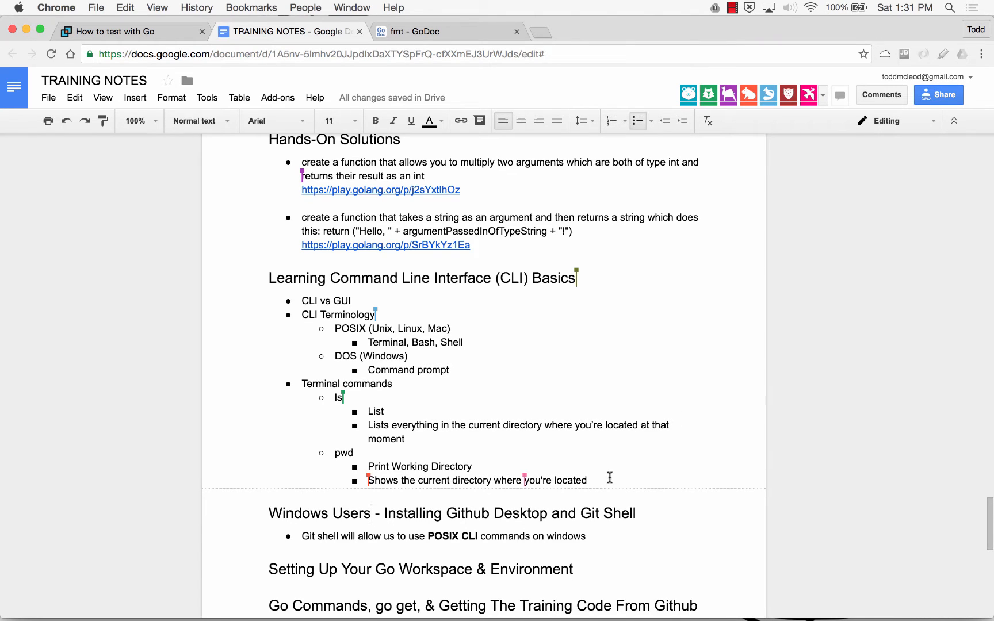
{"action": "type", "text": "comman"}
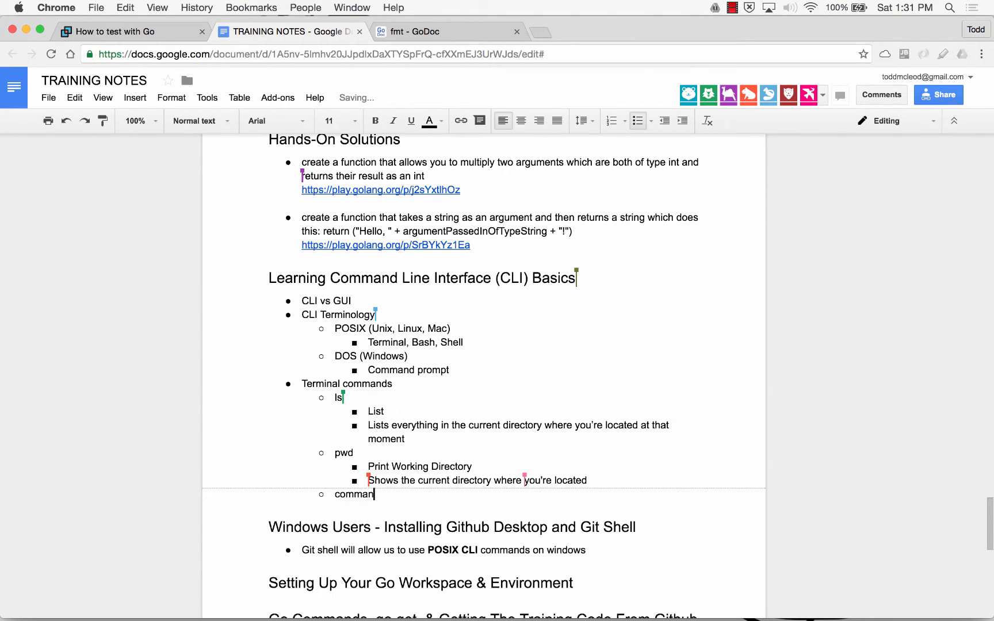
{"action": "type", "text": "Command + k"}
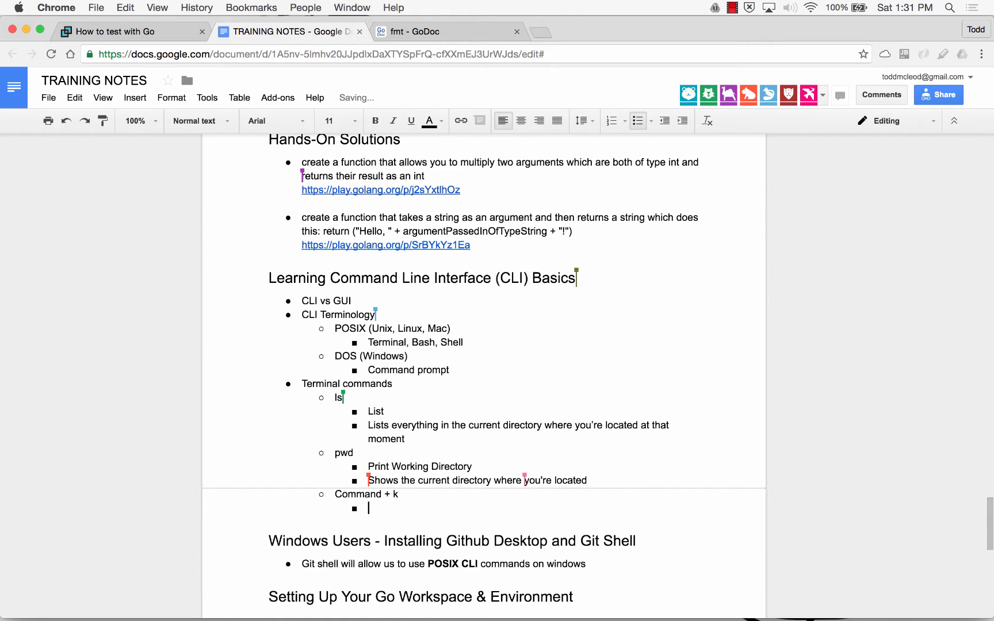
{"action": "type", "text": "Clears terminal screen"}
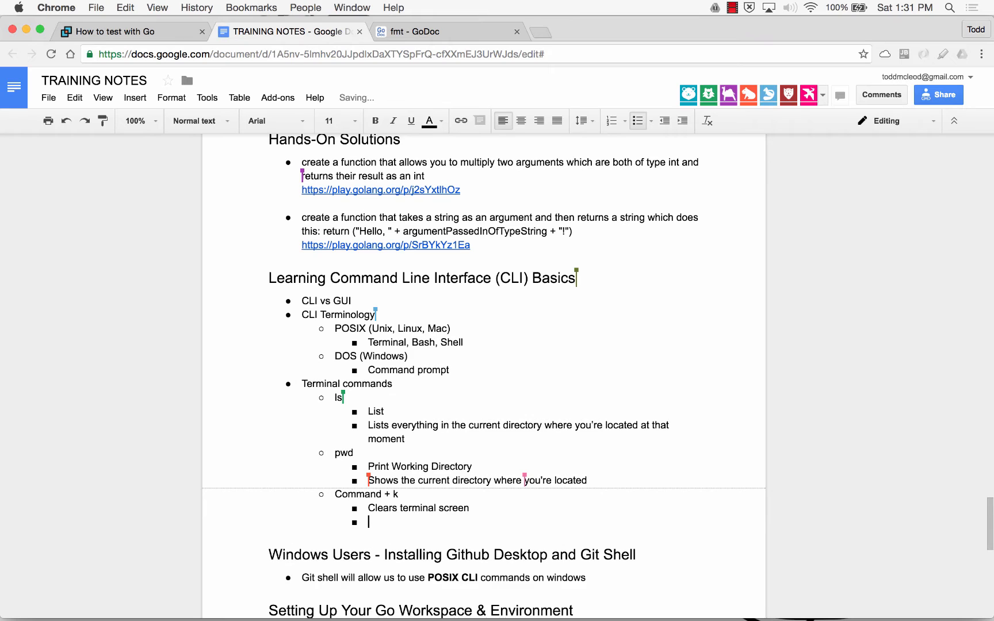
{"action": "type", "text": "clear"}
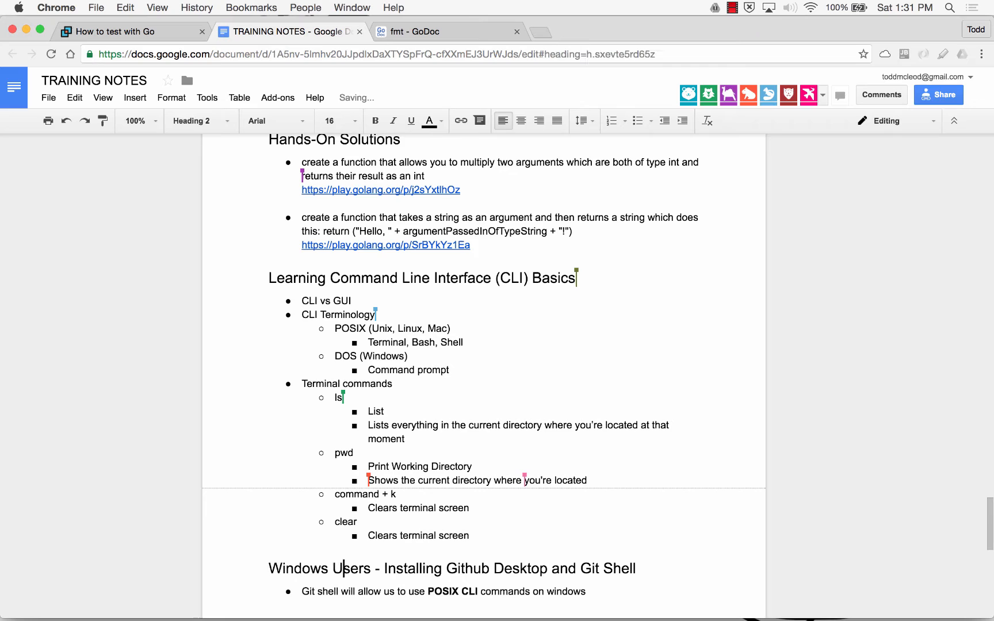
{"action": "left_click", "coordinate": [469, 535]}
{"action": "type", "text": "pwd"}
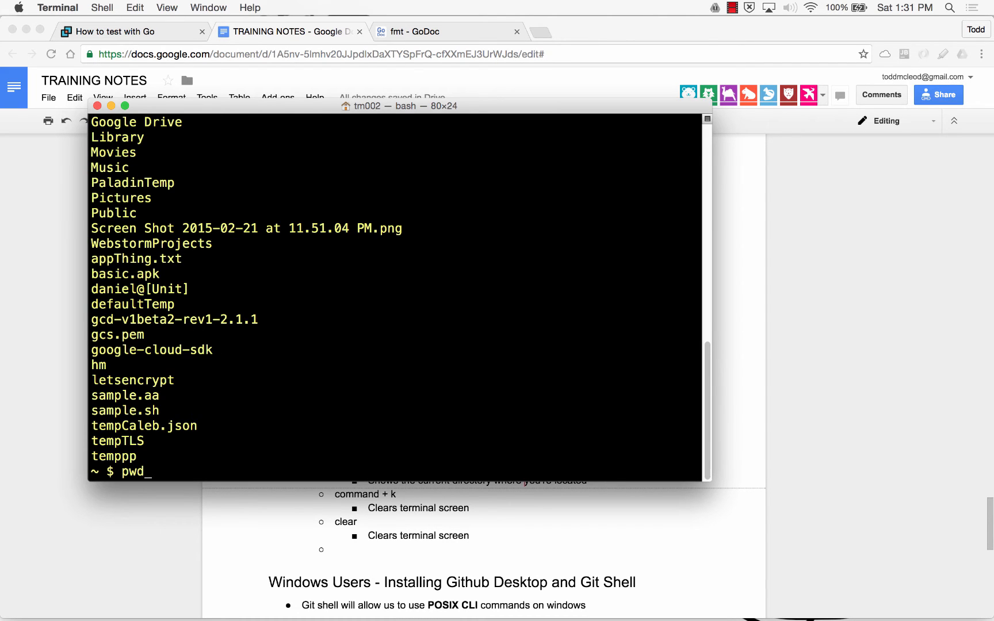
- Clear the Terminal screen, enter 'ls -la', and return to the training notes
{"action": "key", "text": "Return"}
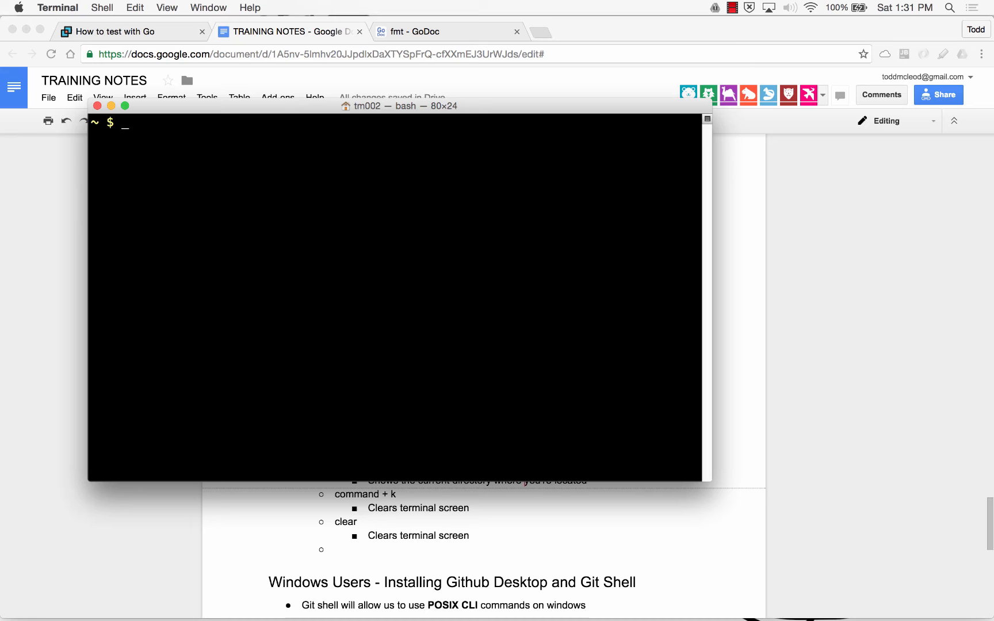
{"action": "type", "text": "ls -la"}
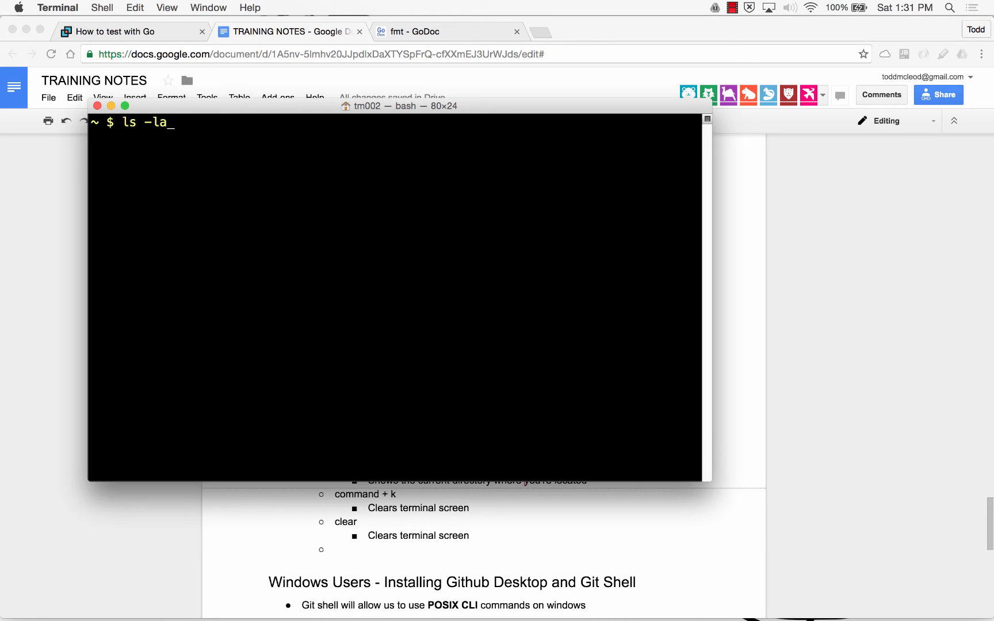
{"action": "key", "text": "Return"}
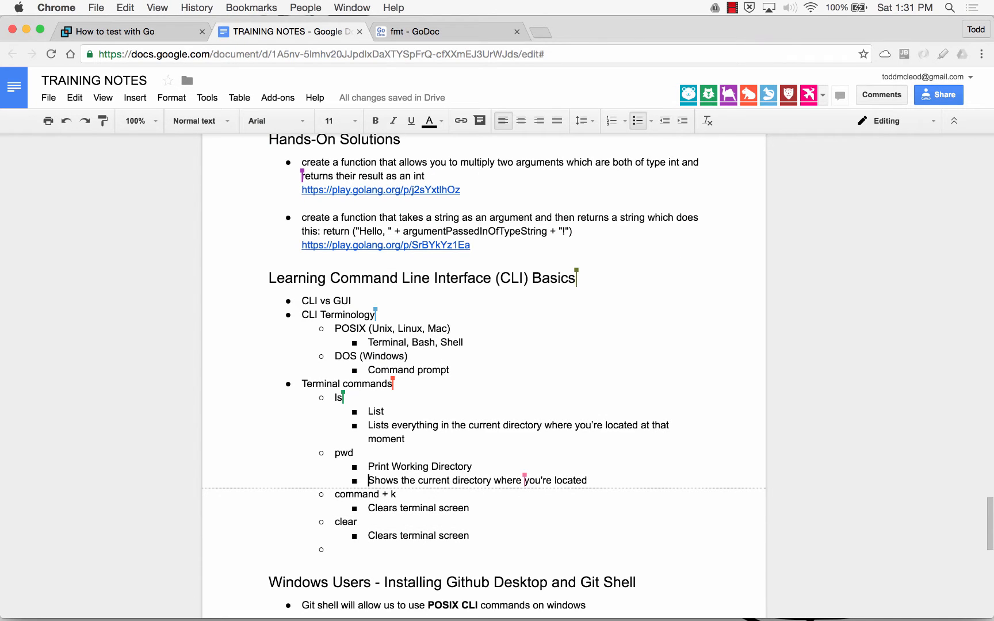
- Add 'ls -la' (List list-all, 'Lists everything with more information') and 'cd' (Change directory)
{"action": "type", "text": "Ls -la"}
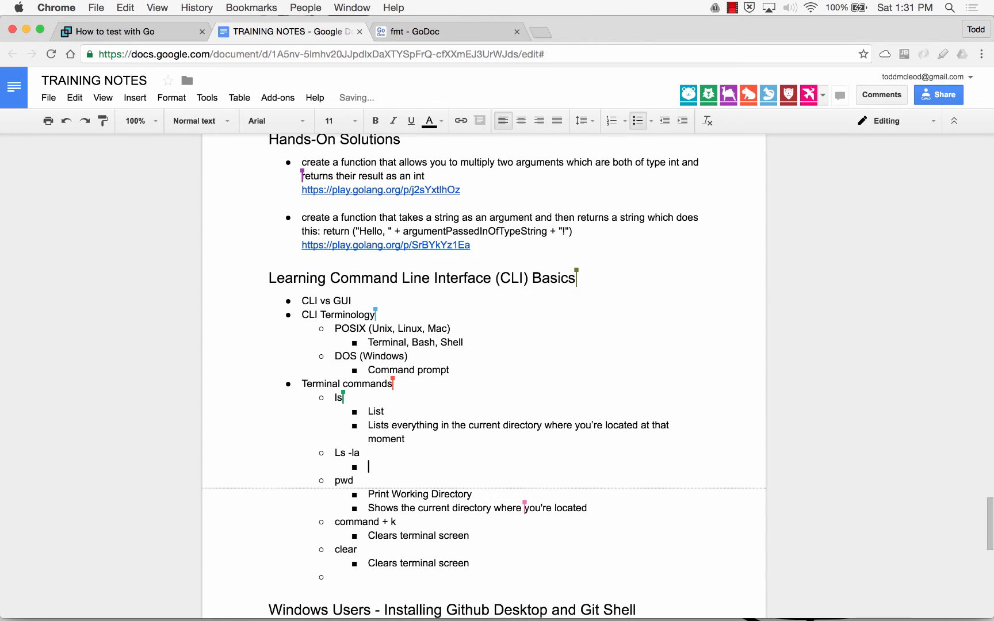
{"action": "type", "text": "List list-all"}
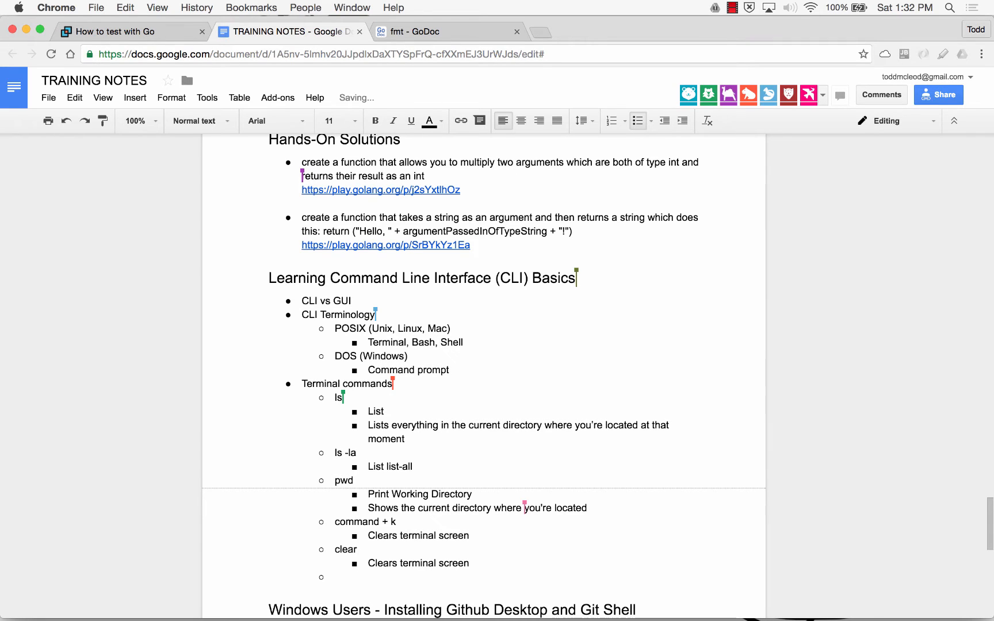
{"action": "type", "text": "Lists e"}
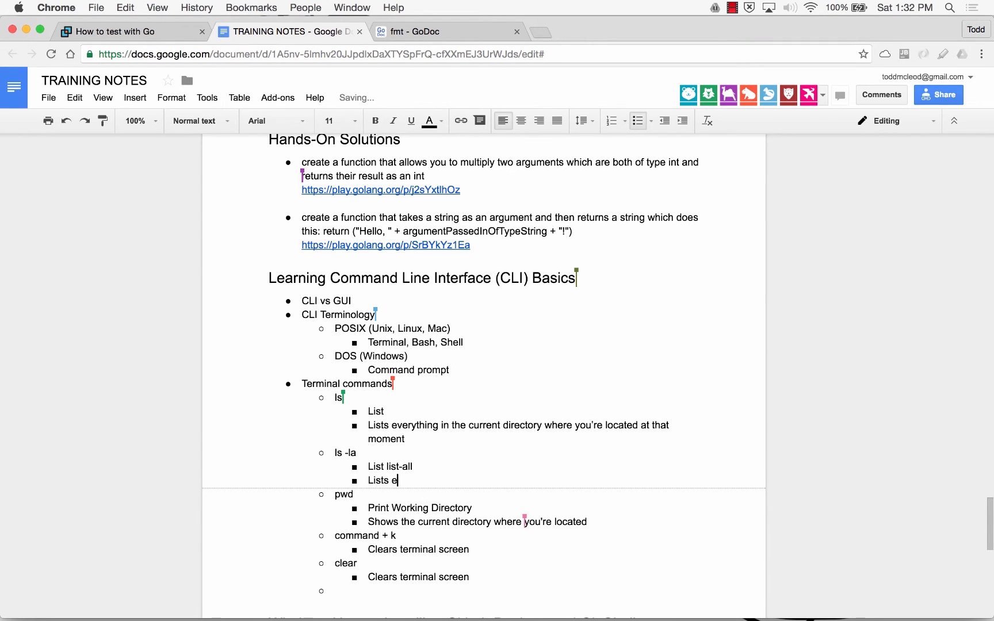
{"action": "type", "text": "verything with more in"}
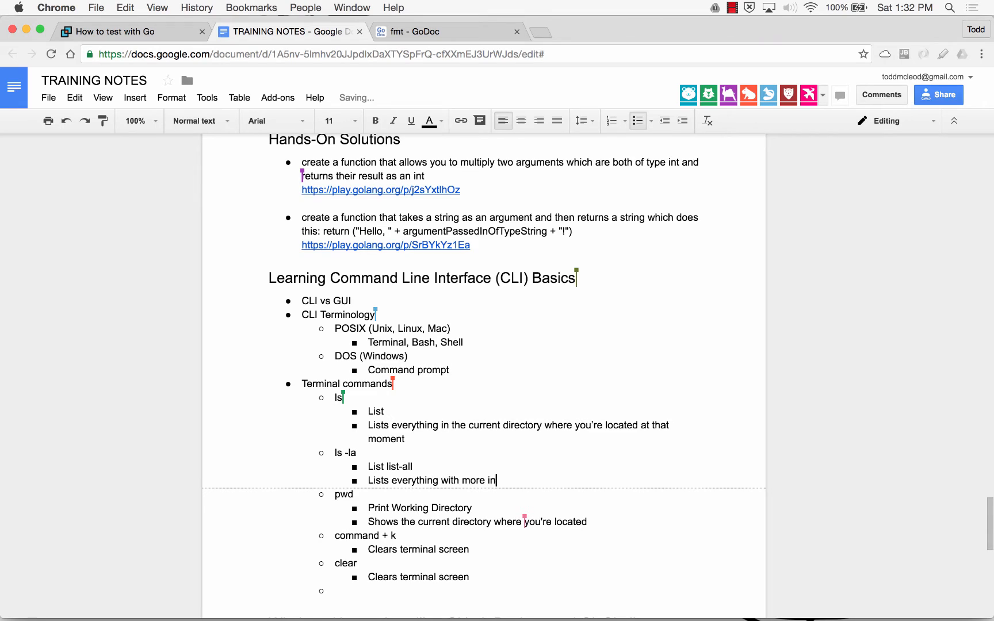
{"action": "type", "text": "formation"}
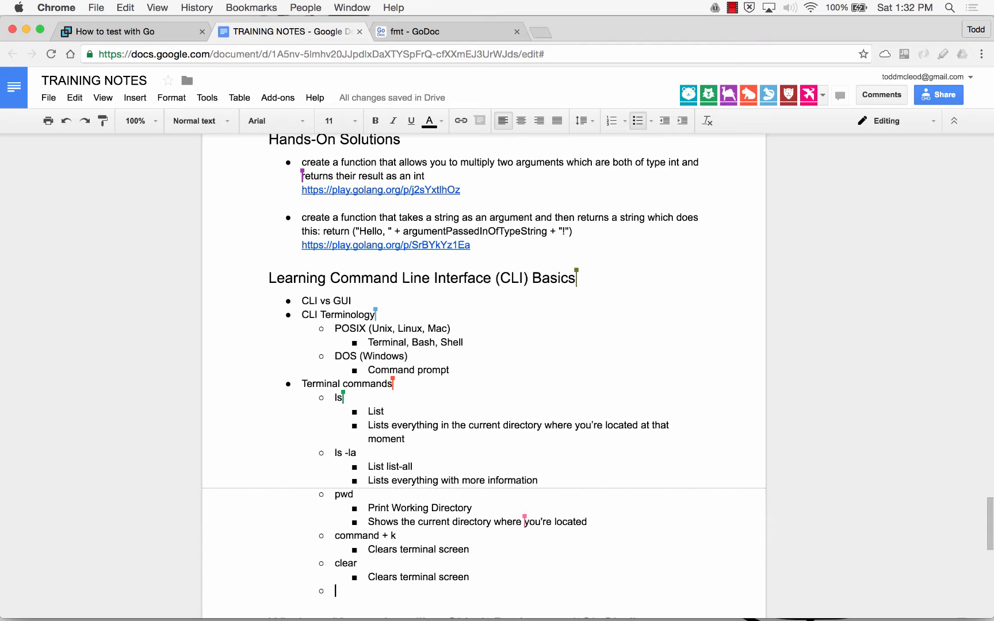
{"action": "type", "text": "cd"}
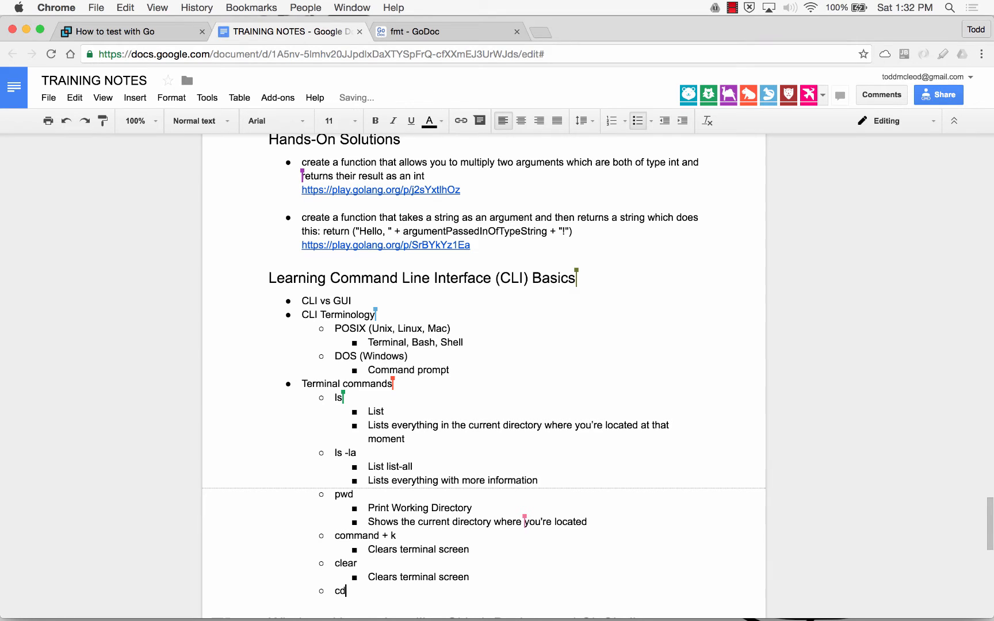
{"action": "type", "text": "change directory"}
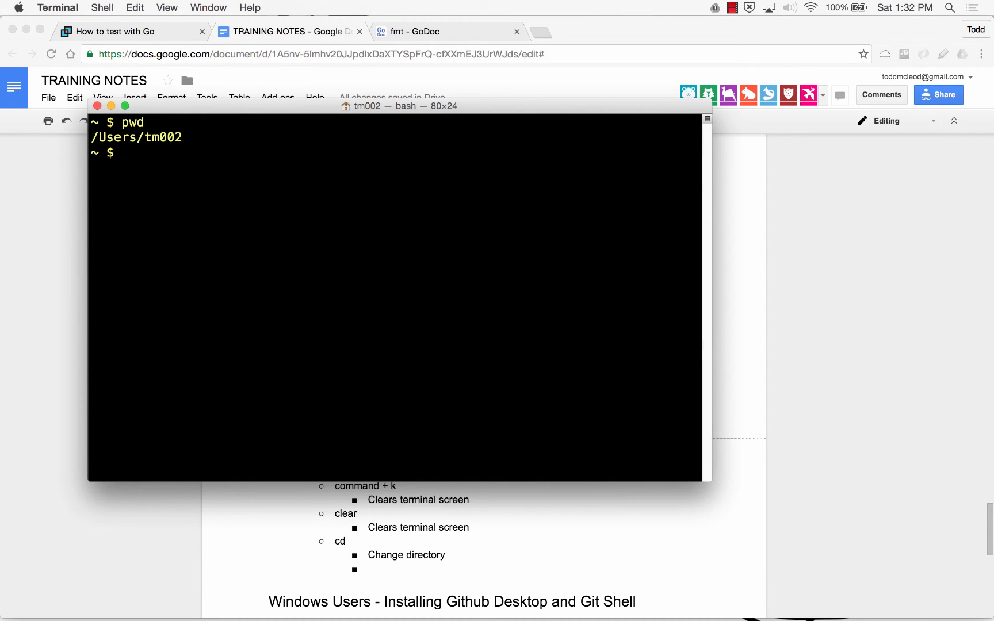
- Run ls -la for a detailed listing, move into Documents with cd, and check with pwd
{"action": "type", "text": "ls -la"}
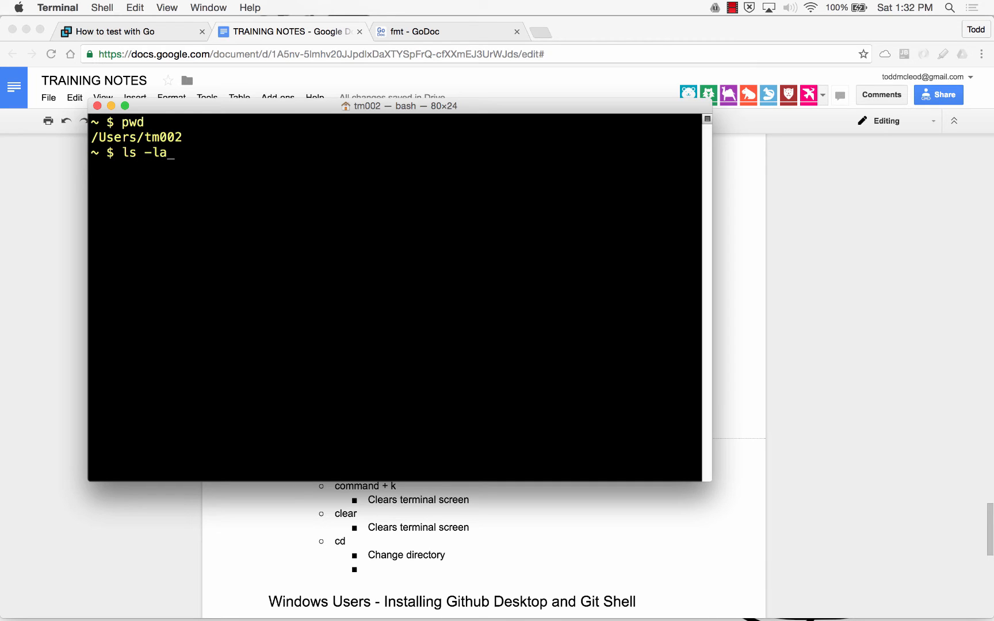
{"action": "key", "text": "Return"}
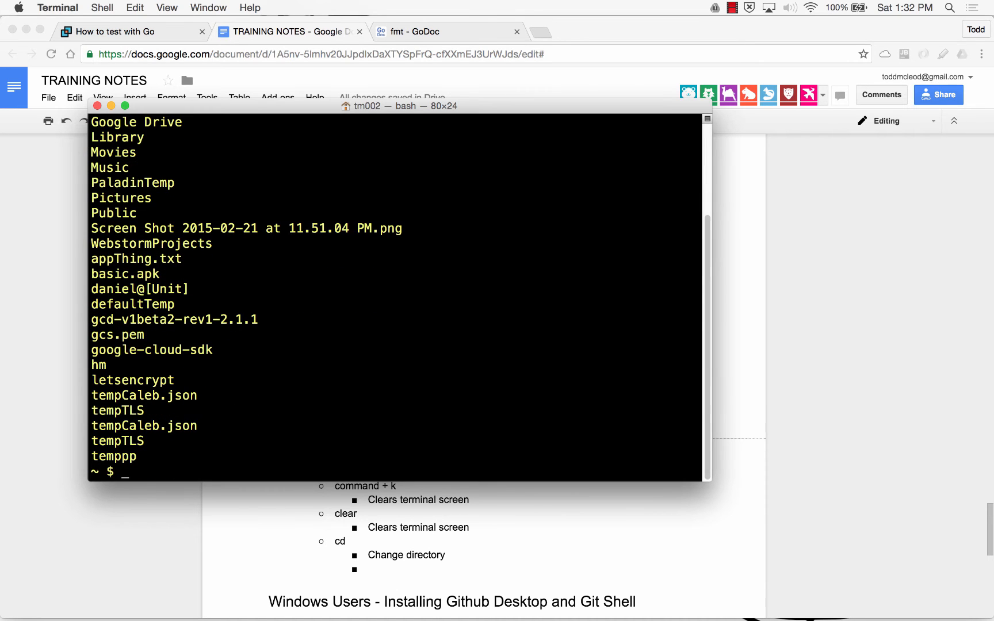
{"action": "type", "text": "cd Documents/"}
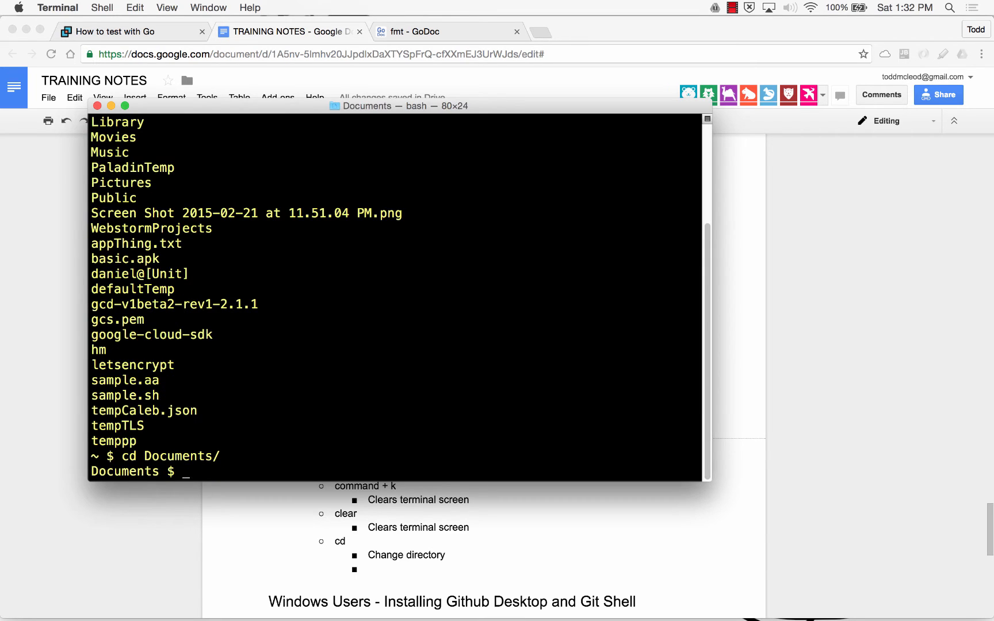
{"action": "type", "text": "pwd"}
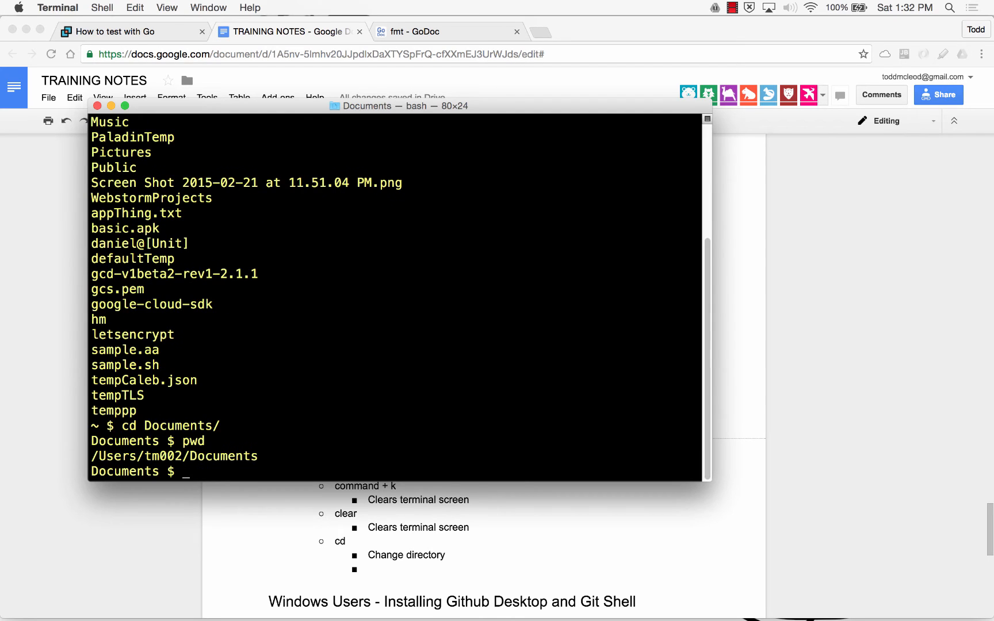
- Clear the screen, step back with cd ../, re-enter Documents and confirm the path with pwd
{"action": "key", "text": "Return"}
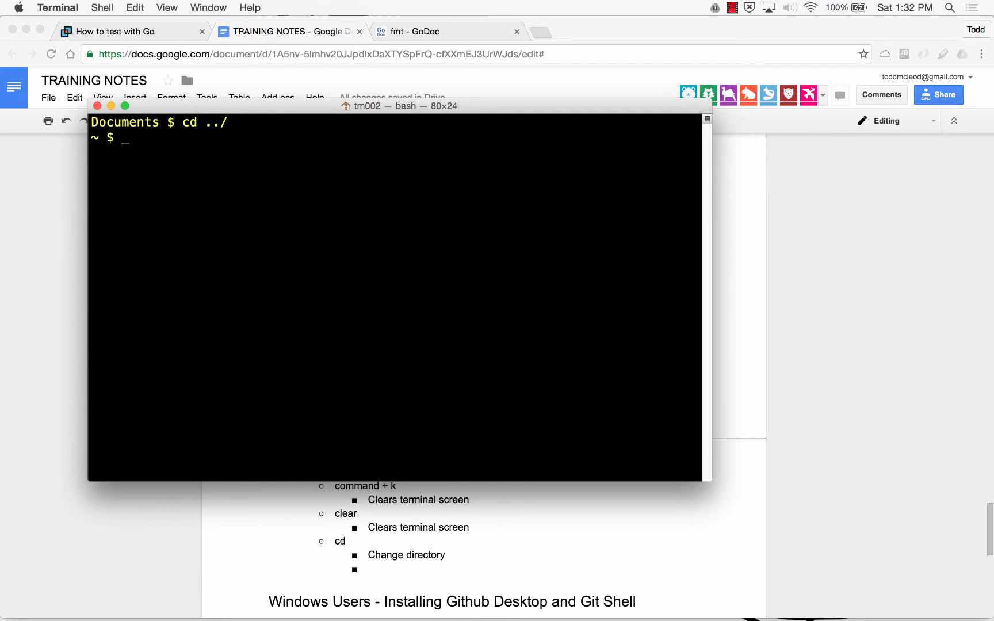
{"action": "type", "text": "pwd"}
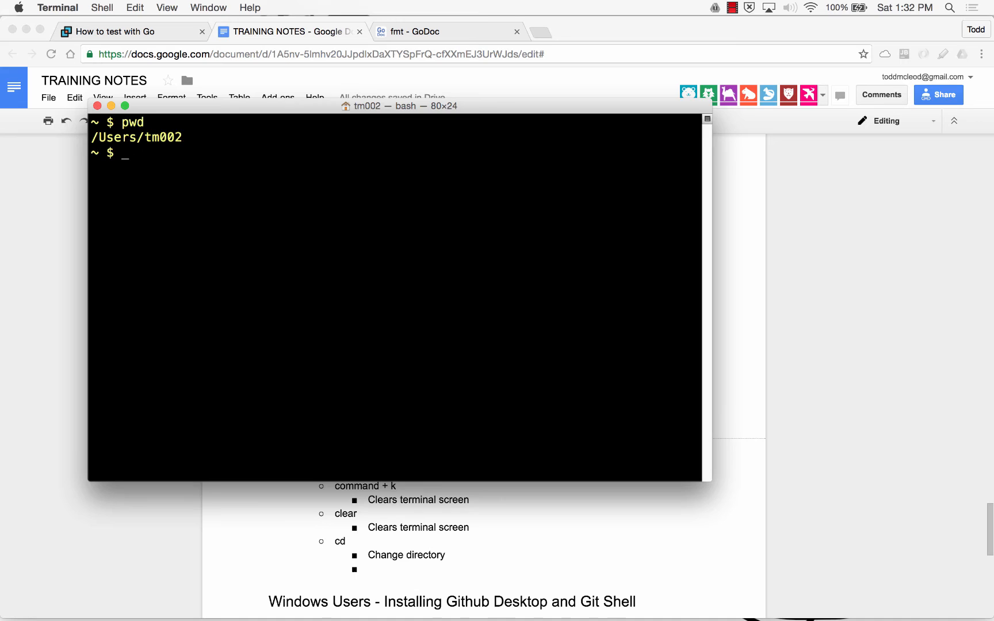
{"action": "type", "text": "cd Documents/"}
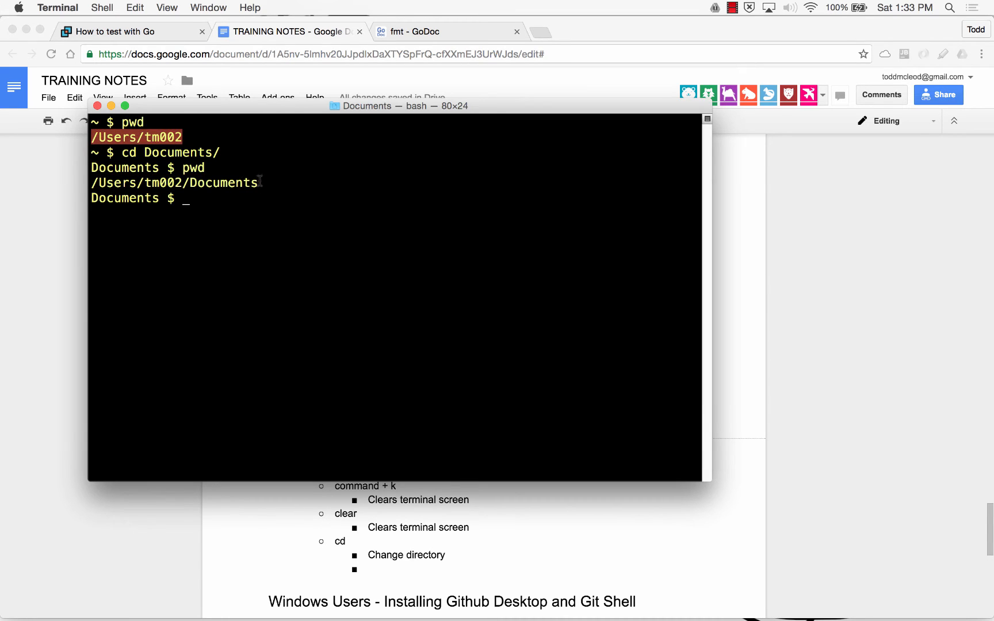
{"action": "double_click", "coordinate": [176, 183]}
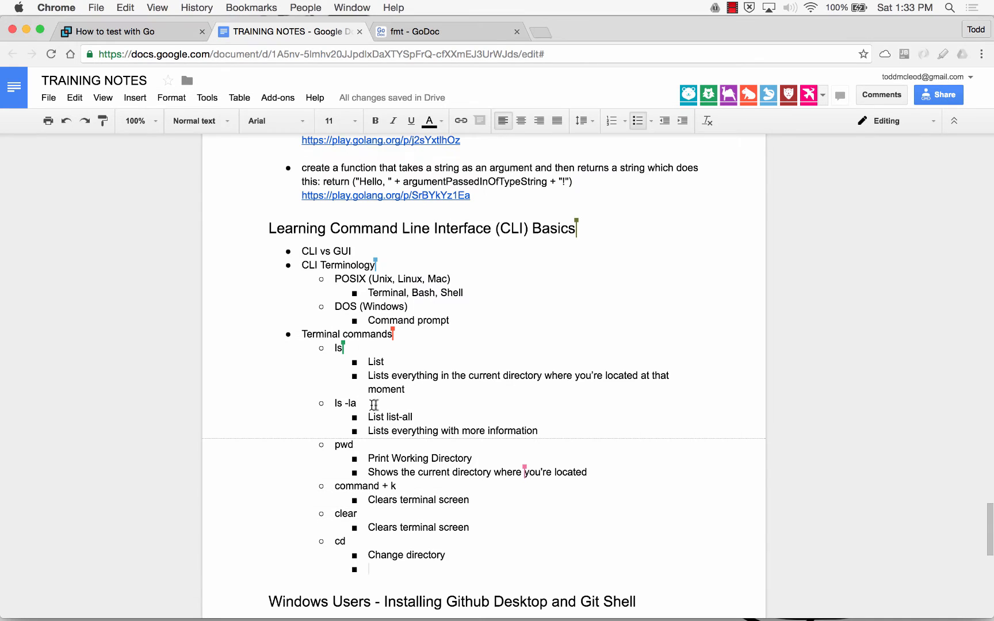
{"action": "mouse_move", "coordinate": [453, 544]}
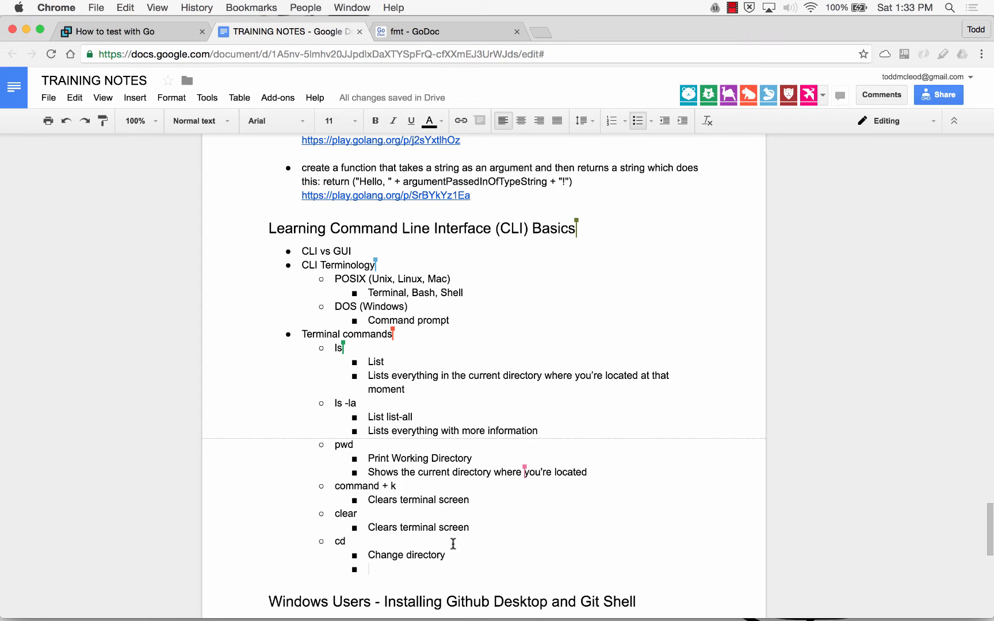
- Add an Example sub-bullet 'cd Documents' under the cd entry
{"action": "type", "text": "example"}
{"action": "type", "text": "c"}
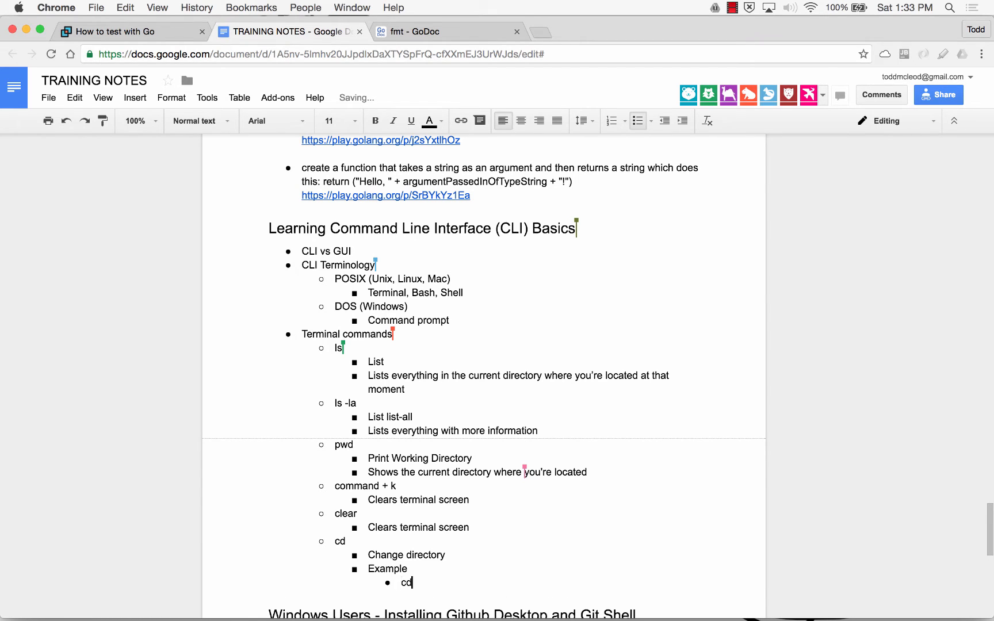
{"action": "type", "text": "doc"}
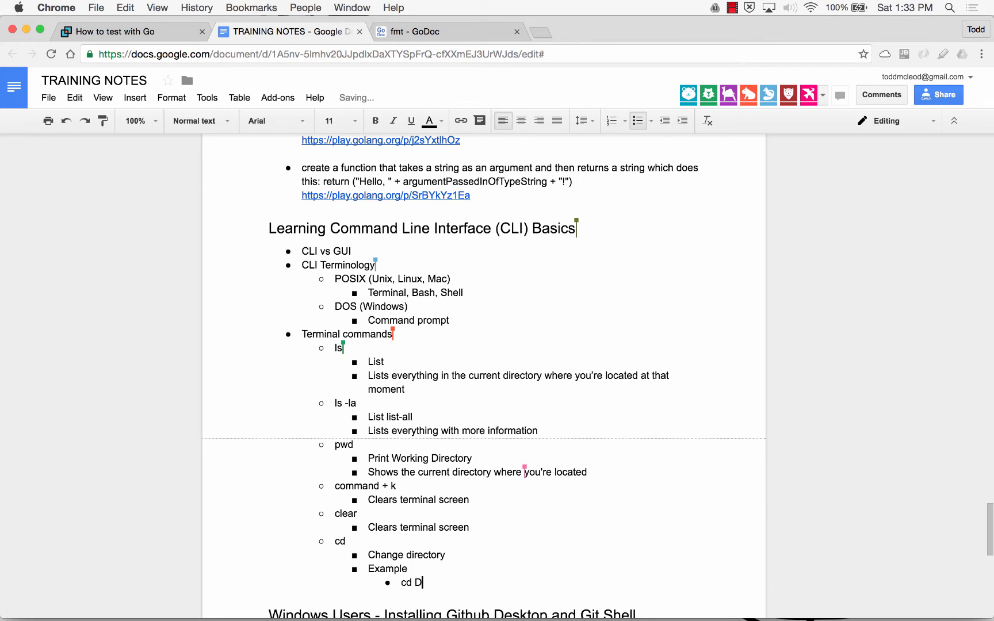
{"action": "type", "text": "ocuments"}
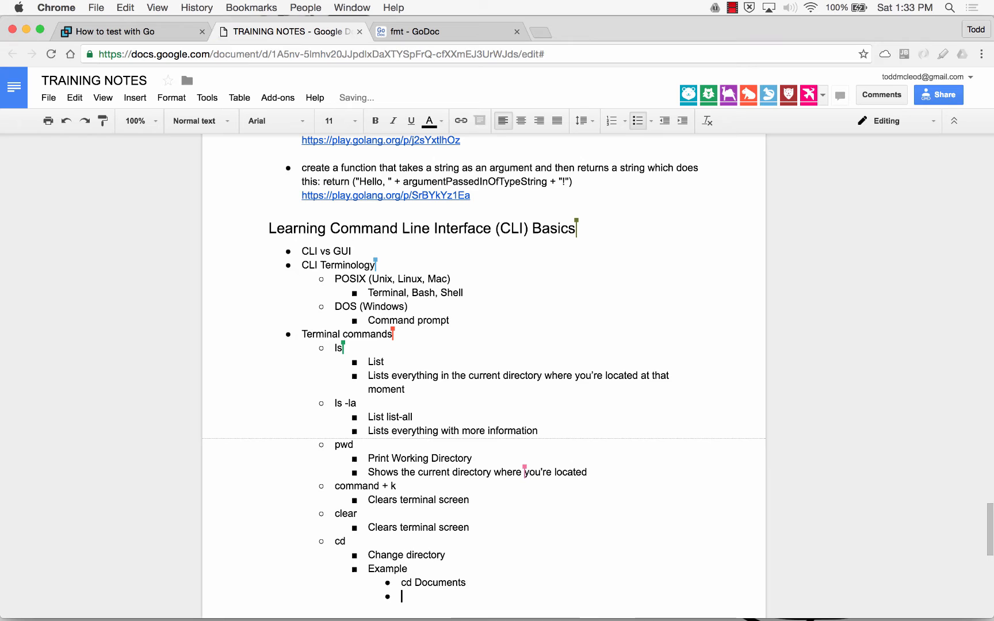
- Add a 'tab' entry described as allowing auto-completion of any matching word
{"action": "type", "text": "tab"}
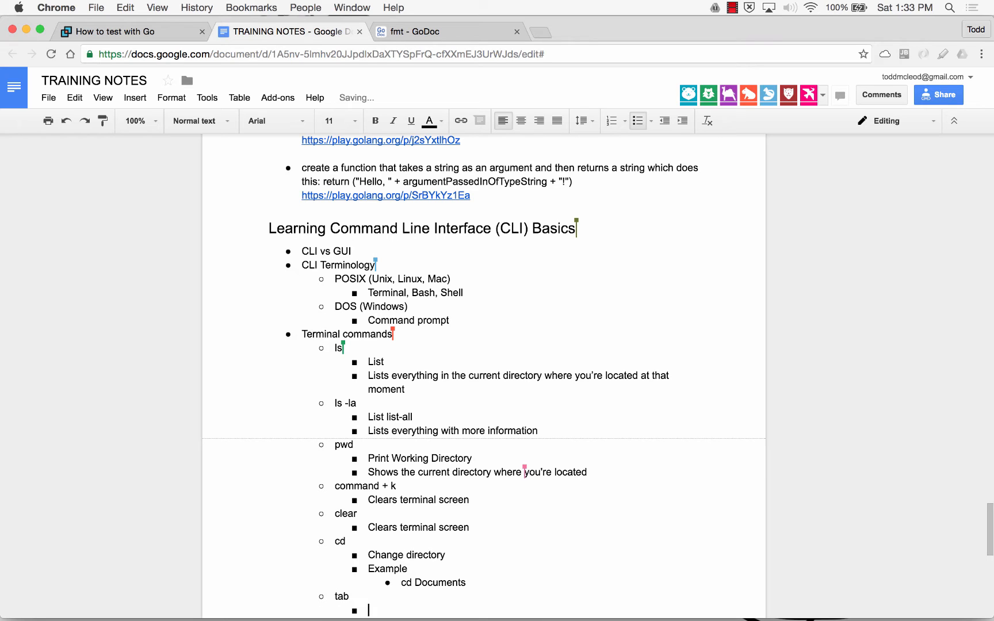
{"action": "type", "text": "Allows"}
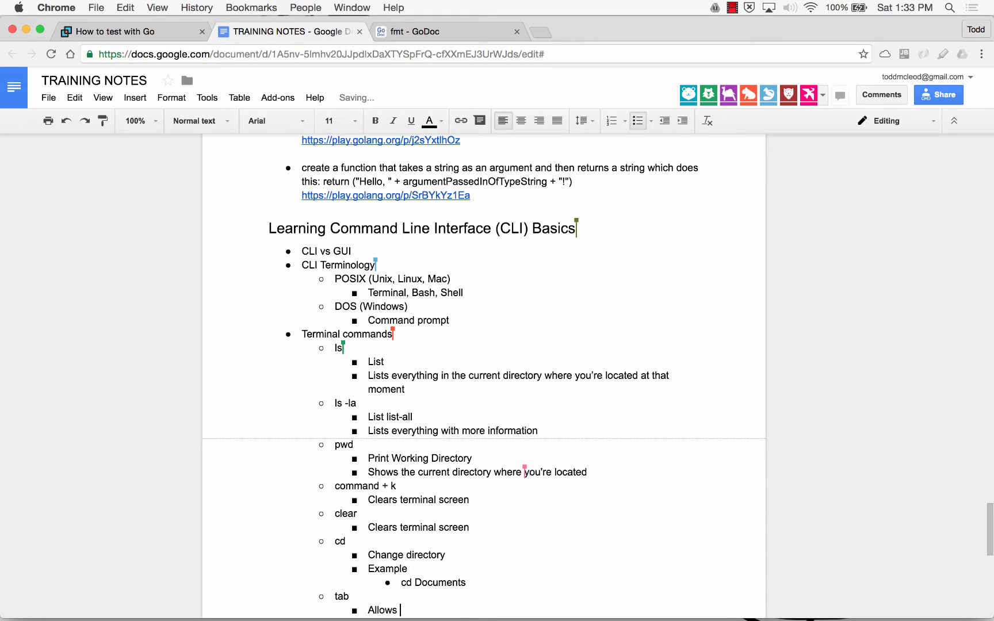
{"action": "type", "text": "auto-comple"}
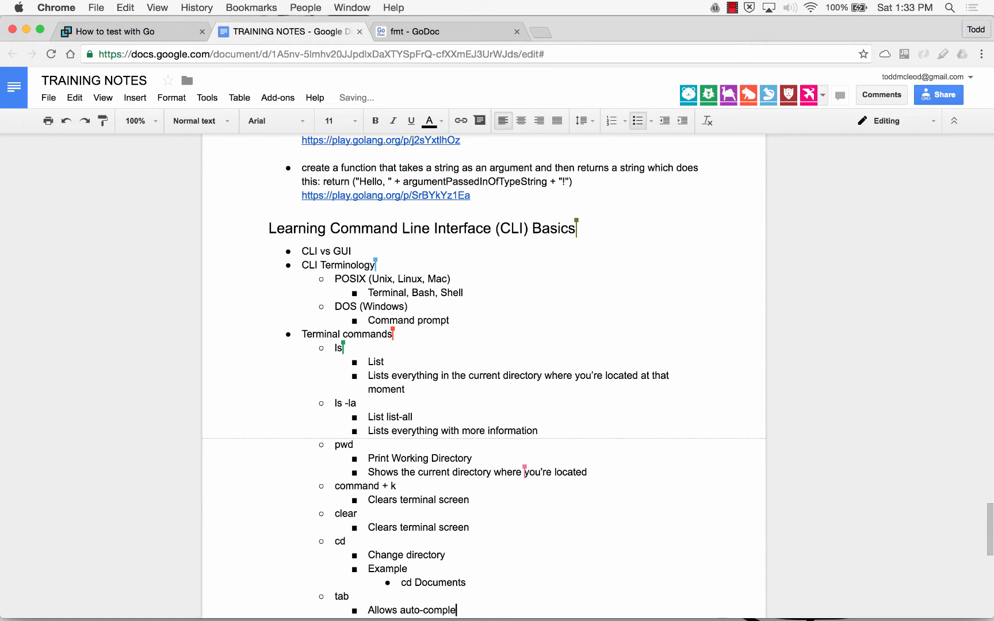
{"action": "type", "text": "tion of"}
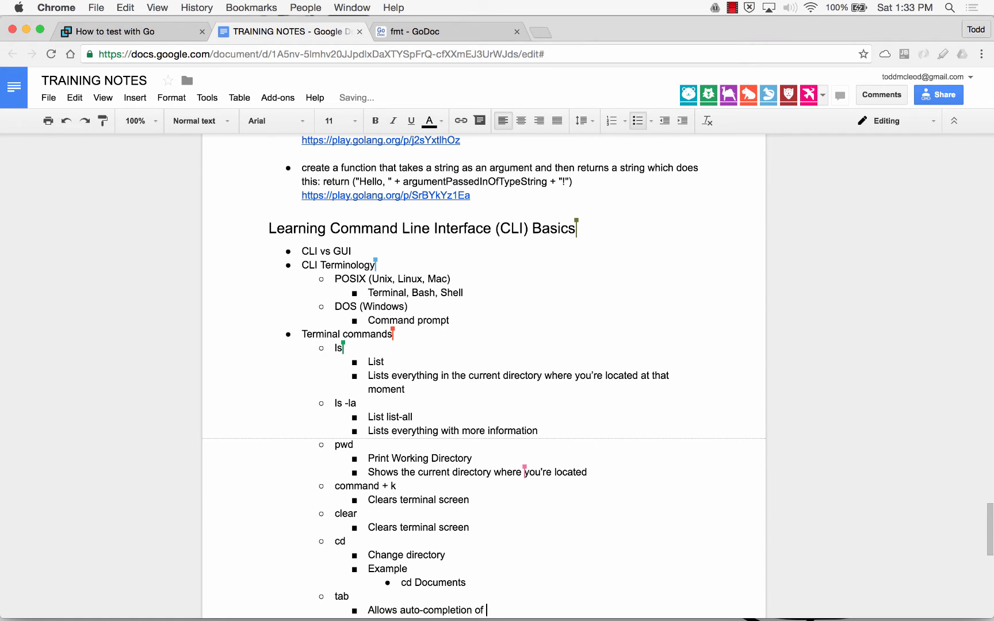
{"action": "type", "text": "matching w"}
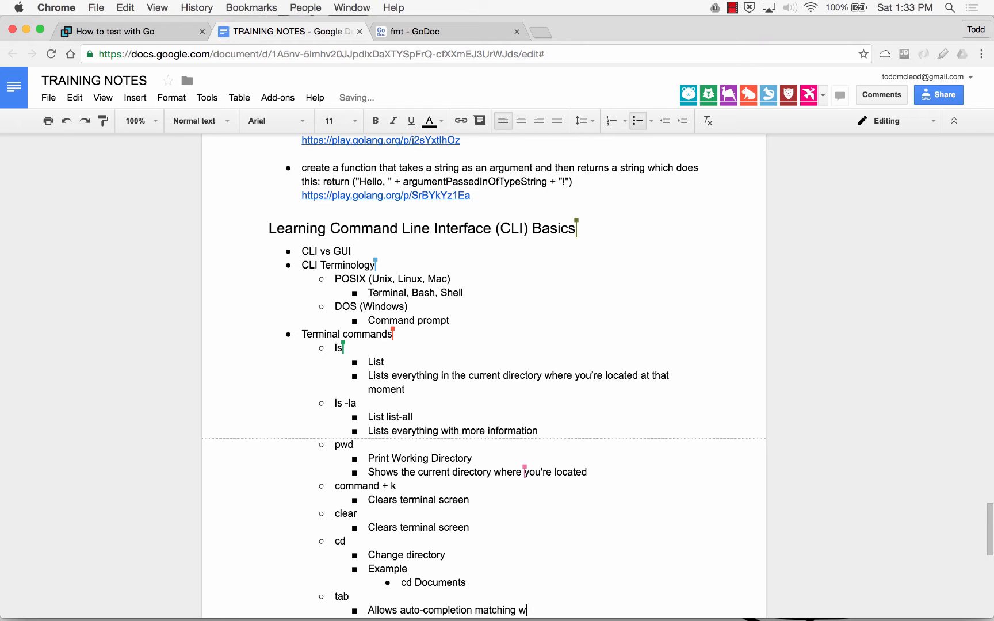
{"action": "type", "text": "anything you have started to"}
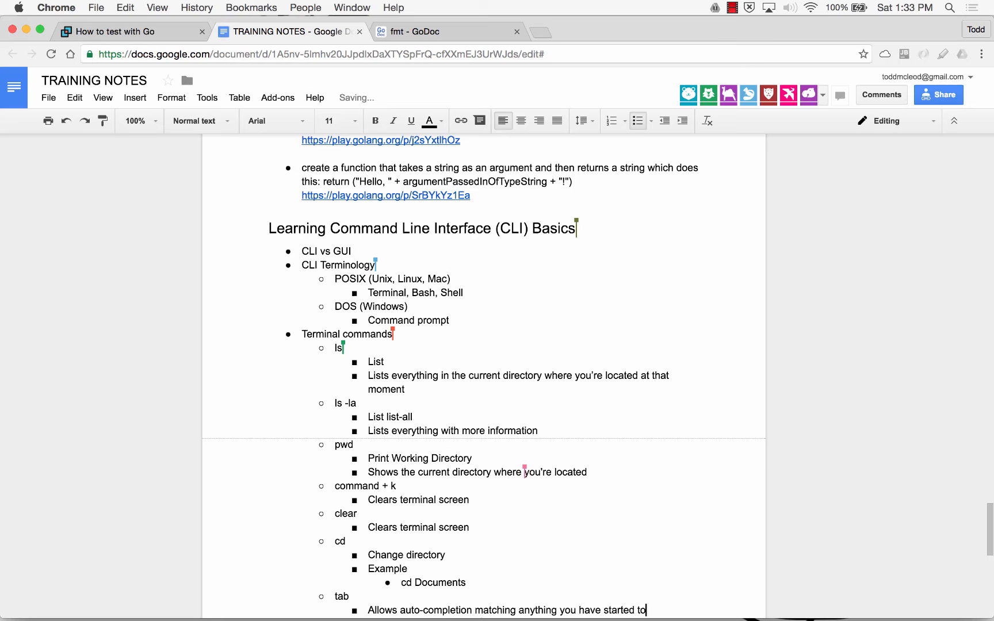
{"action": "scroll", "scroll_direction": "down", "scroll_amount": 3}
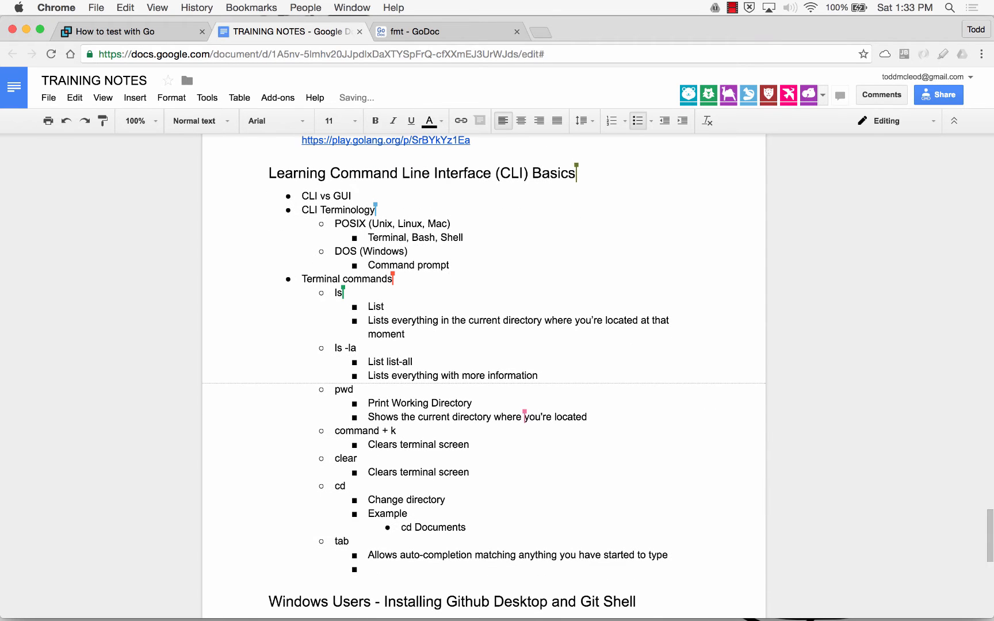
- Add the tab example 'cd Doc (then hit tab) and it becomes cd Documents'
{"action": "type", "text": "c"}
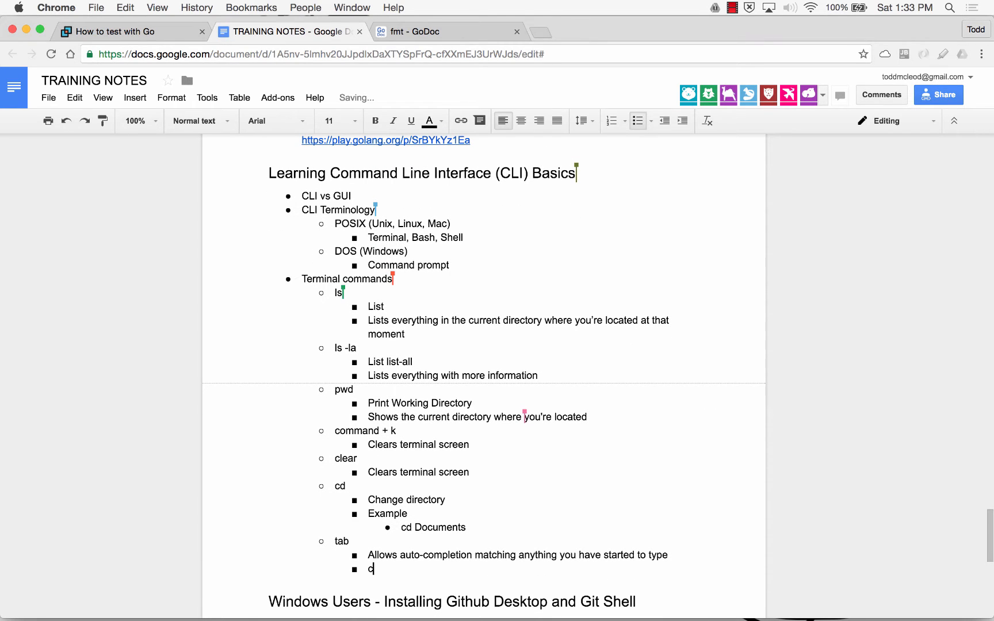
{"action": "type", "text": "d d"}
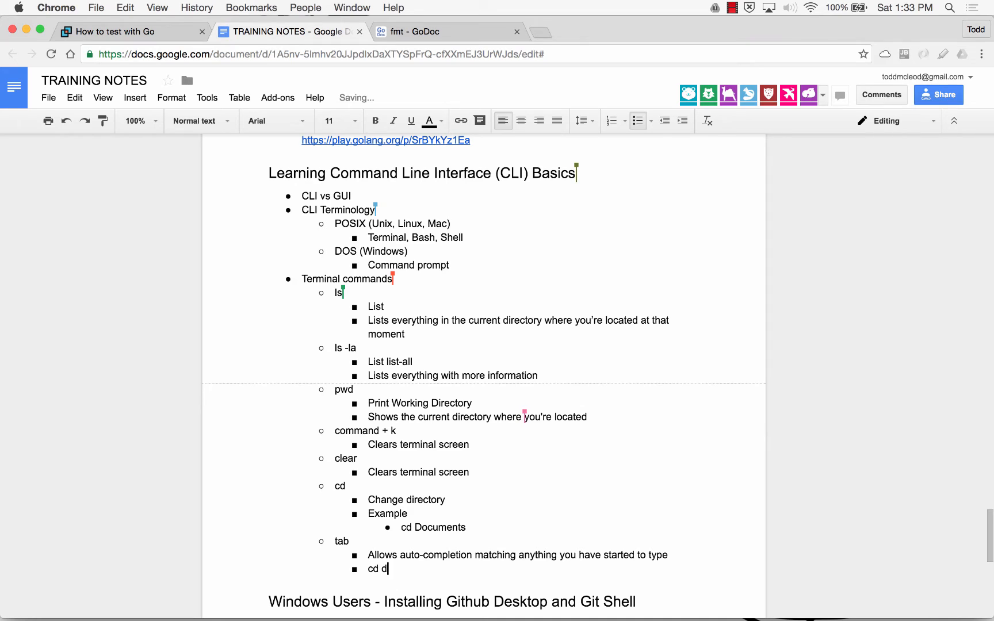
{"action": "type", "text": "oc"}
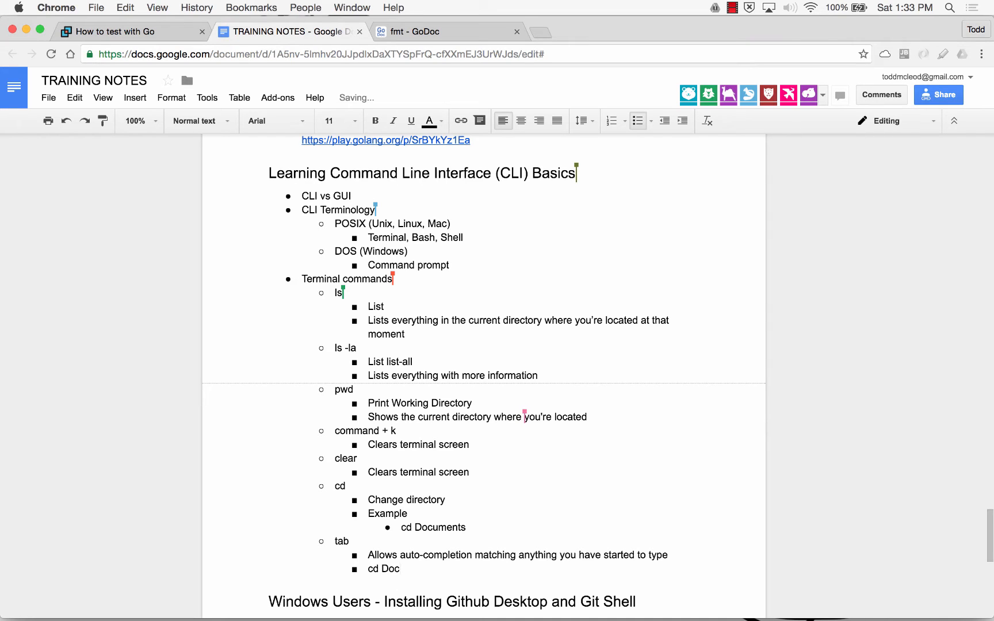
{"action": "type", "text": "(then hit t"}
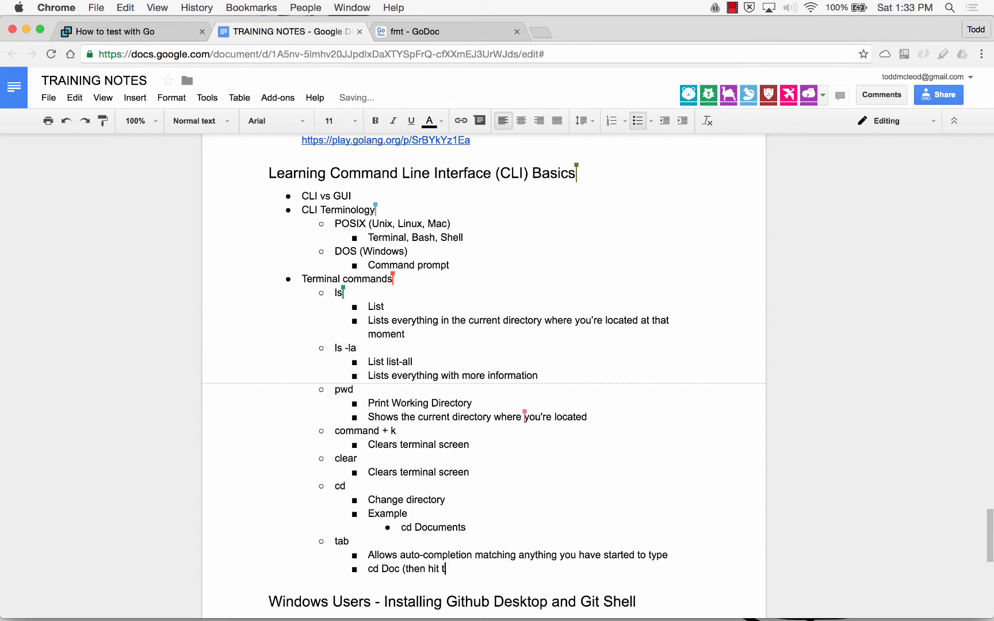
{"action": "type", "text": "ab) and it beco"}
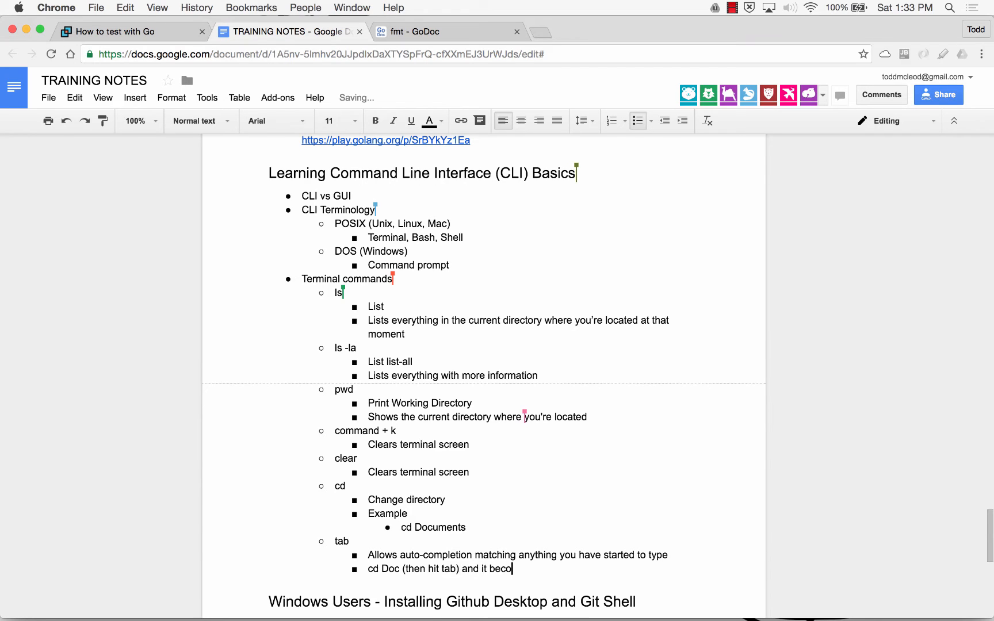
{"action": "type", "text": "mes cd Docu"}
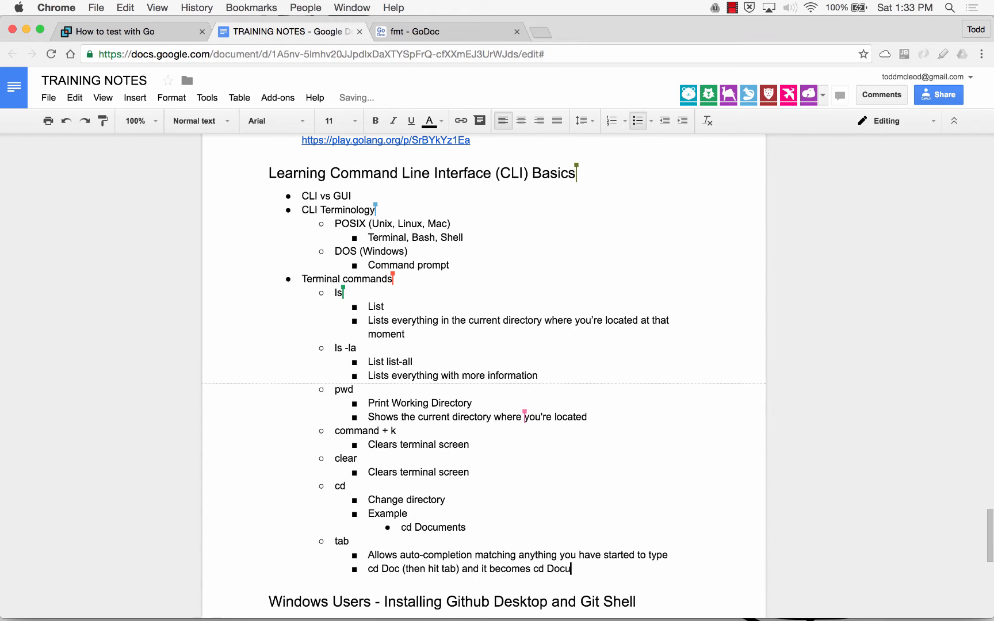
{"action": "type", "text": "ments"}
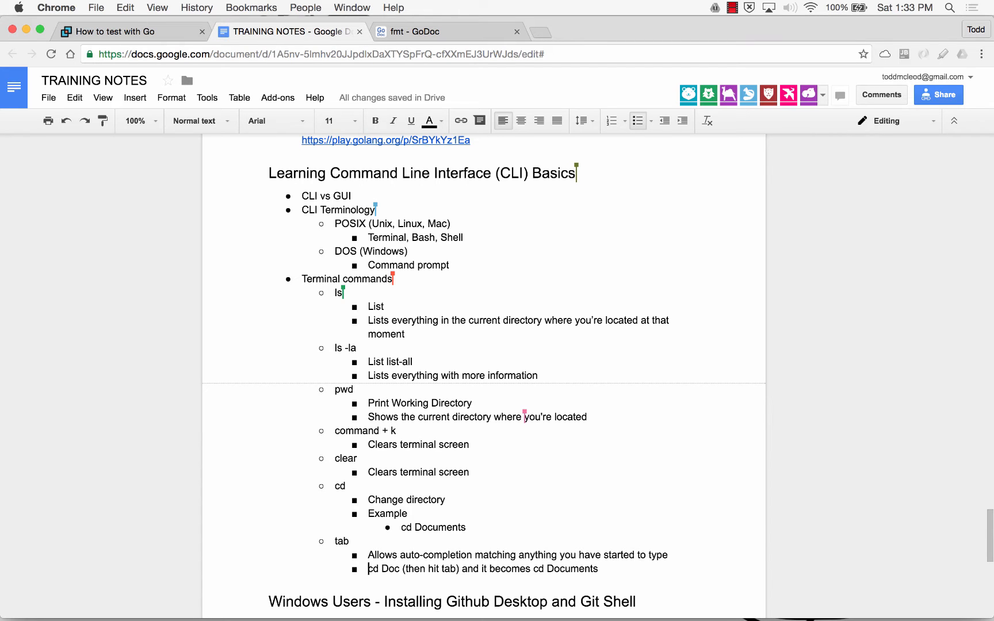
{"action": "type", "text": "example"}
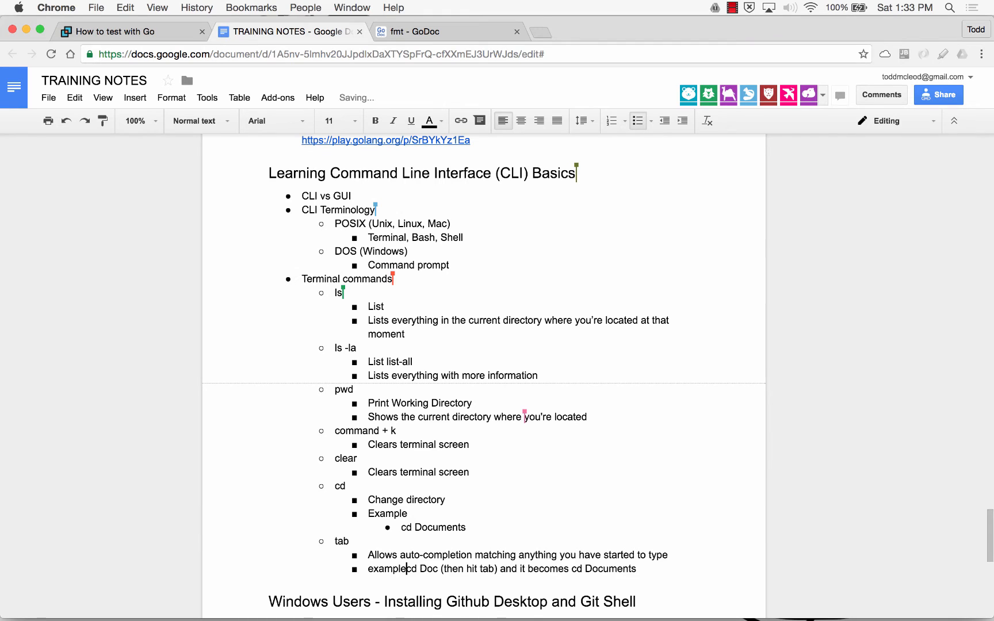
{"action": "scroll", "scroll_direction": "down", "scroll_amount": 3}
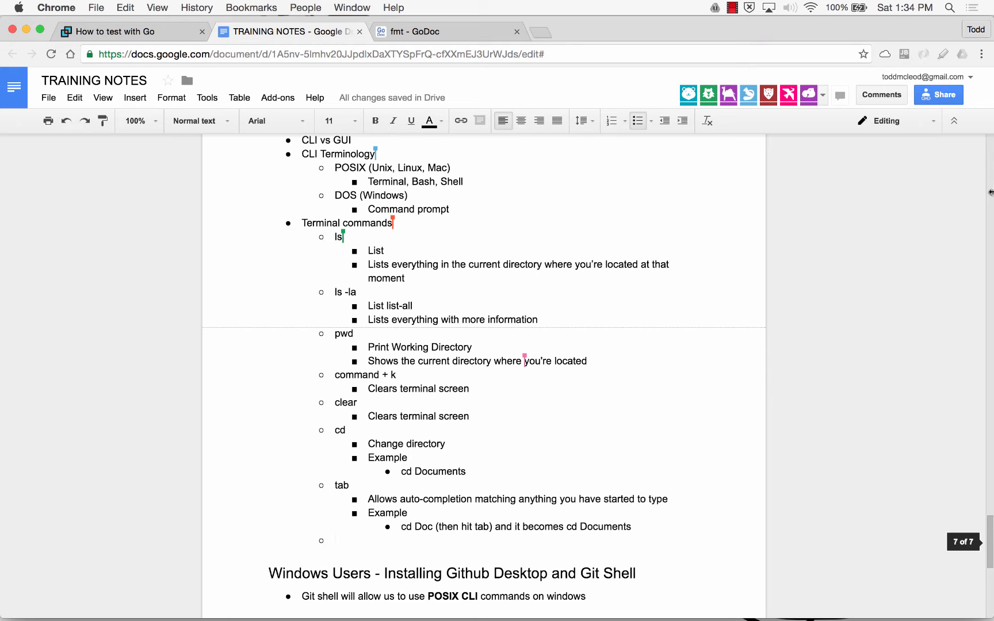
{"action": "mouse_move", "coordinate": [944, 172]}
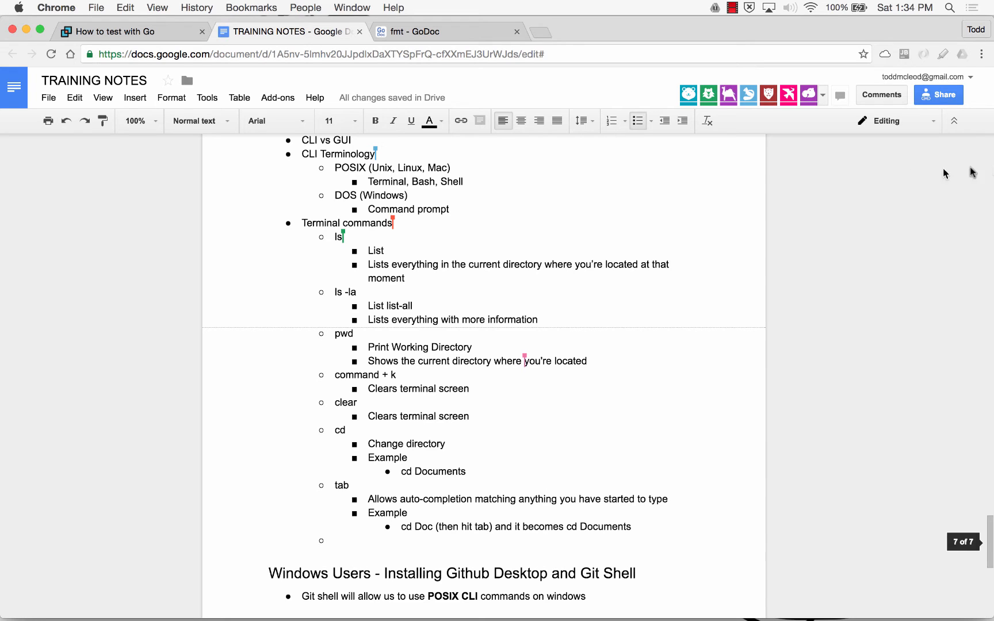
{"action": "mouse_move", "coordinate": [347, 341]}
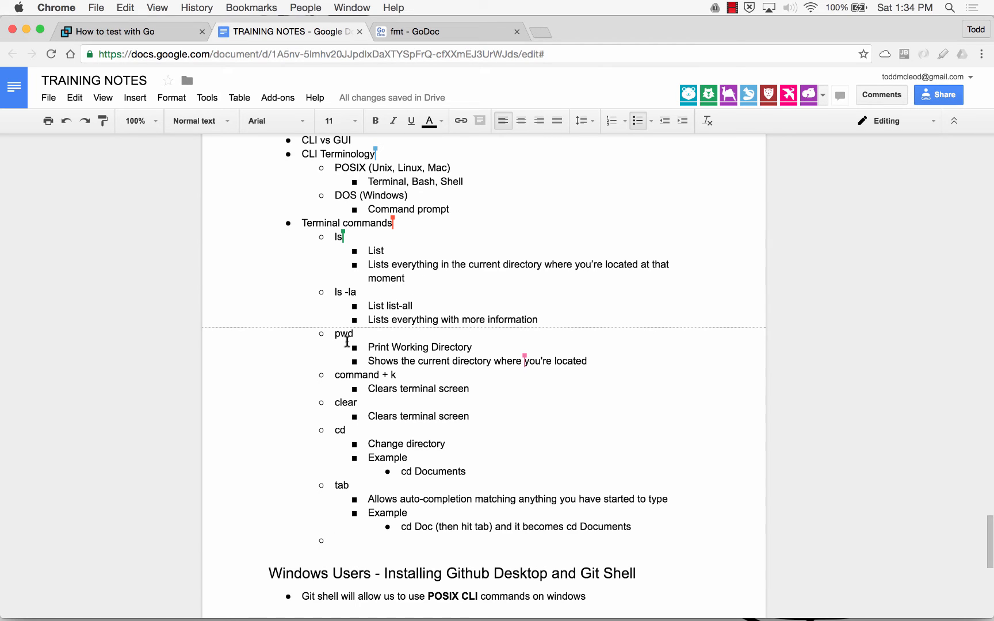
{"action": "mouse_move", "coordinate": [346, 418]}
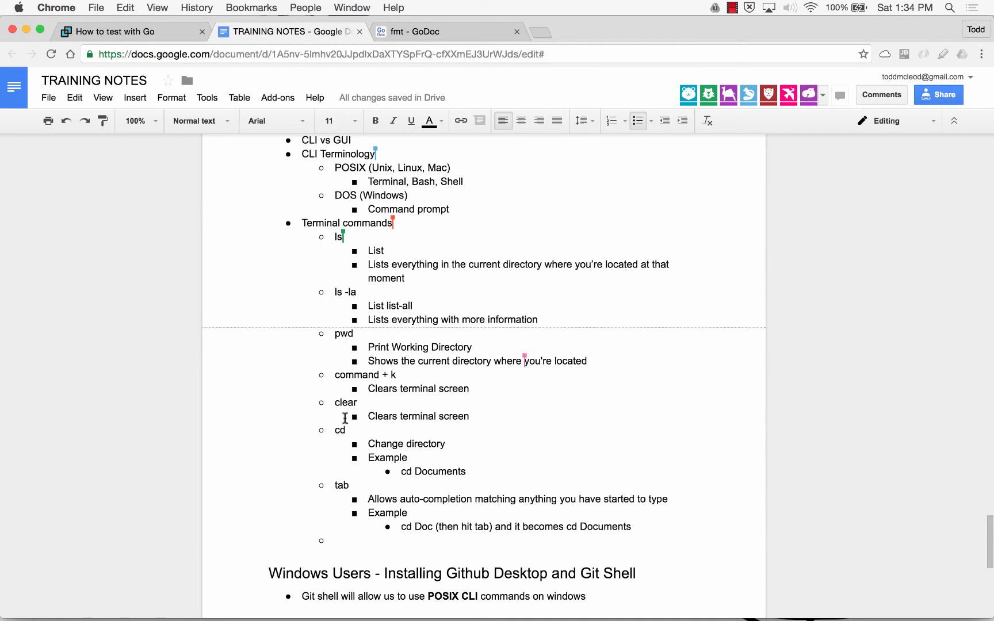
{"action": "mouse_move", "coordinate": [357, 428]}
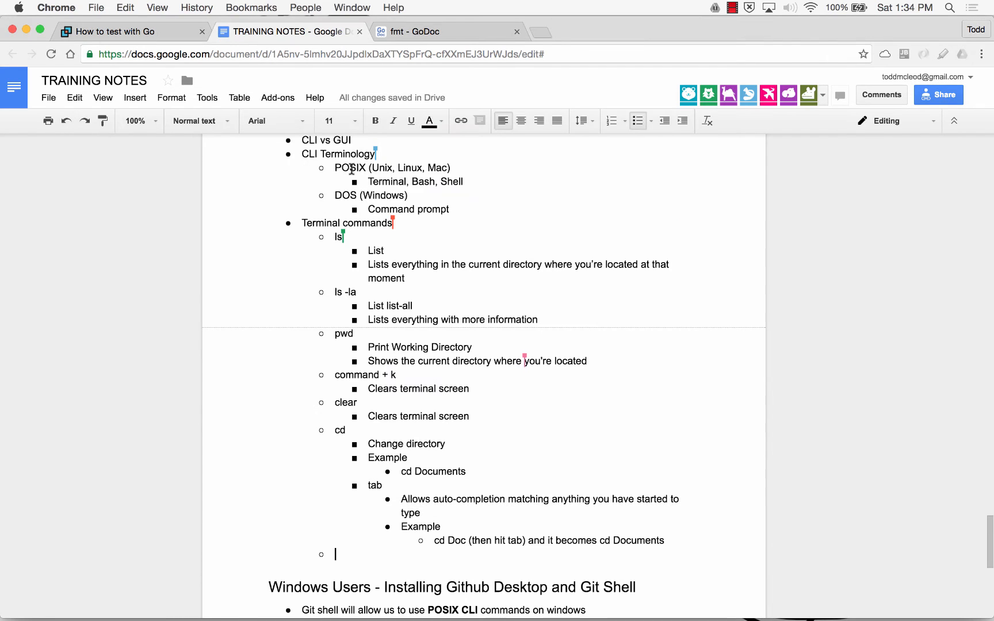
- Under the cd ../ bullet add an Examples sub-item with nested cd ../ and cd ../../ examples
{"action": "type", "text": "Cd"}
{"action": "type", "text": "Moves up a directory"}
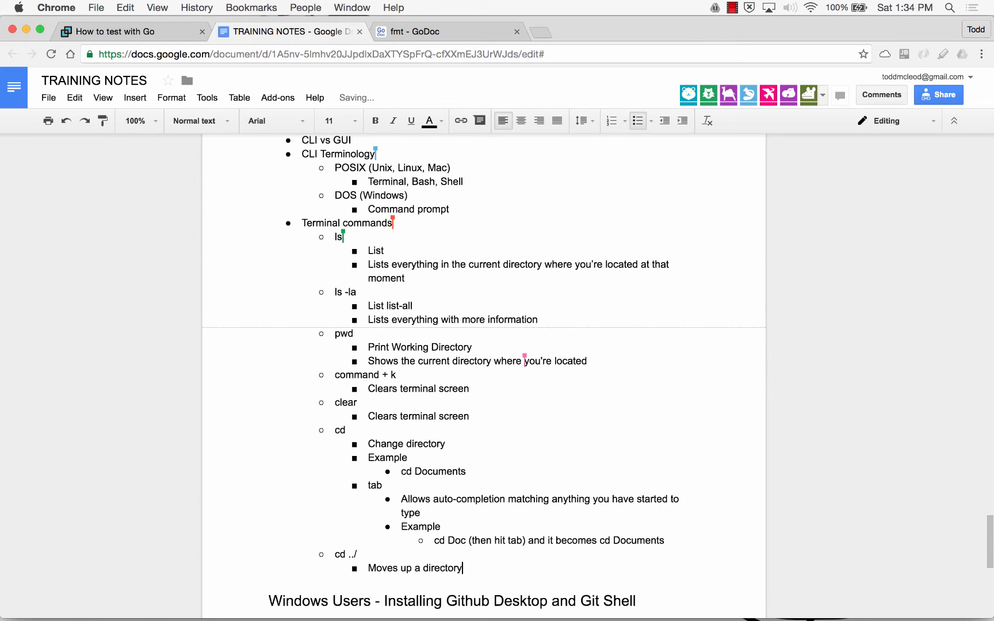
{"action": "type", "text": "examples"}
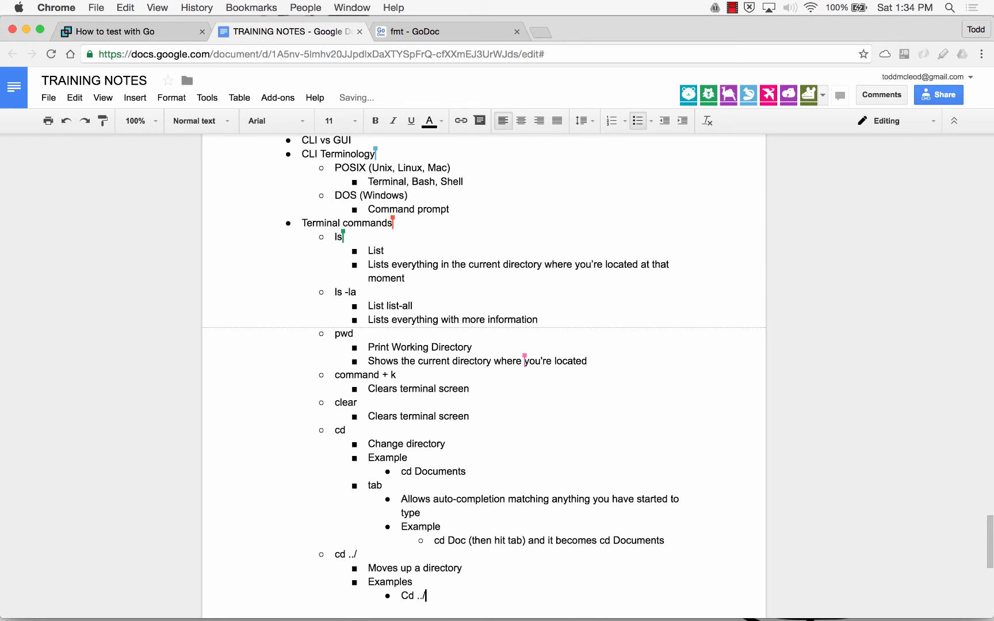
{"action": "key", "text": "backspace"}
{"action": "type", "text": "cd ../../"}
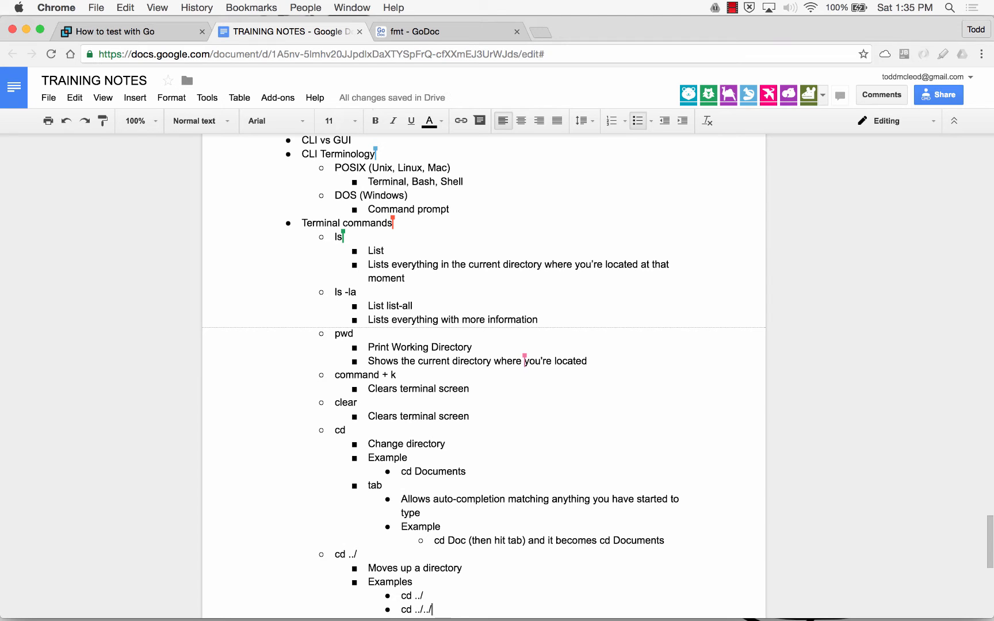
{"action": "scroll", "scroll_direction": "down", "scroll_amount": 3}
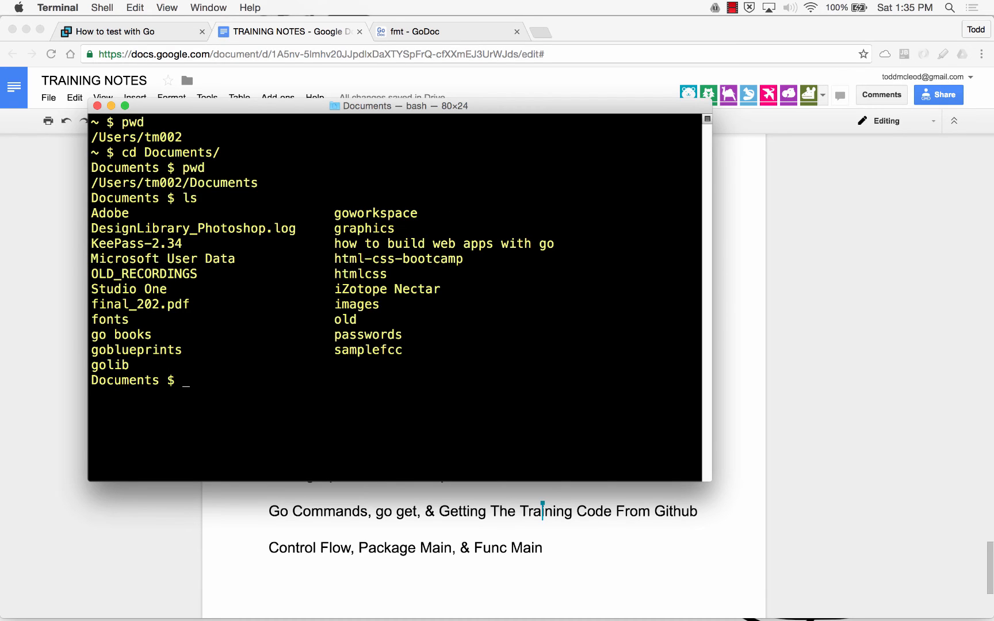
- Move into goblueprints with cd, back up with cd ../, and re-enter using Tab completion
{"action": "type", "text": "cd"}
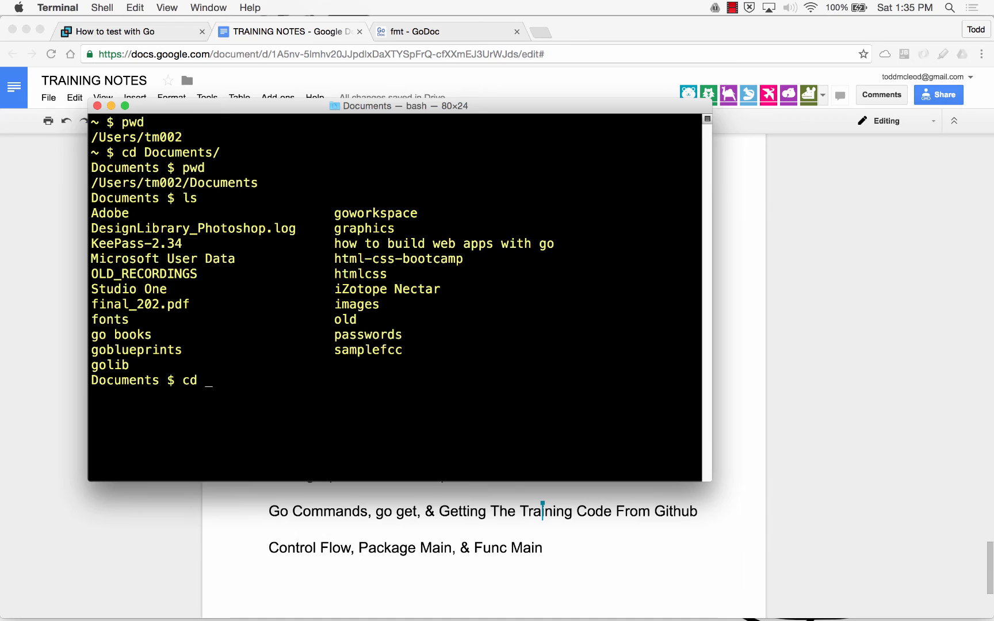
{"action": "type", "text": "goblueprints/"}
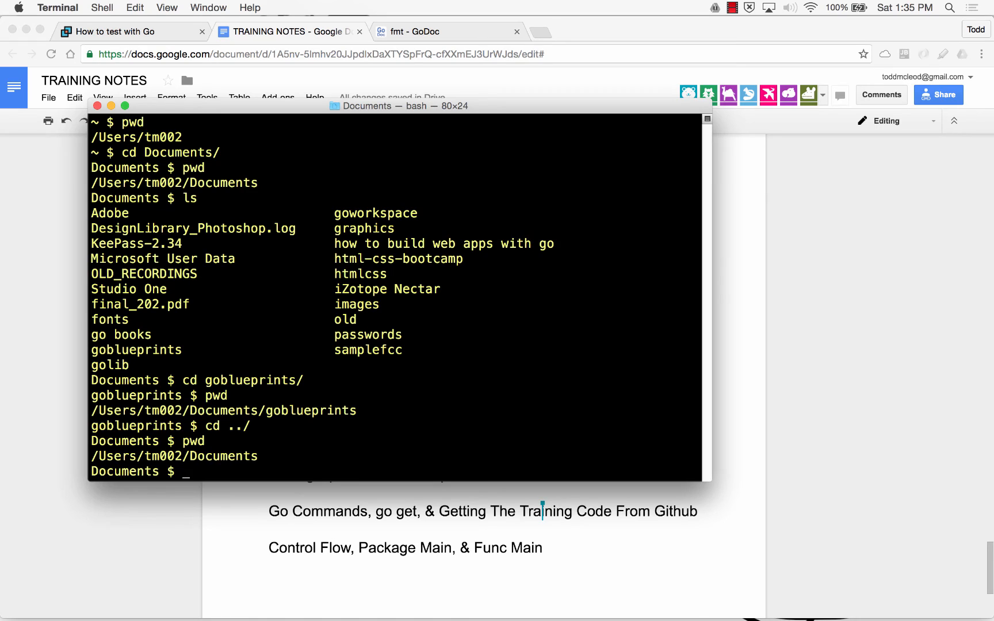
{"action": "type", "text": "cd goblueprints/"}
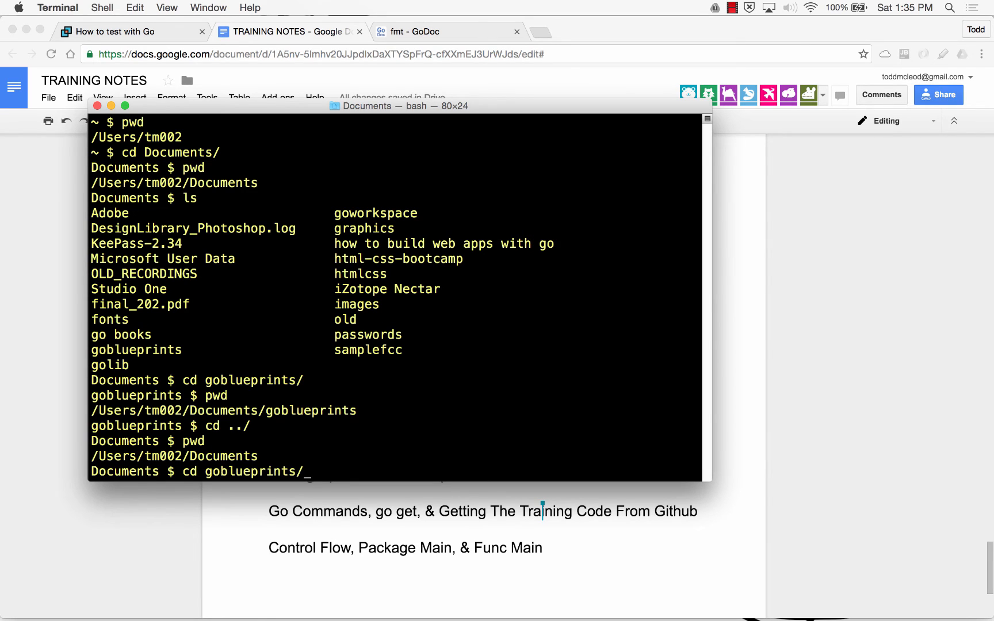
{"action": "key", "text": "Return"}
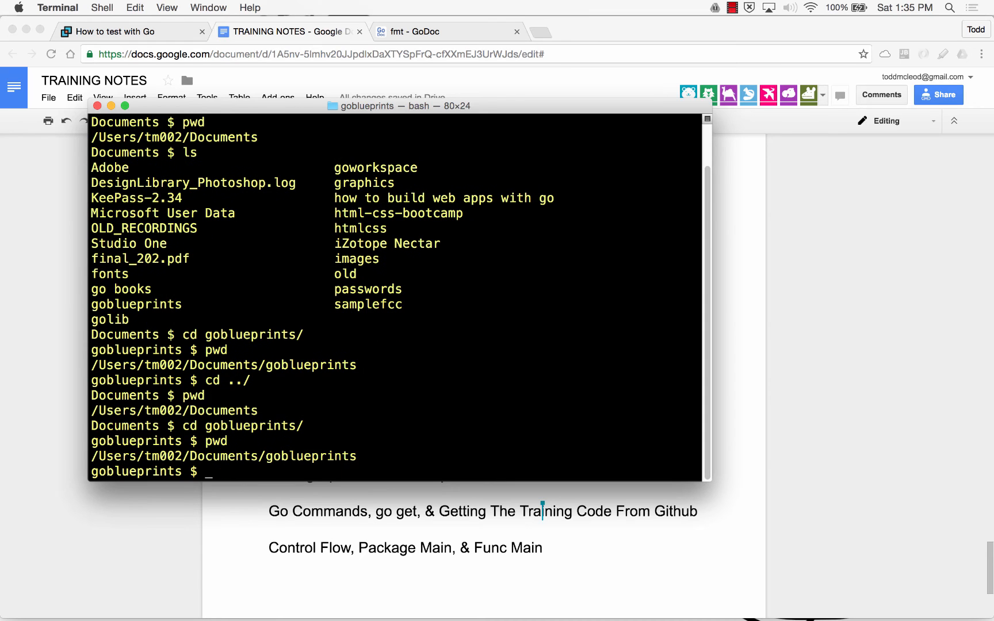
- Climb two levels with cd ../../ and confirm the home folder with pwd
{"action": "type", "text": "cd ../../"}
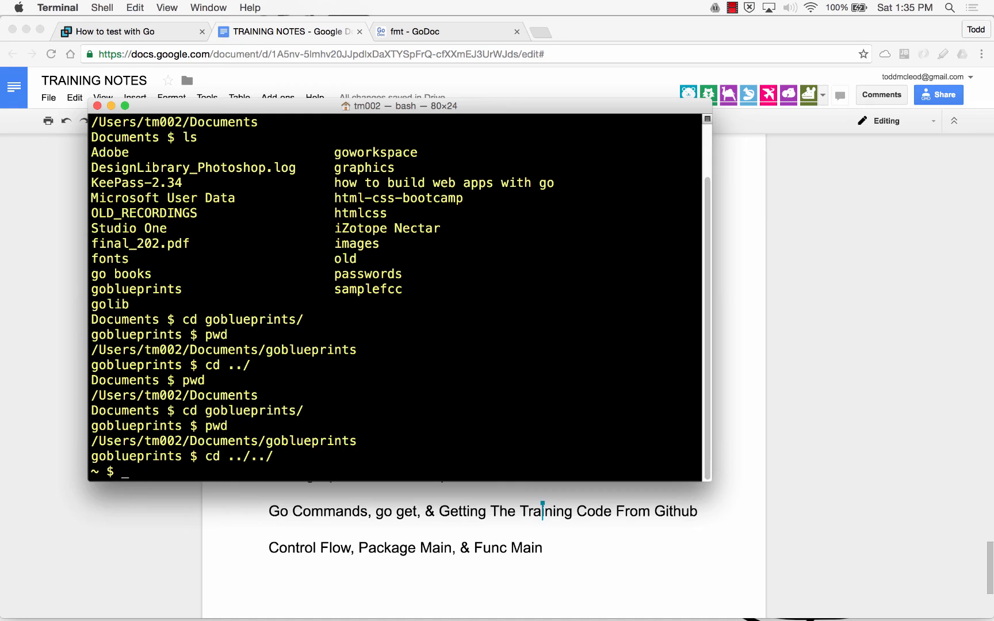
{"action": "type", "text": "pwd"}
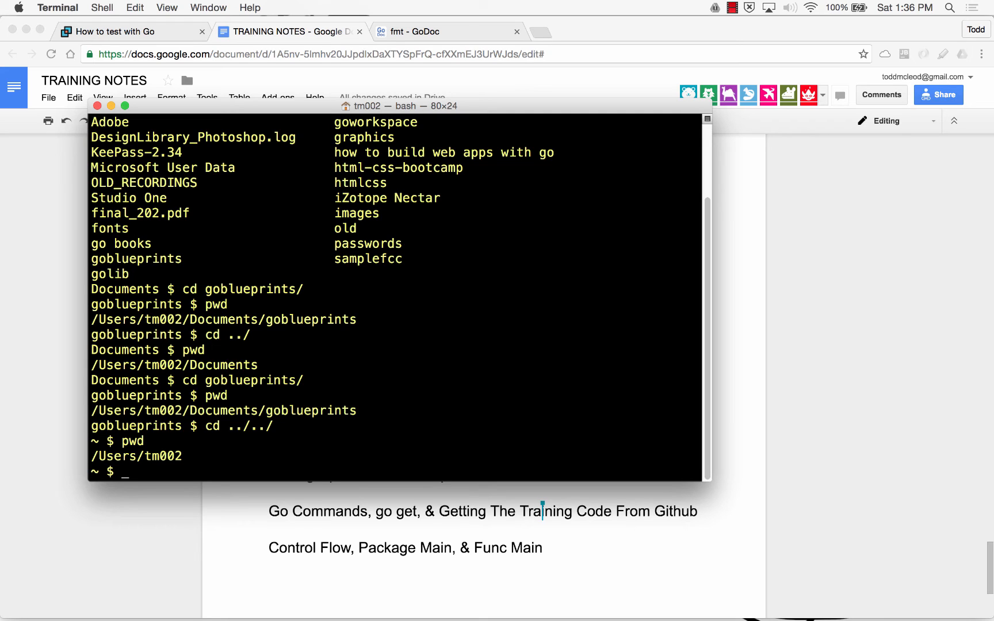
- Clear the screen and list the home folder's contents with ls
{"action": "type", "text": "ls"}
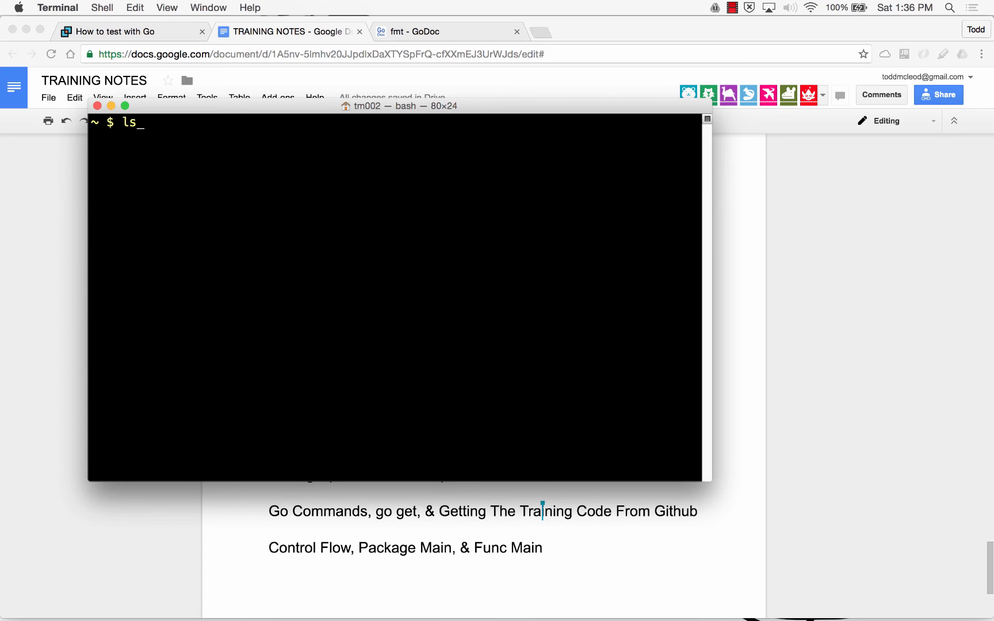
{"action": "key", "text": "Return"}
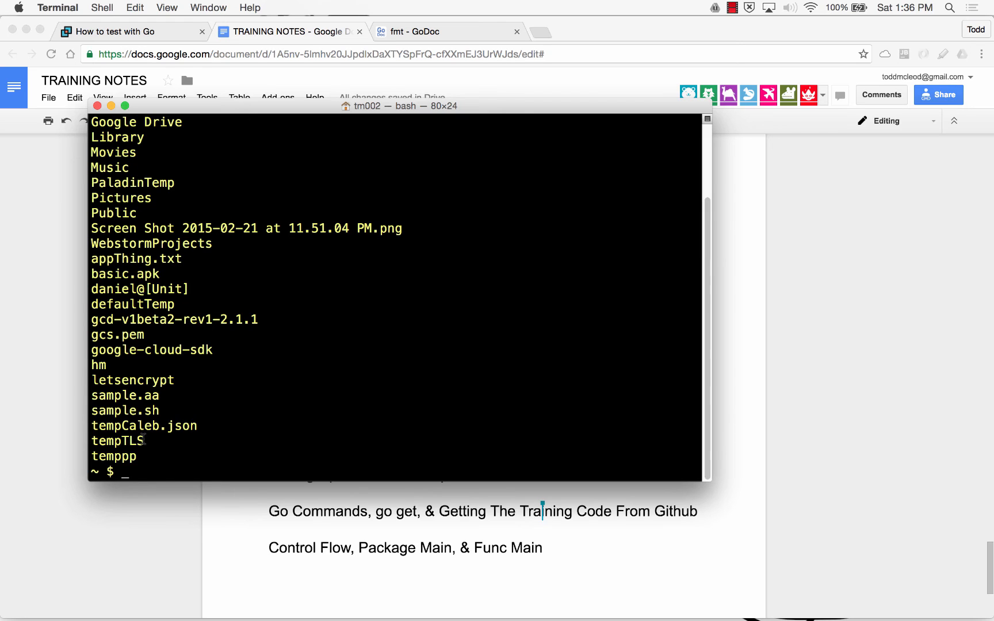
- Create a tempGobridge folder with mkdir and list the home folder to confirm it
{"action": "type", "text": "mk"}
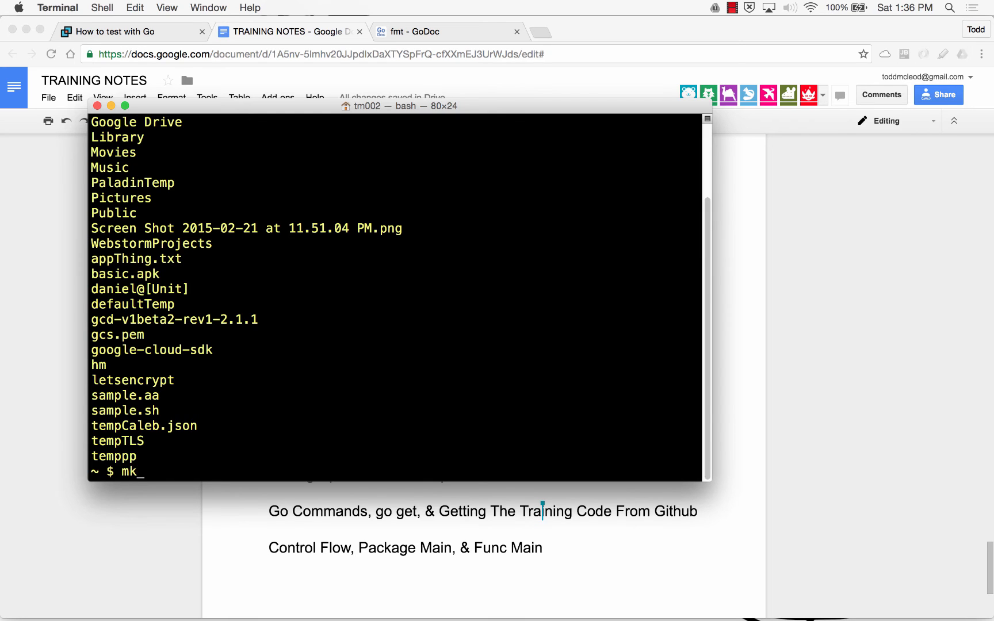
{"action": "type", "text": "dir"}
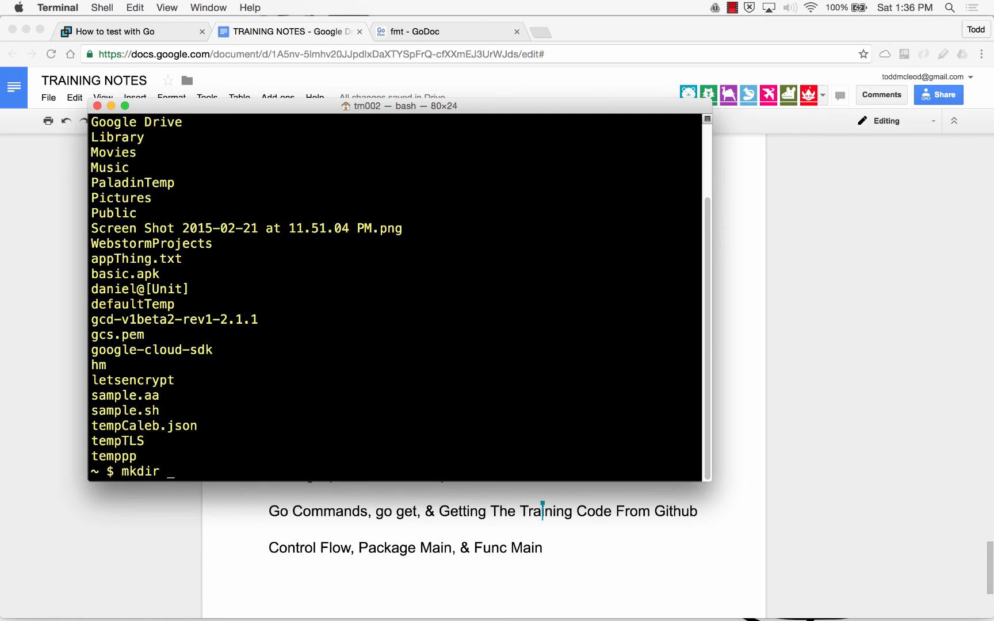
{"action": "type", "text": "tempGobridge"}
{"action": "type", "text": "l"}
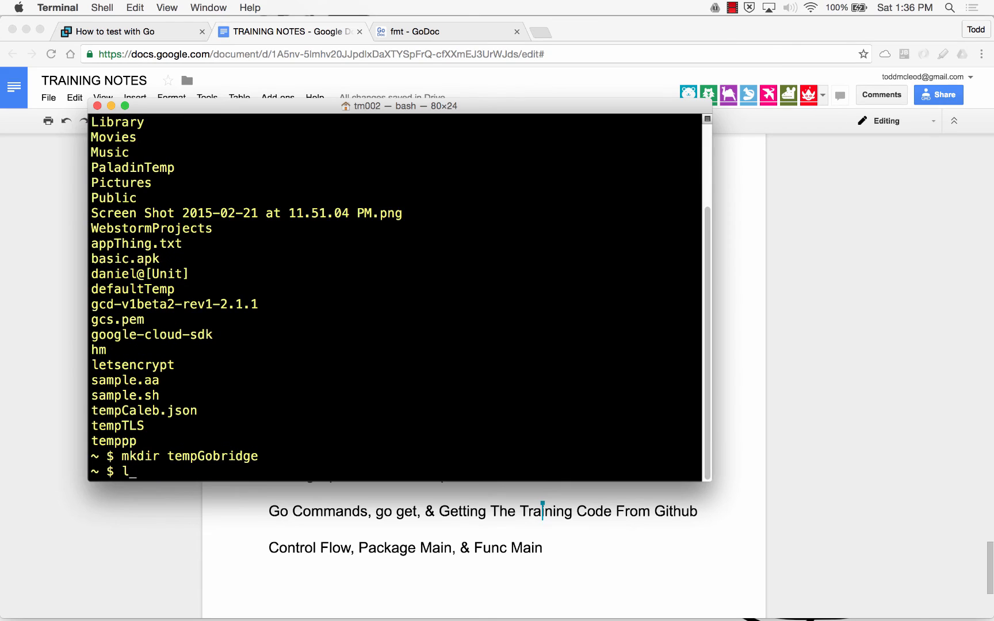
{"action": "type", "text": "s"}
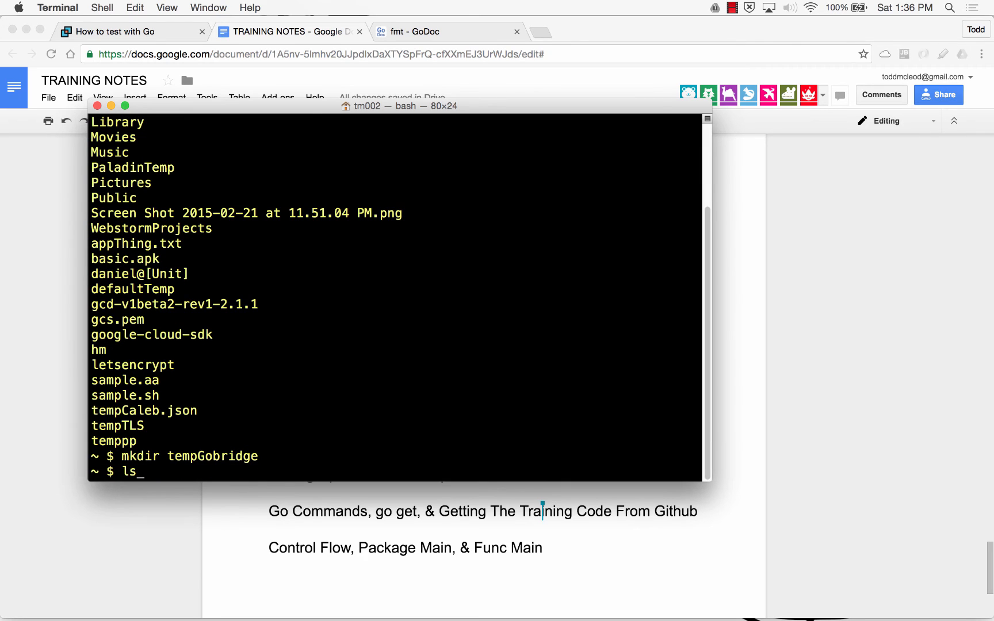
{"action": "key", "text": "Return"}
{"action": "type", "text": "mk"}
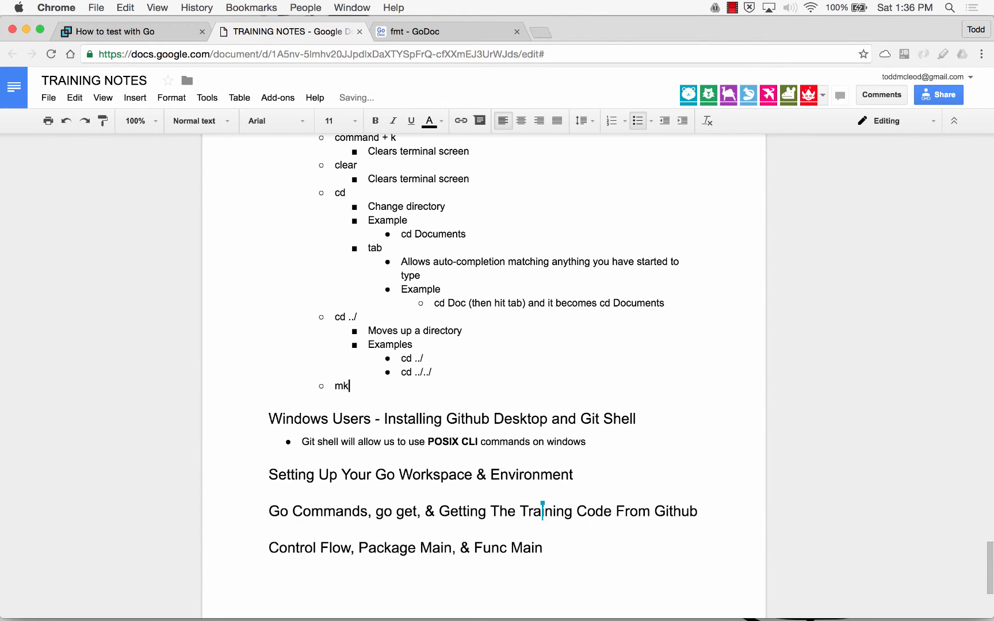
- Add mkdir to the command list described as 'Makes a directory (aka folder)'
{"action": "type", "text": "dir"}
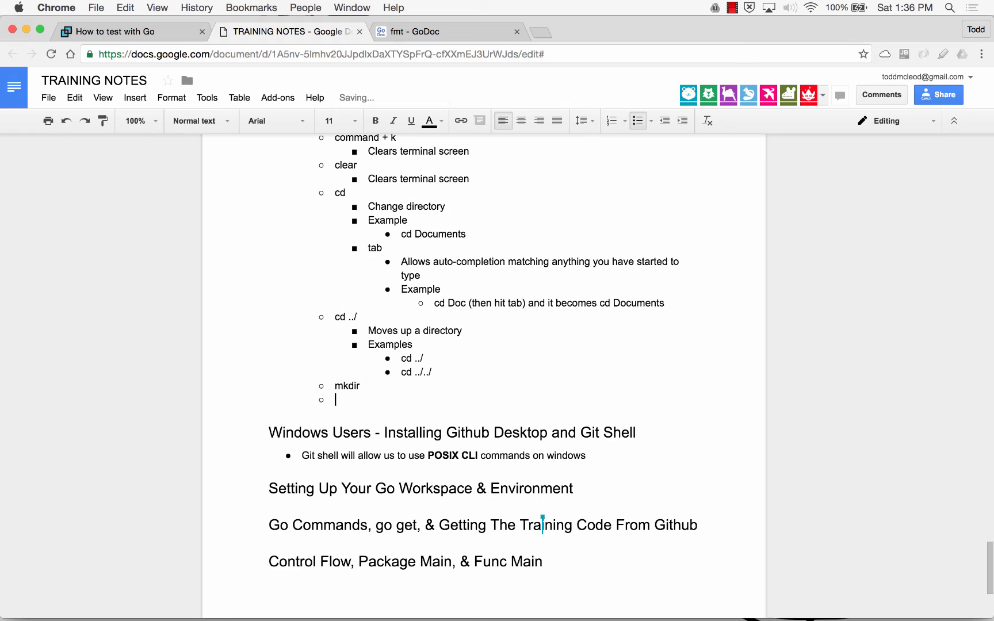
{"action": "type", "text": "Makes a directory ("}
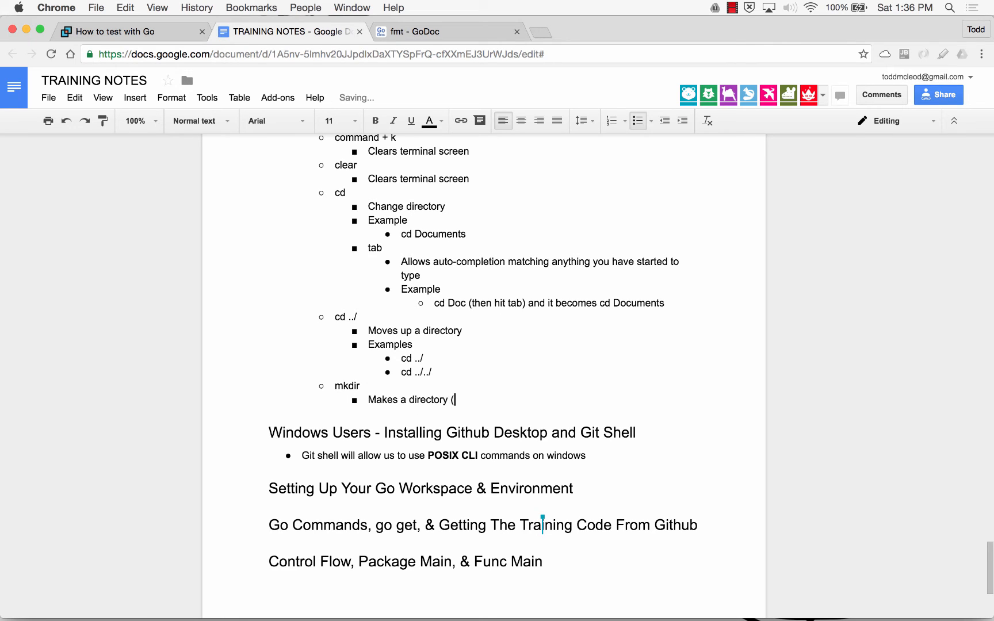
{"action": "type", "text": "aka foloder"}
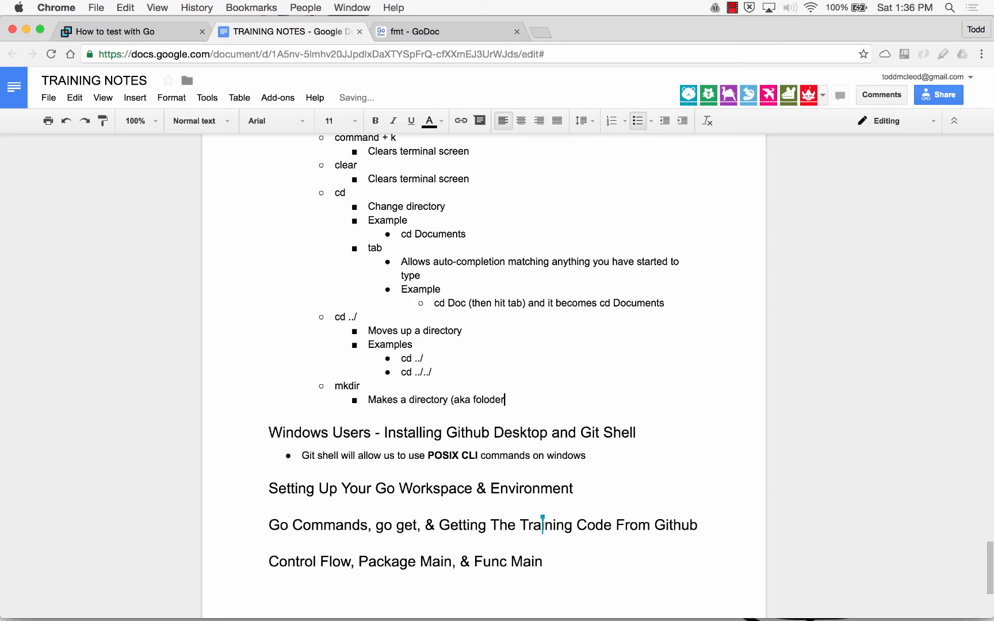
{"action": "type", "text": ")"}
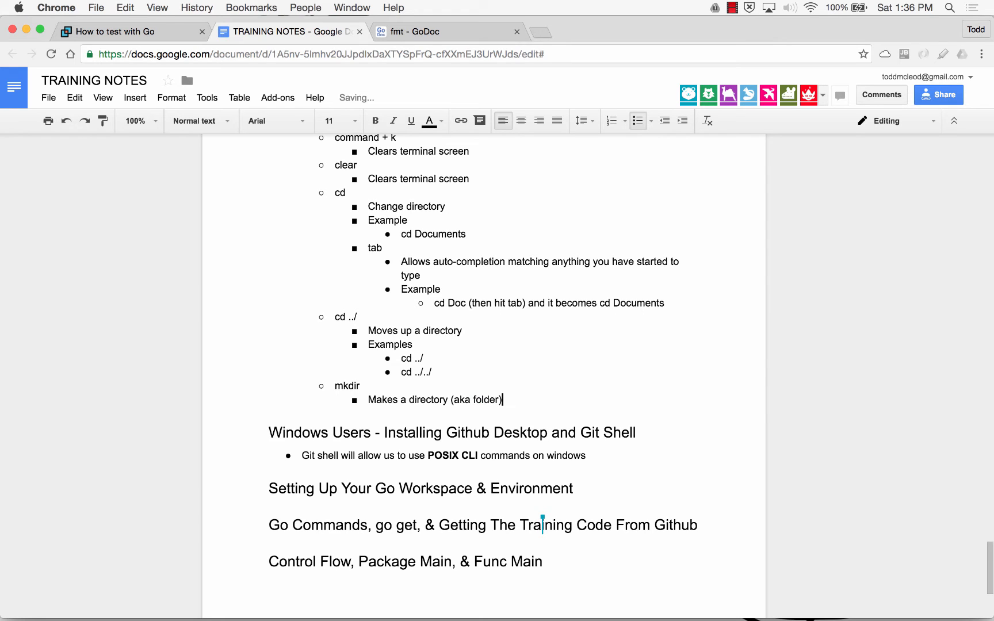
{"action": "key", "text": "enter"}
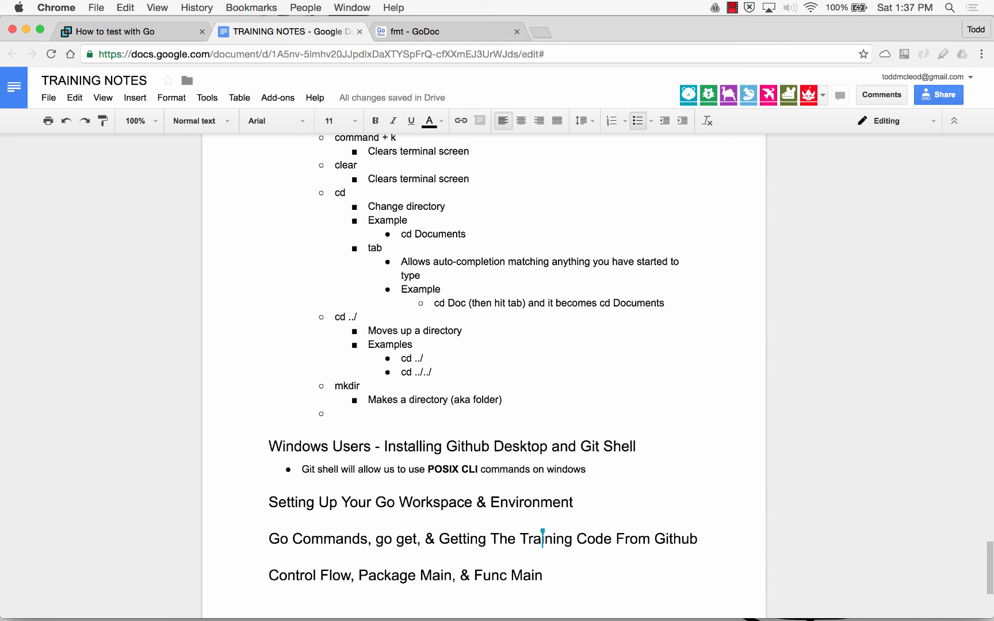
{"action": "left_click", "coordinate": [336, 413]}
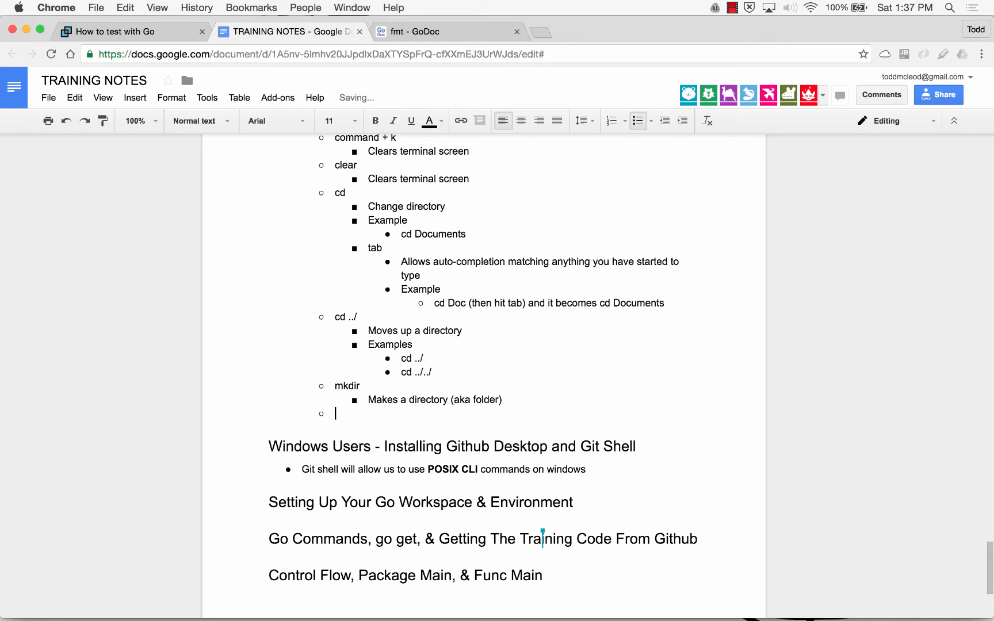
- Add an rm entry with an rm -rf sub-bullet noting you can also use that command
{"action": "type", "text": "Rm"}
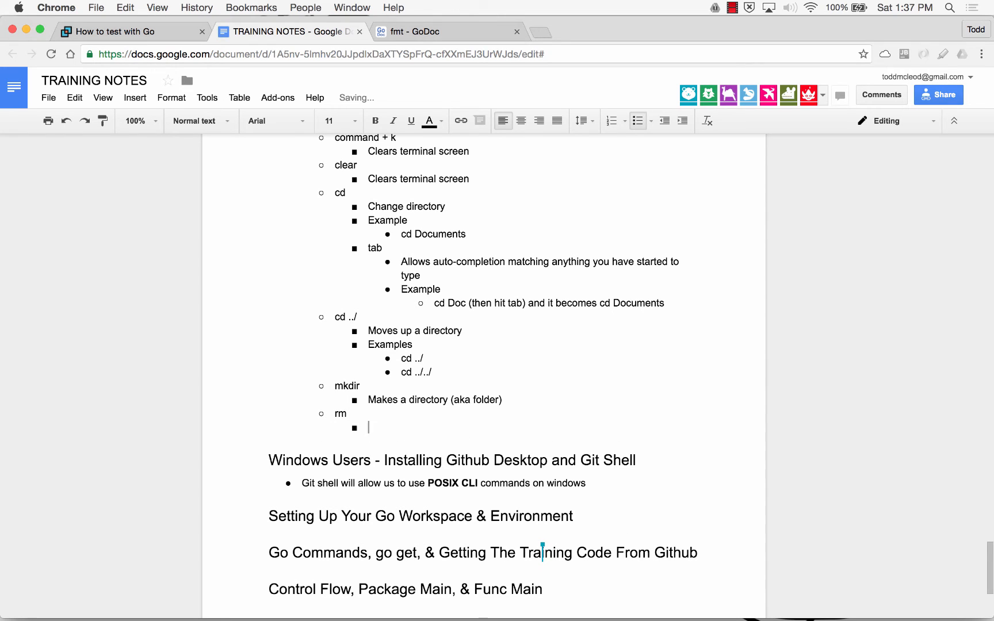
{"action": "type", "text": "Rm"}
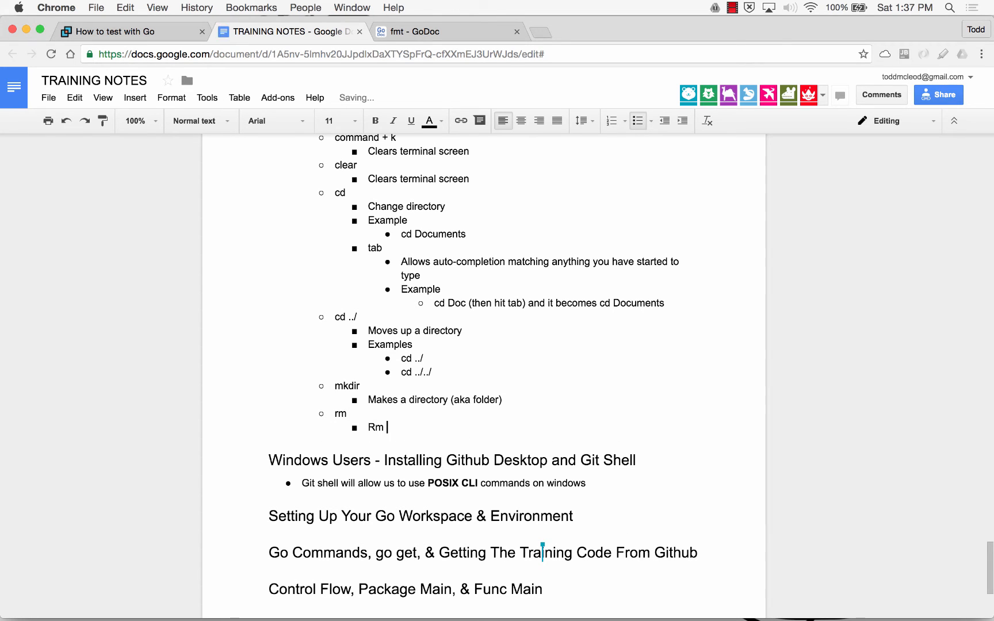
{"action": "type", "text": "rm -"}
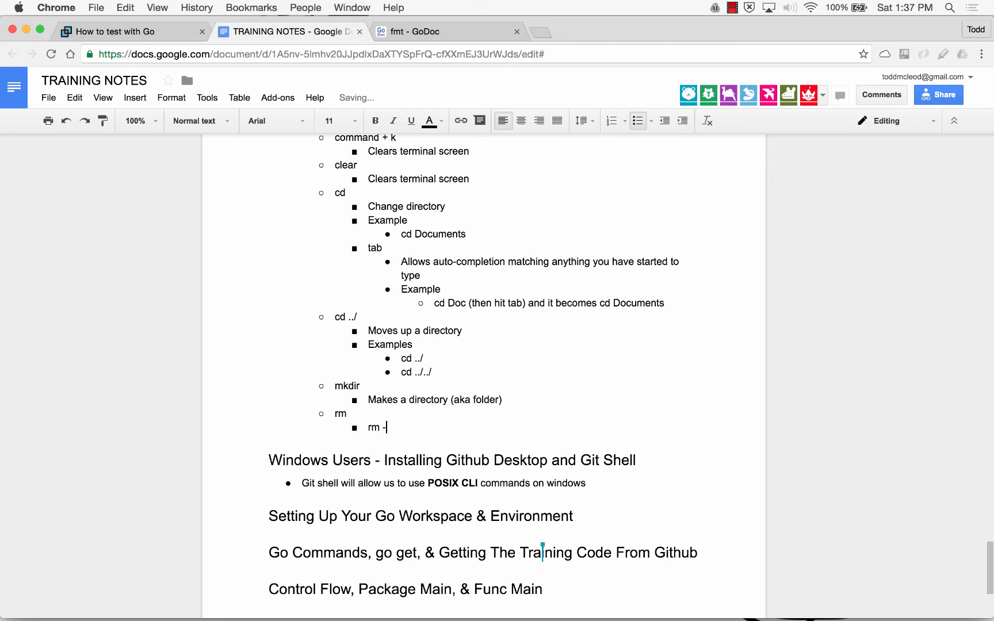
{"action": "type", "text": "rf"}
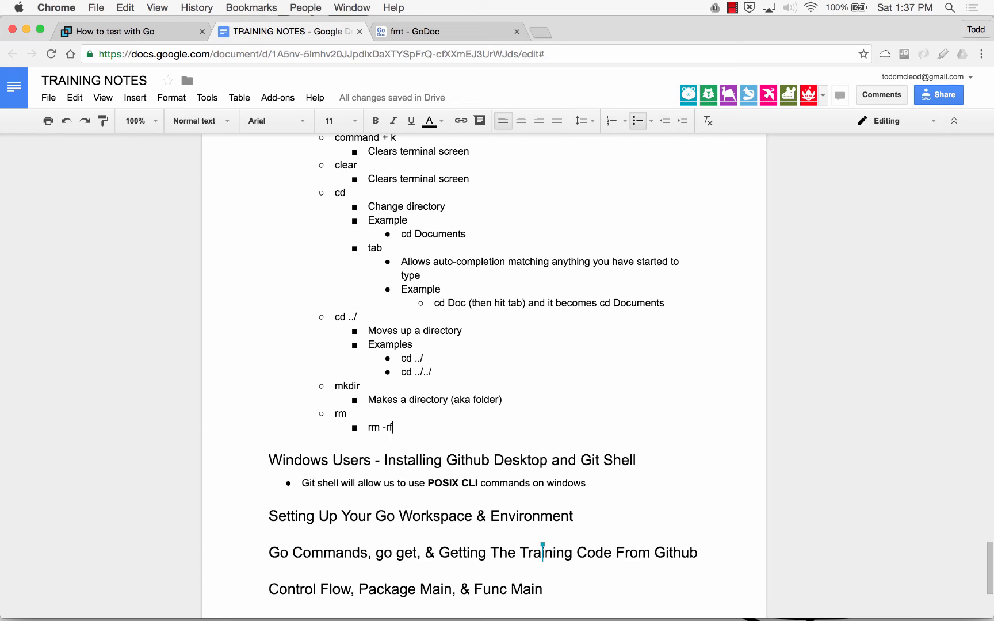
{"action": "type", "text": "Can al"}
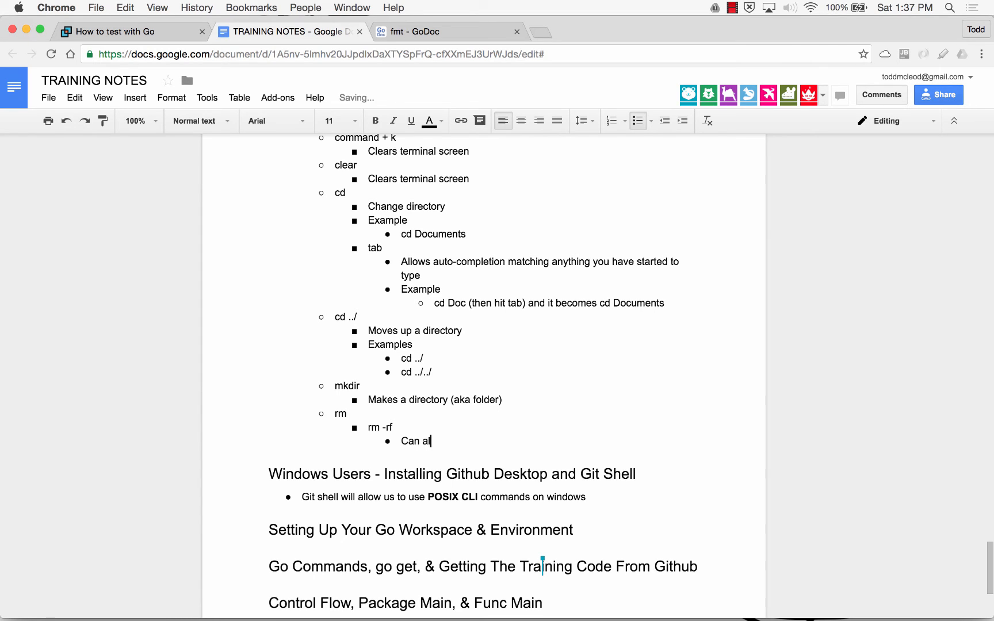
{"action": "type", "text": "so use that coma"}
{"action": "type", "text": "rm"}
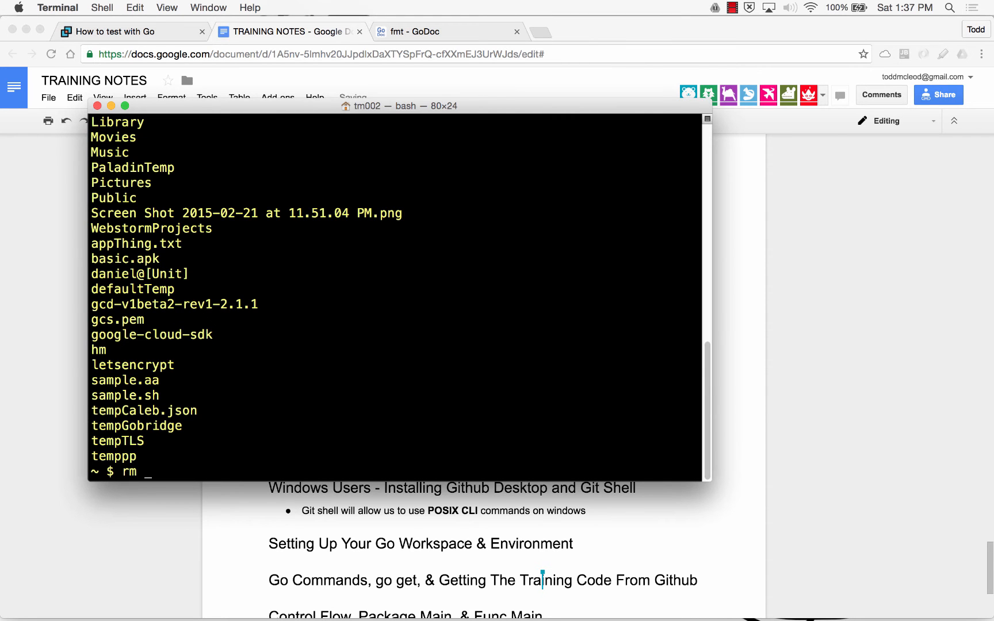
- Delete the tempGobridge folder with rm -rf and list the home folder to confirm
{"action": "type", "text": "tempGobridge/"}
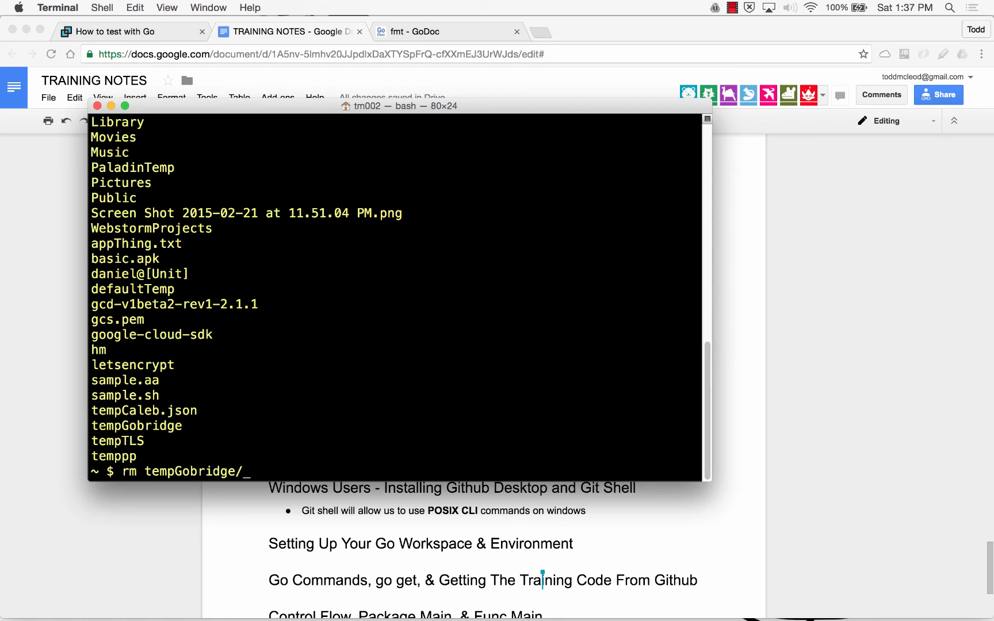
{"action": "key", "text": "Return"}
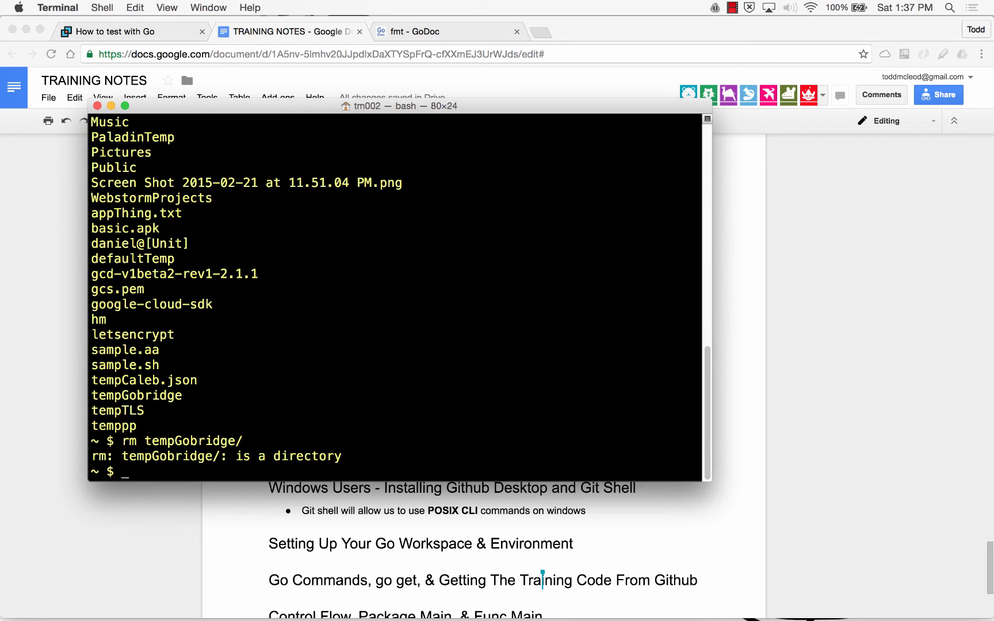
{"action": "type", "text": "l"}
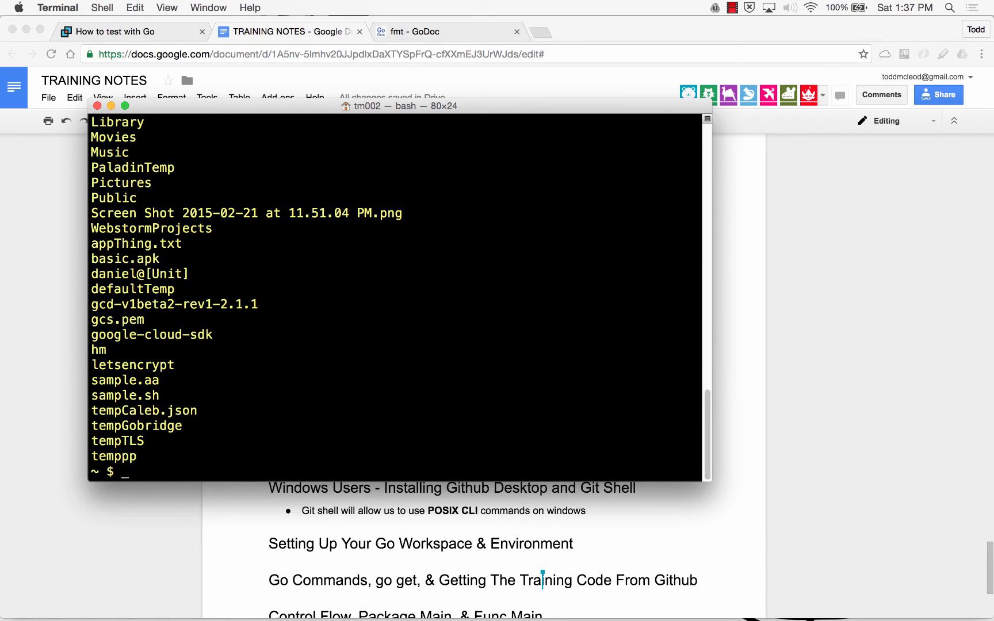
{"action": "type", "text": "rm -rf temp"}
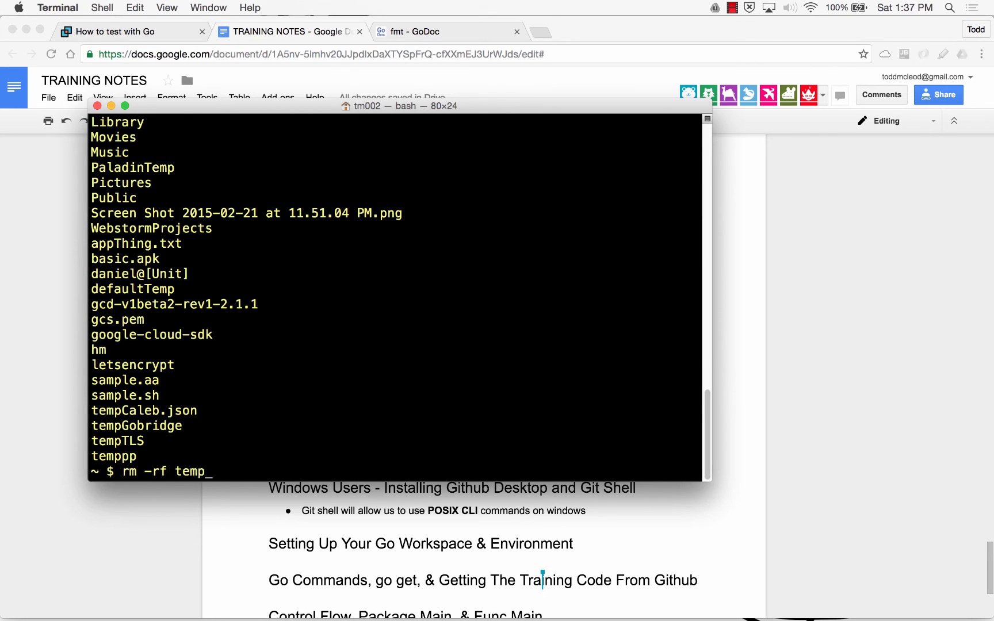
{"action": "key", "text": "Return"}
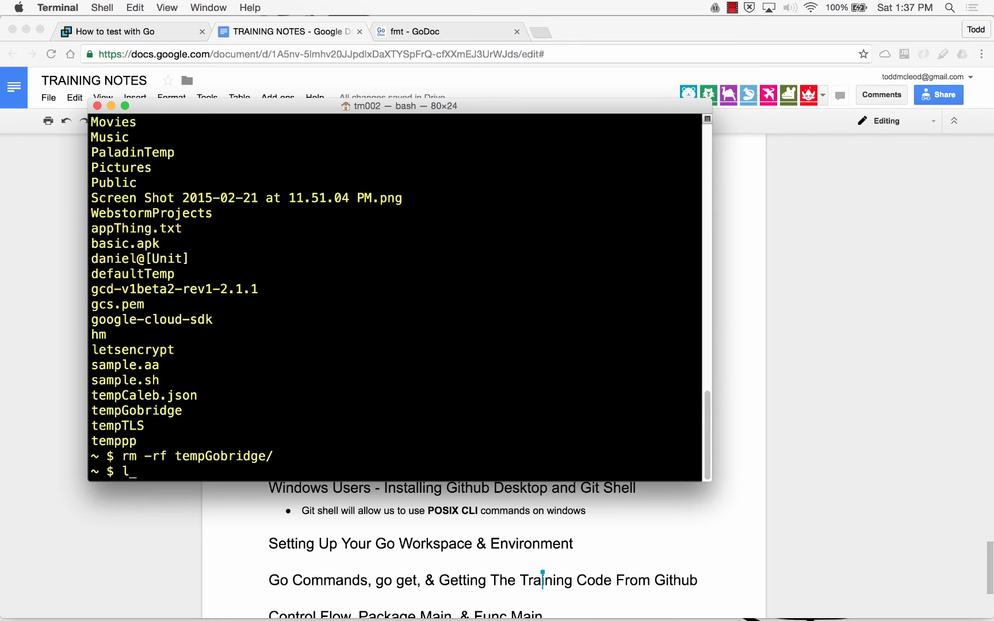
{"action": "key", "text": "Return"}
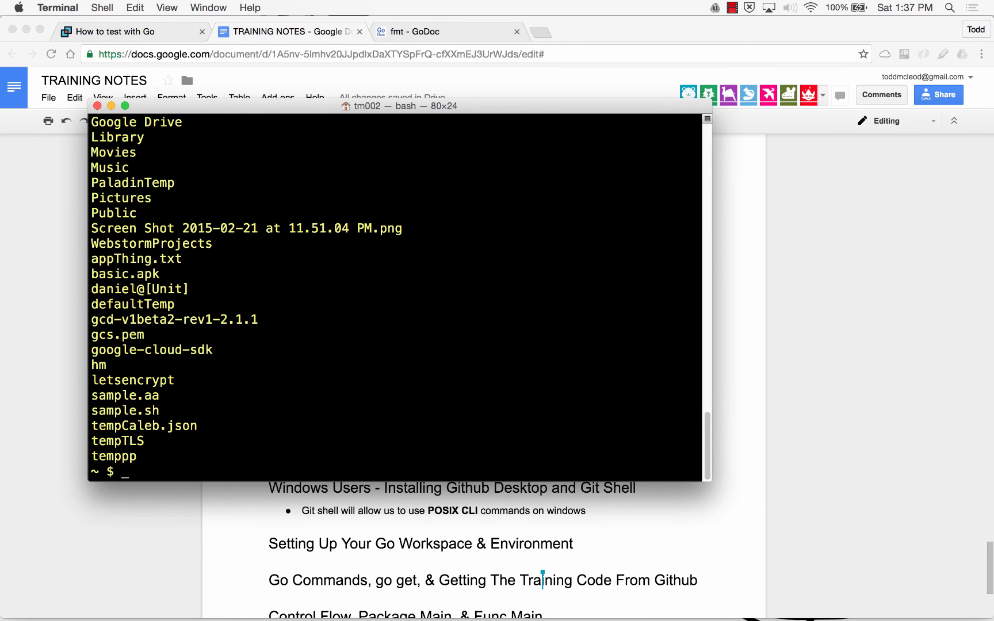
- Remove tempTLS and temppp with rm -rf, clear the screen and list the folder
{"action": "type", "text": "rm -rf"}
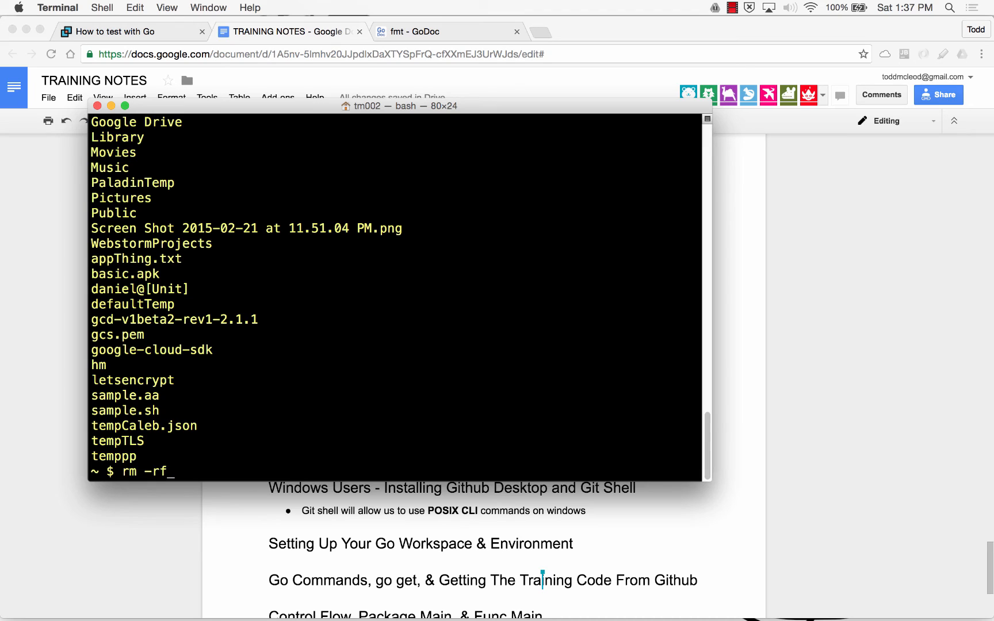
{"action": "type", "text": "tempTl"}
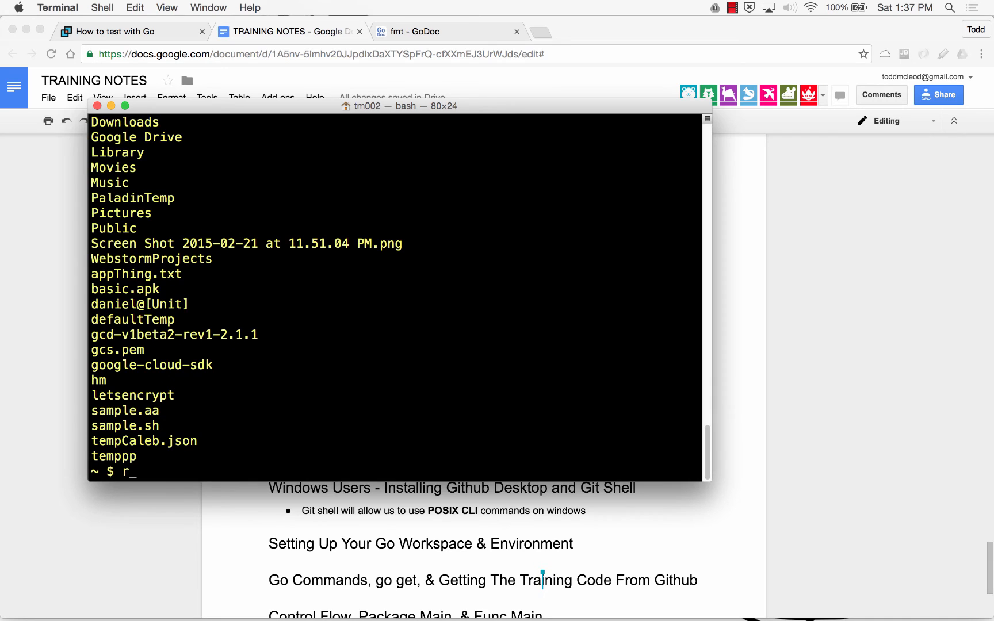
{"action": "type", "text": "m -rf"}
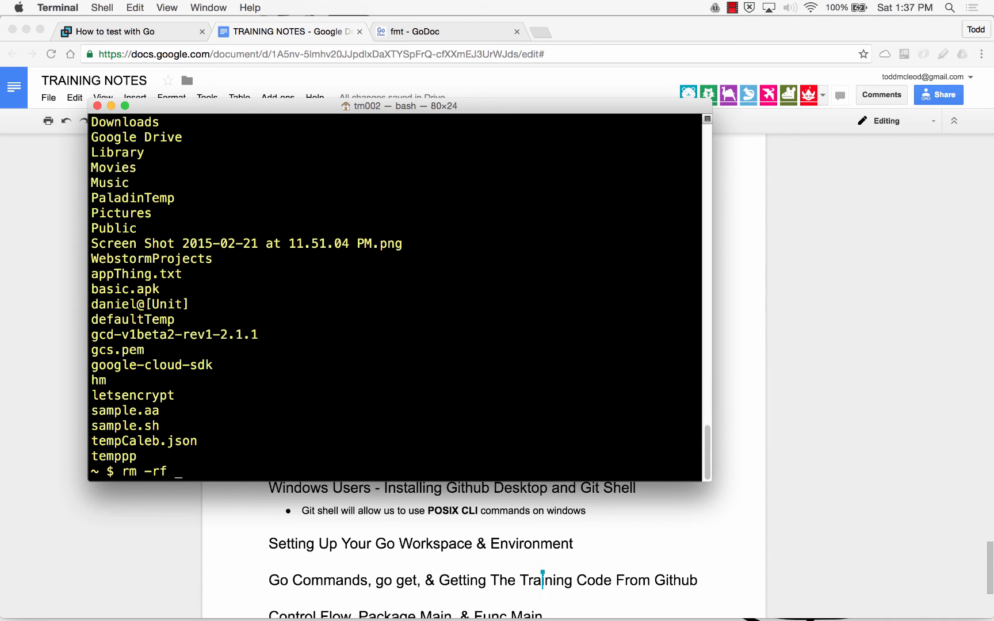
{"action": "key", "text": "Return"}
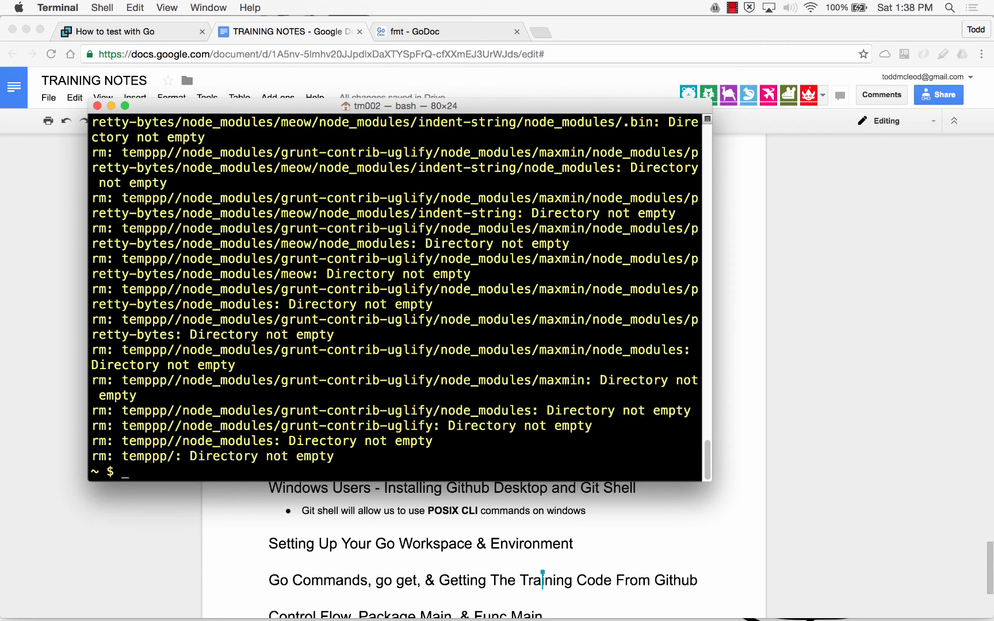
{"action": "type", "text": "rm -rf temppp/"}
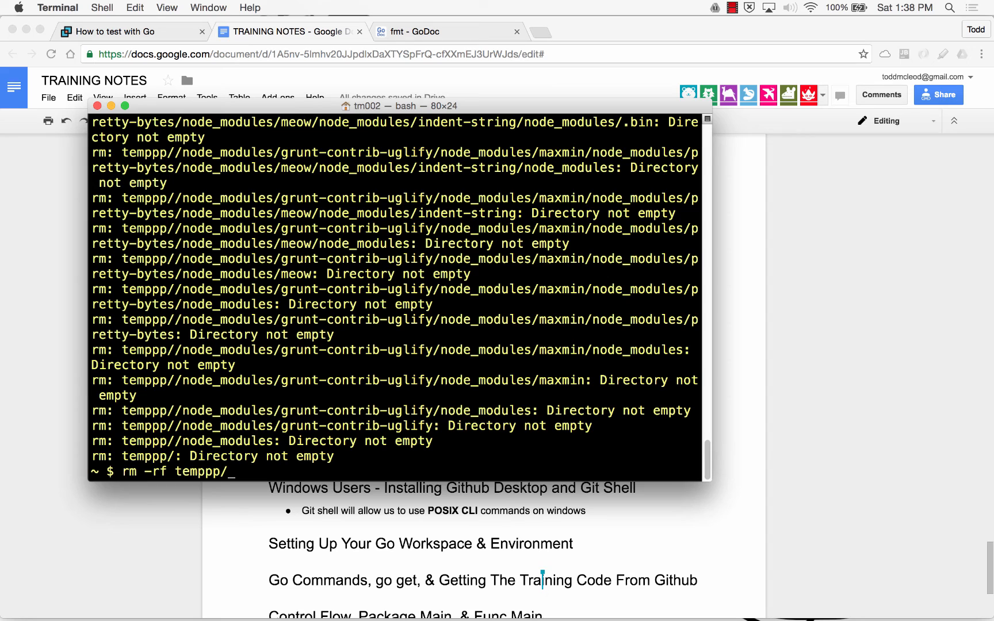
{"action": "key", "text": "Return"}
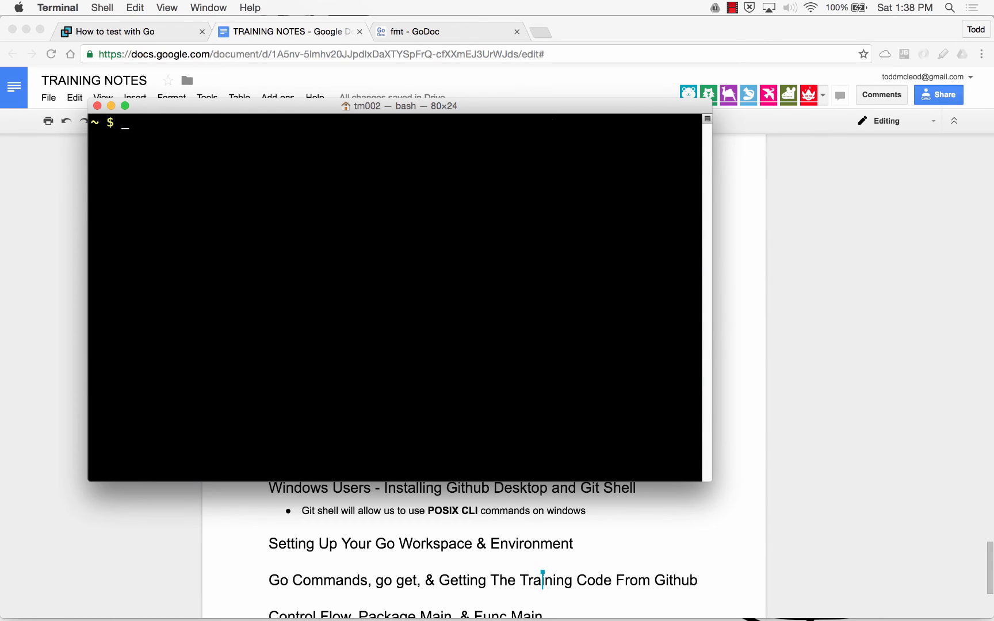
{"action": "type", "text": "ls"}
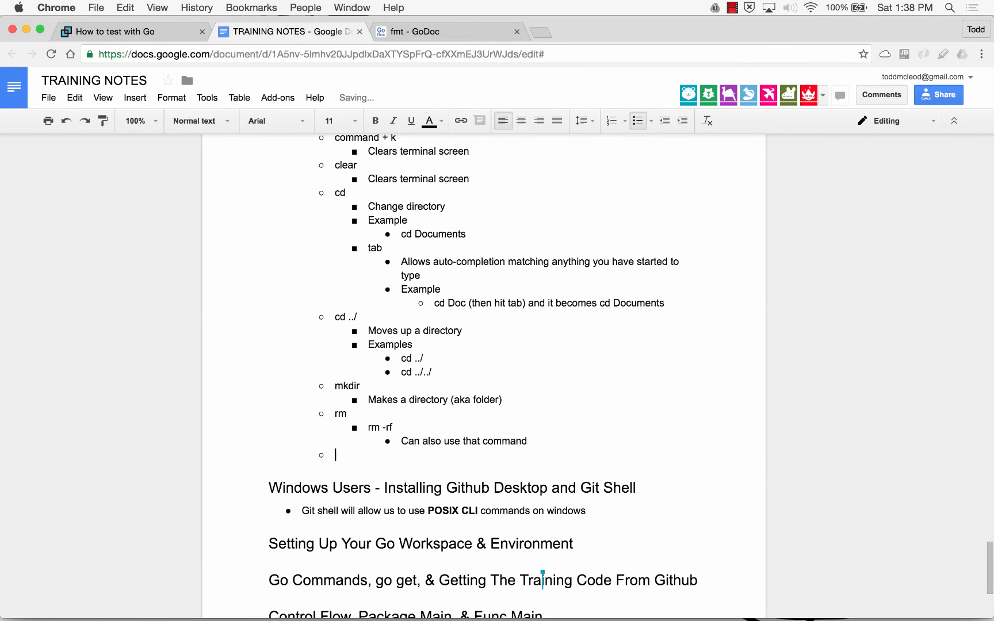
- Add 'nano <file-name>' described as creating a file or opening an existing one in a text editor
{"action": "type", "text": "nano"}
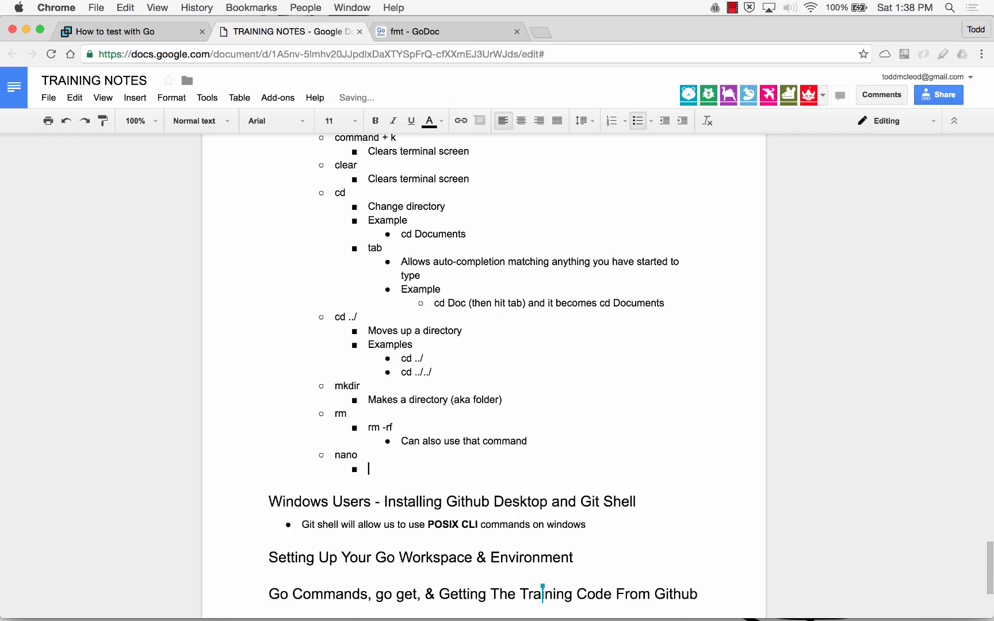
{"action": "type", "text": "Opens a file i"}
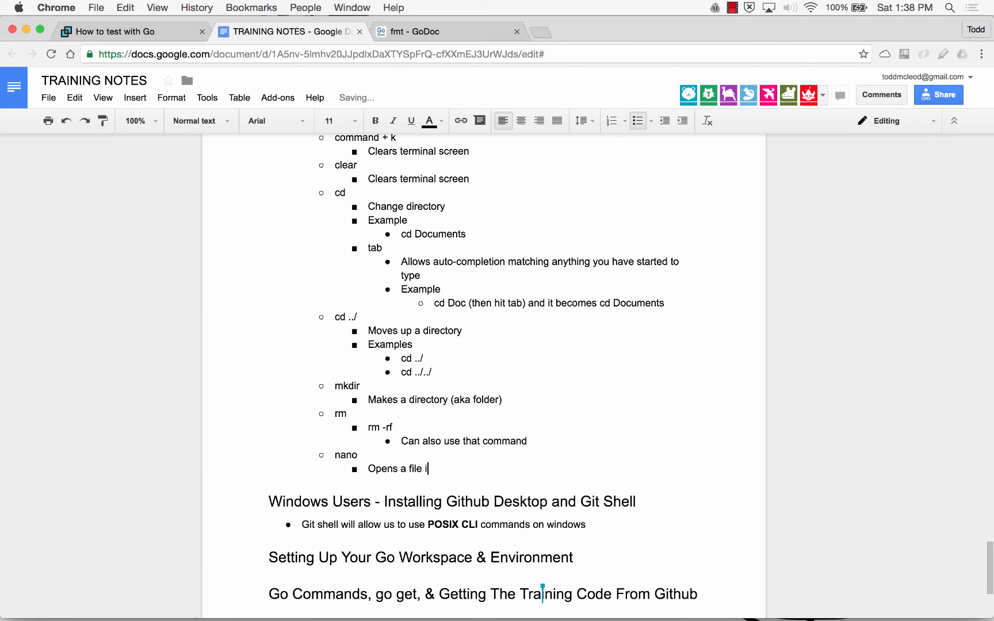
{"action": "type", "text": "n a text edi"}
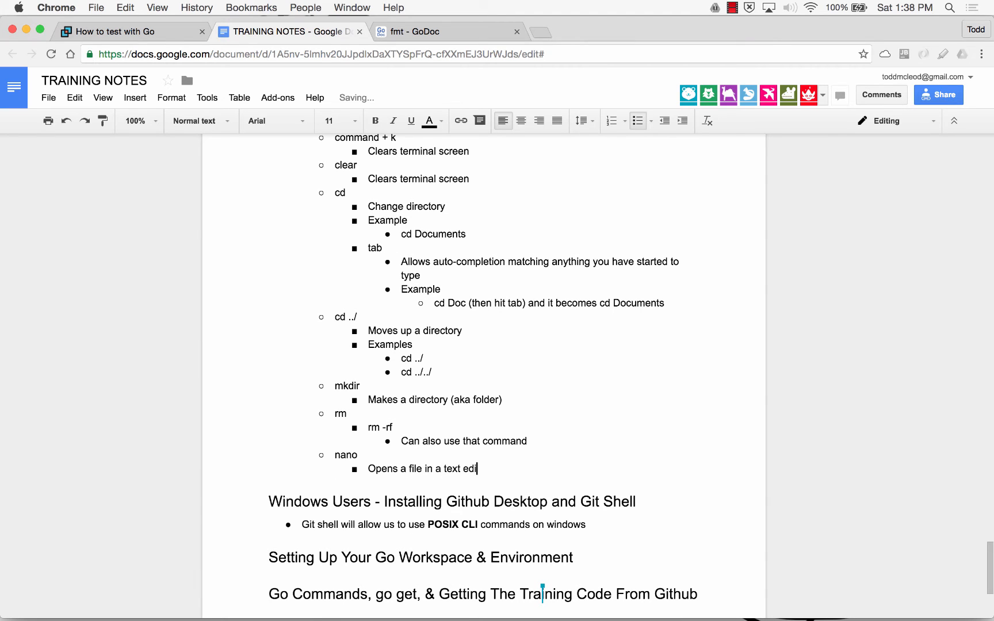
{"action": "type", "text": "or"}
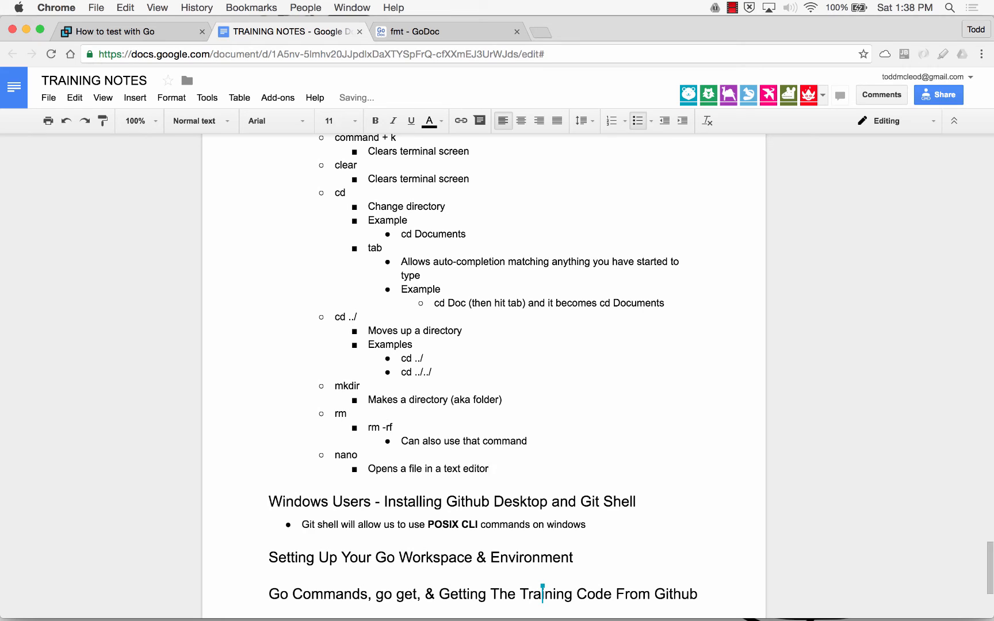
{"action": "type", "text": "<f"}
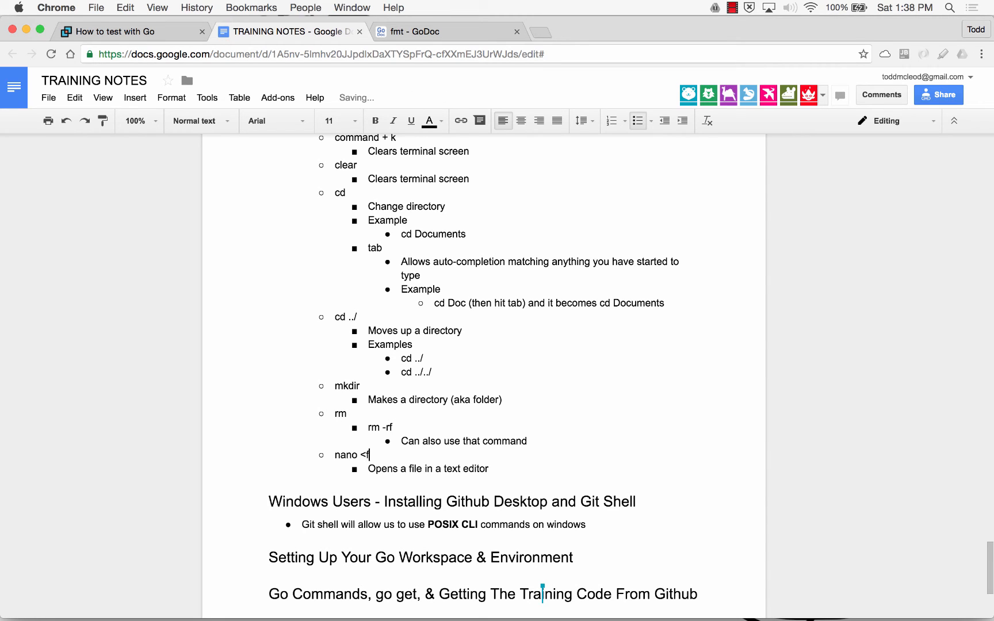
{"action": "type", "text": "ile-"}
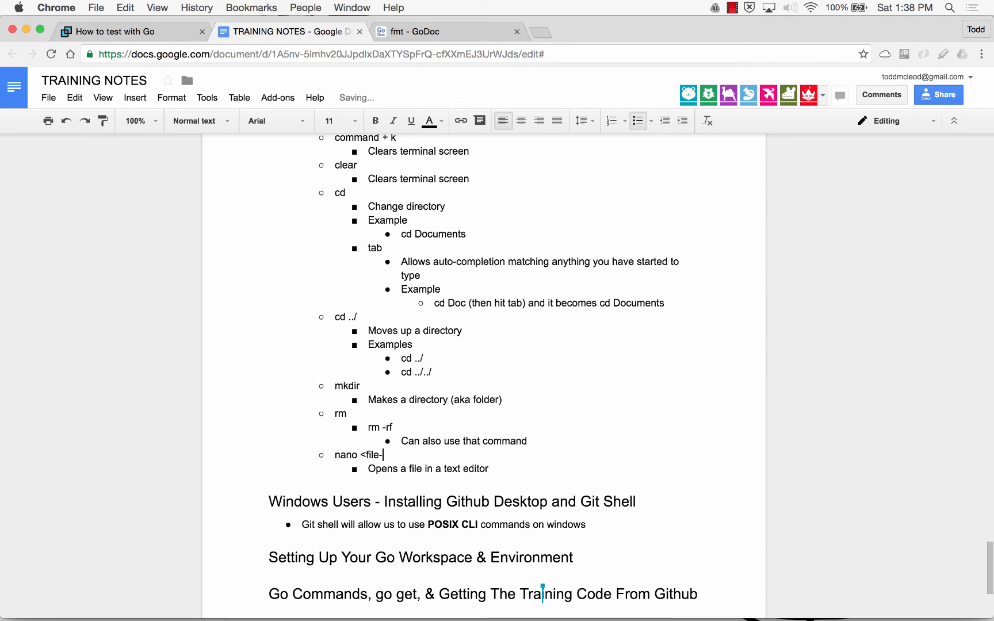
{"action": "type", "text": "name>"}
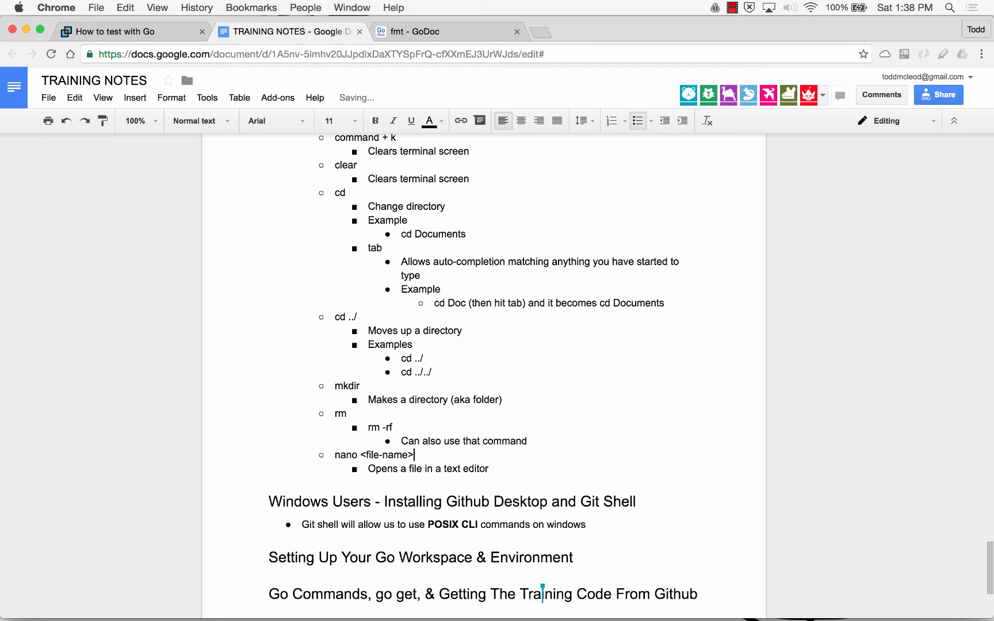
{"action": "type", "text": "Creates a file, or if the file exists,"}
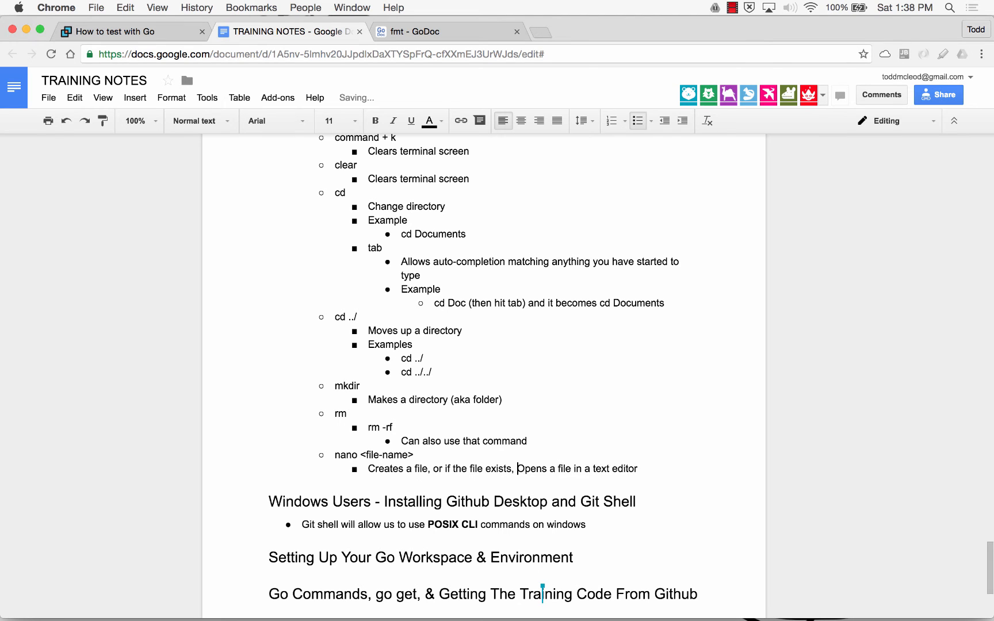
{"action": "type", "text": "opens the"}
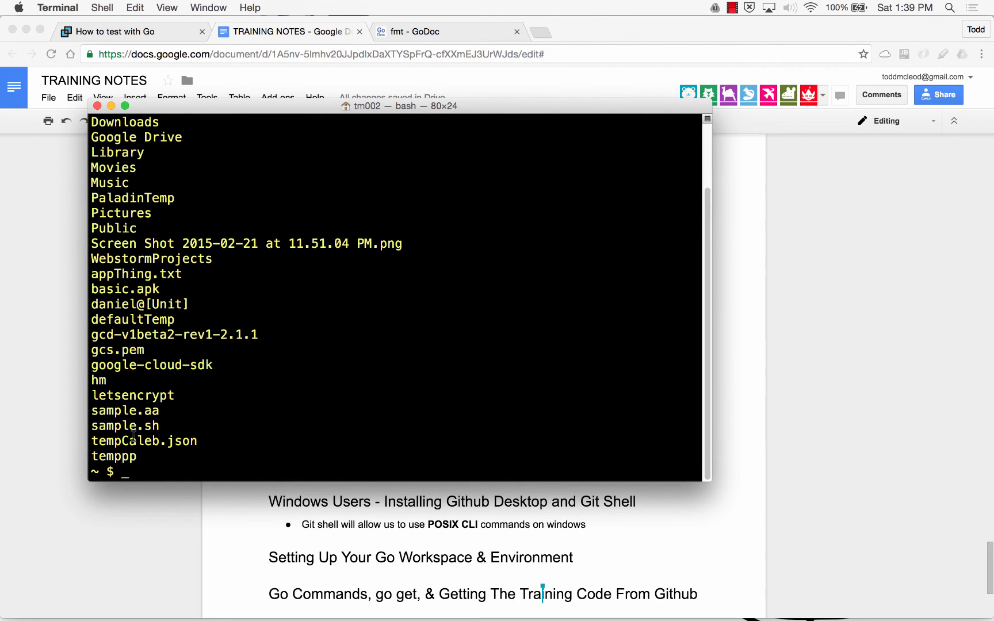
- Create a tempGo folder with mkdir, move into it and list it to show it is empty
{"action": "type", "text": "mkdir tempGo"}
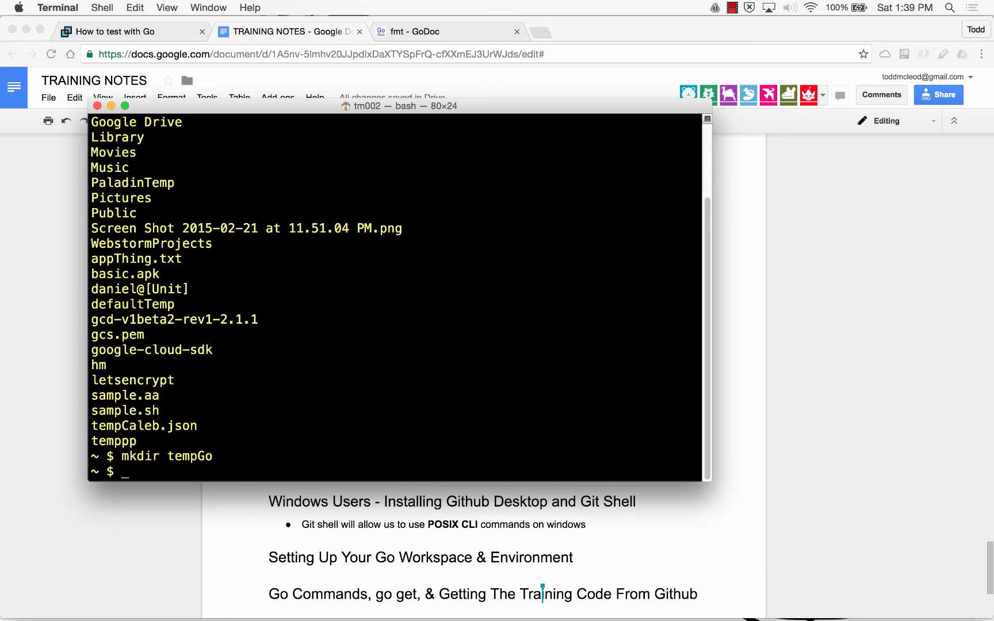
{"action": "type", "text": "cd"}
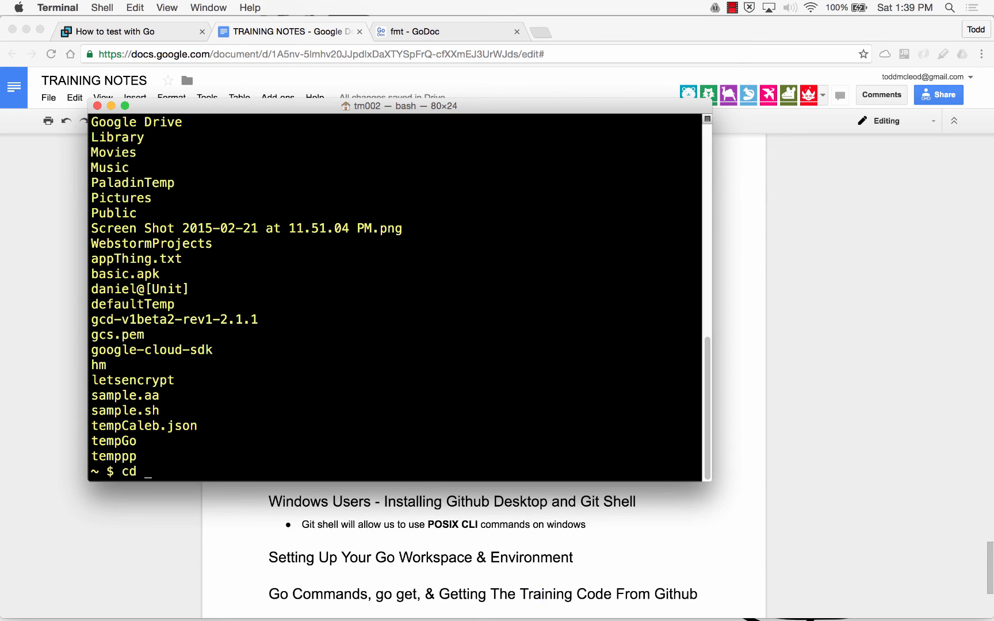
{"action": "type", "text": "tempGo/"}
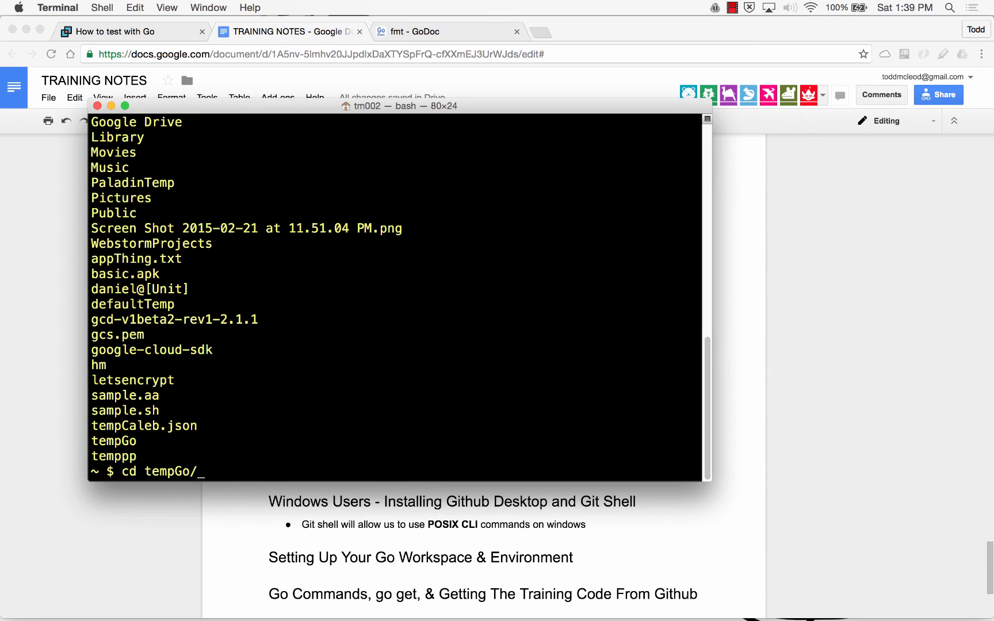
{"action": "key", "text": "Return"}
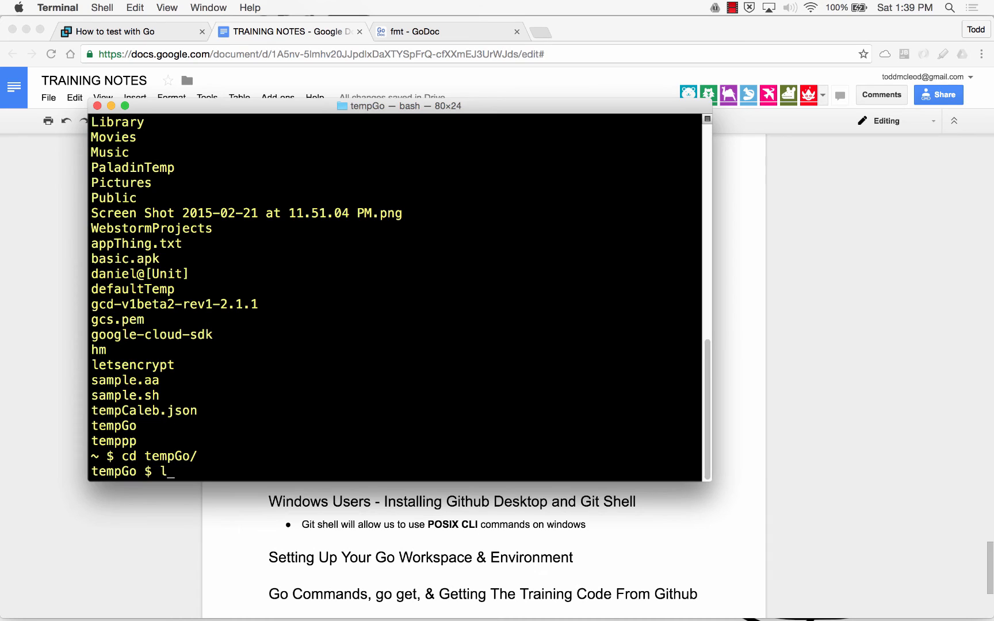
{"action": "key", "text": "Return"}
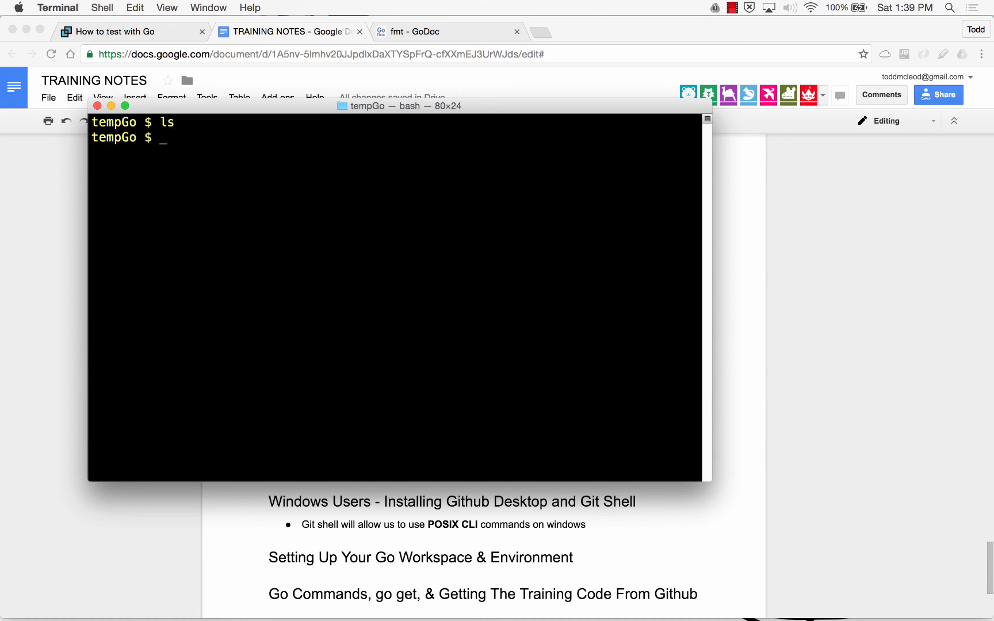
- Start a new sample.txt file in nano
{"action": "type", "text": "nano"}
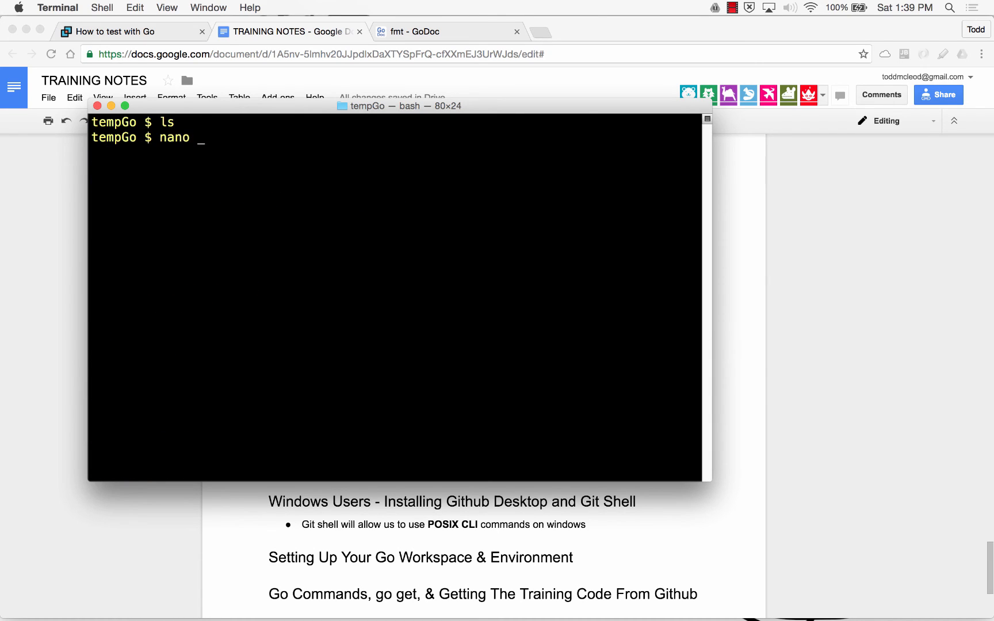
{"action": "type", "text": "s"}
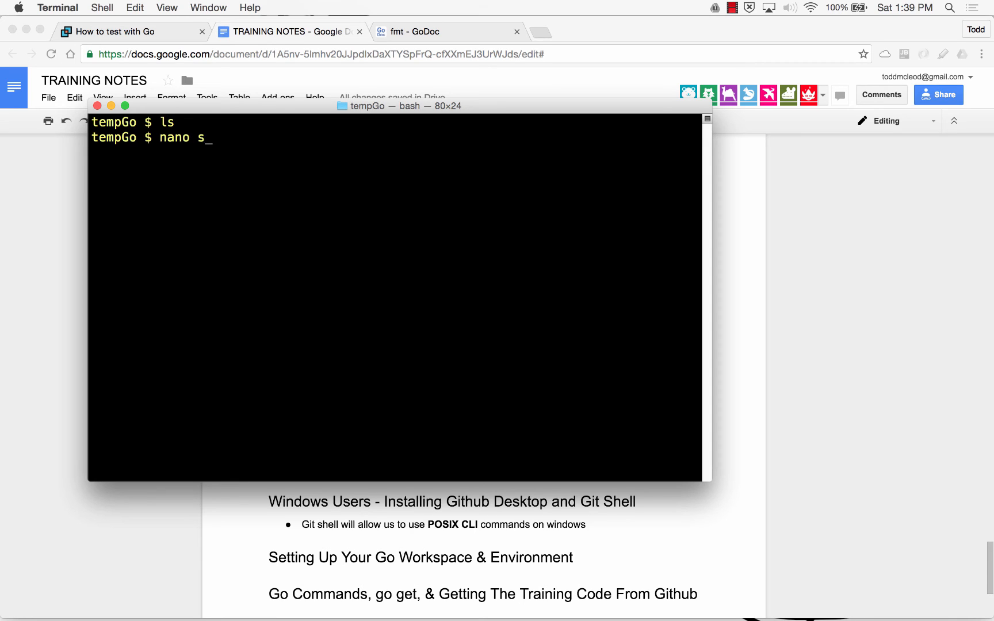
{"action": "type", "text": "ample.txt"}
{"action": "type", "text": "hel"}
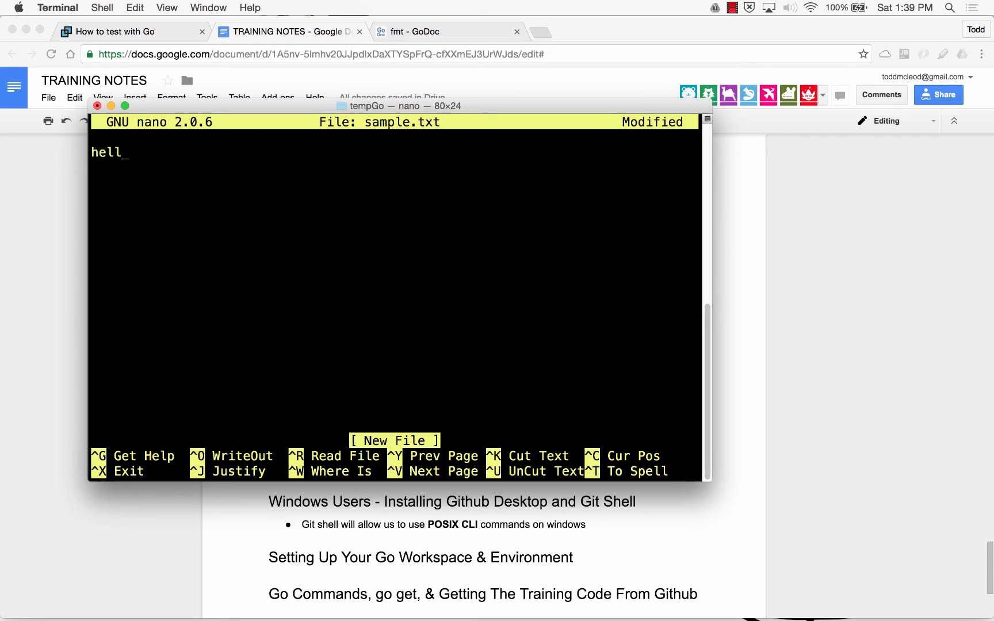
- Write 'hello world, here is a sample file', save sample.txt from nano and list tempGo to see it
{"action": "type", "text": "lo world, here"}
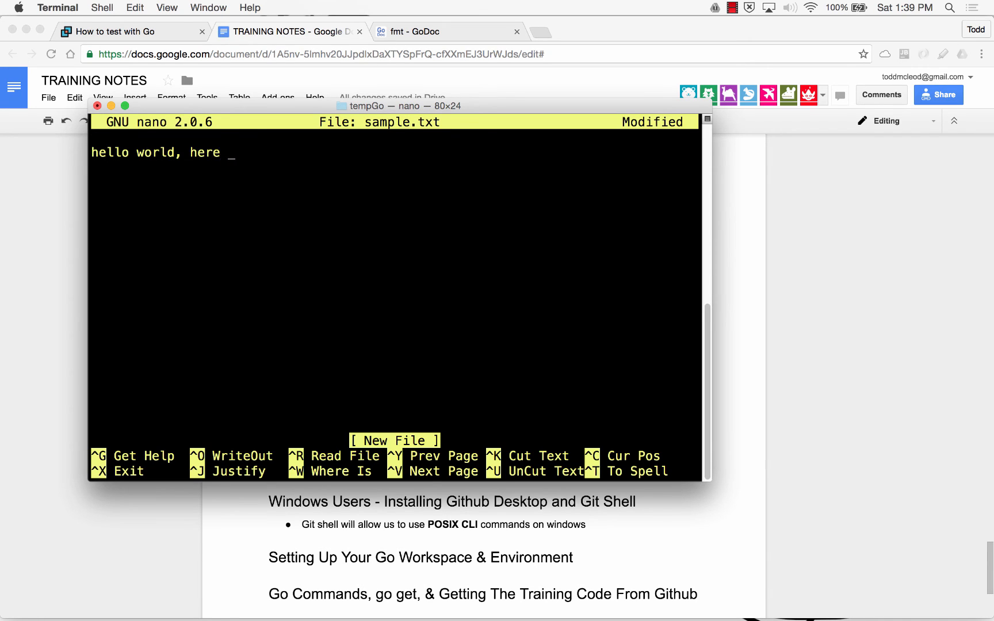
{"action": "type", "text": "is a sample fi"}
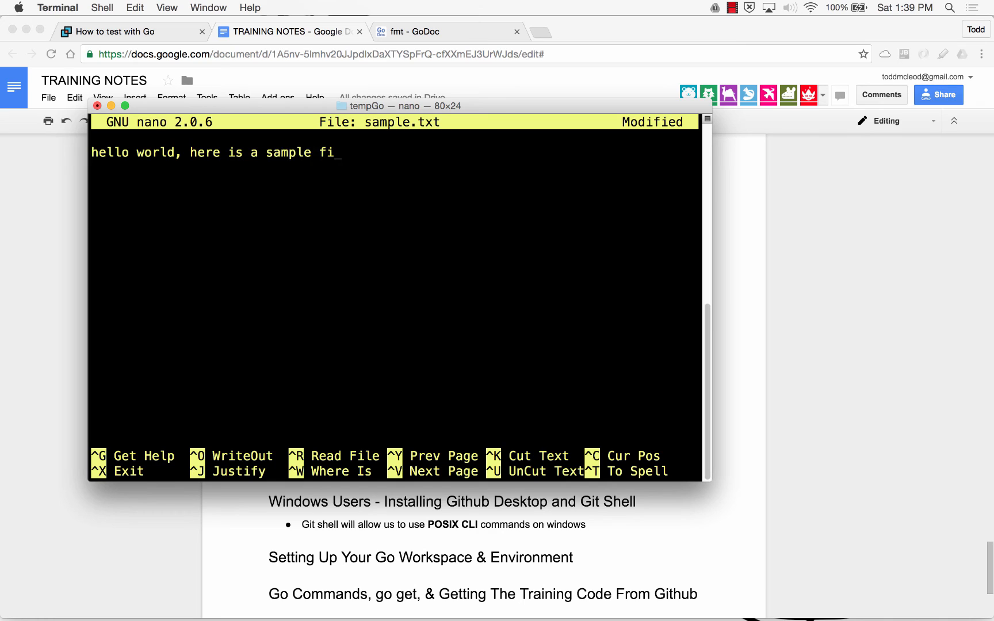
{"action": "type", "text": "le"}
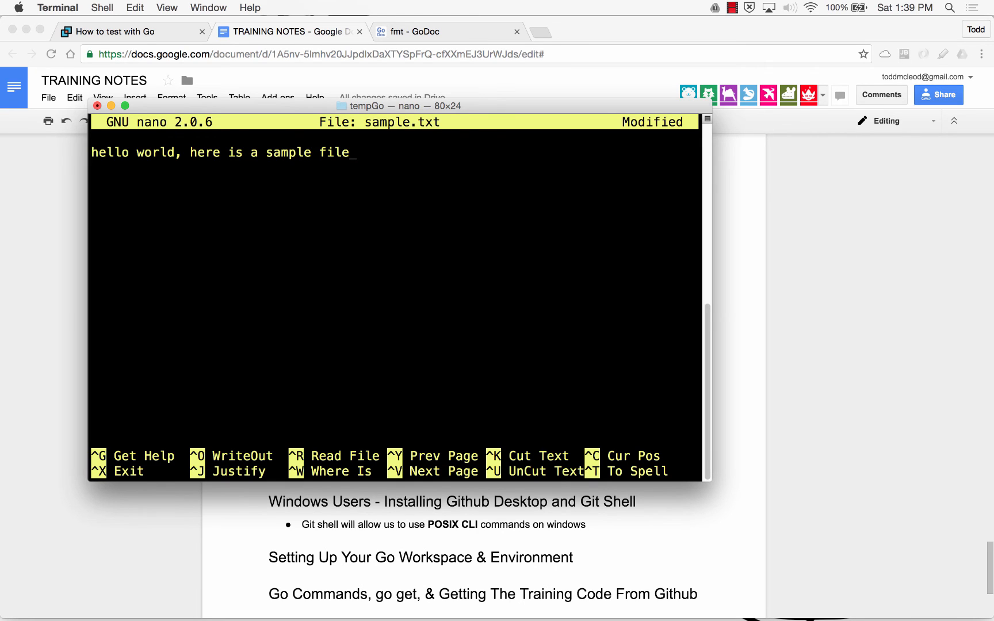
{"action": "key", "text": "ctrl+x"}
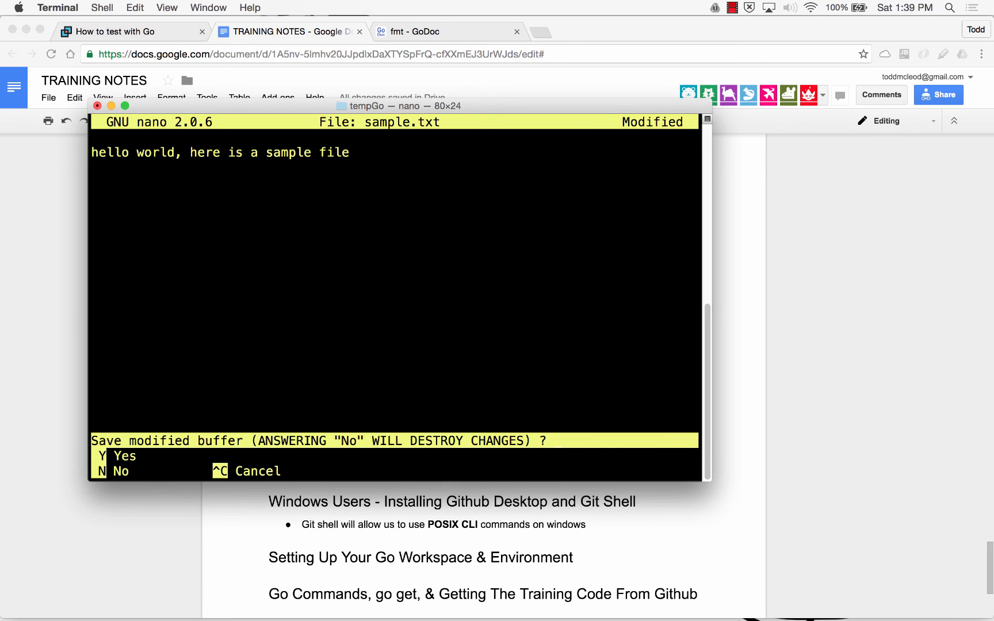
{"action": "key", "text": "y"}
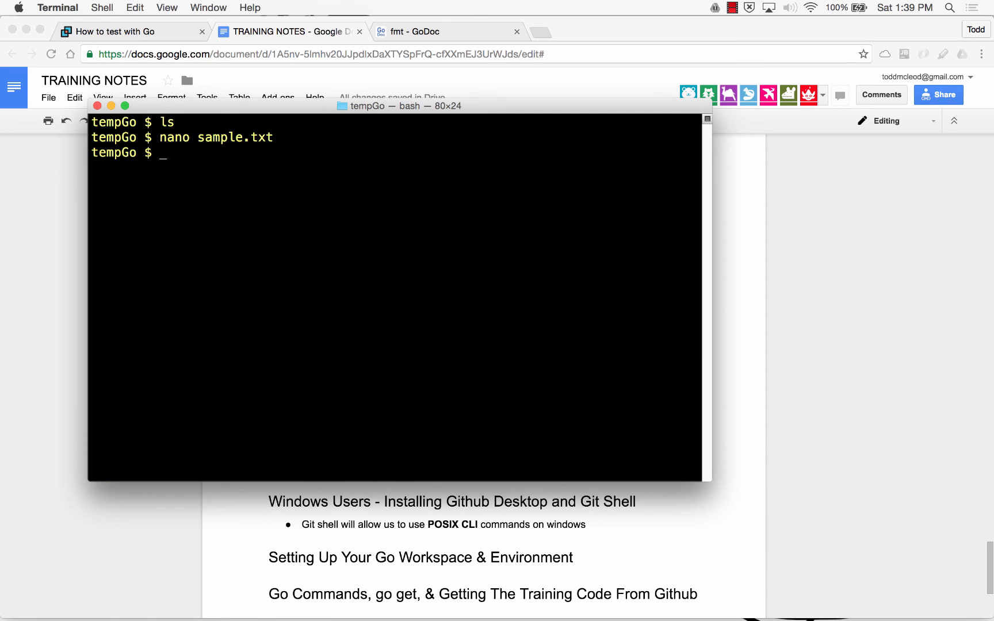
{"action": "type", "text": "ls"}
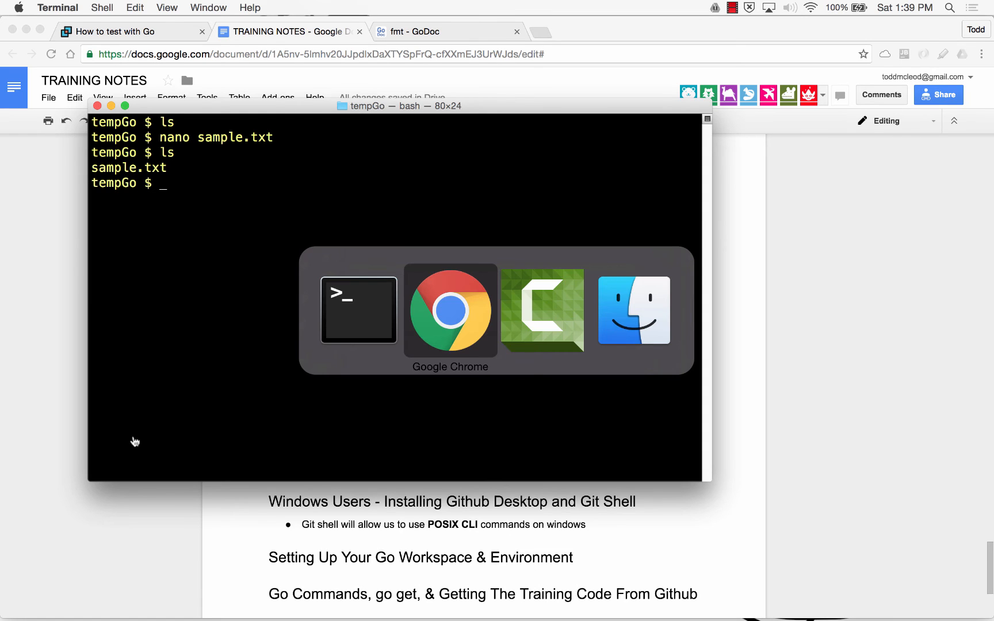
- View sample.txt inside tempGo in TextEdit to confirm its hello world text, then close it
{"action": "left_click", "coordinate": [634, 311]}
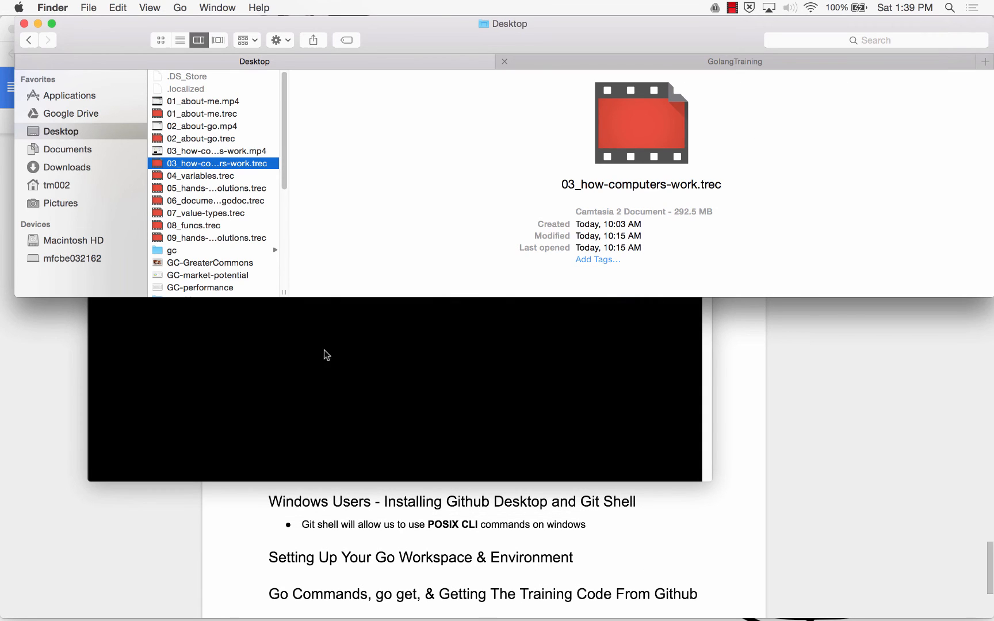
{"action": "left_click", "coordinate": [58, 186]}
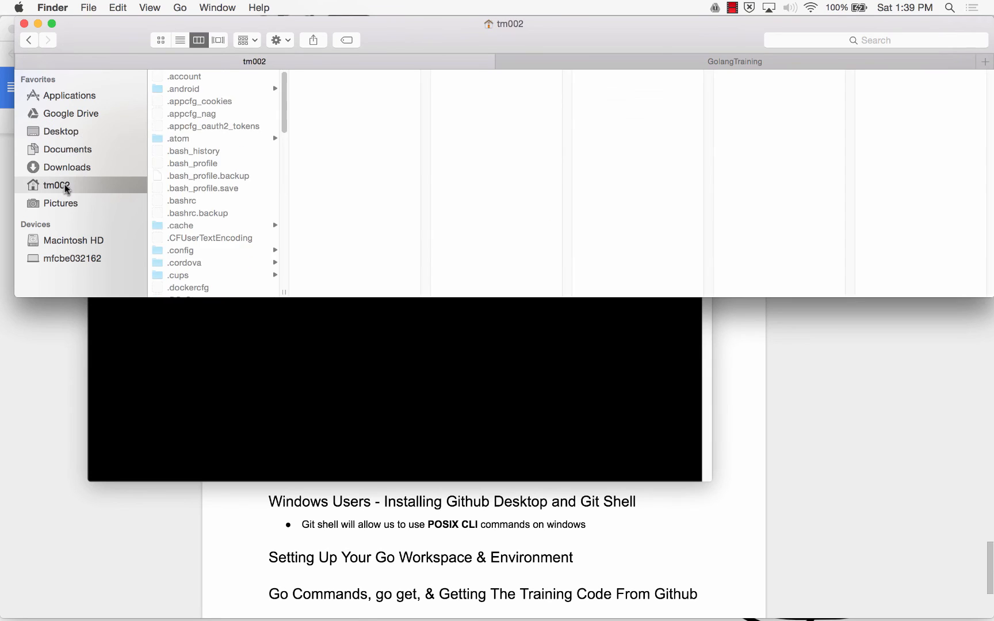
{"action": "left_click", "coordinate": [183, 255]}
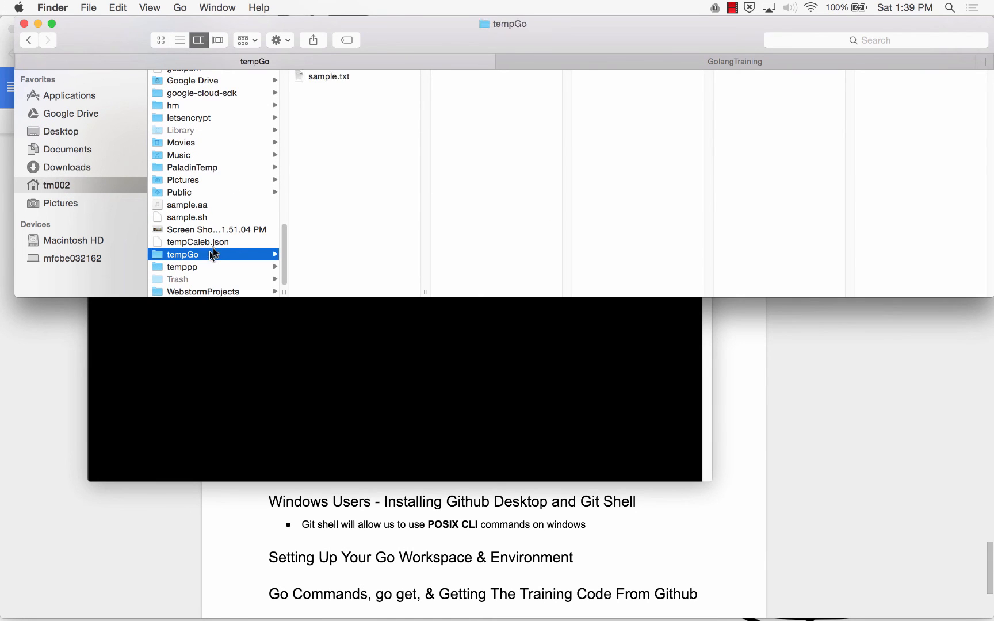
{"action": "double_click", "coordinate": [330, 76]}
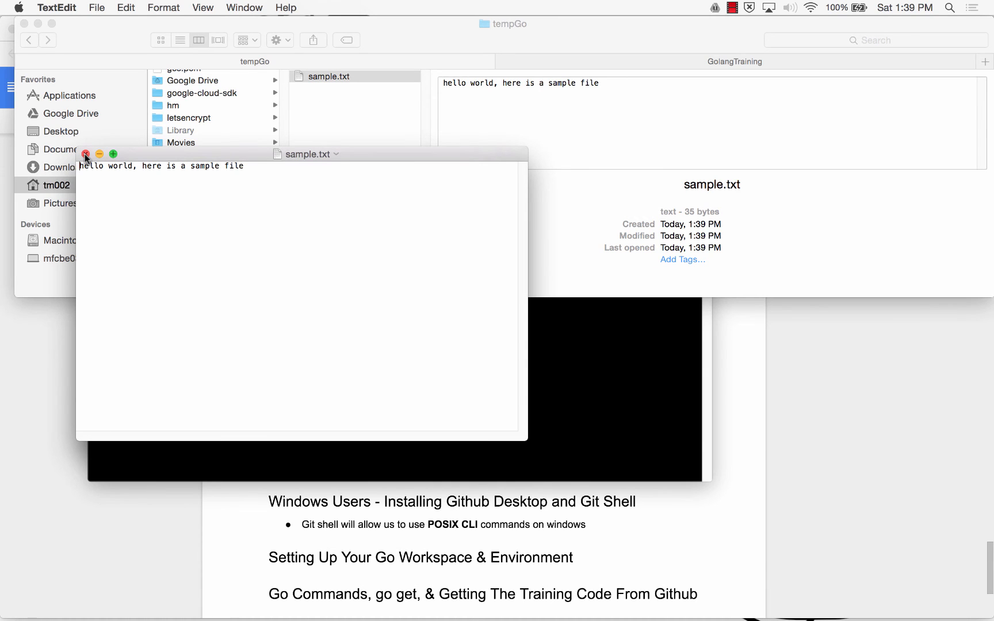
{"action": "left_click", "coordinate": [85, 154]}
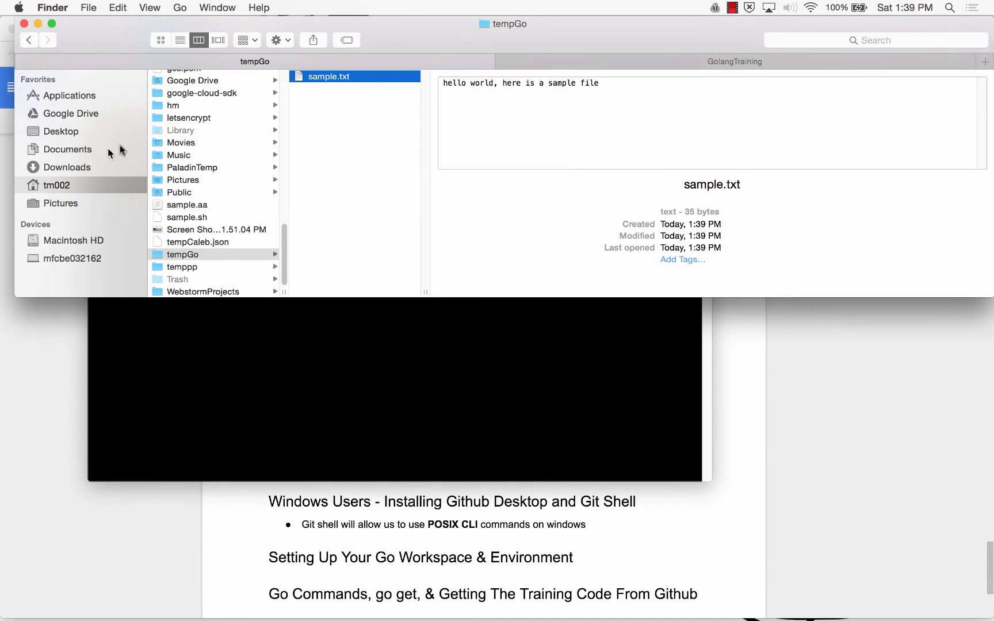
{"action": "type", "text": "rm sample.txt"}
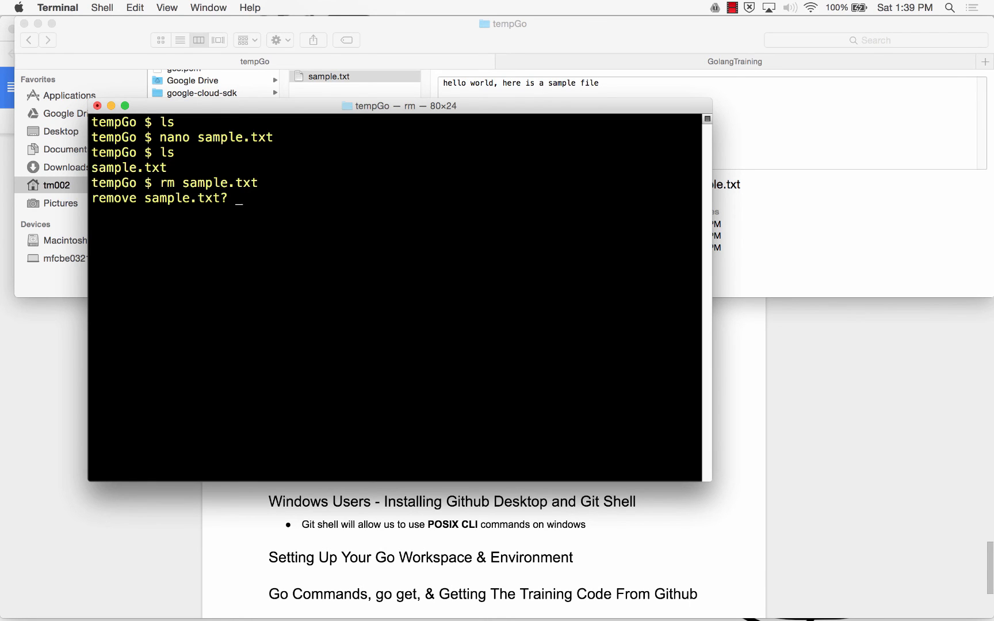
- Confirm removing sample.txt, cd .. to home and rm -rf the tempGo folder
{"action": "type", "text": "Ye"}
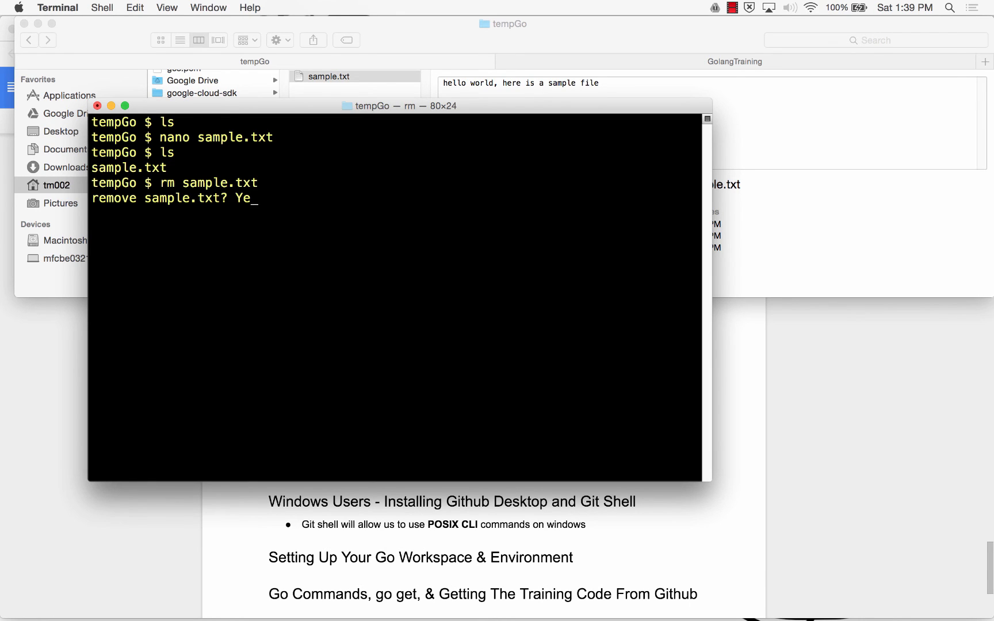
{"action": "key", "text": "Return"}
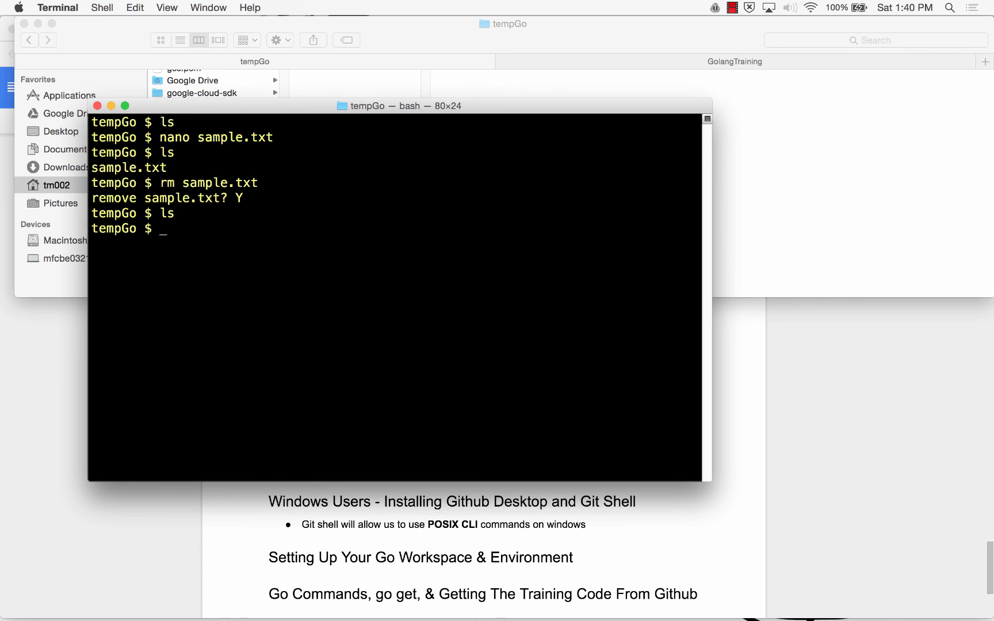
{"action": "type", "text": "cd .."}
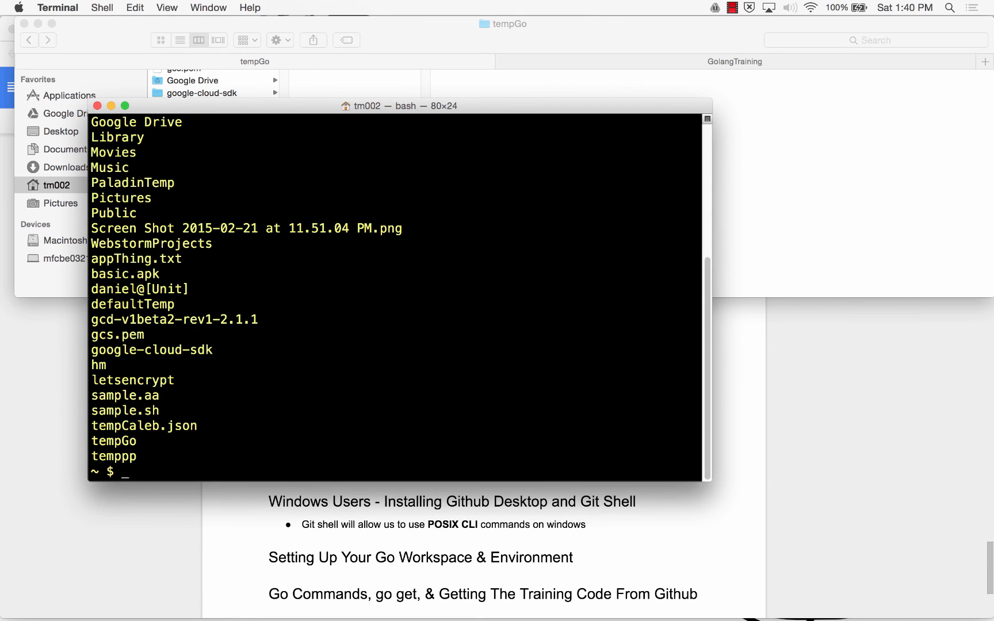
{"action": "type", "text": "rm -rf"}
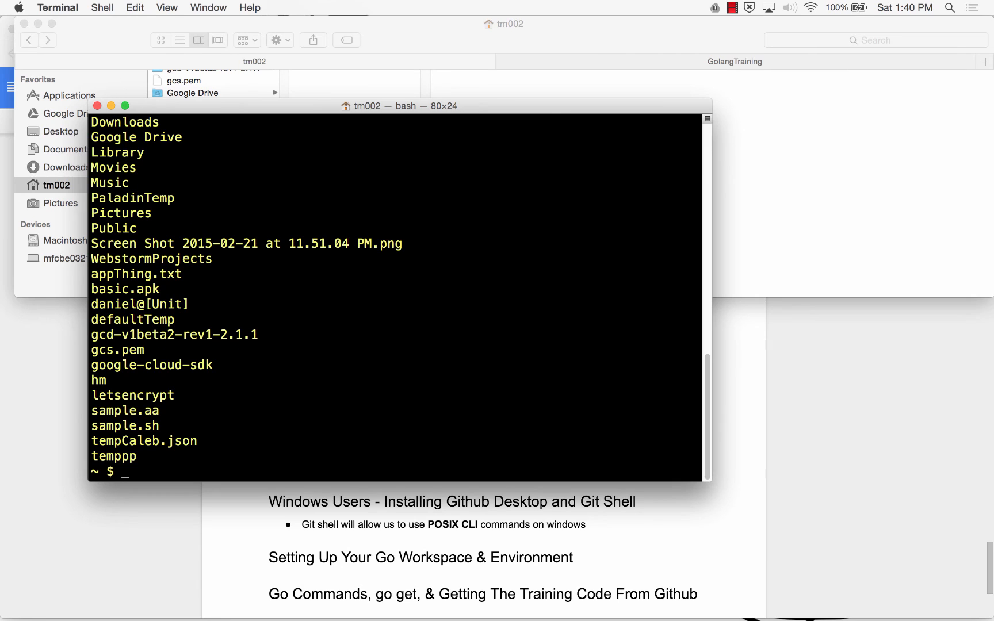
{"action": "mouse_move", "coordinate": [351, 173]}
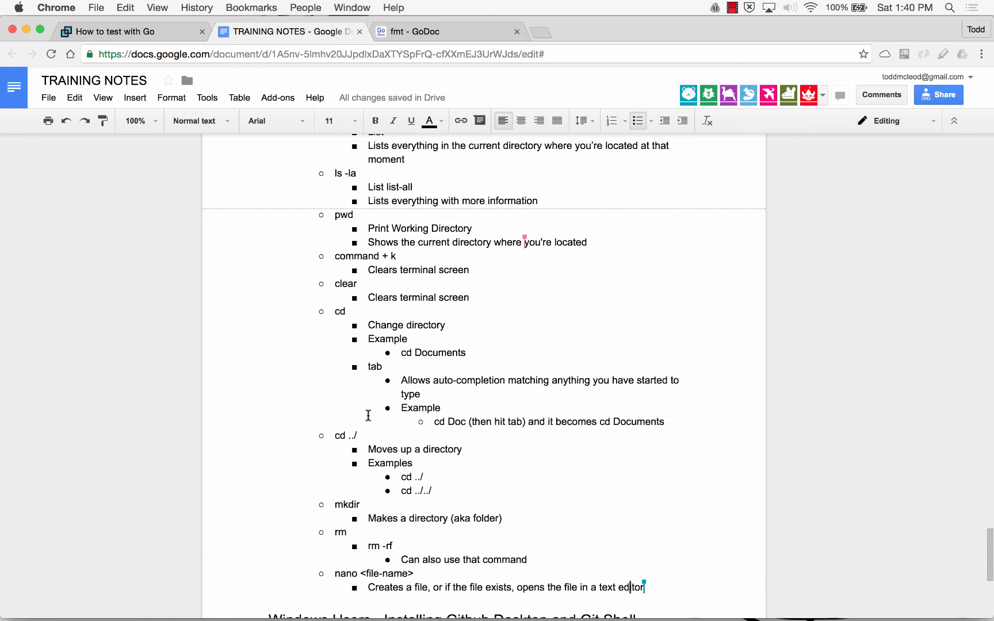
{"action": "scroll", "scroll_direction": "up", "scroll_amount": 3}
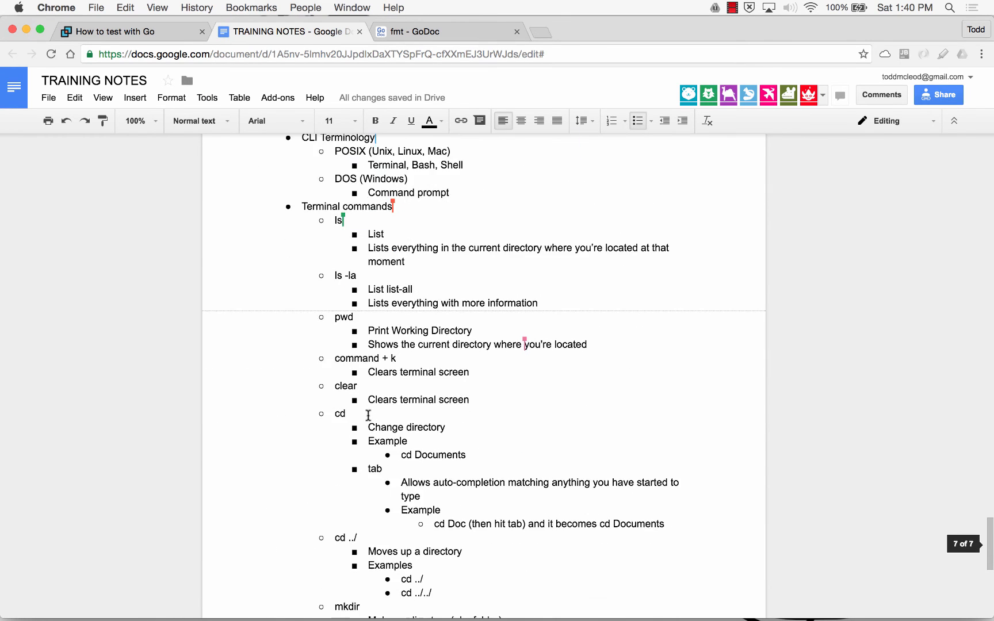
{"action": "scroll", "scroll_direction": "down", "scroll_amount": 3}
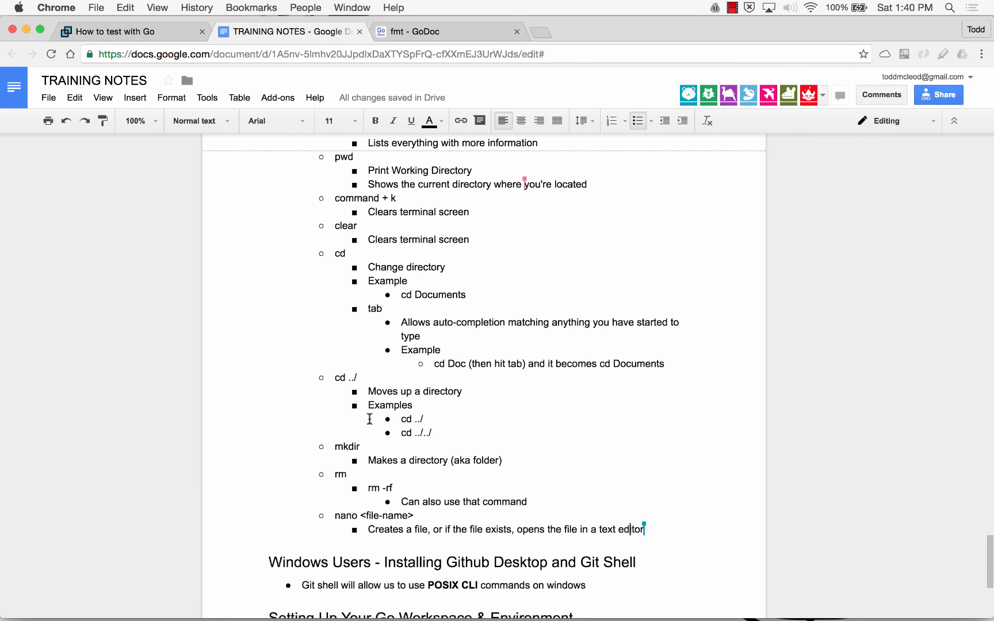
{"action": "scroll", "scroll_direction": "down", "scroll_amount": 3}
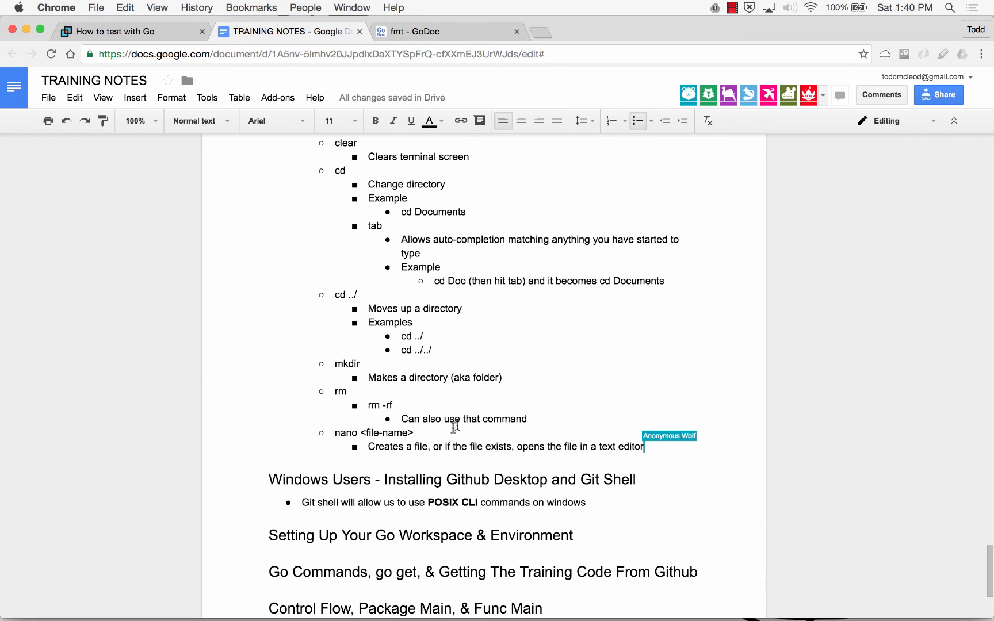
{"action": "double_click", "coordinate": [388, 433]}
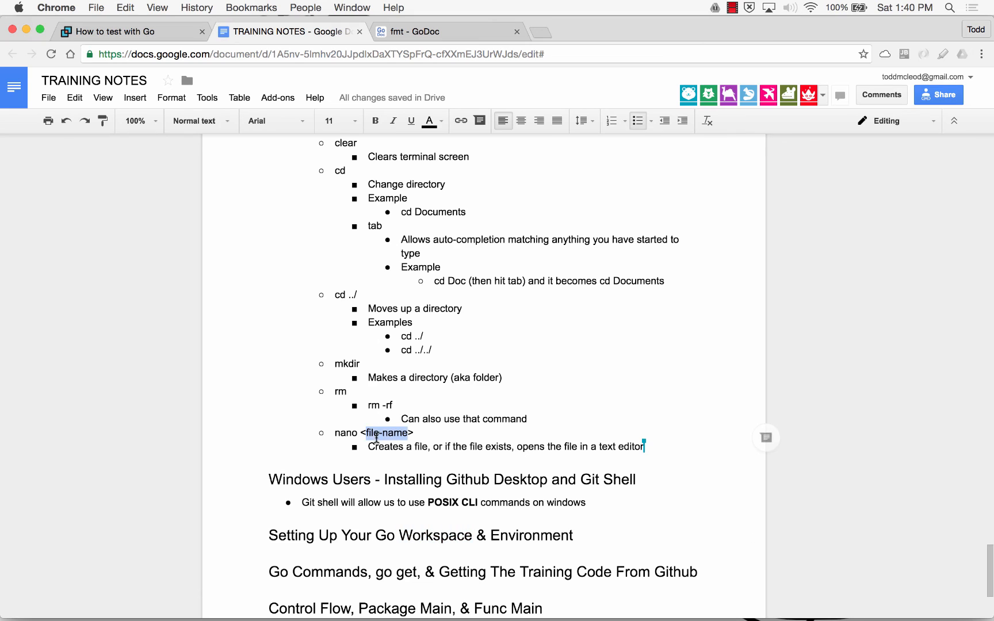
{"action": "mouse_move", "coordinate": [411, 480]}
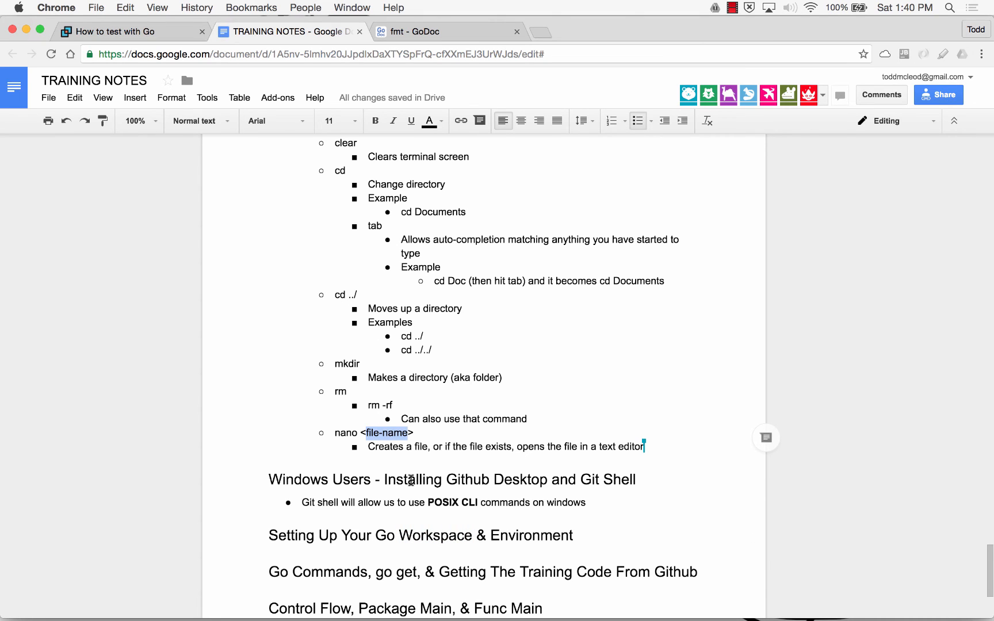
{"action": "mouse_move", "coordinate": [769, 7]}
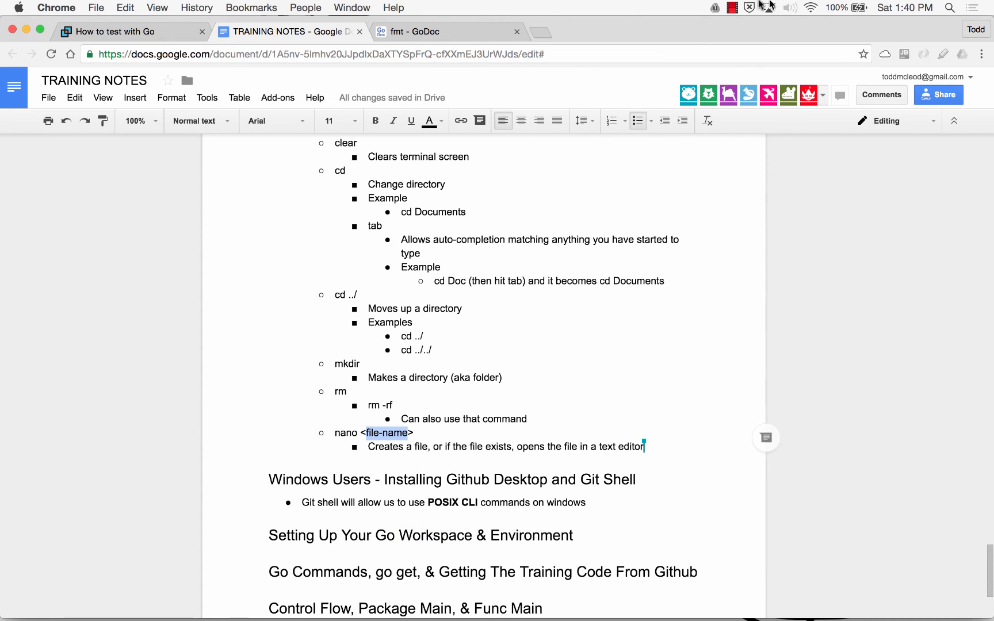
{"action": "left_click", "coordinate": [734, 7]}
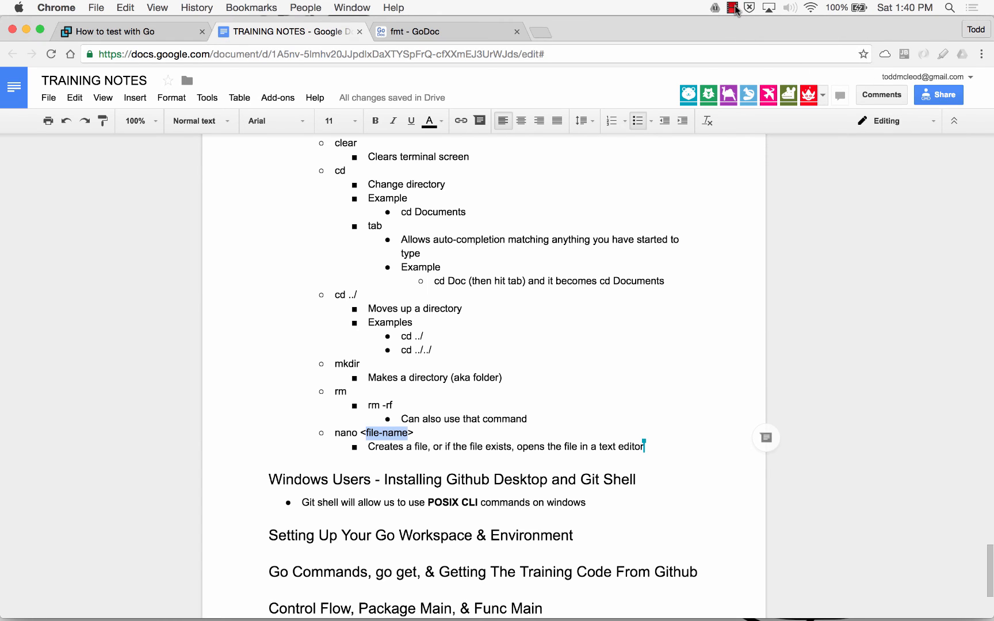
- Insert a 'Hands-On Terminal Exercises' heading before the Go Commands heading
{"action": "left_click", "coordinate": [270, 571]}
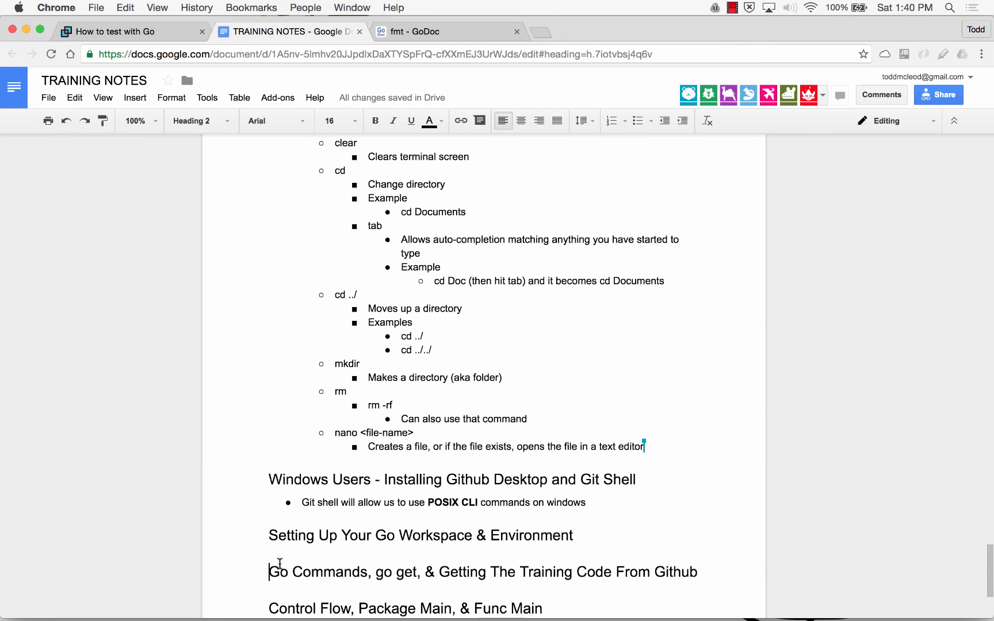
{"action": "type", "text": "Hands-On"}
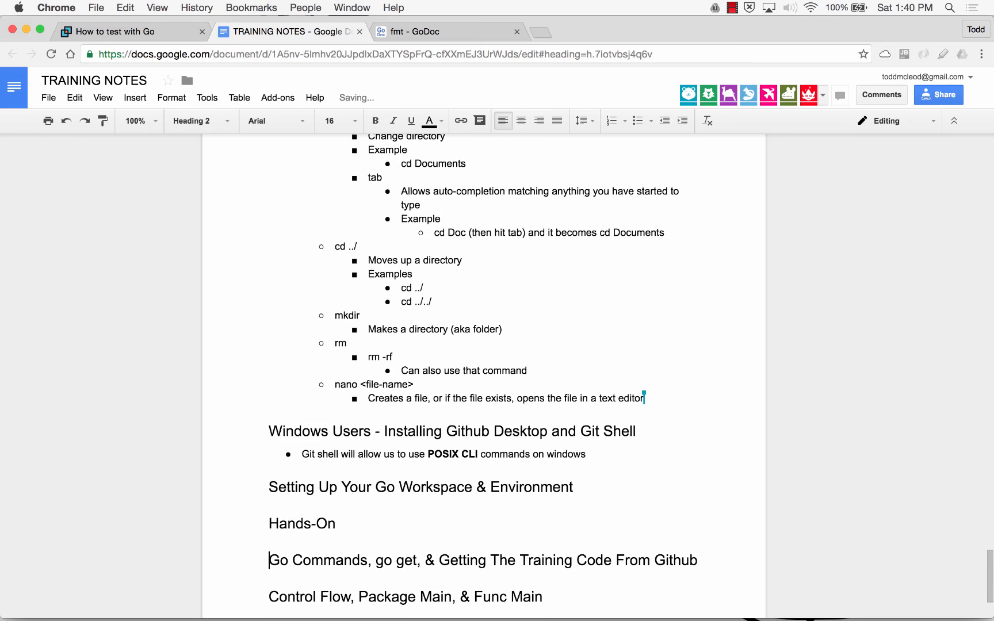
{"action": "type", "text": "Terminal"}
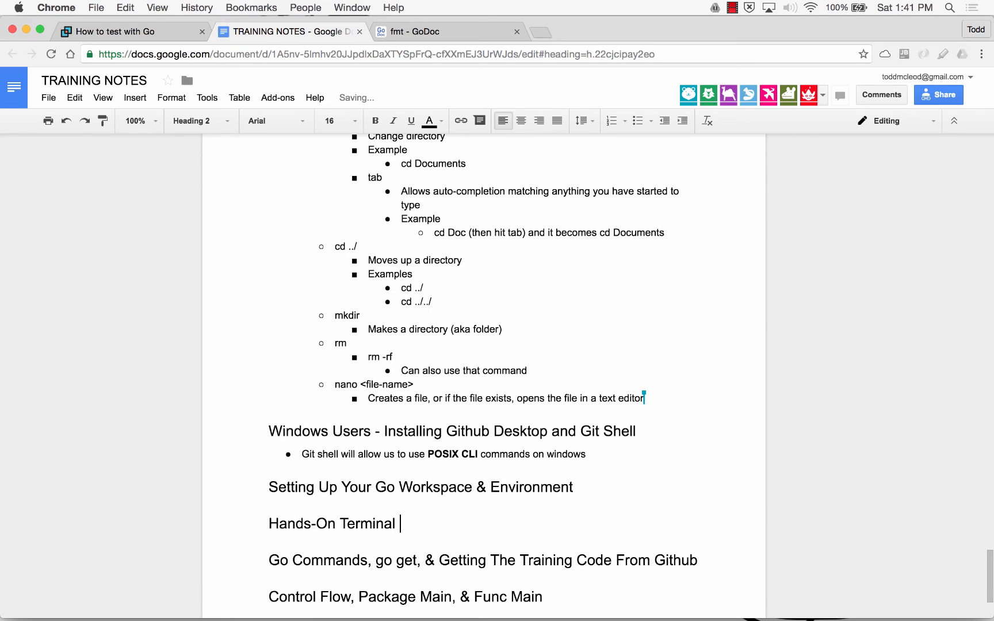
{"action": "type", "text": "Exercis"}
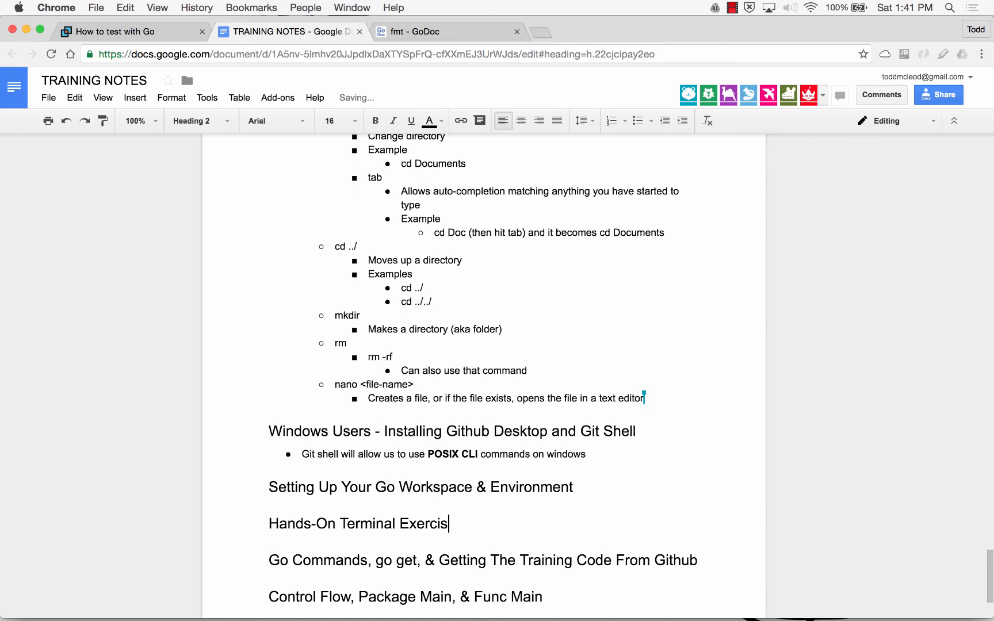
{"action": "type", "text": "es"}
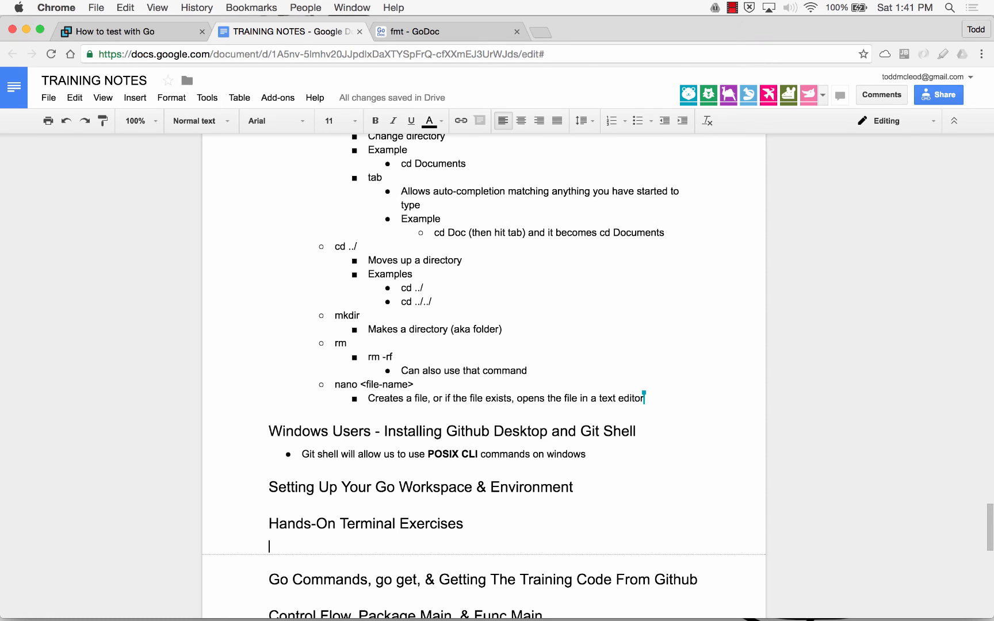
{"action": "mouse_move", "coordinate": [628, 133]}
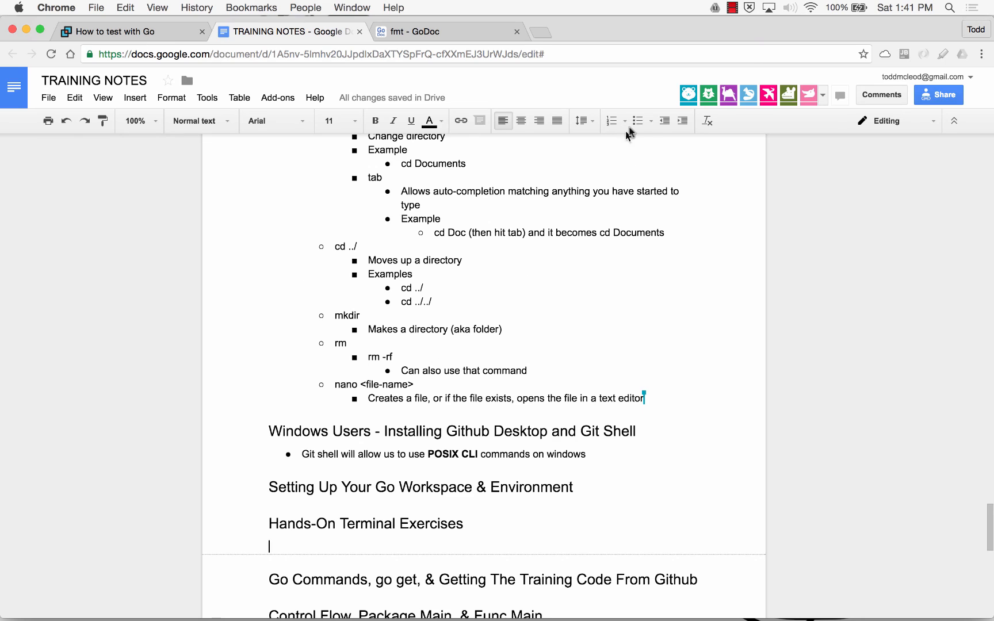
- Start the bulleted exercise list with 'Make a directory' and 'cd into' items
{"action": "left_click", "coordinate": [637, 121]}
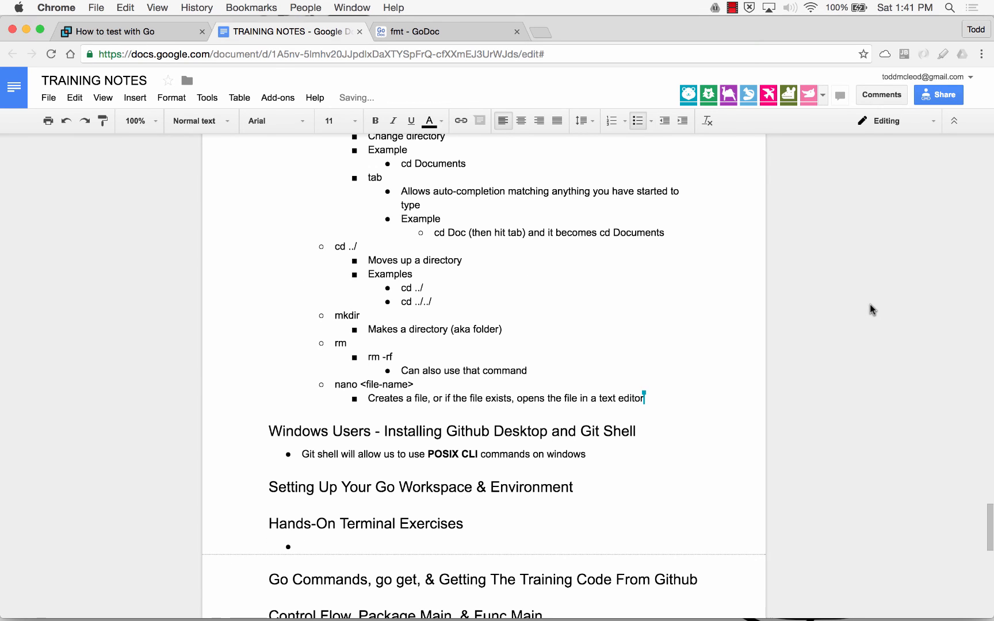
{"action": "type", "text": "Make a d"}
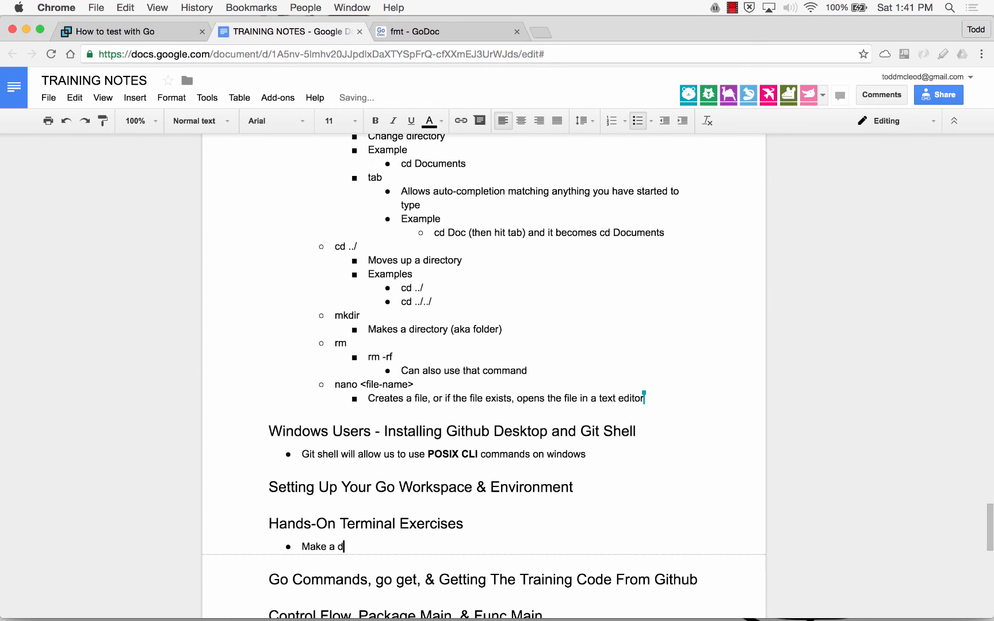
{"action": "type", "text": "irectory"}
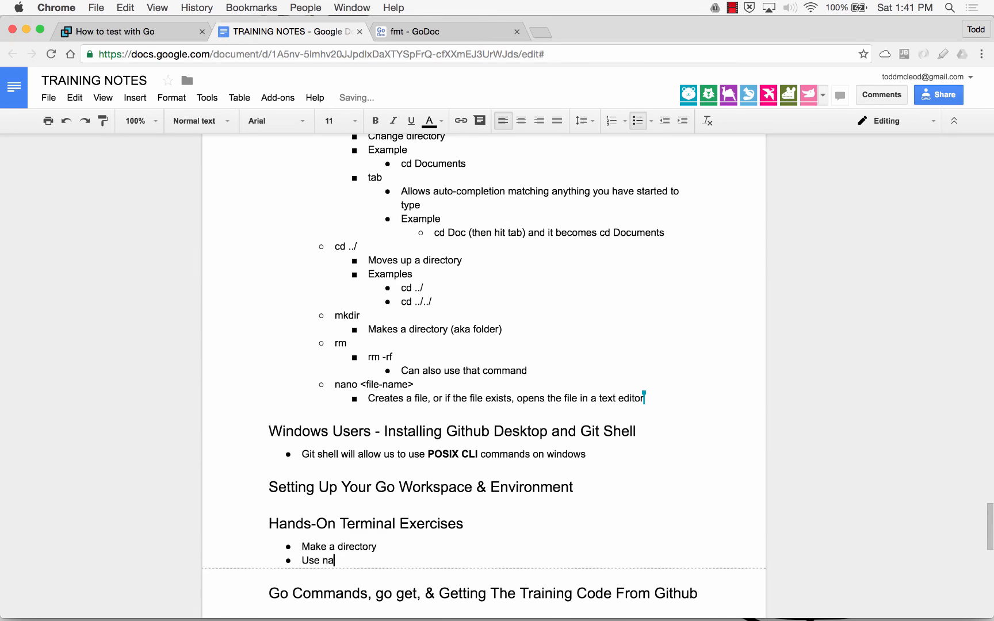
{"action": "key", "text": "backspace"}
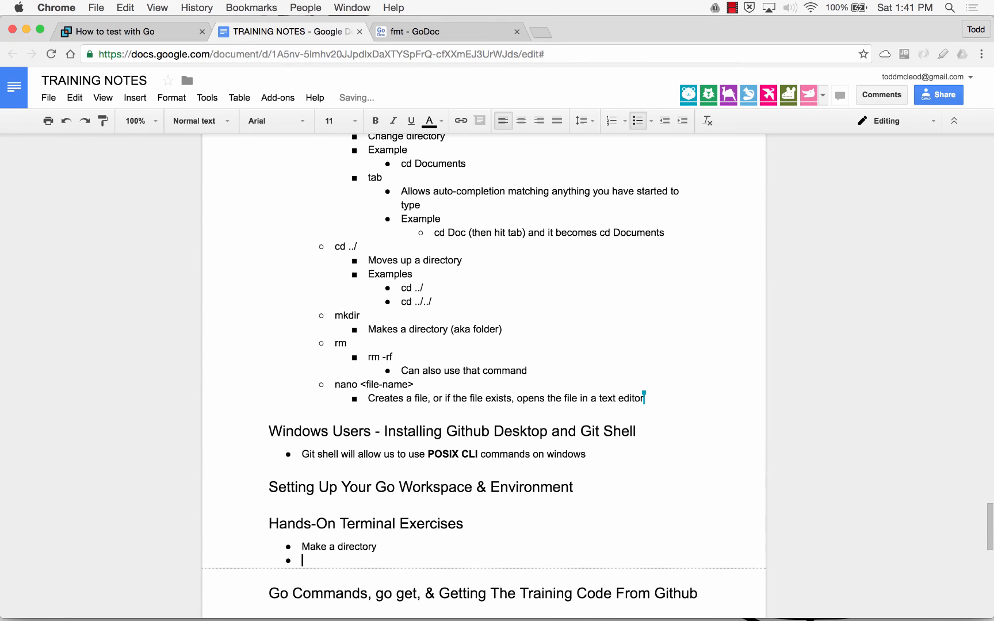
{"action": "type", "text": "cd into that directory"}
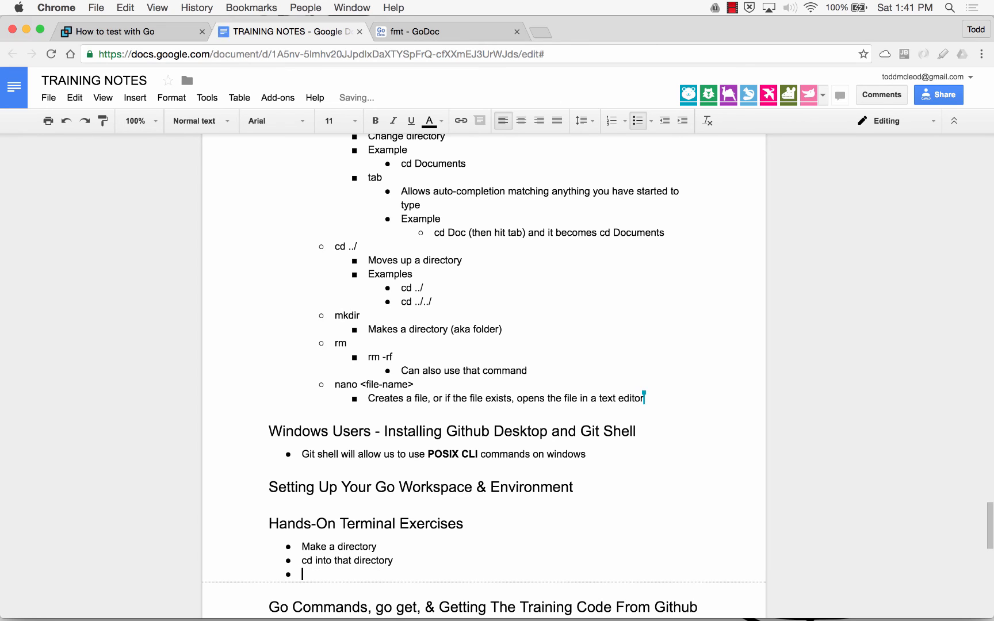
- Add the exercise 'Make a file using nano' and save the file as "my-goals.txt"
{"action": "type", "text": "Make a file using nan"}
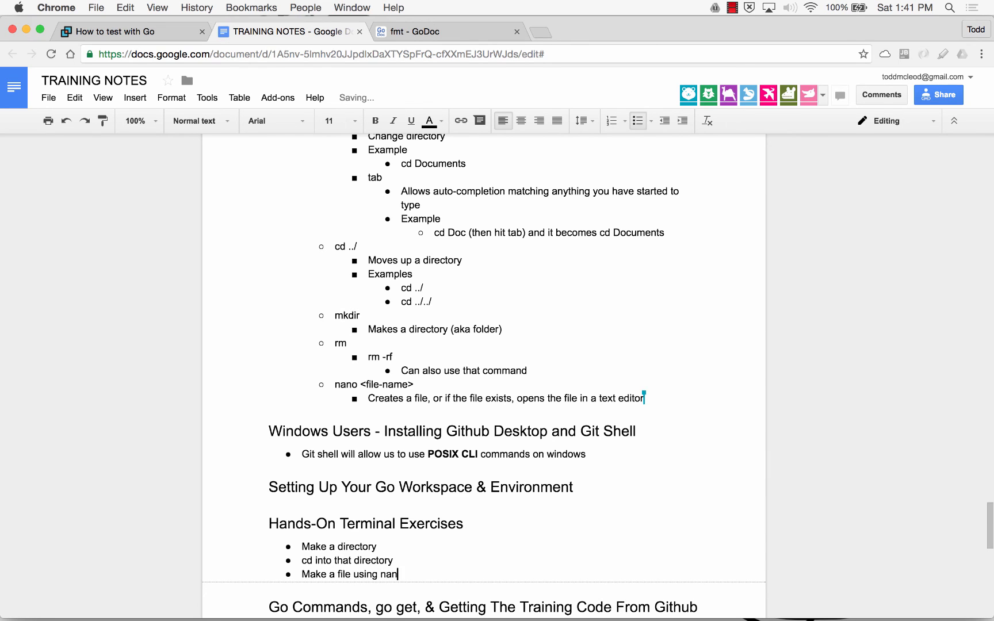
{"action": "type", "text": "s"}
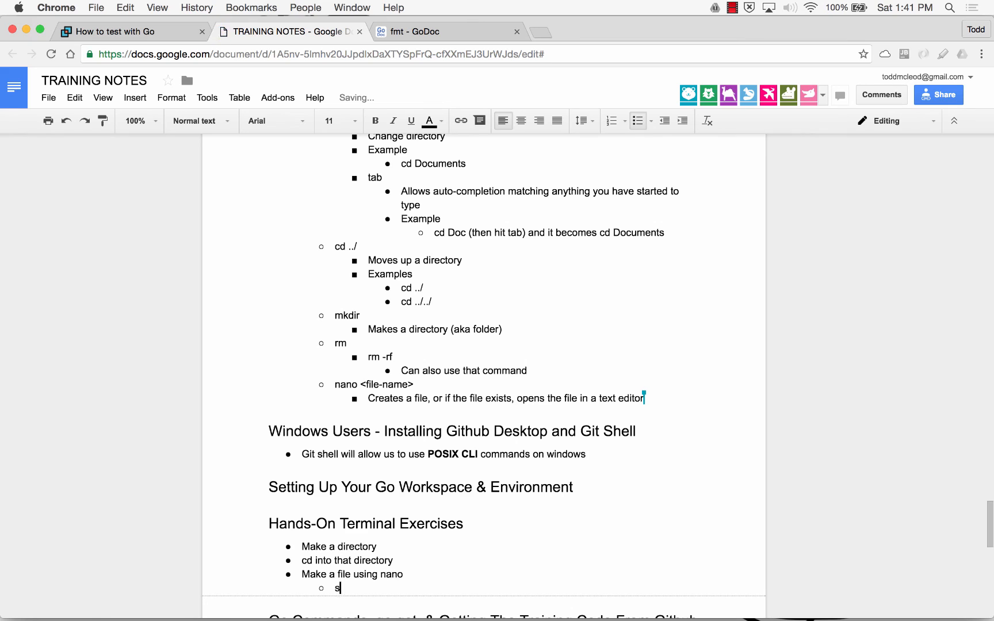
{"action": "type", "text": "ave the file as"}
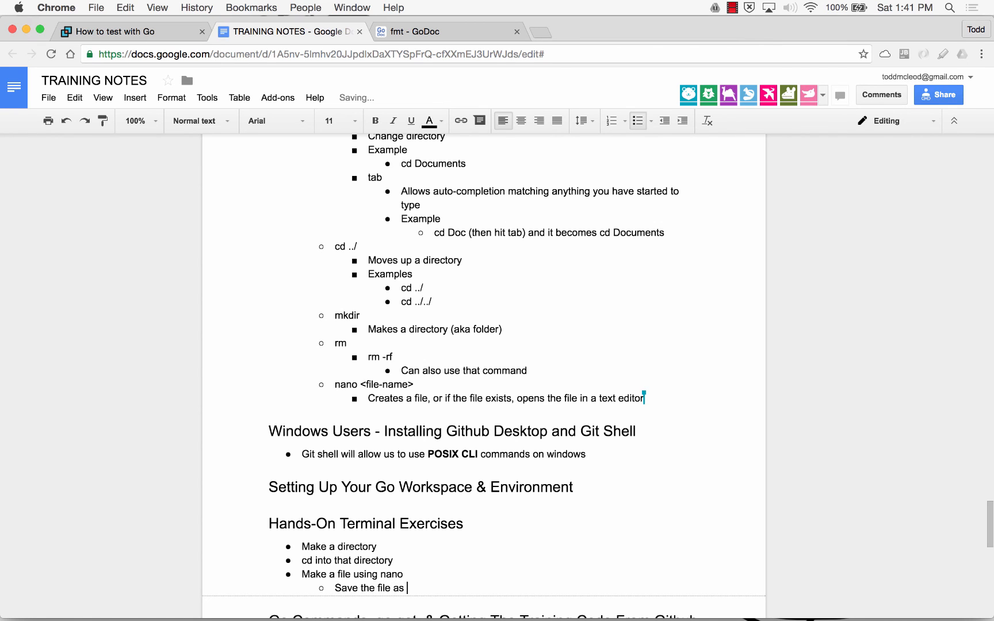
{"action": "type", "text": "\""}
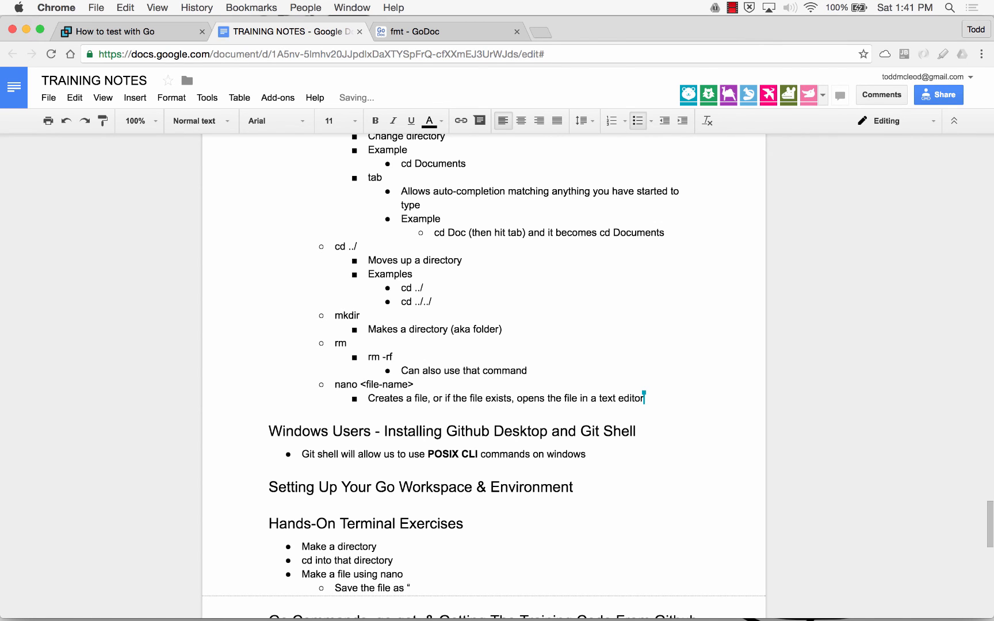
{"action": "type", "text": "gorules"}
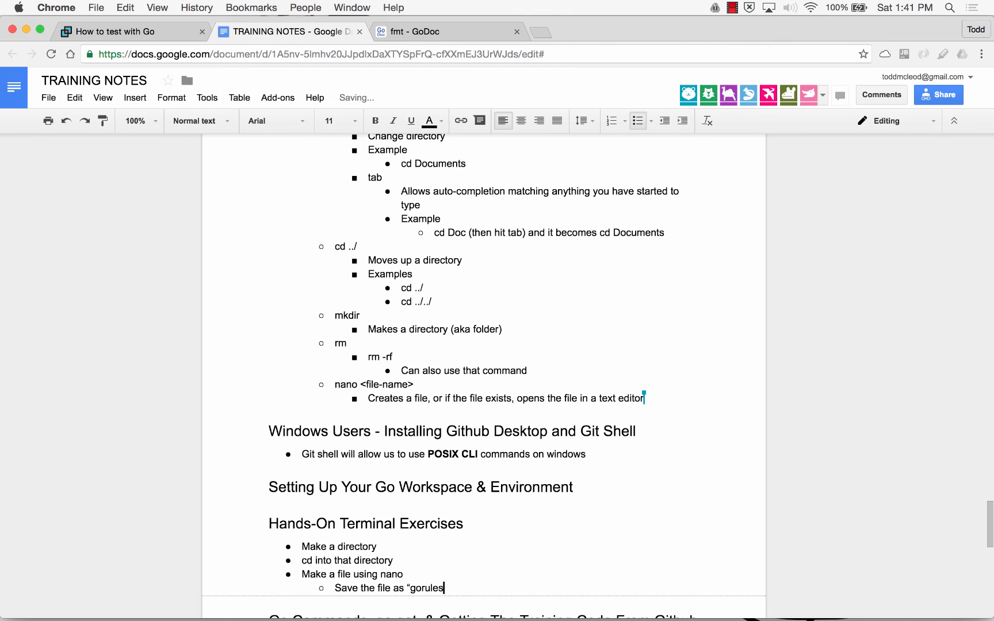
{"action": "type", "text": ".tx"}
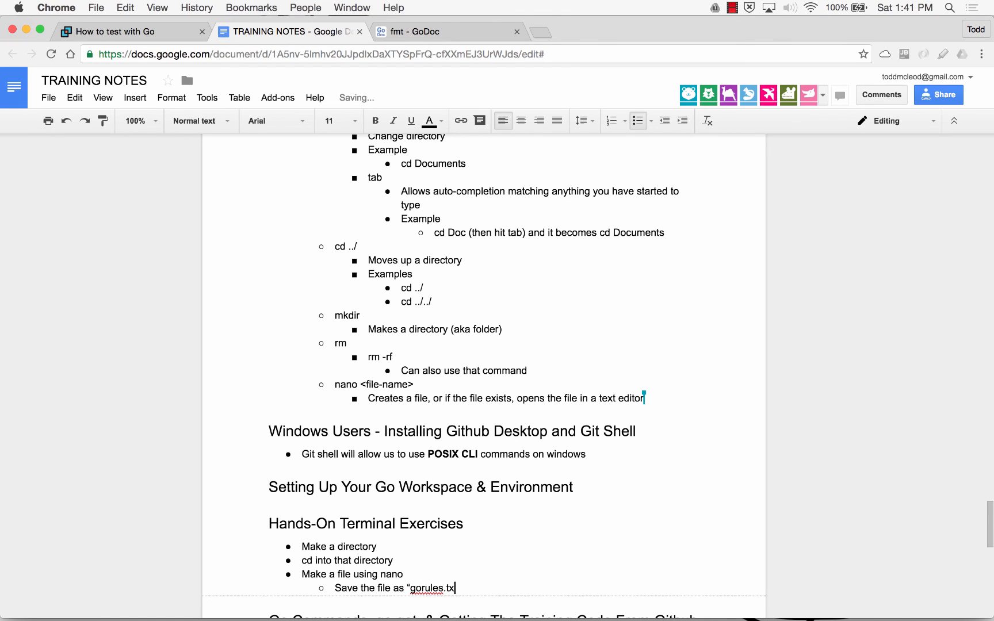
{"action": "type", "text": "m"}
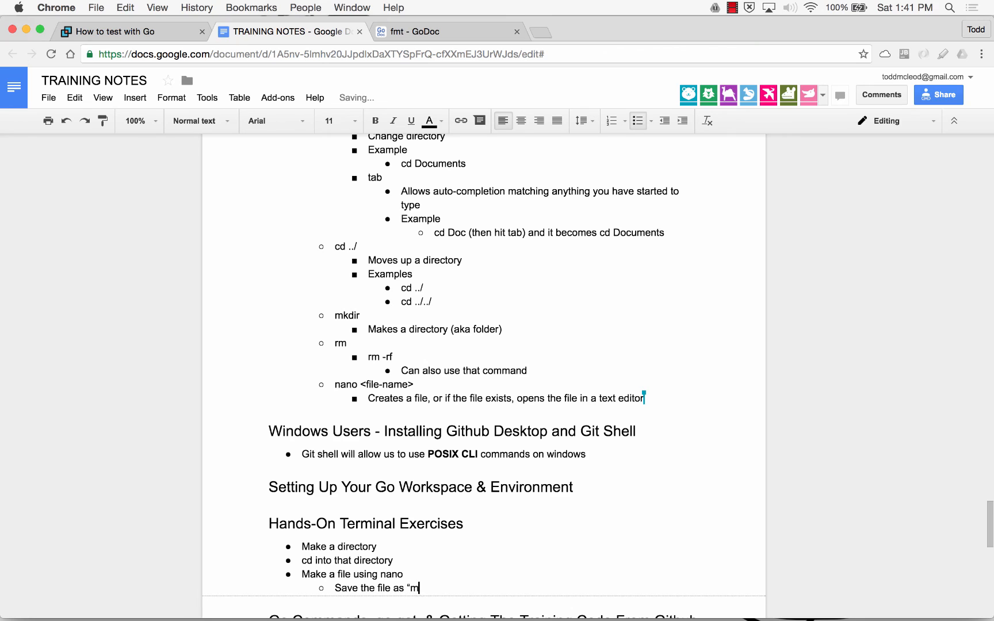
{"action": "type", "text": "y-goals.t"}
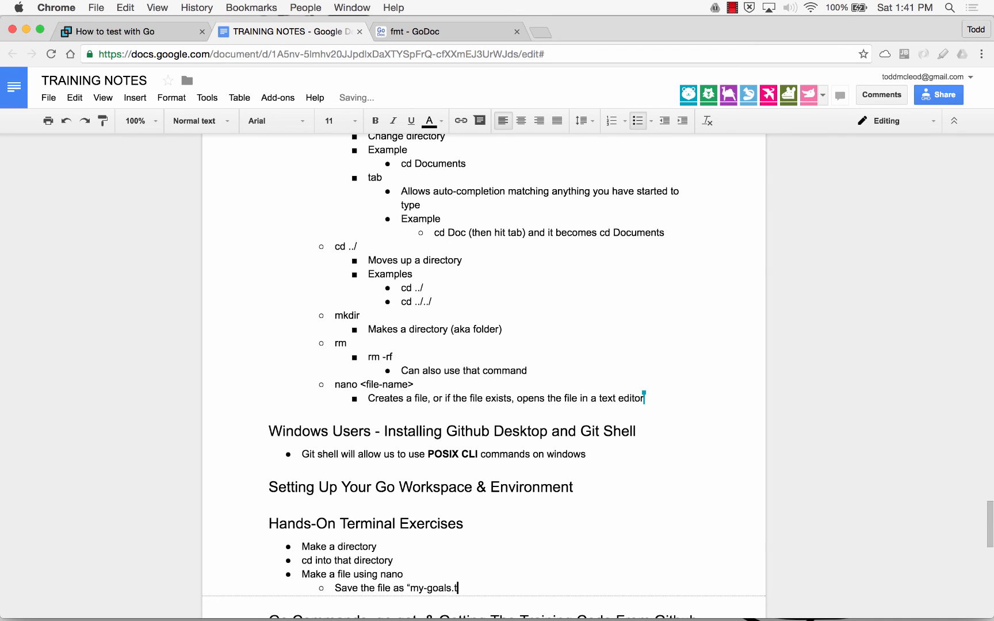
{"action": "type", "text": "xt\""}
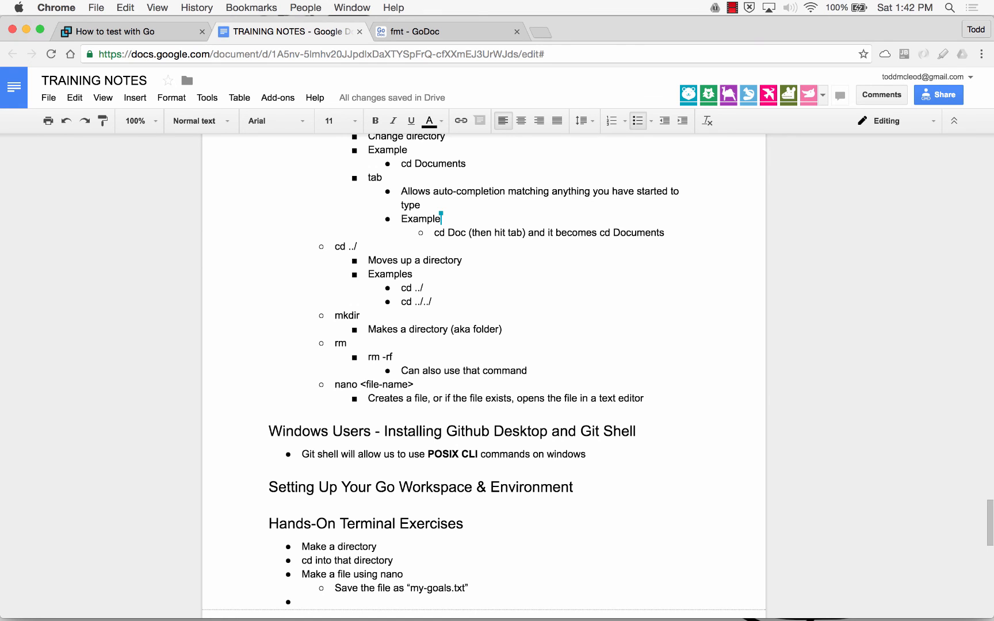
- Add the 'Remove that file' and directory exercise items to the list
{"action": "type", "text": "Remove that file"}
{"action": "type", "text": "Remove the directory"}
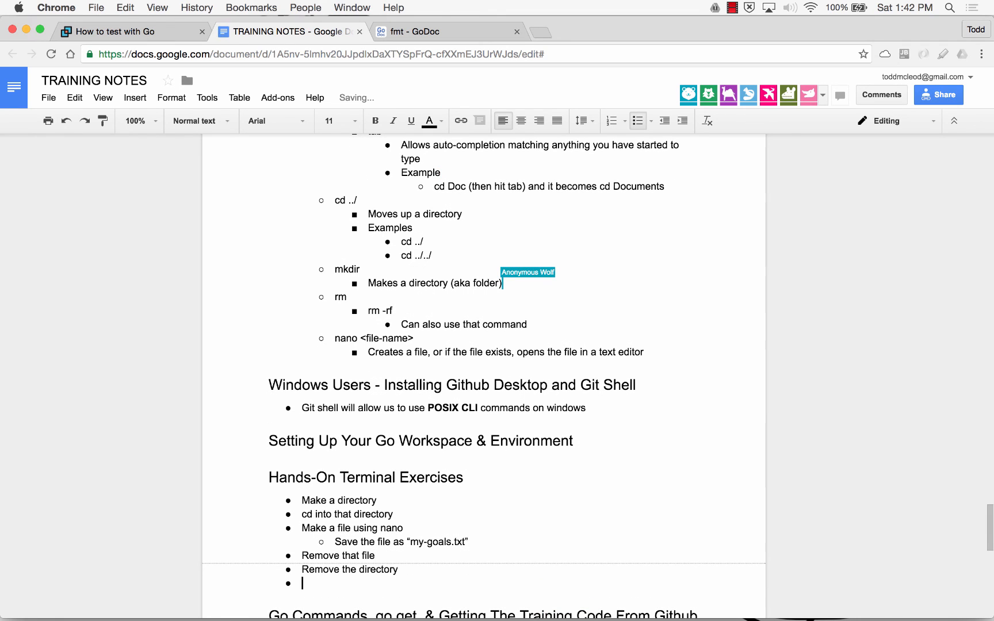
{"action": "scroll", "scroll_direction": "up", "scroll_amount": 3}
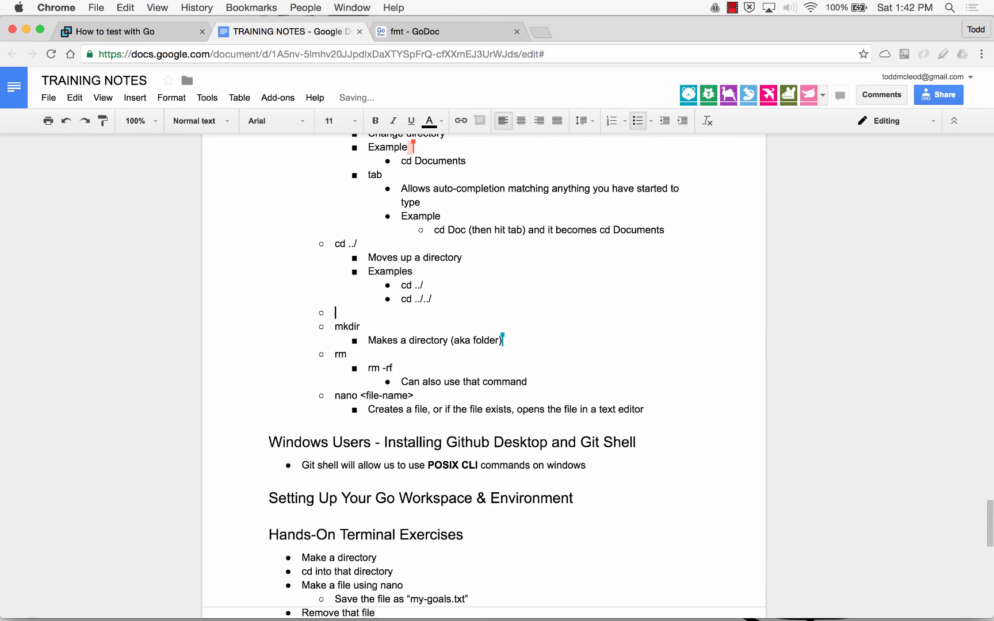
- Add a 'cd' entry to the commands list and move to the nano description
{"action": "type", "text": "cd"}
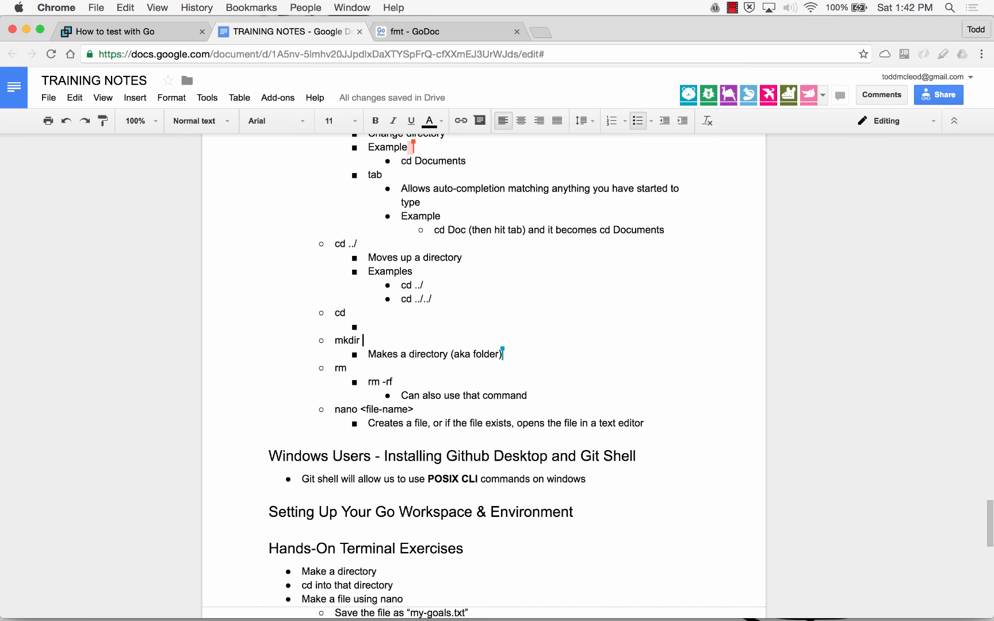
{"action": "left_click", "coordinate": [371, 455]}
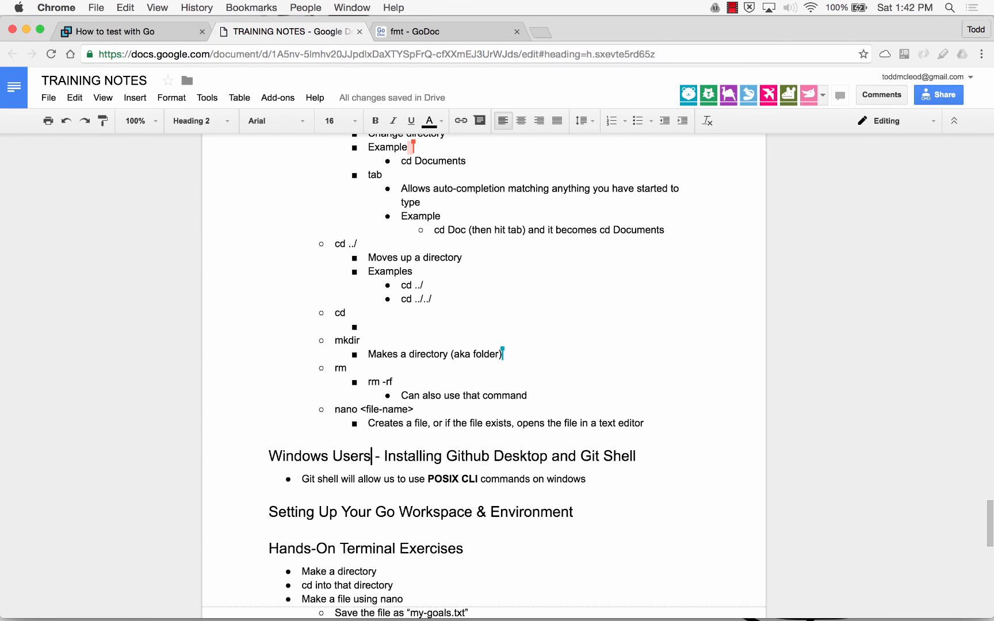
{"action": "left_click", "coordinate": [370, 423]}
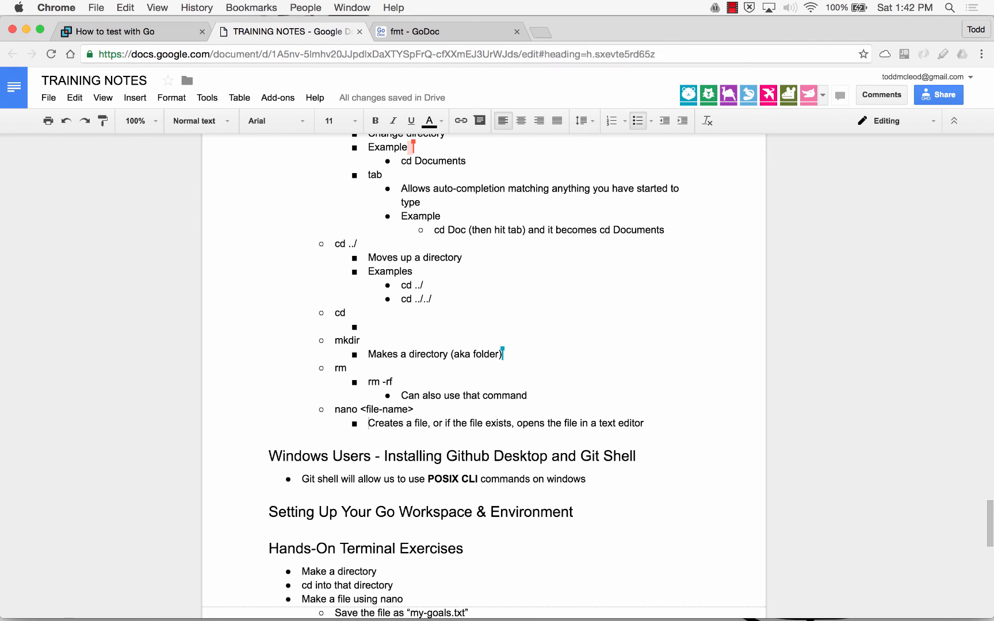
{"action": "left_click", "coordinate": [269, 456]}
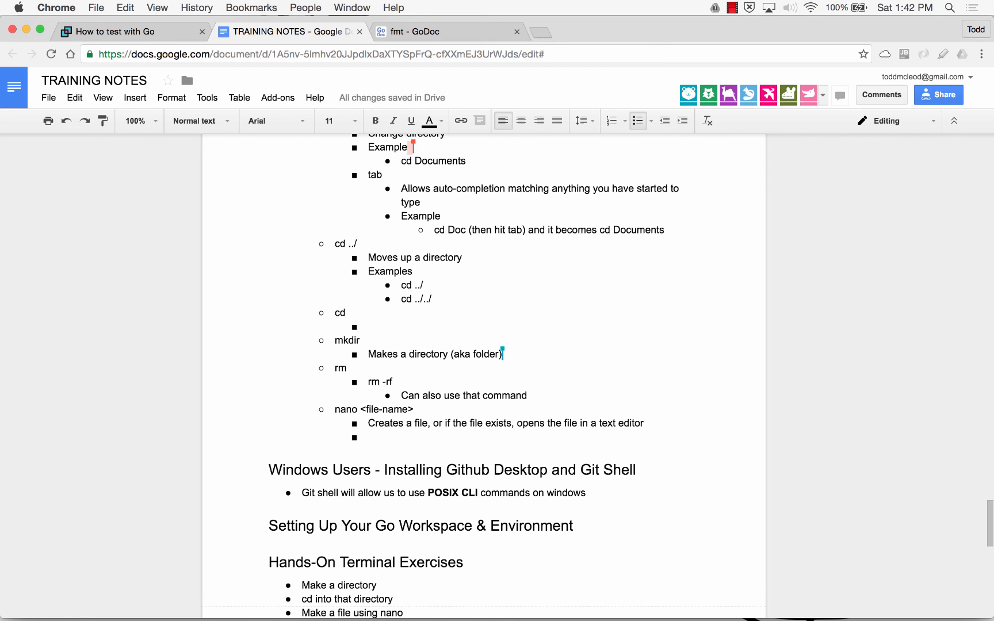
- Note under nano: On windows use the command 'notepad'
{"action": "type", "text": "notepad"}
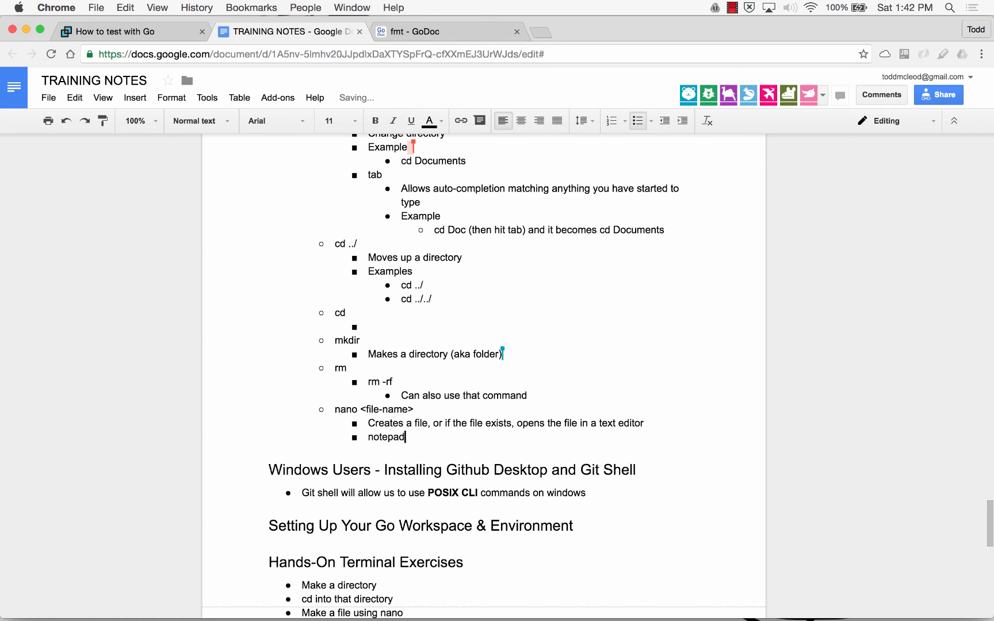
{"action": "type", "text": "On"}
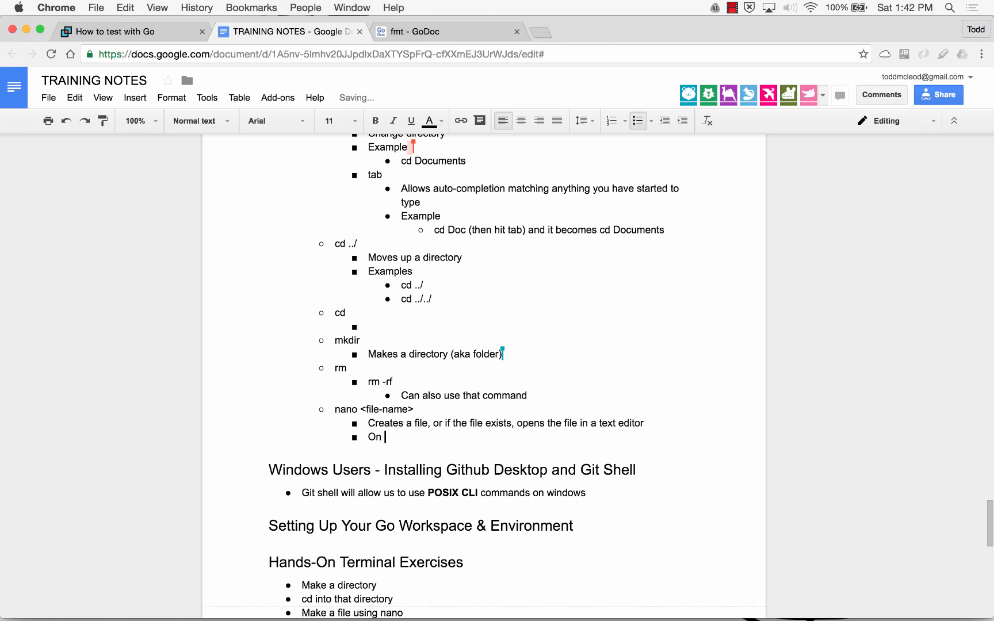
{"action": "type", "text": "windows use"}
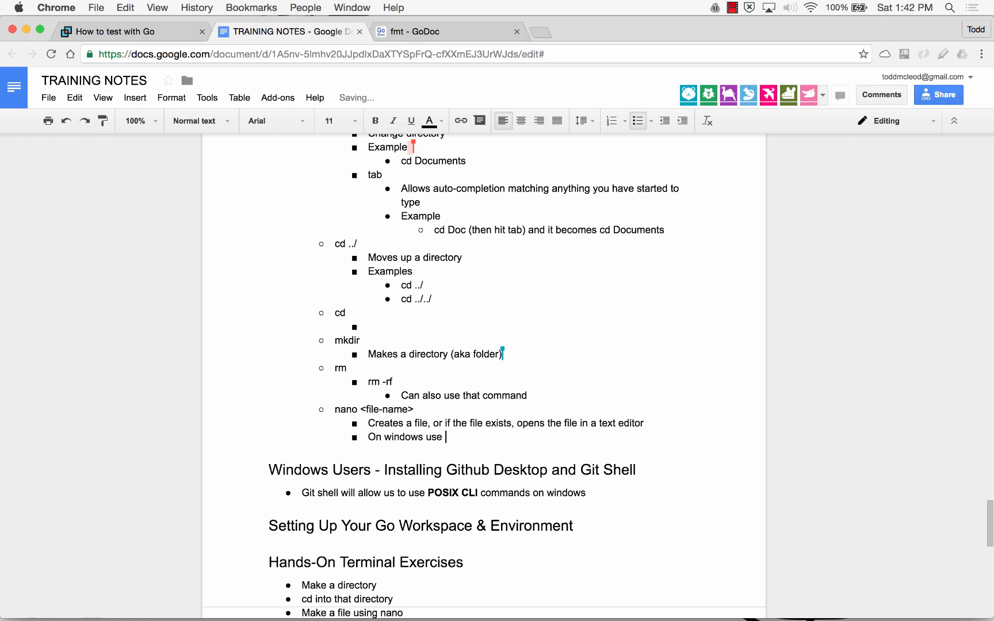
{"action": "type", "text": "the command ‘notepad’"}
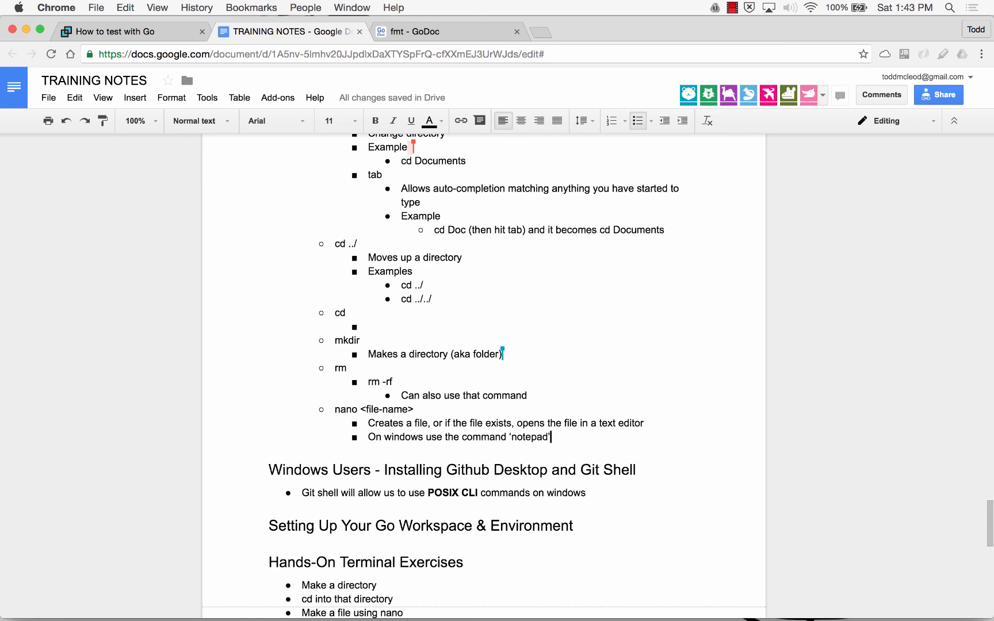
- Add the word 'power' at the start of the Git shell bullet
{"action": "left_click", "coordinate": [550, 470]}
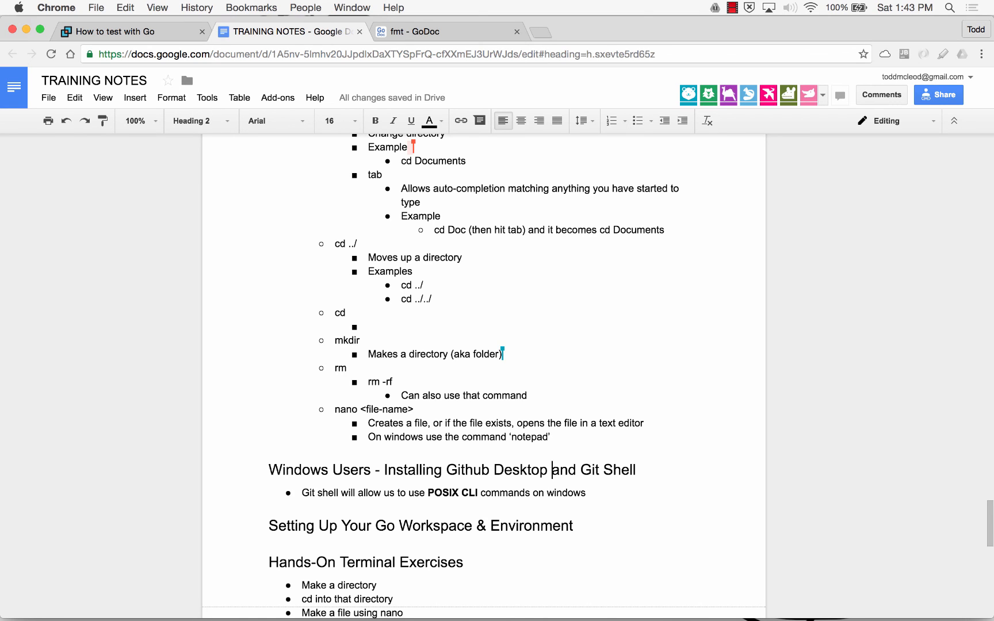
{"action": "left_click", "coordinate": [307, 492]}
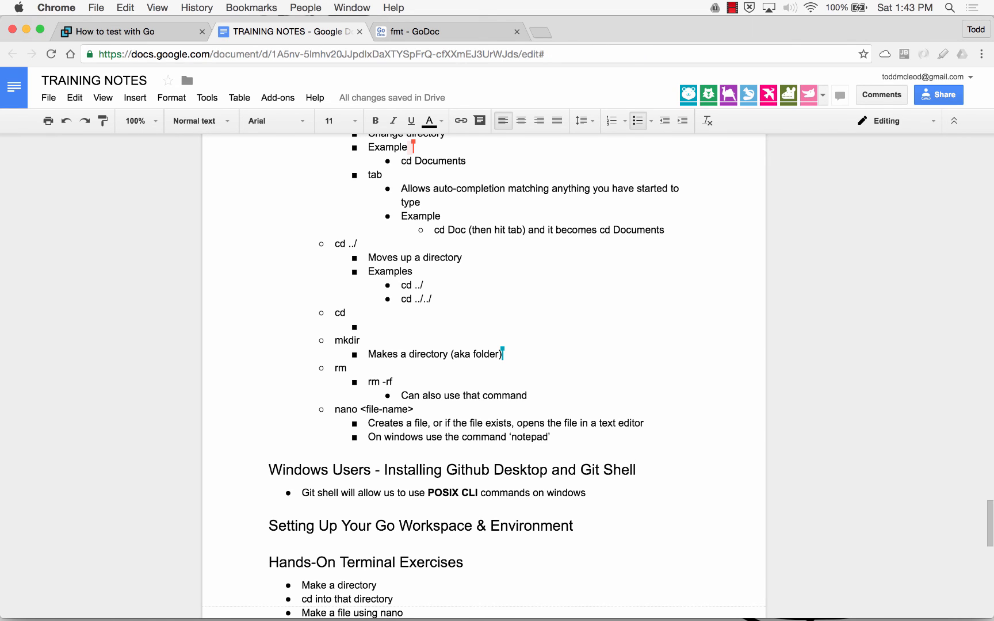
{"action": "type", "text": "power"}
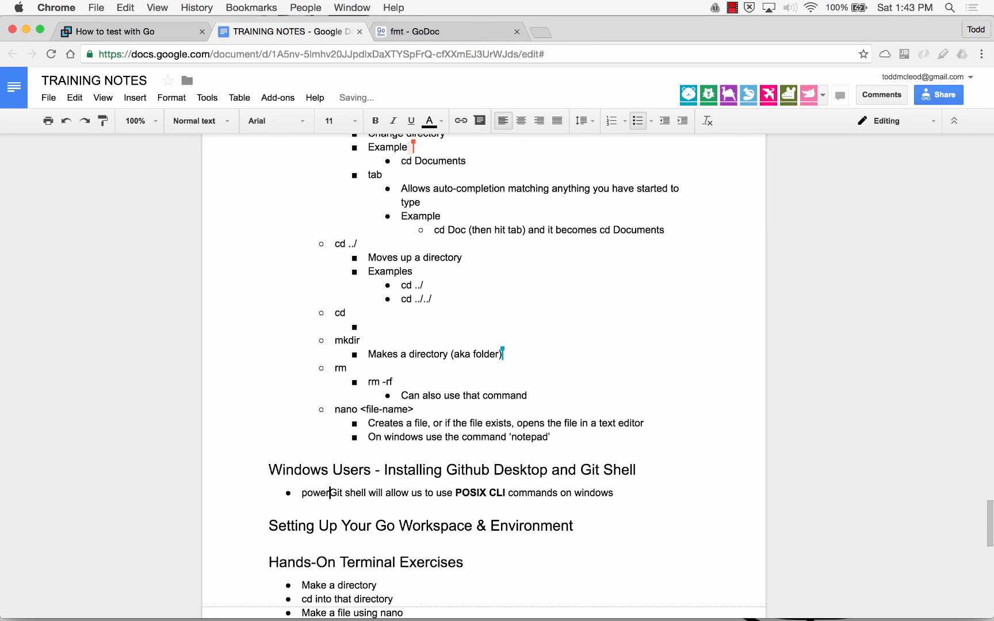